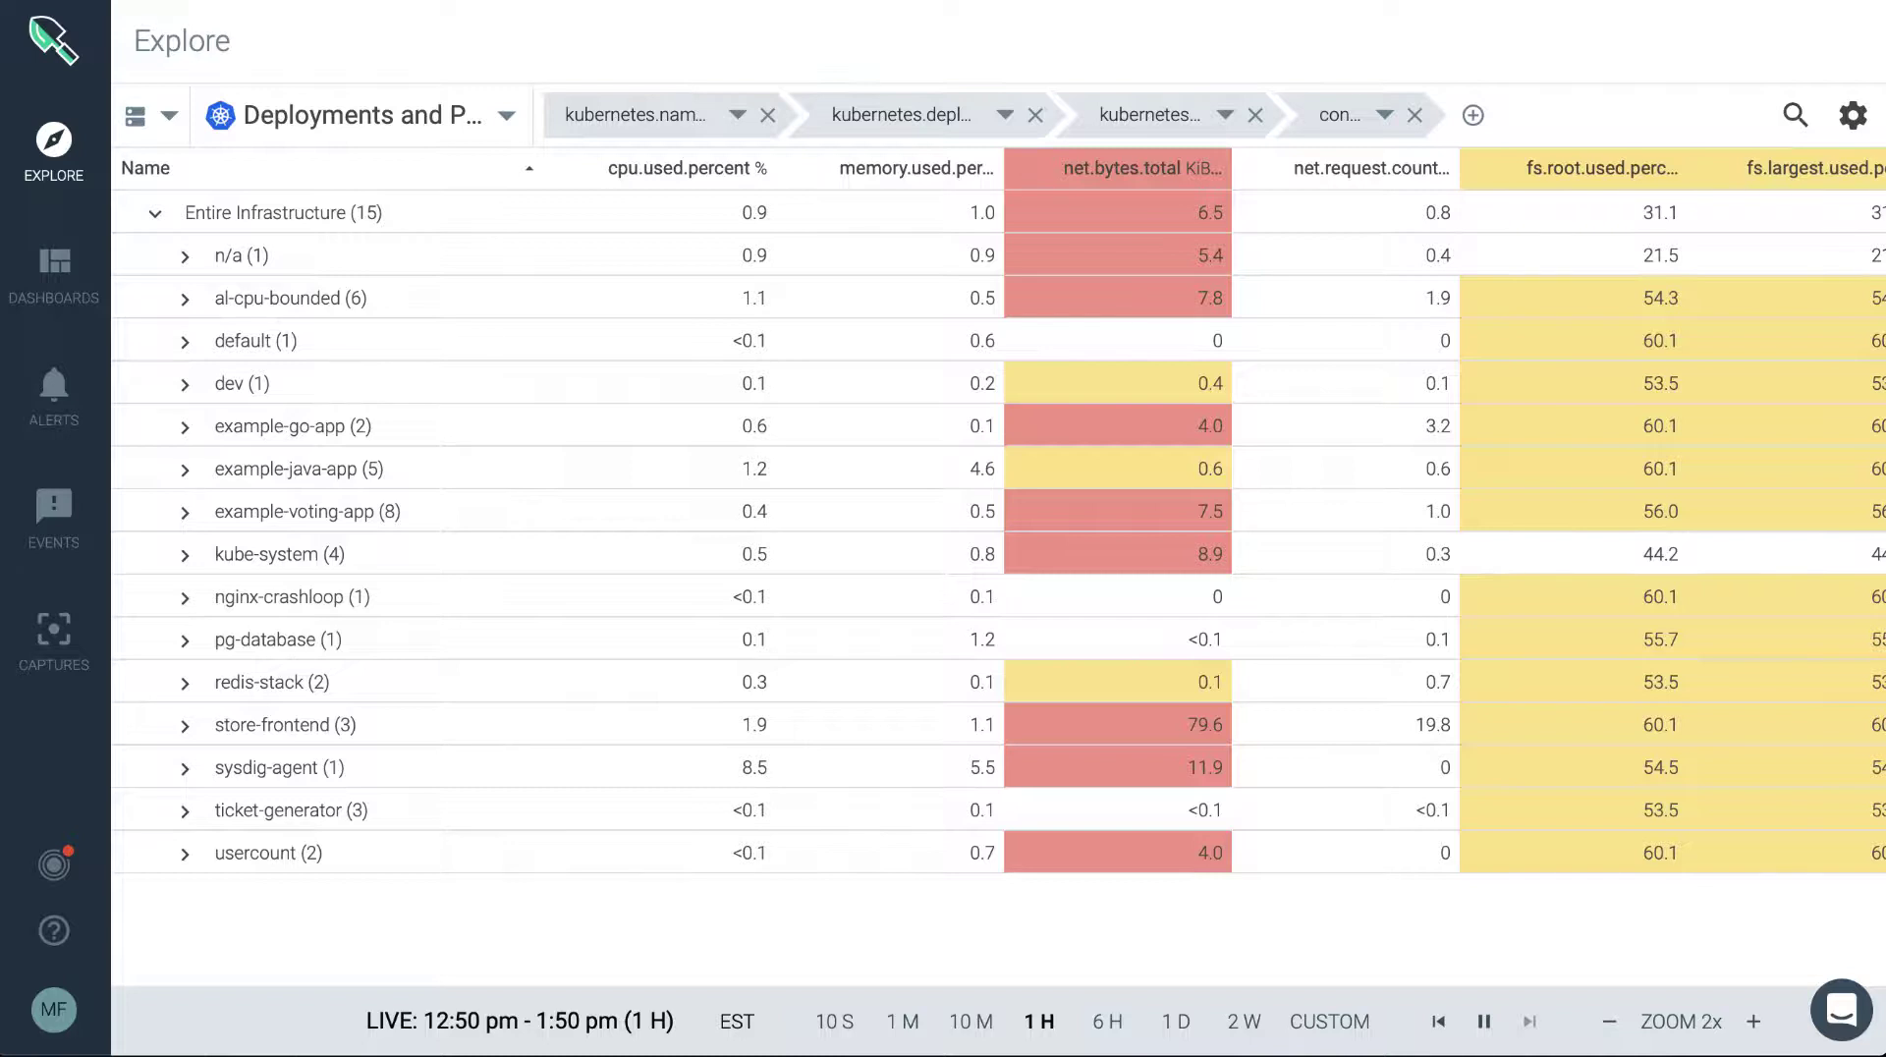
{"action": "mouse_move", "coordinate": [499, 47]}
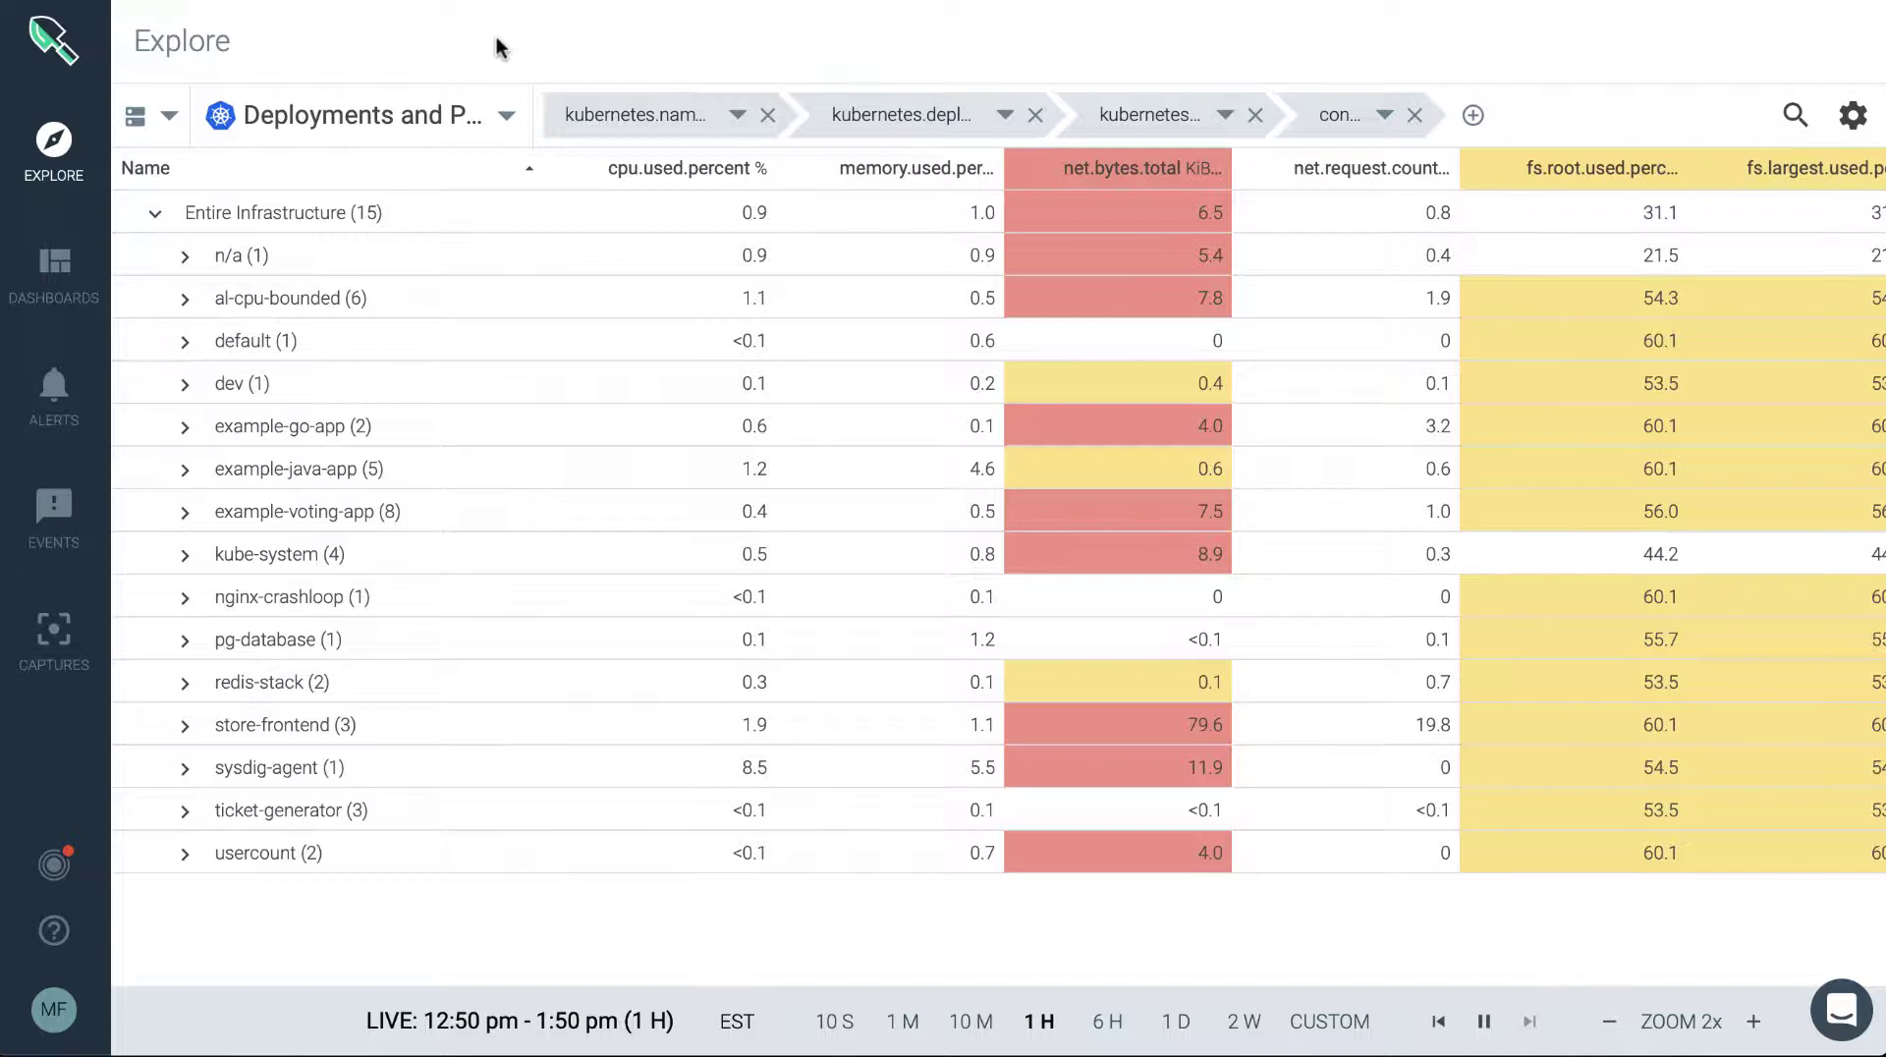
- Change the Explore top grouping level from kubernetes.namespace to cloudProvider.availabilityZone
{"action": "left_click", "coordinate": [645, 116]}
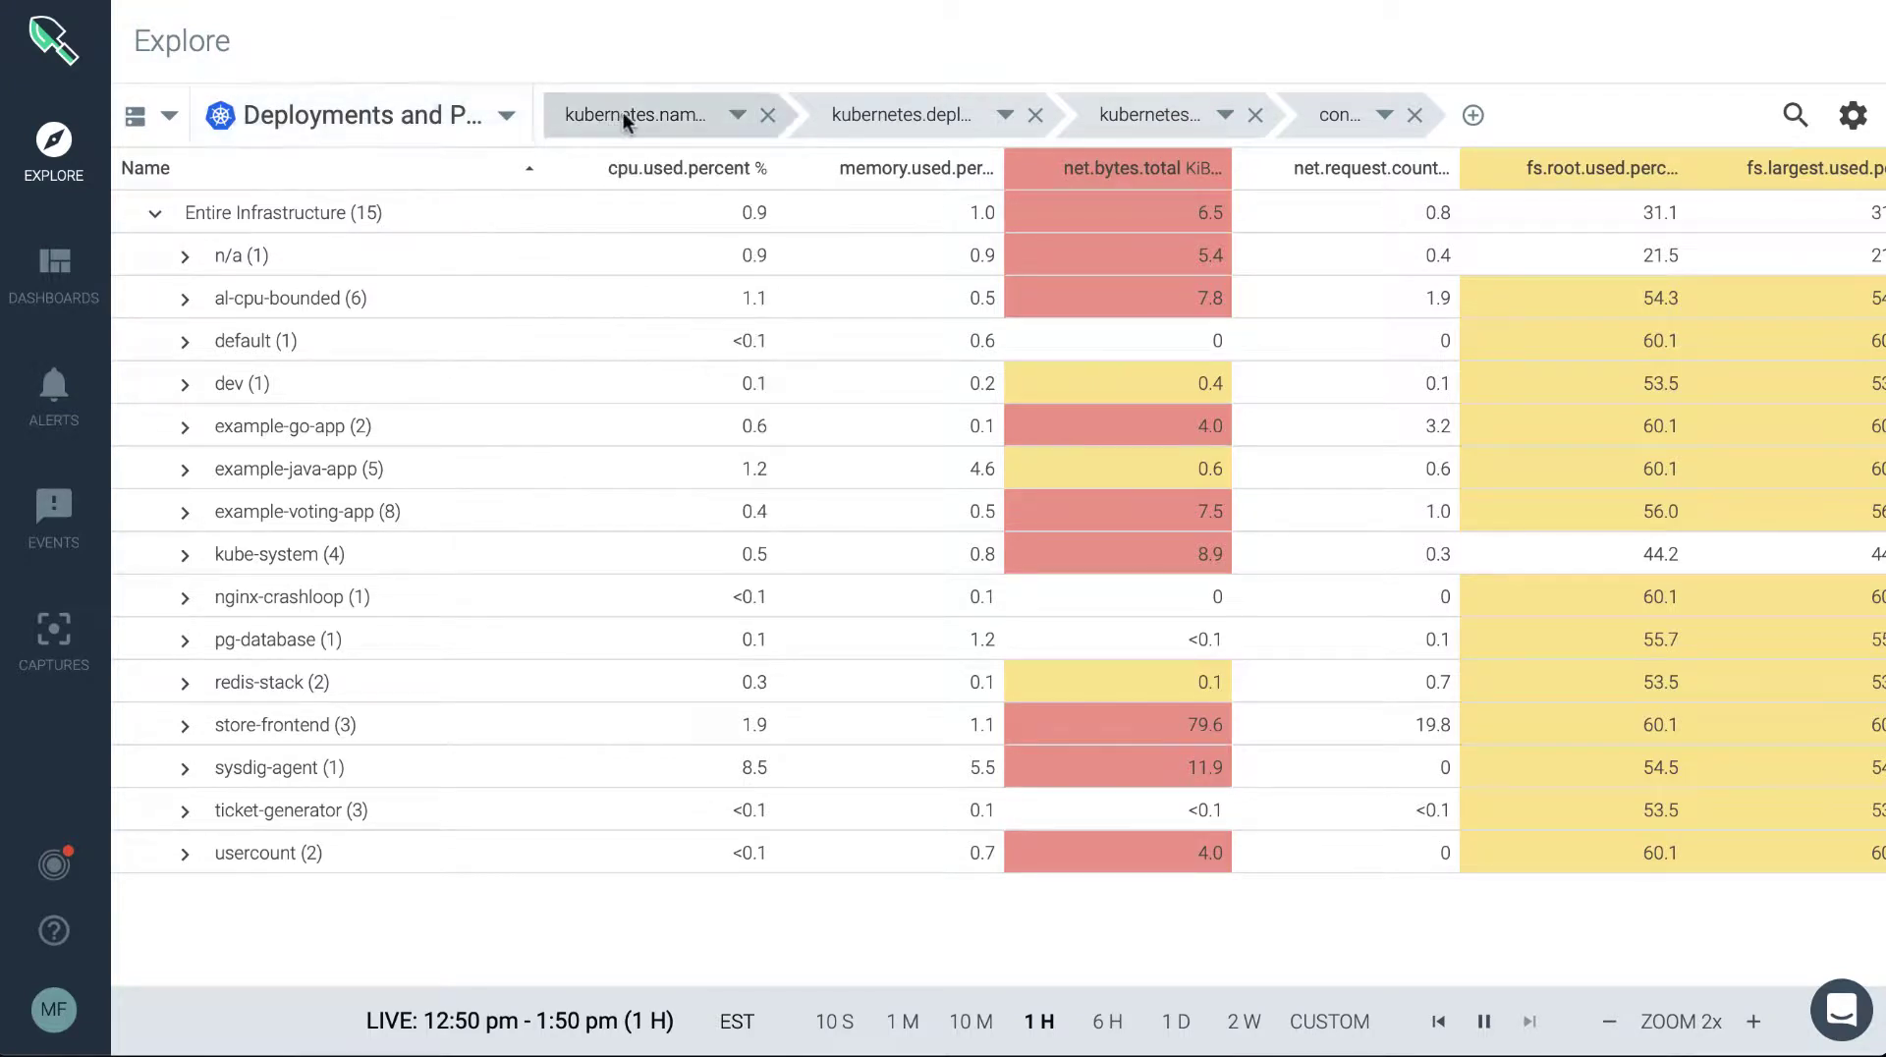
{"action": "mouse_move", "coordinate": [636, 113]}
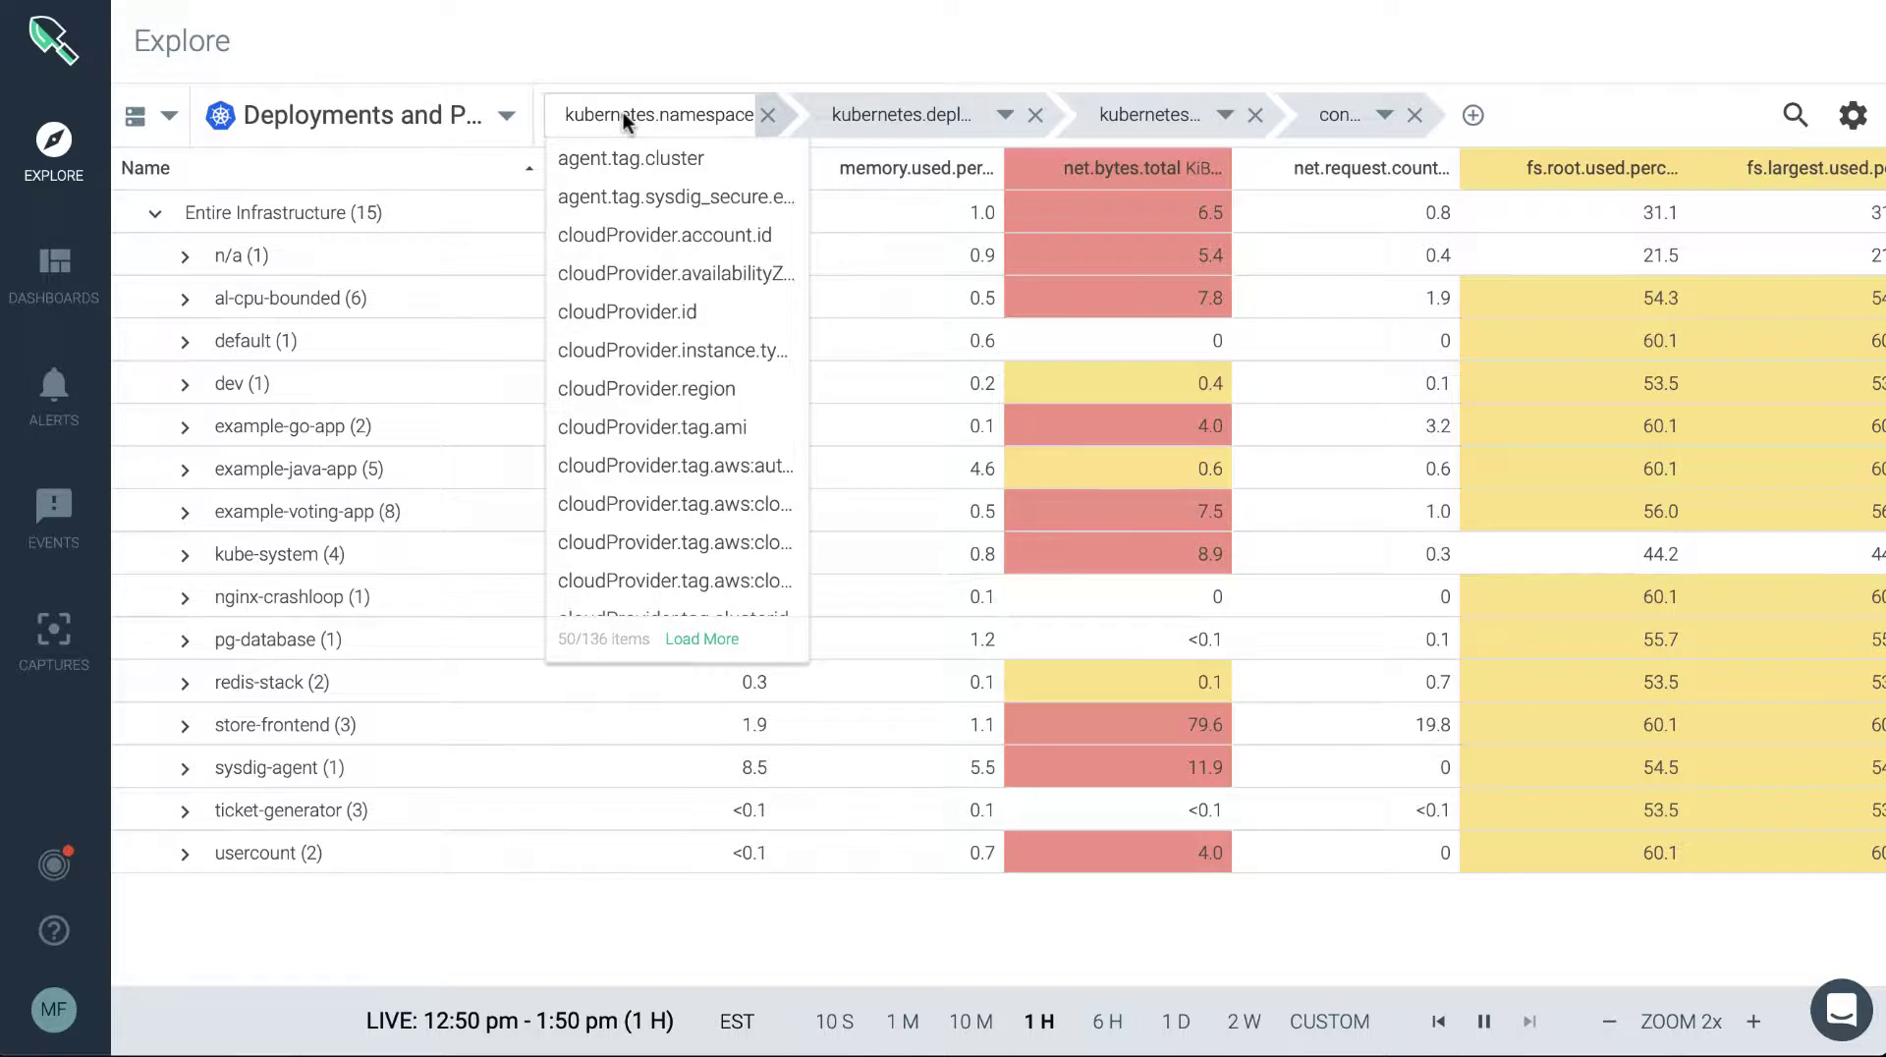
{"action": "mouse_move", "coordinate": [674, 274]}
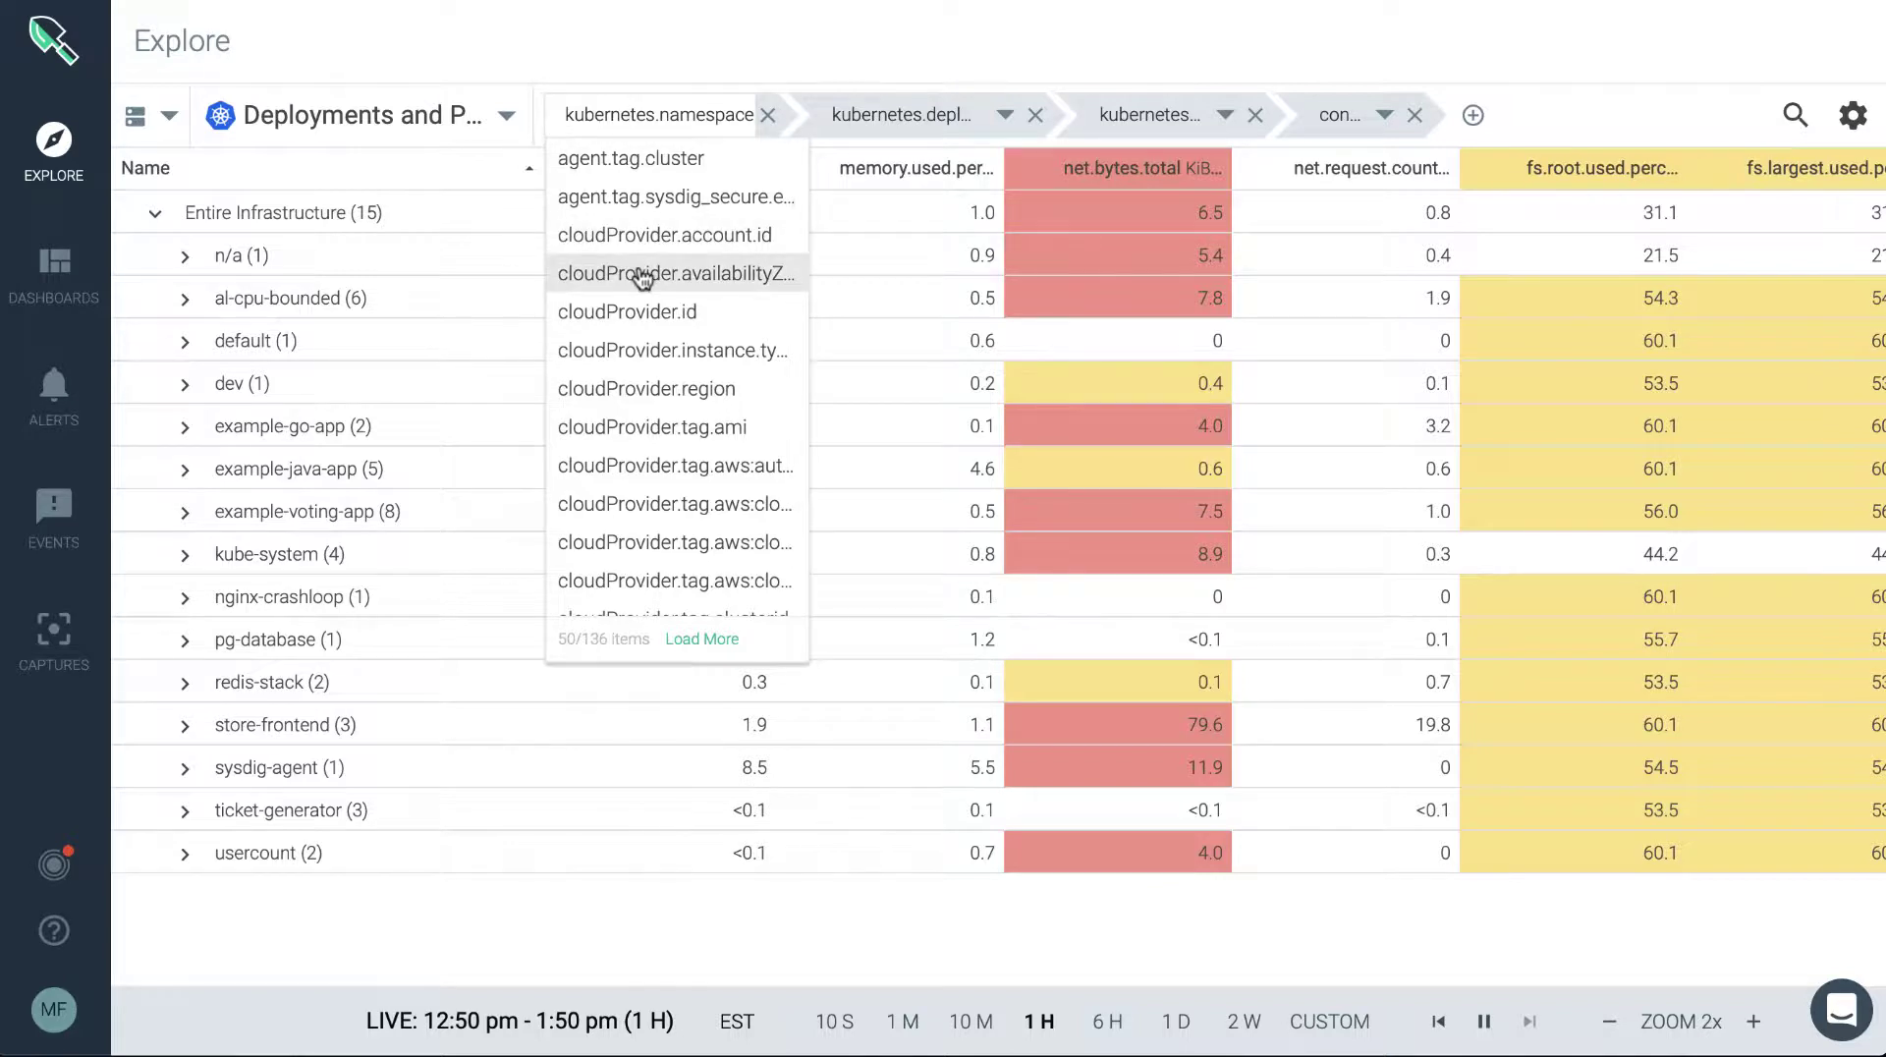
{"action": "left_click", "coordinate": [676, 275]}
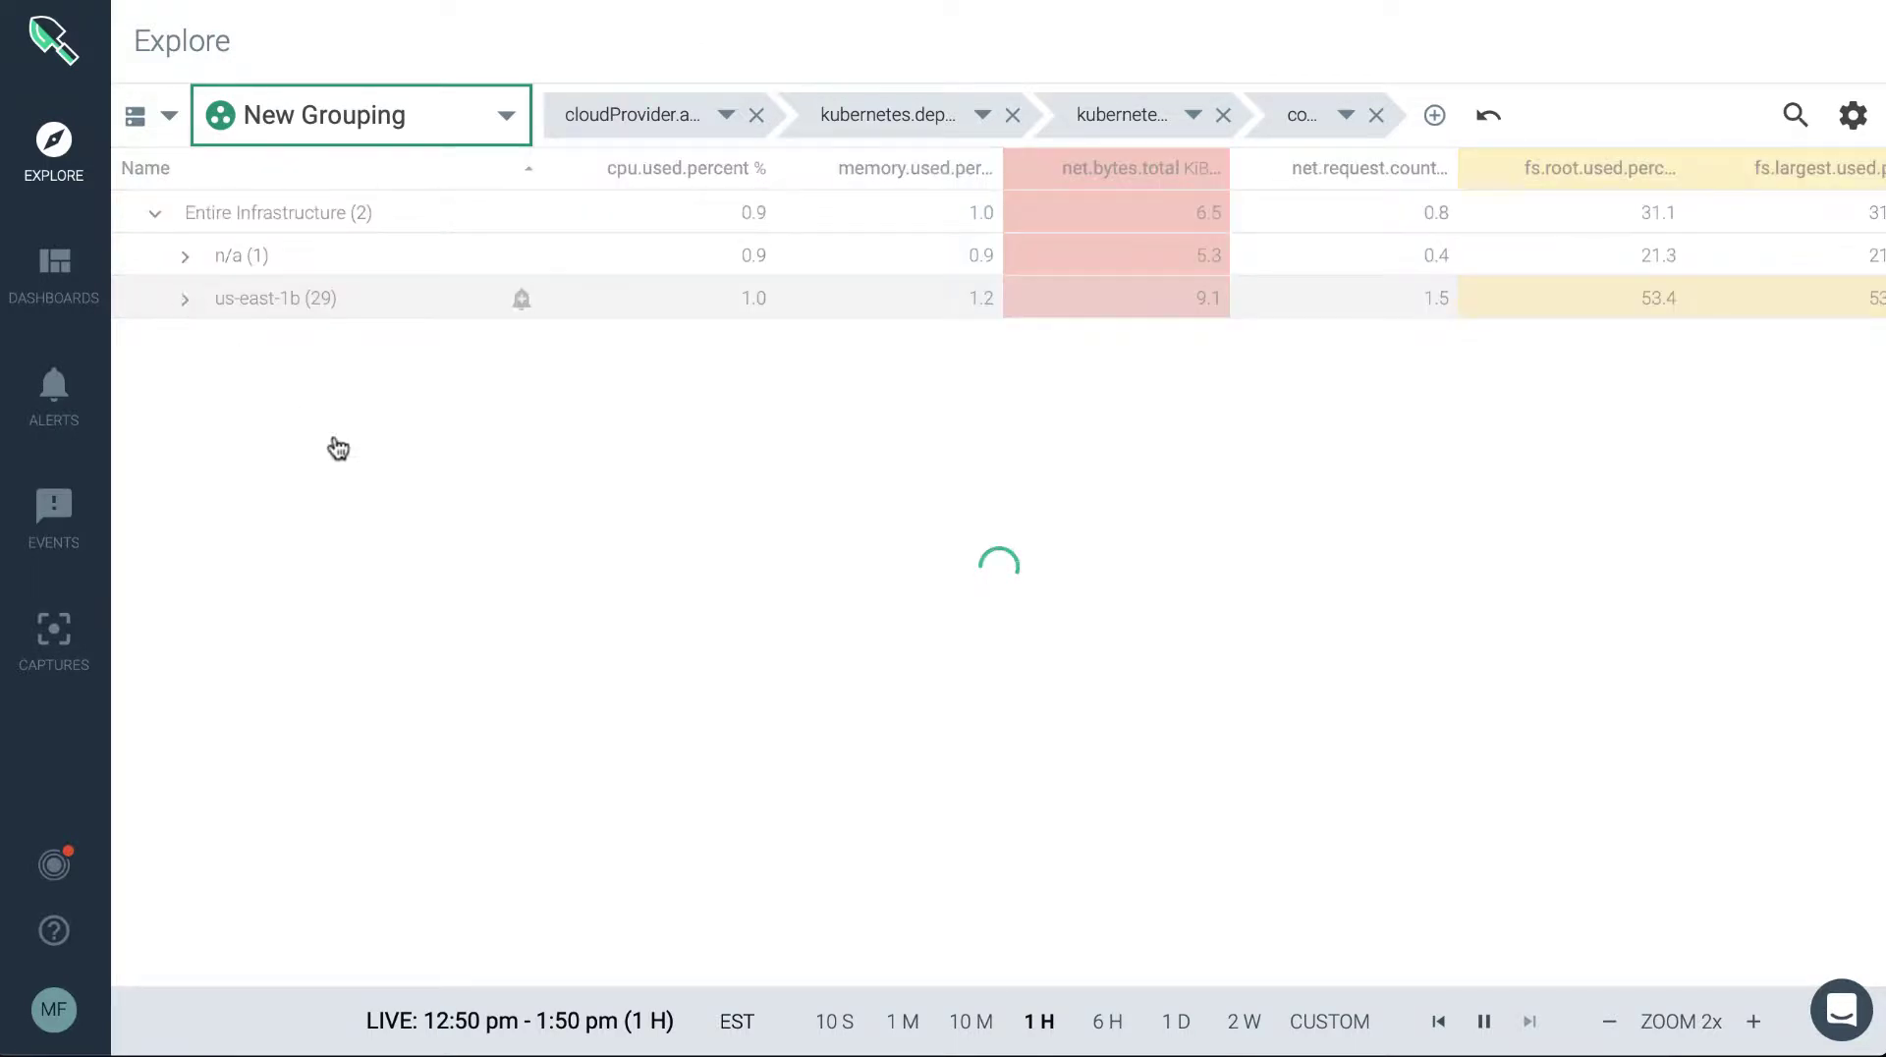
- Save the modified grouping as a new grouping named 'Kubernetes in AWS East'
{"action": "left_click", "coordinate": [187, 298]}
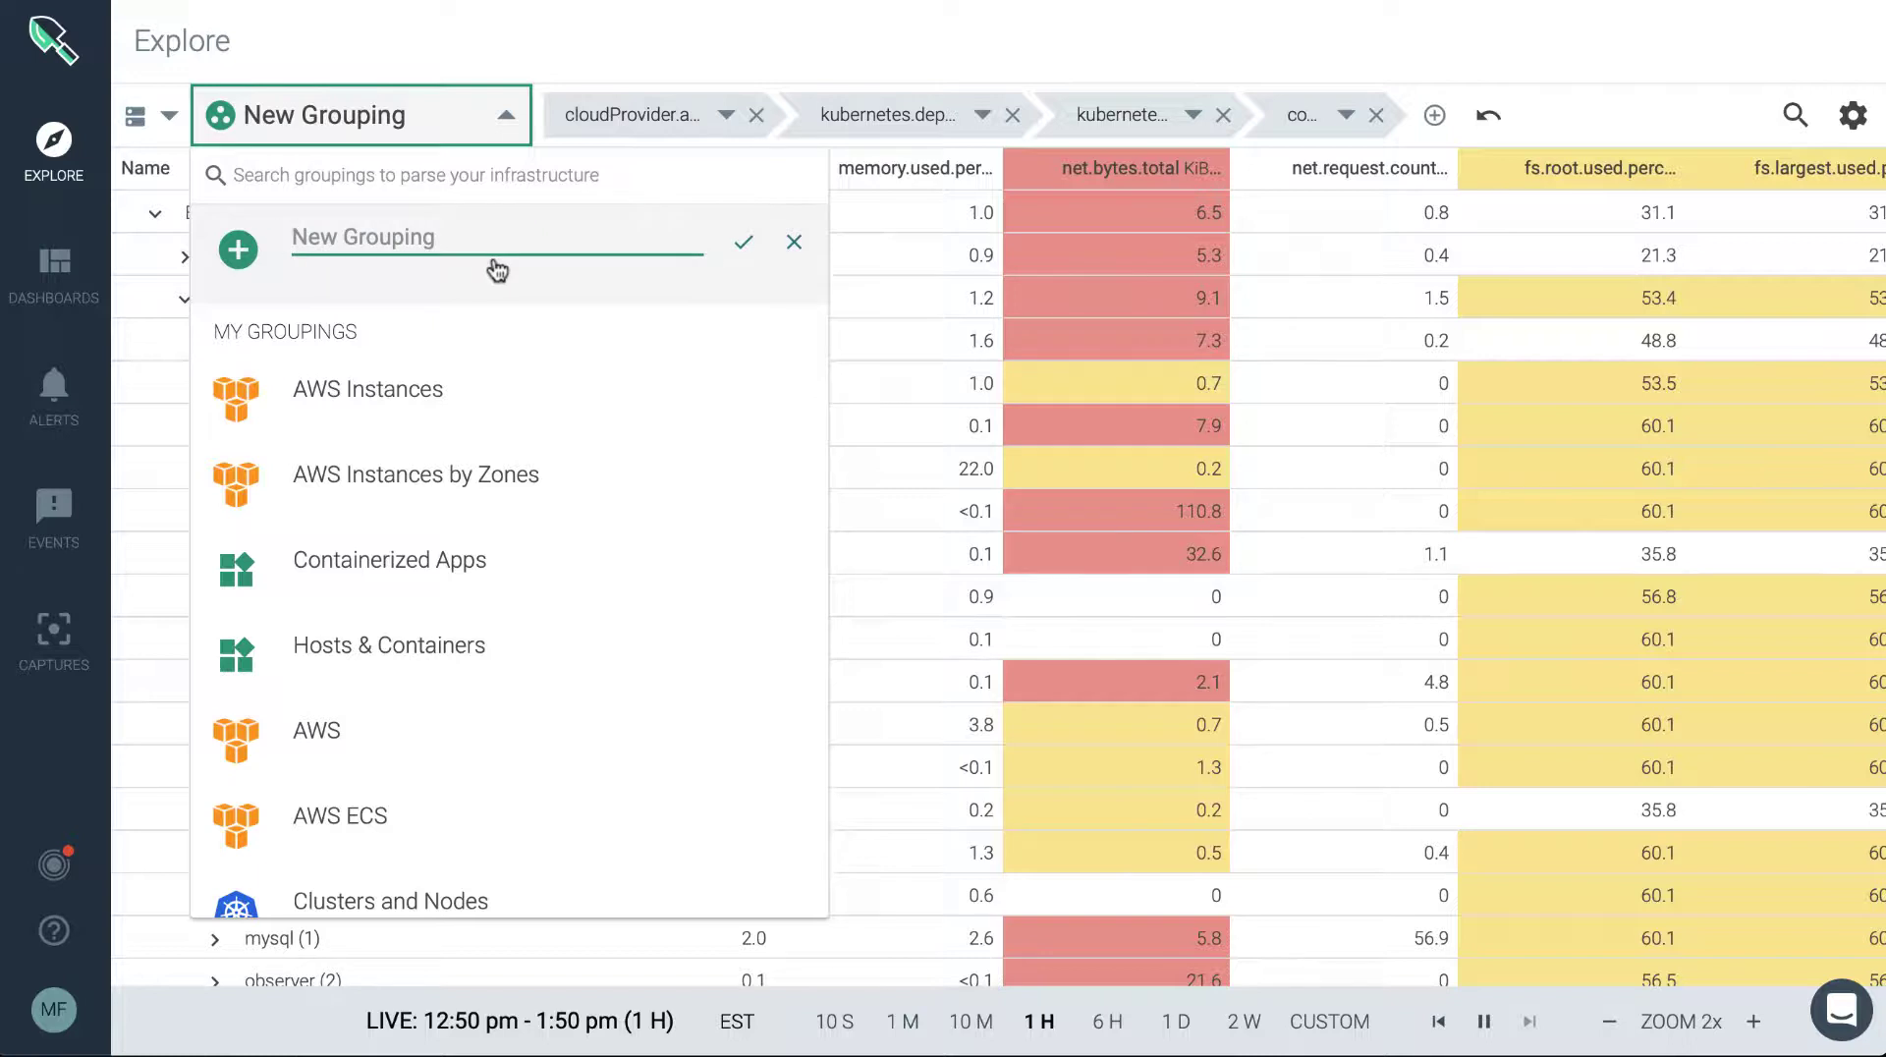
{"action": "type", "text": "Kuber"}
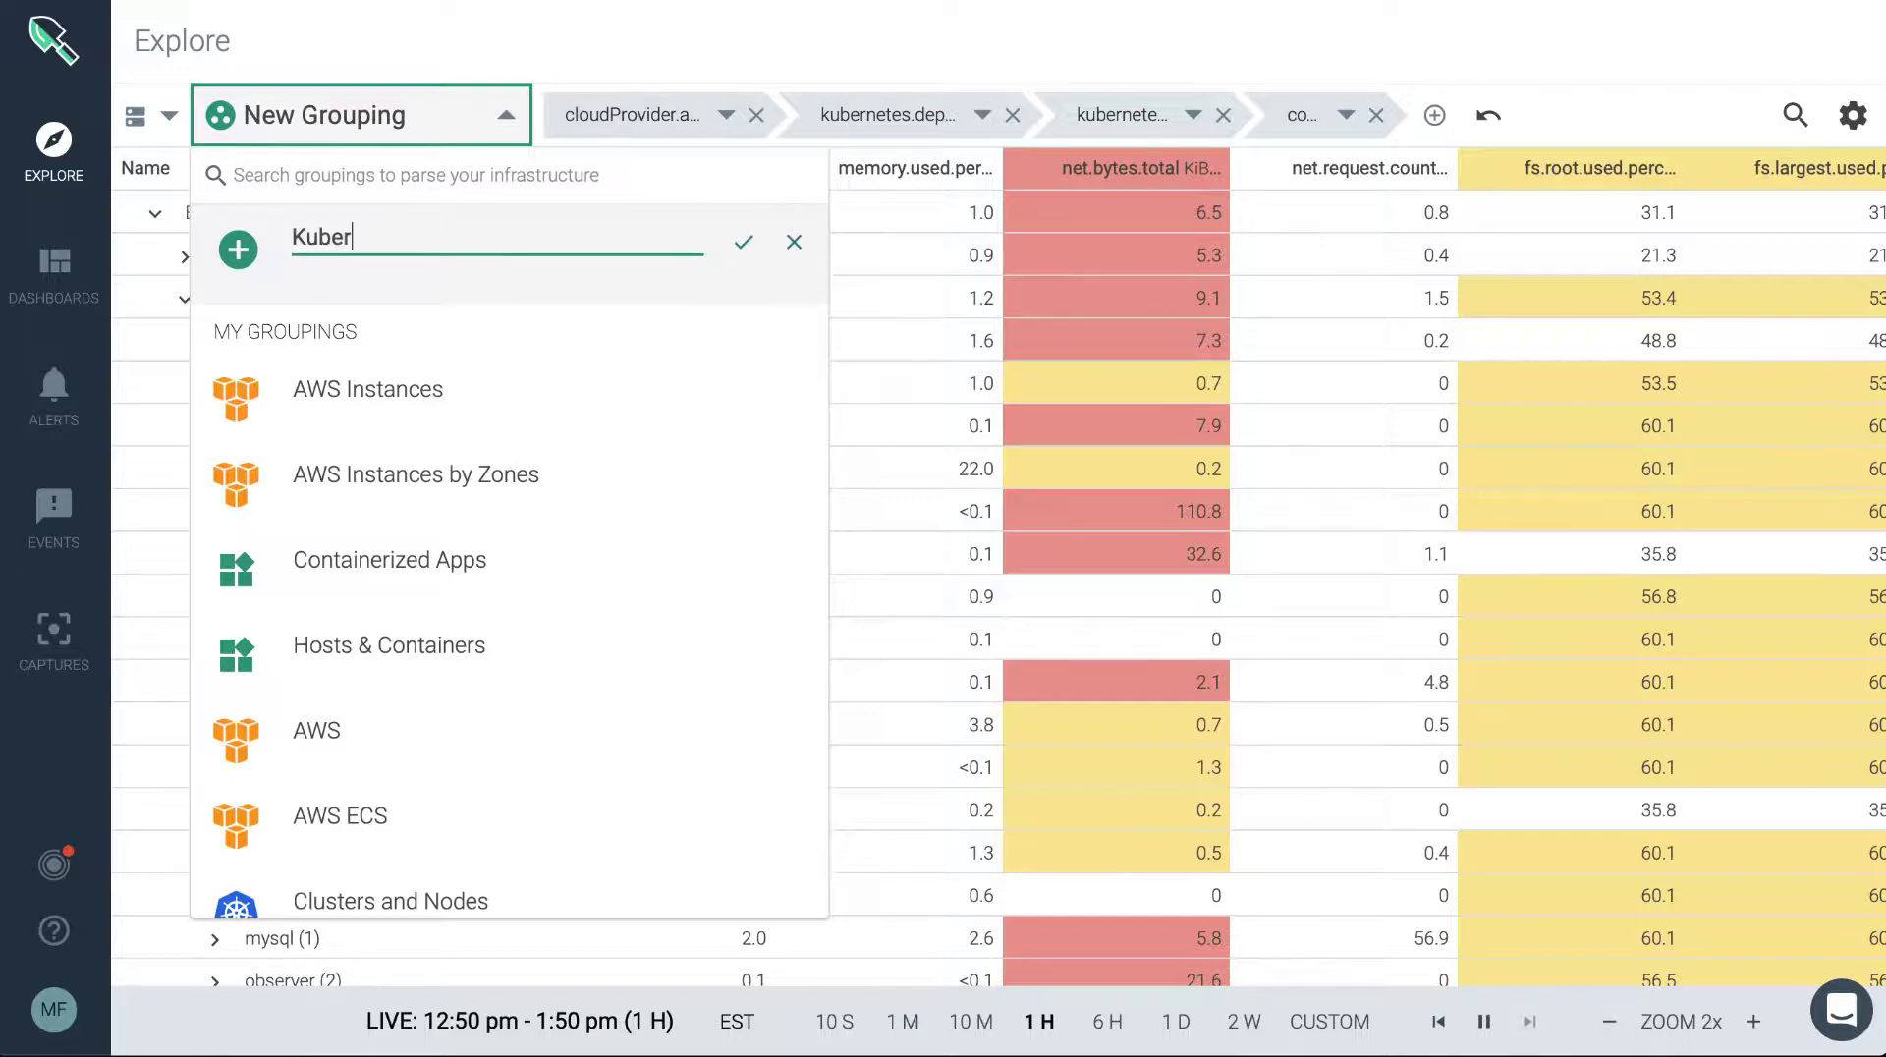
{"action": "type", "text": "netes +"}
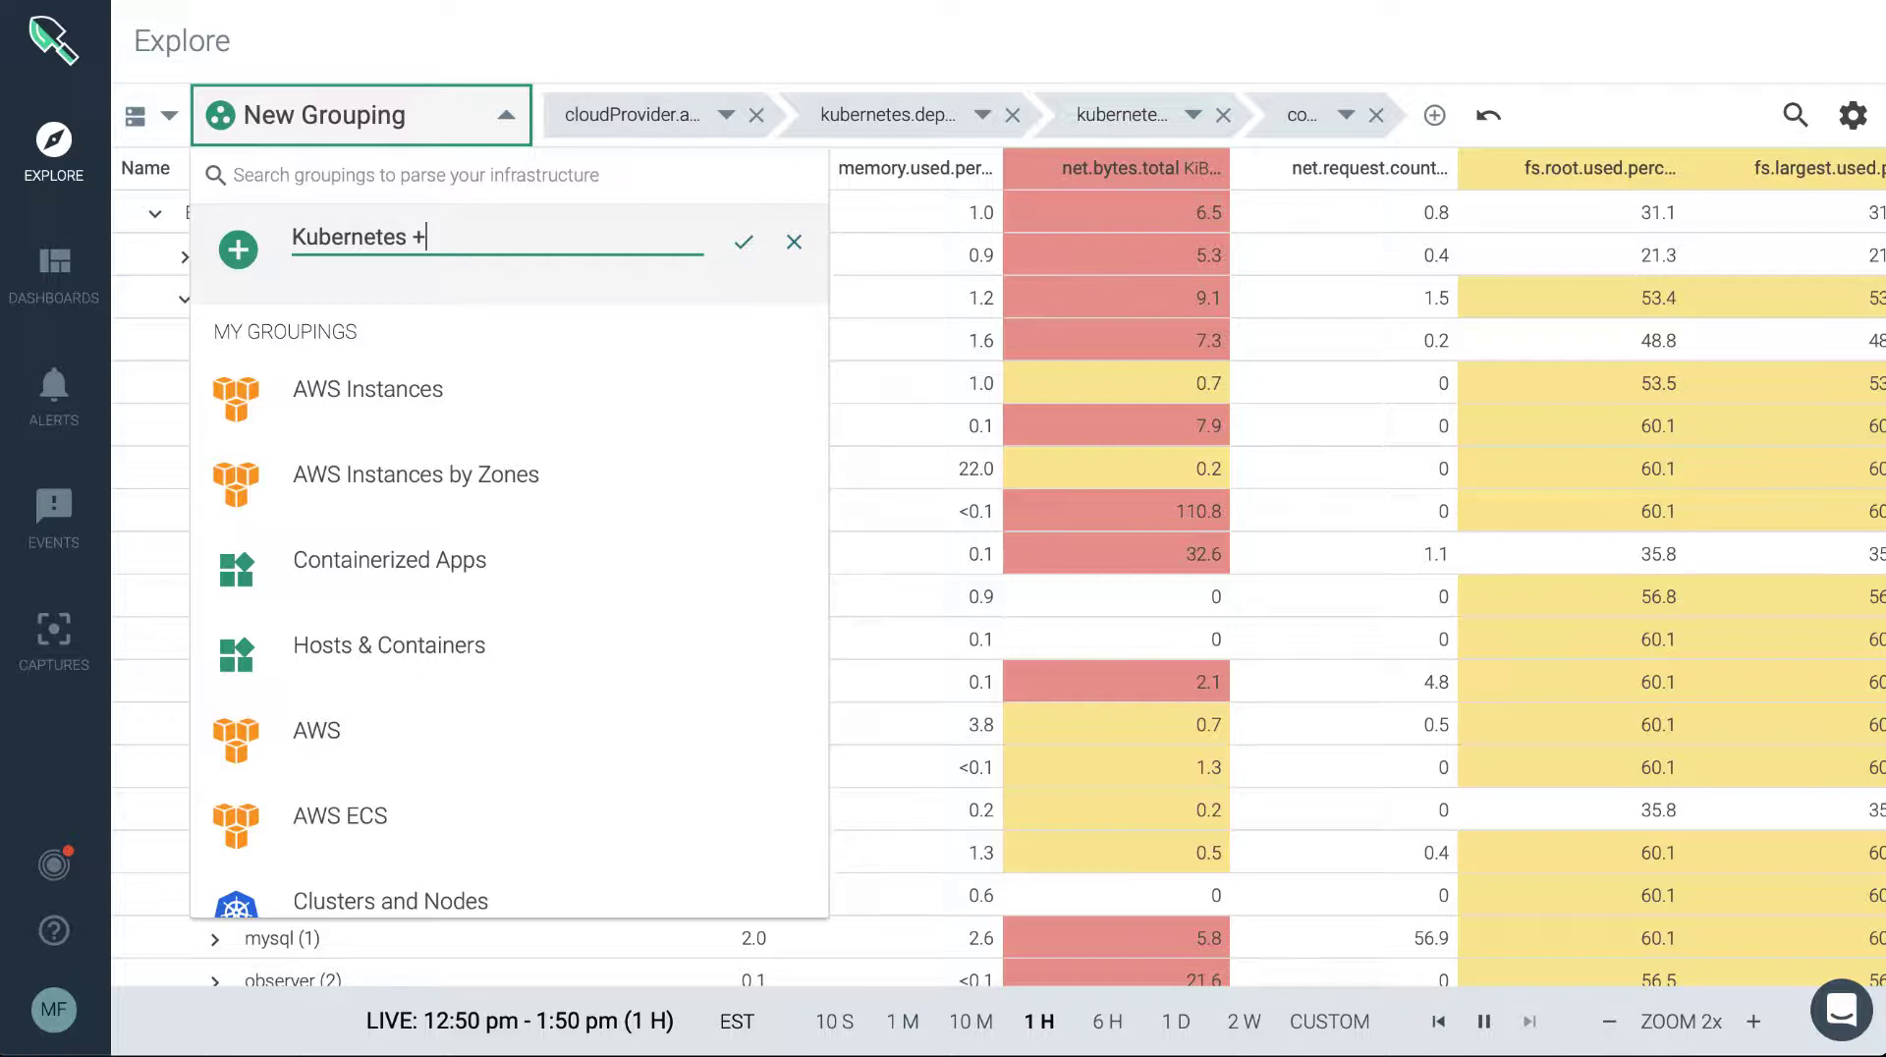
{"action": "type", "text": "in AWS East"}
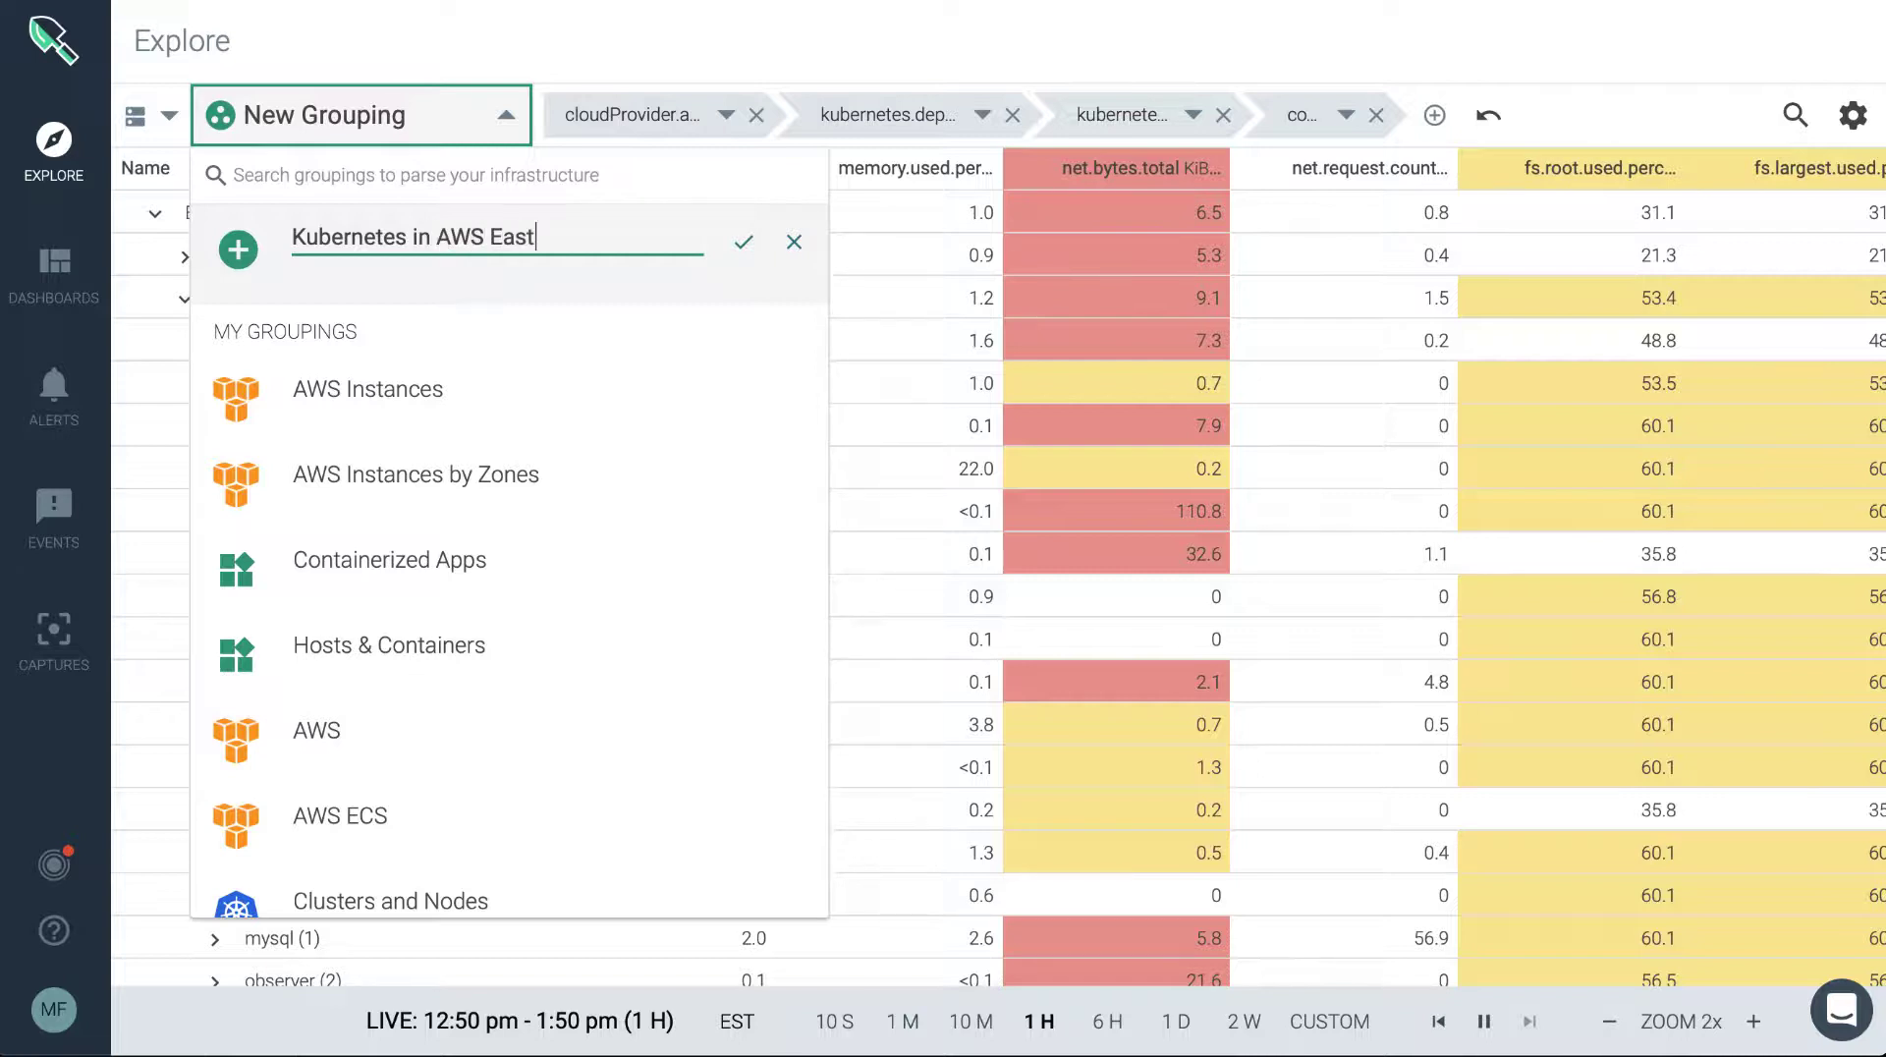
{"action": "left_click", "coordinate": [743, 241]}
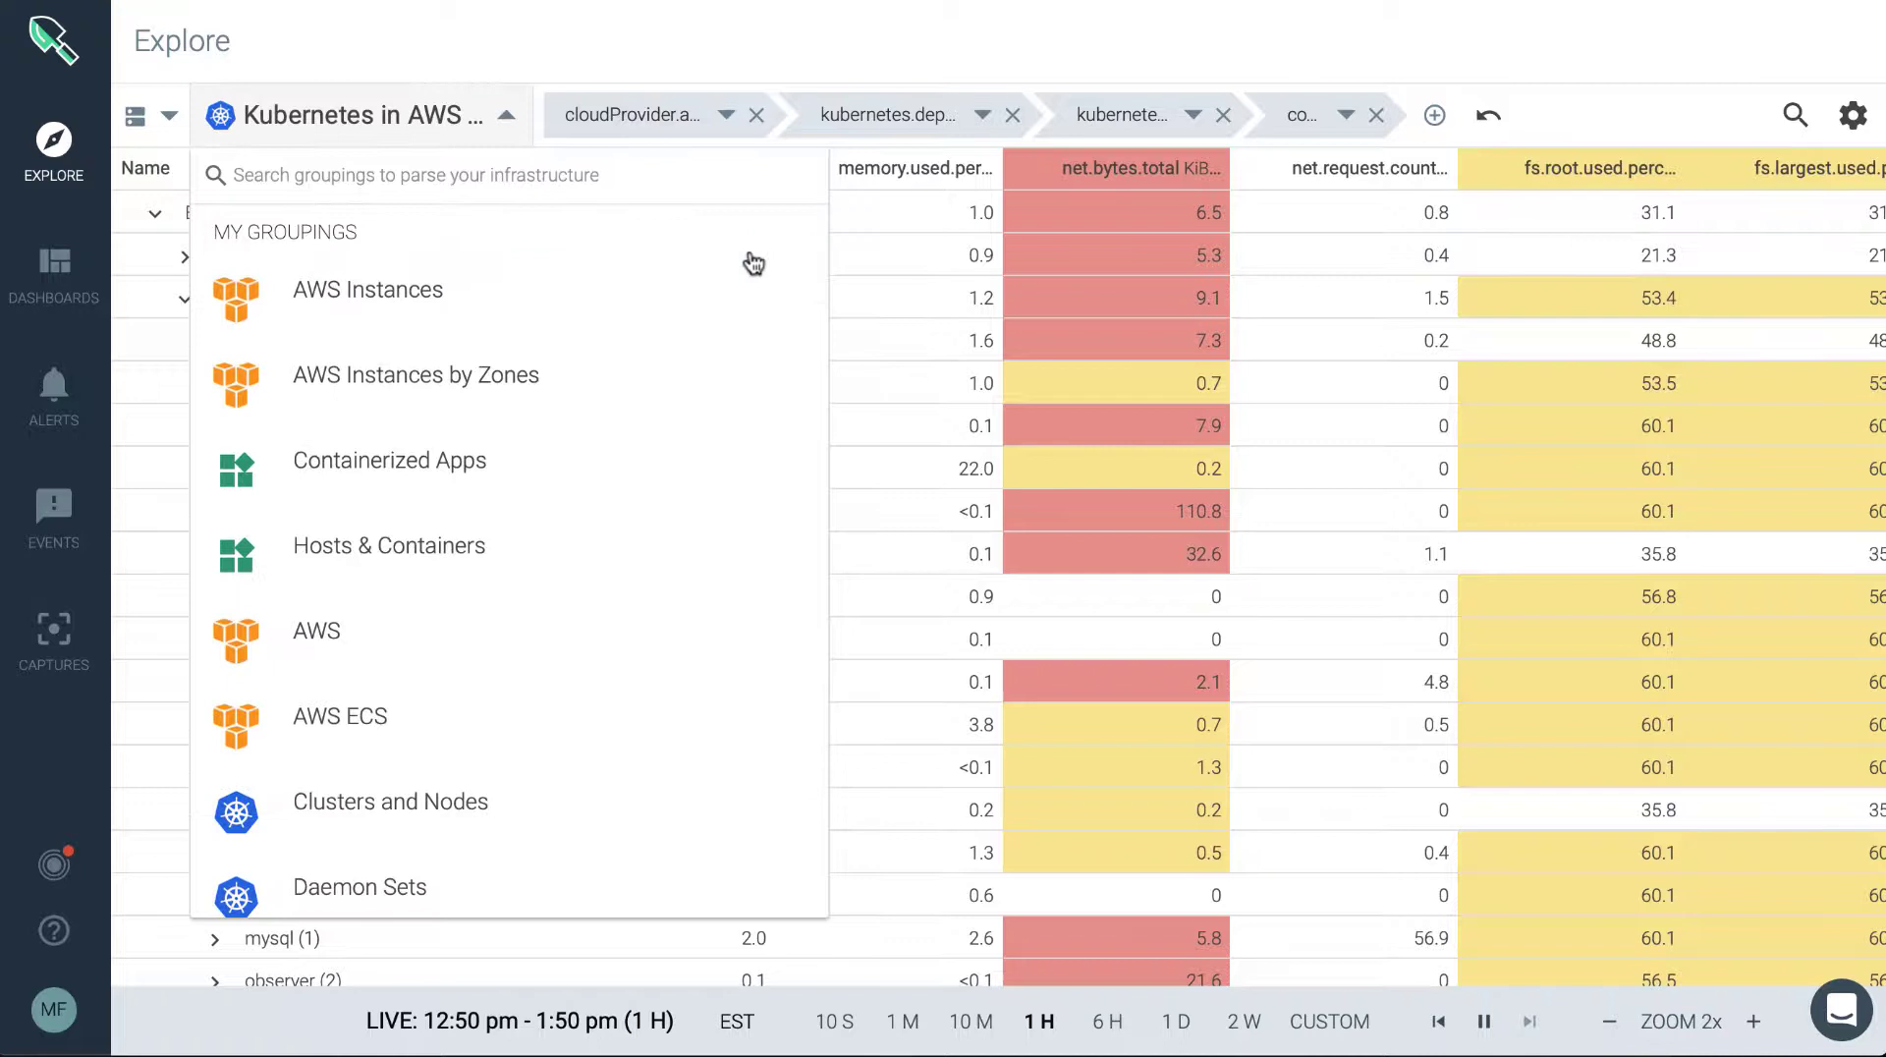
{"action": "mouse_move", "coordinate": [516, 631]}
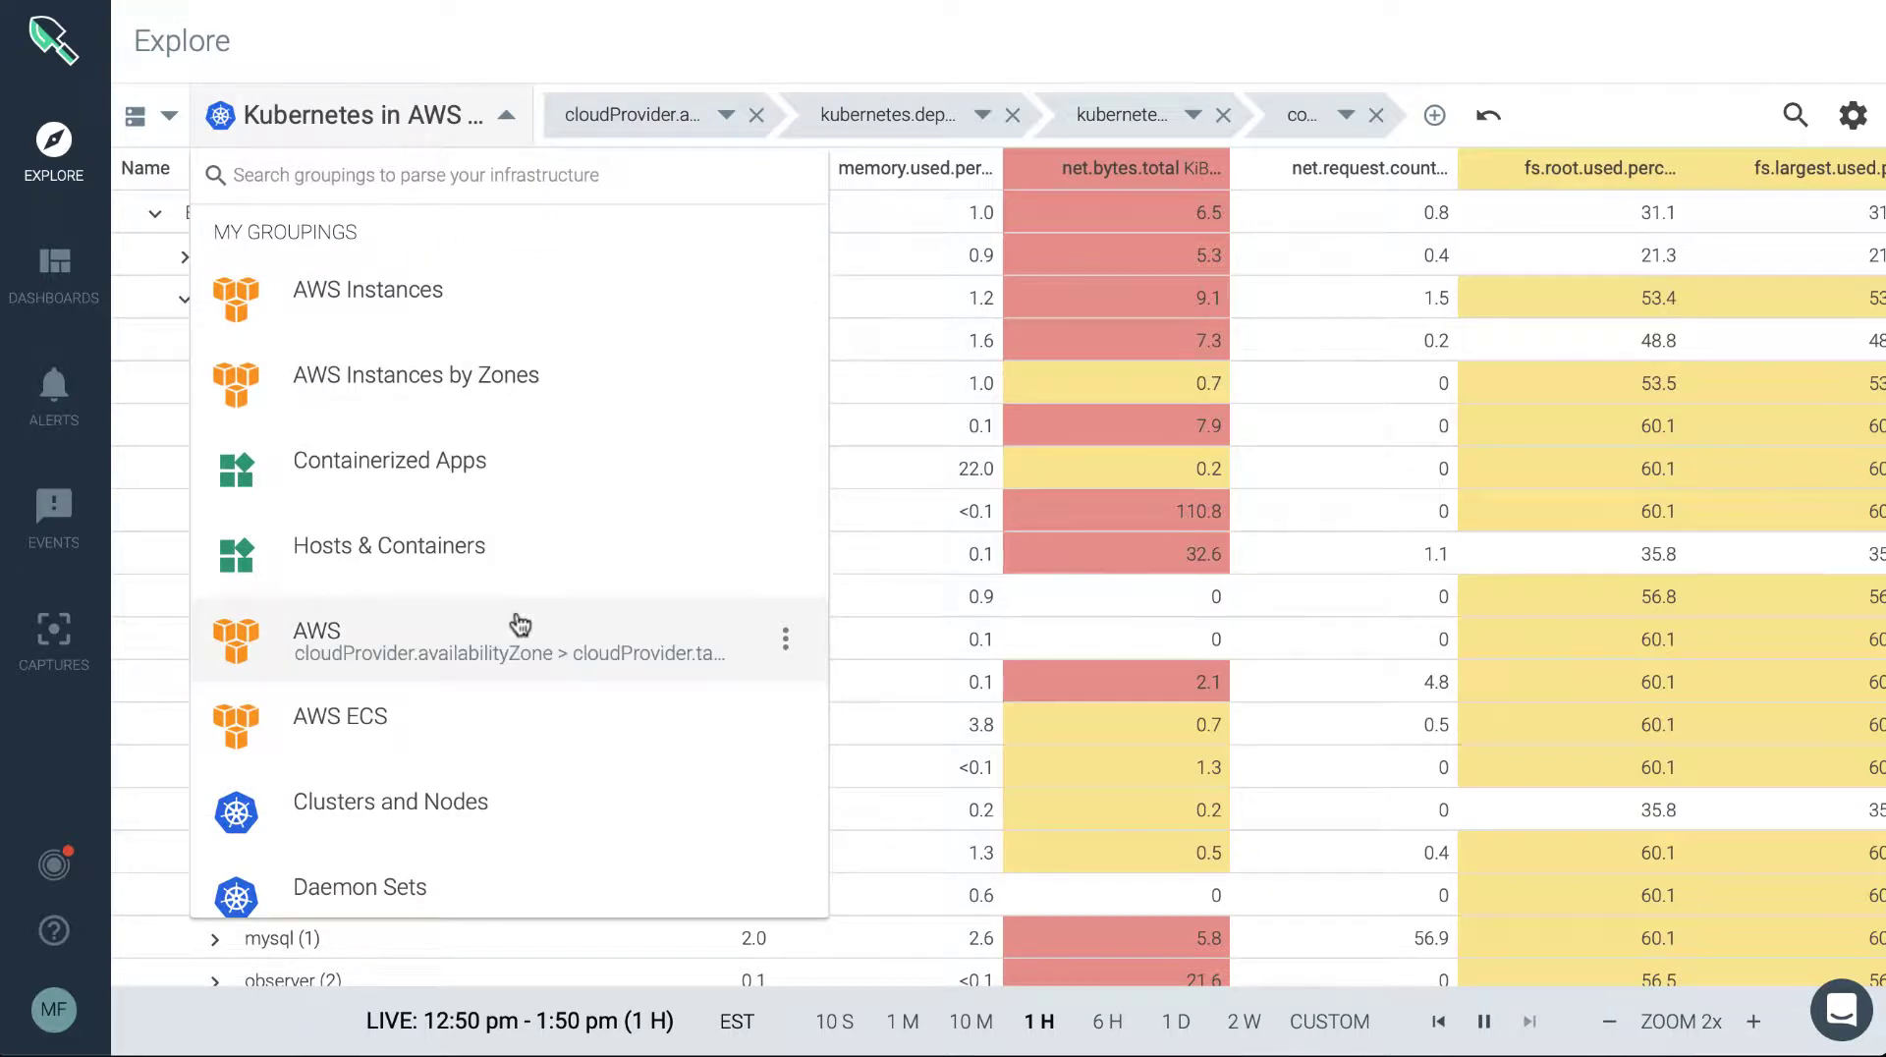
{"action": "scroll", "scroll_direction": "down", "scroll_amount": 3}
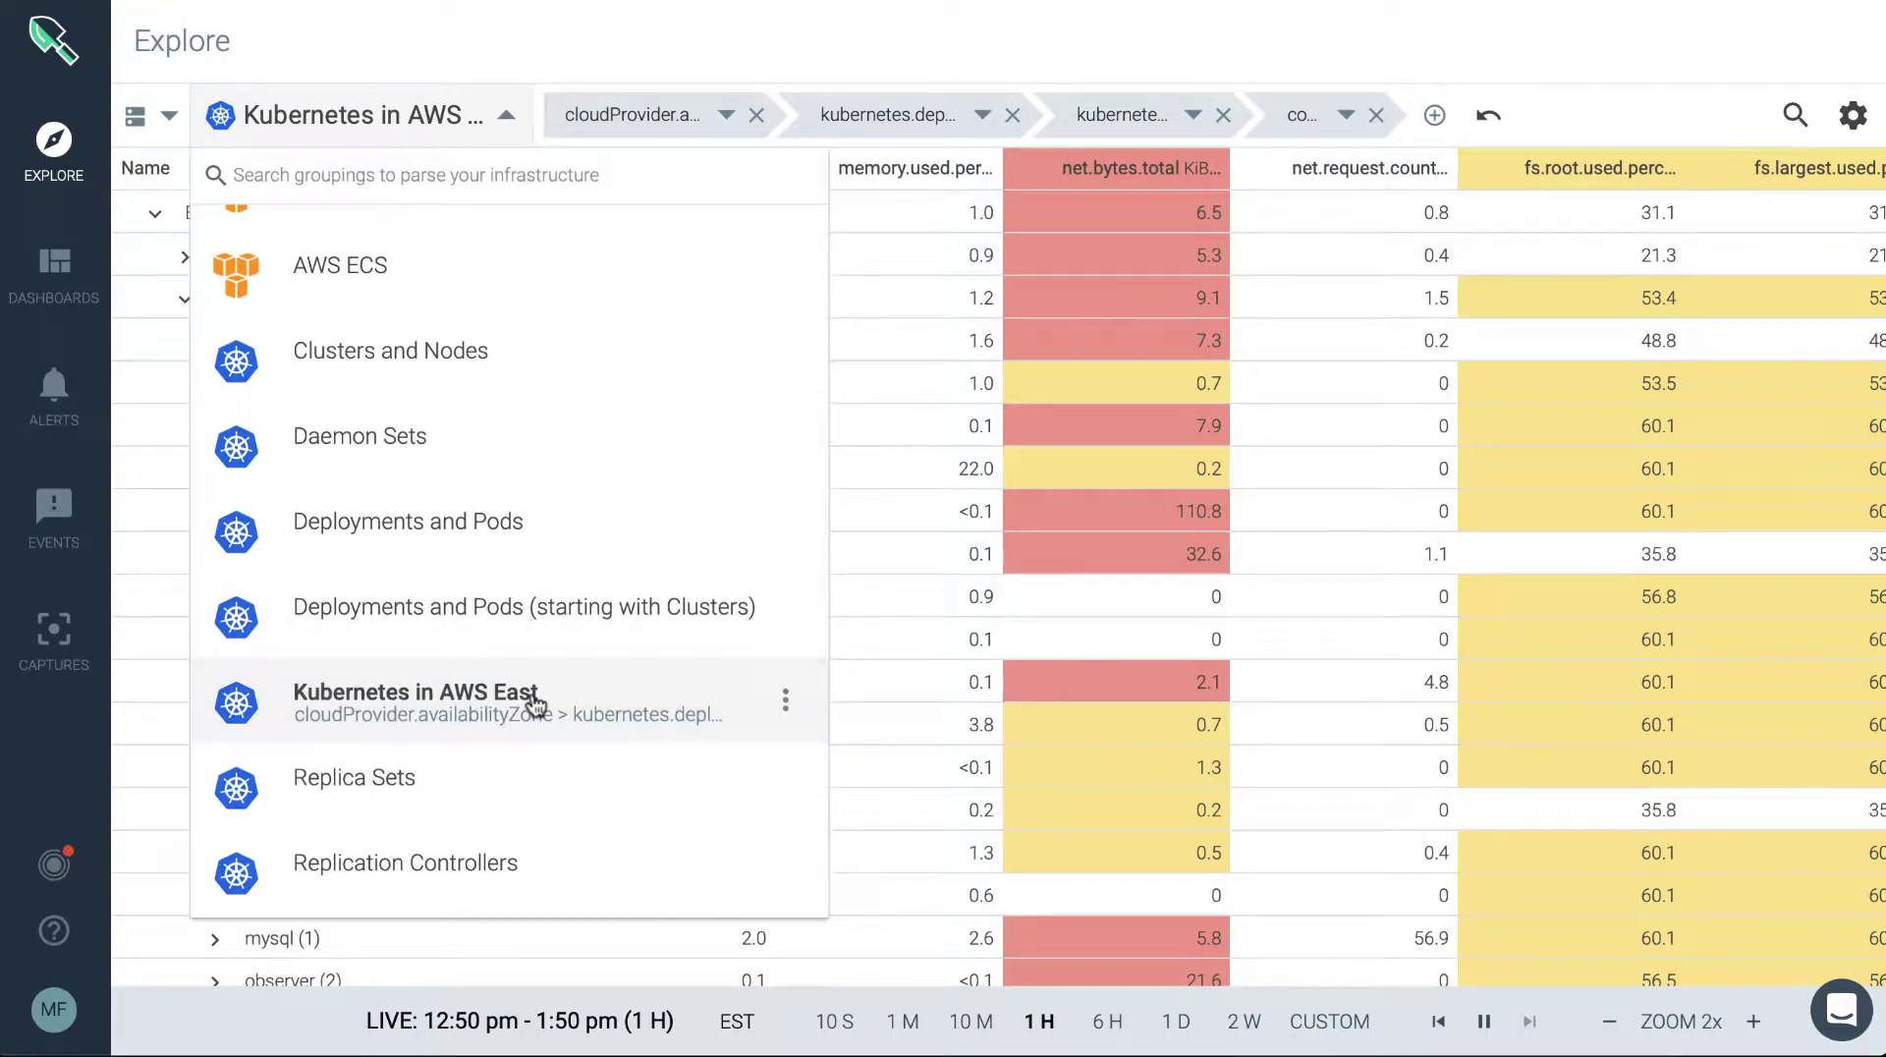
{"action": "mouse_move", "coordinate": [786, 699]}
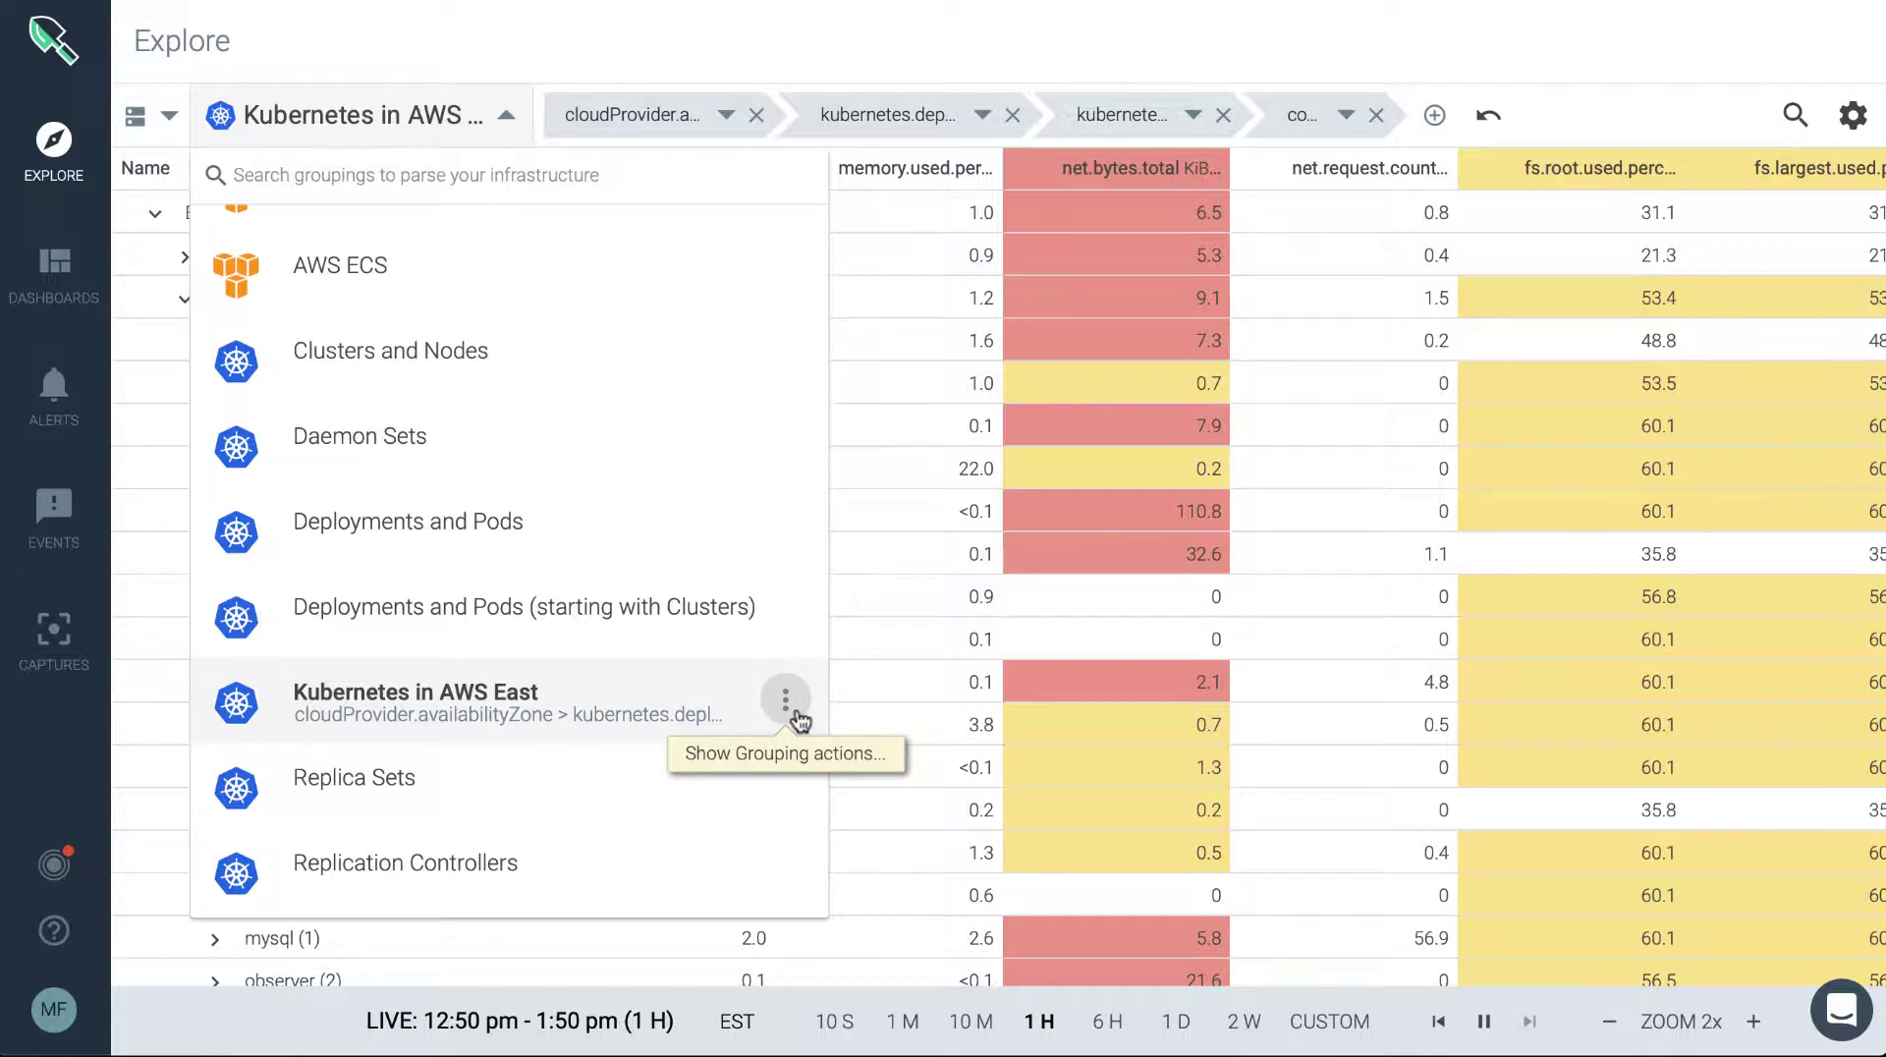
{"action": "scroll", "scroll_direction": "up", "scroll_amount": 3}
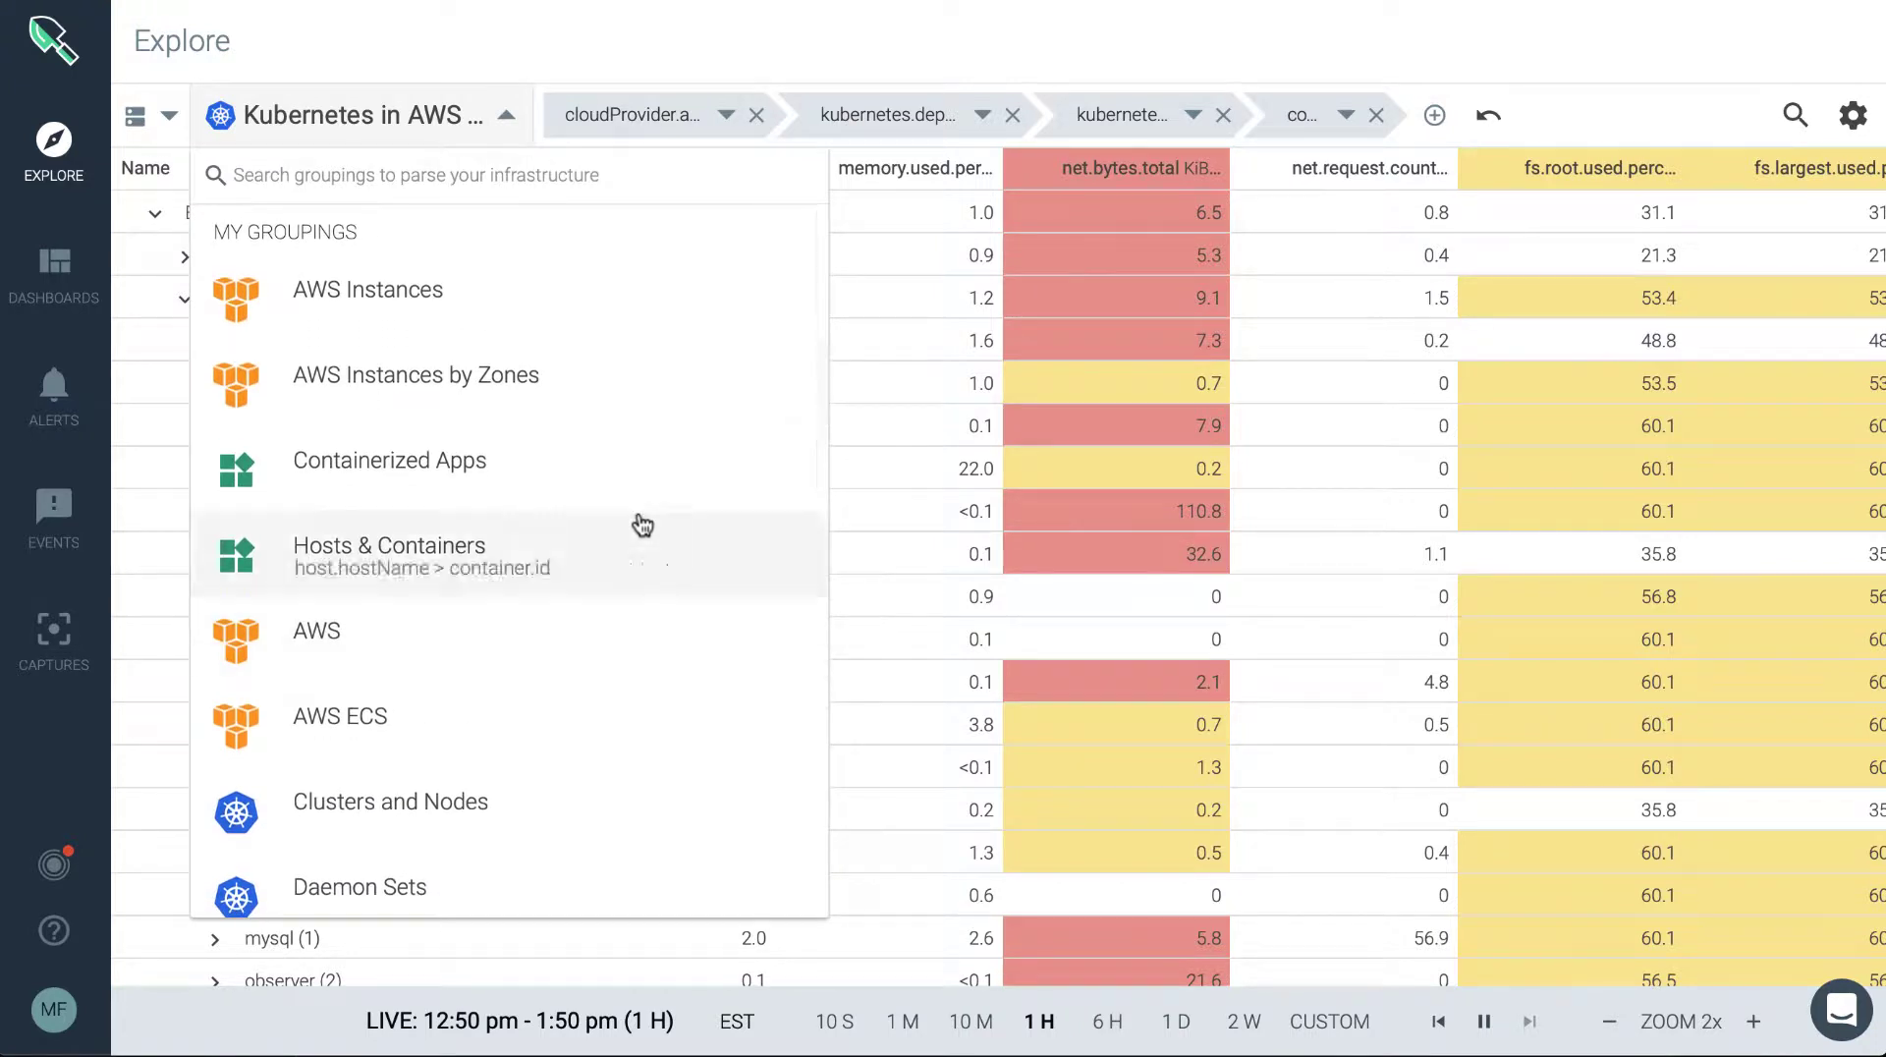
{"action": "mouse_move", "coordinate": [310, 240]}
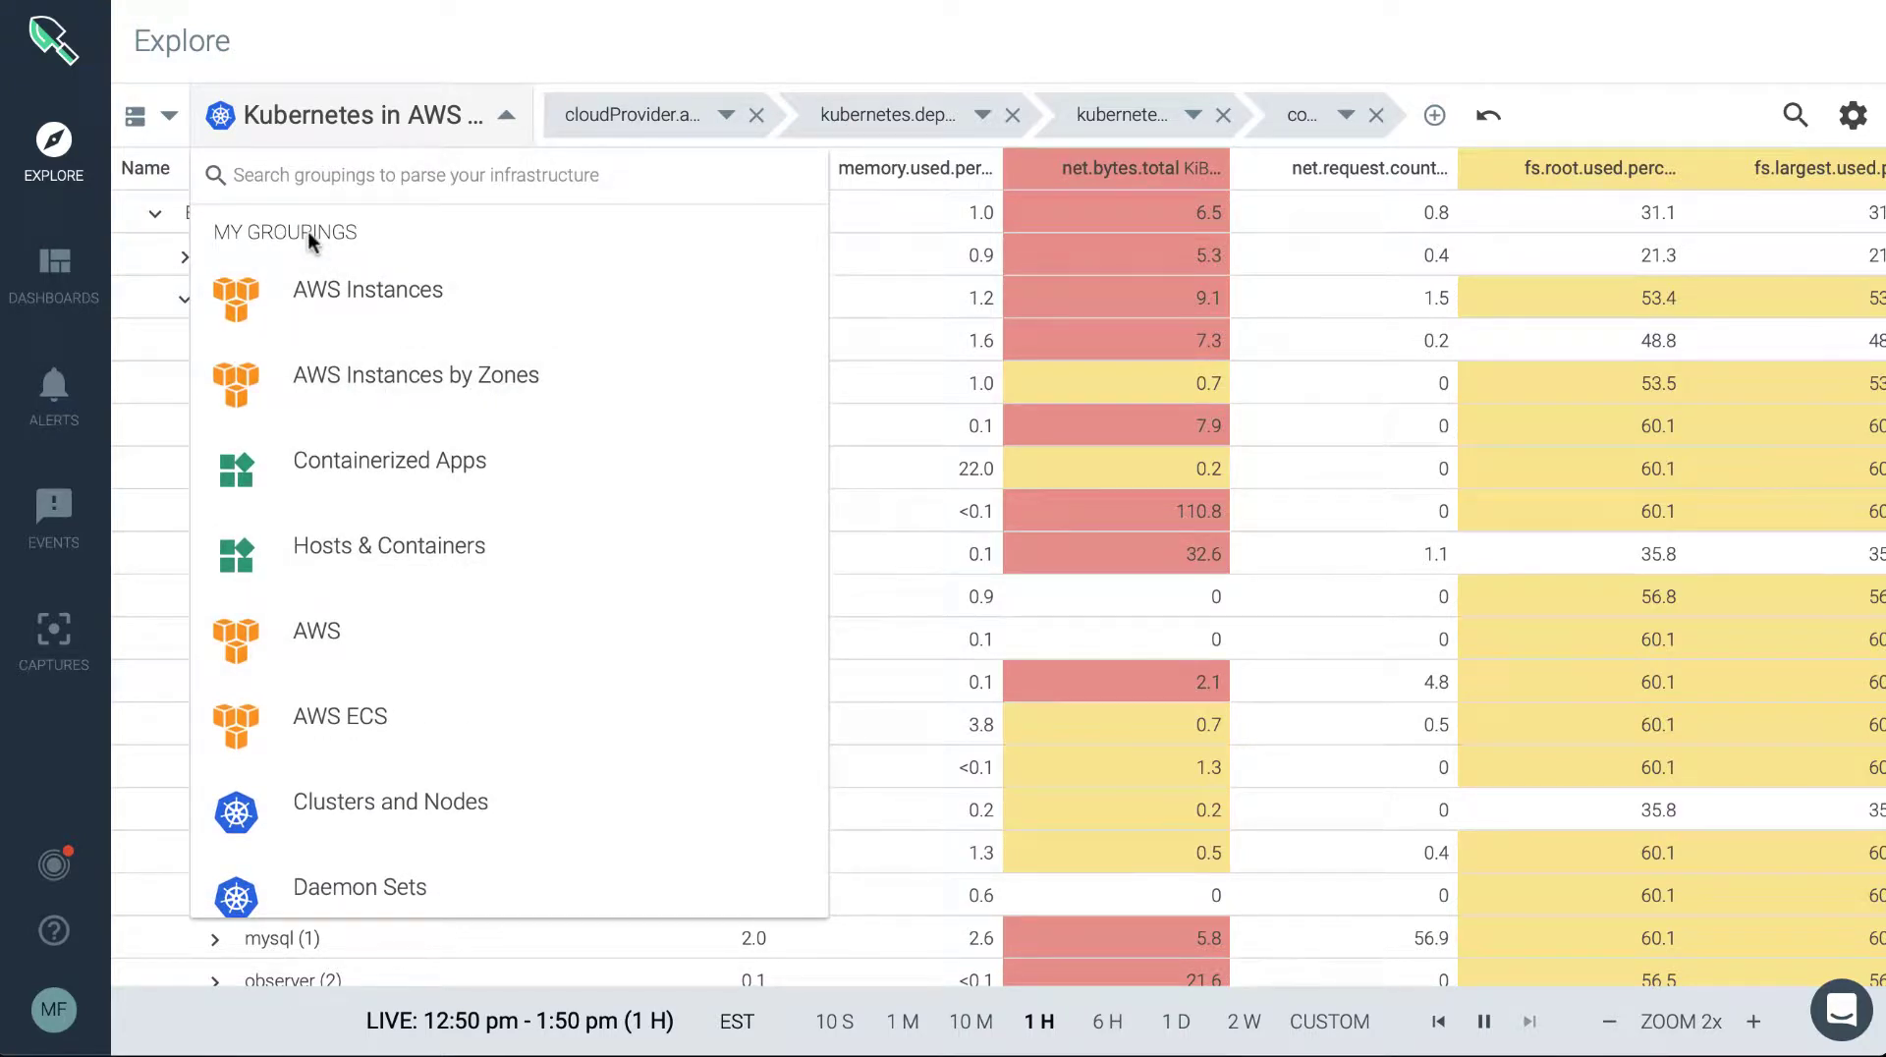
{"action": "mouse_move", "coordinate": [398, 251]}
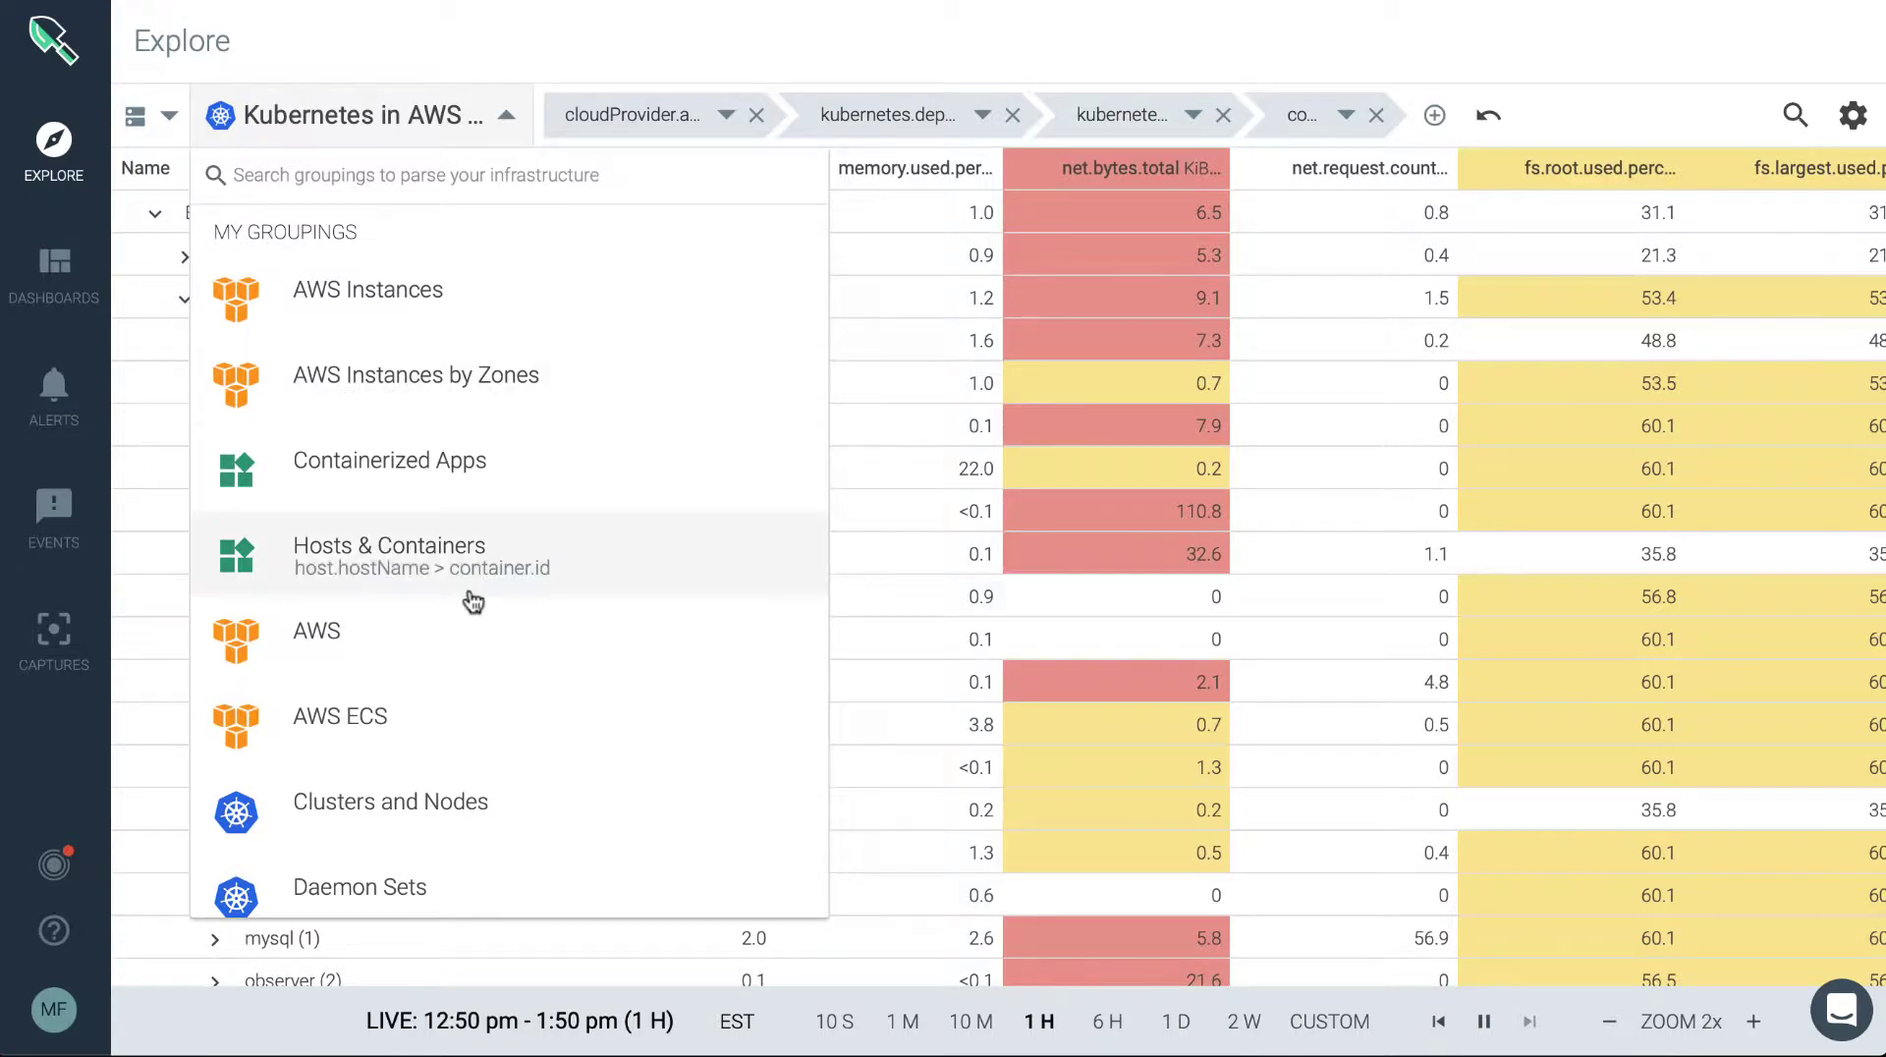
{"action": "scroll", "scroll_direction": "down", "scroll_amount": 3}
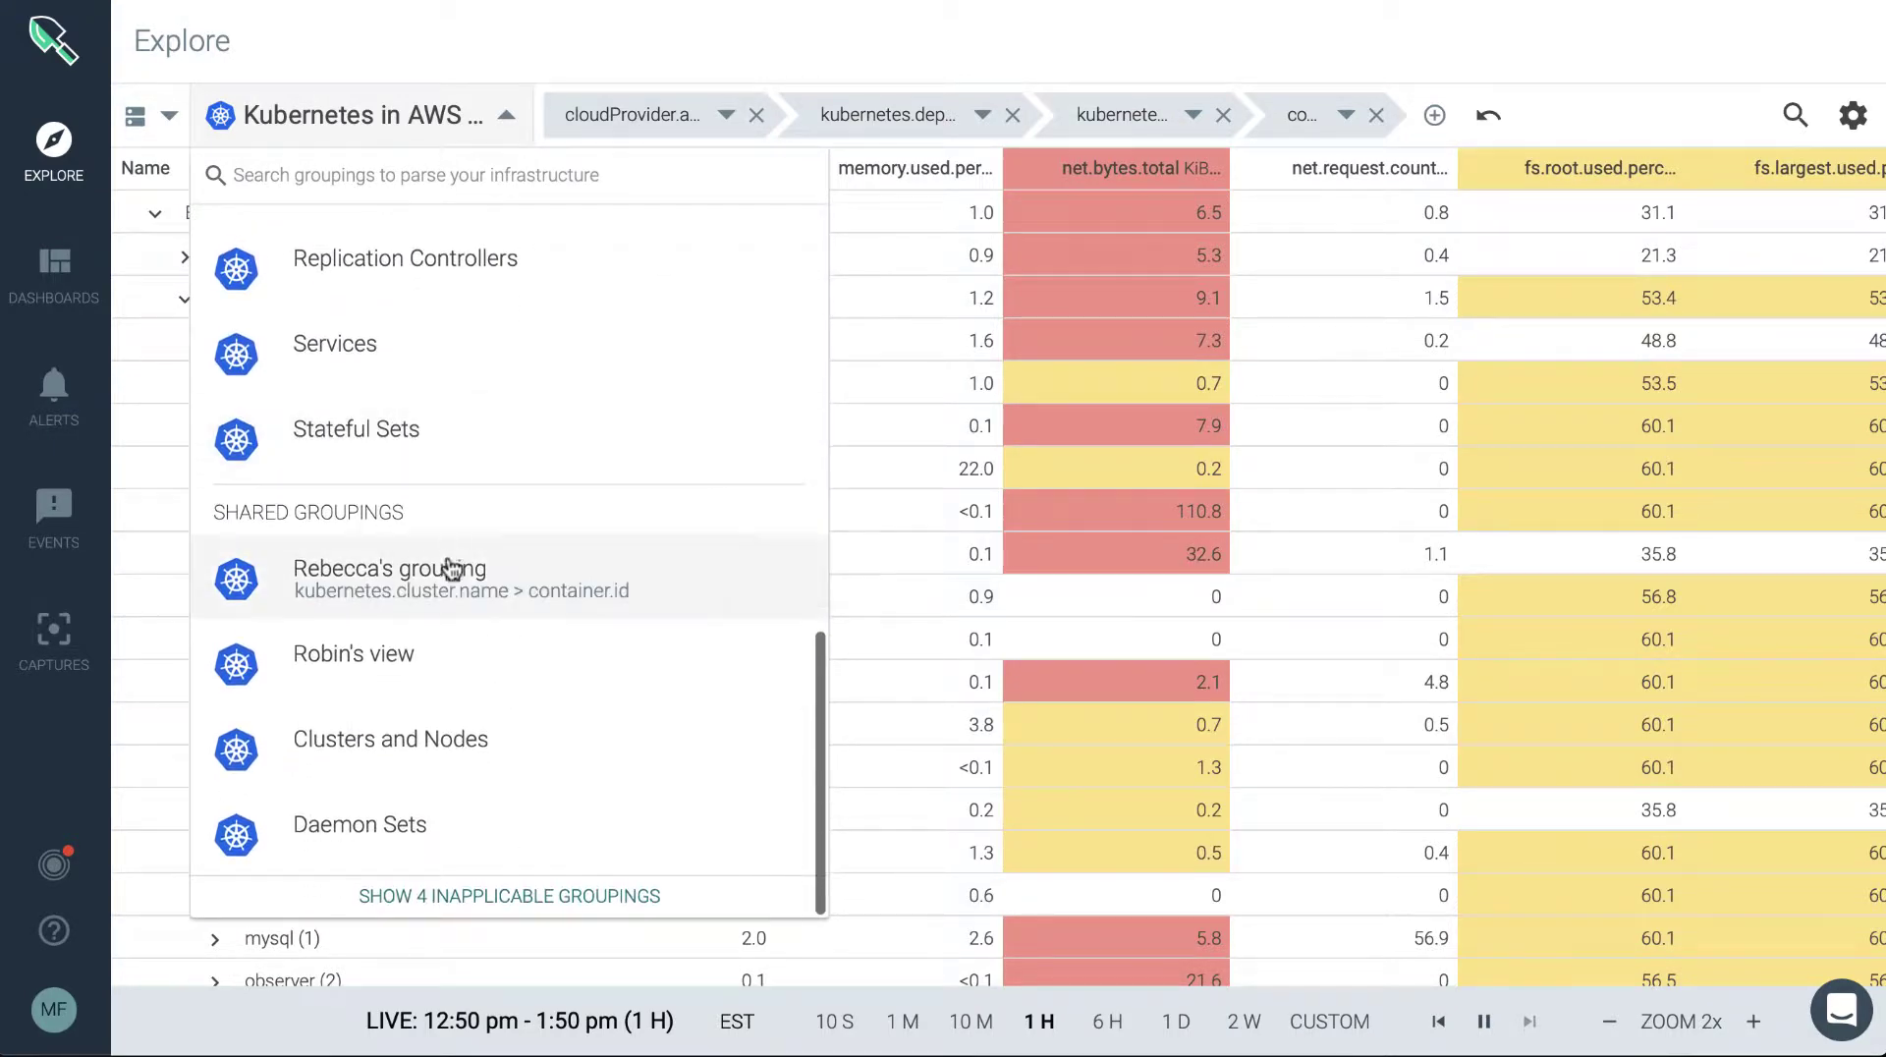
{"action": "mouse_move", "coordinate": [542, 532]}
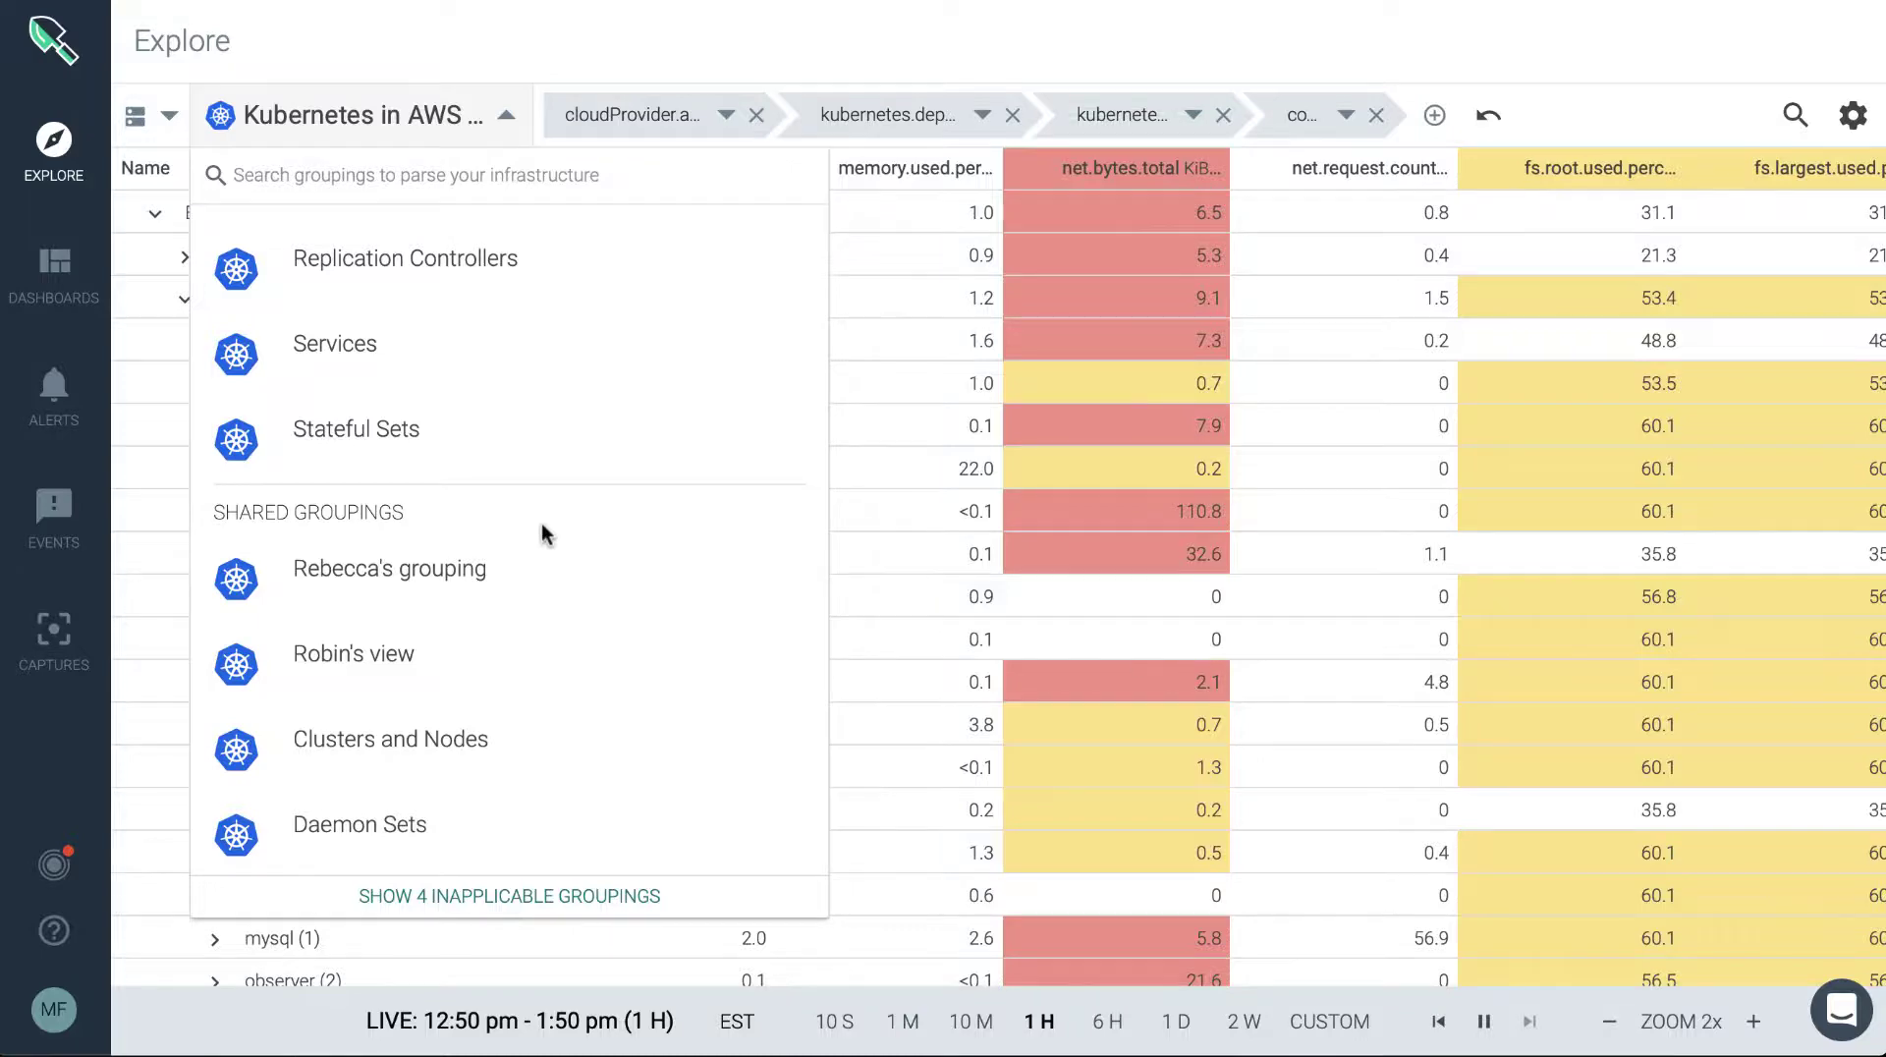
{"action": "scroll", "scroll_direction": "up", "scroll_amount": 3}
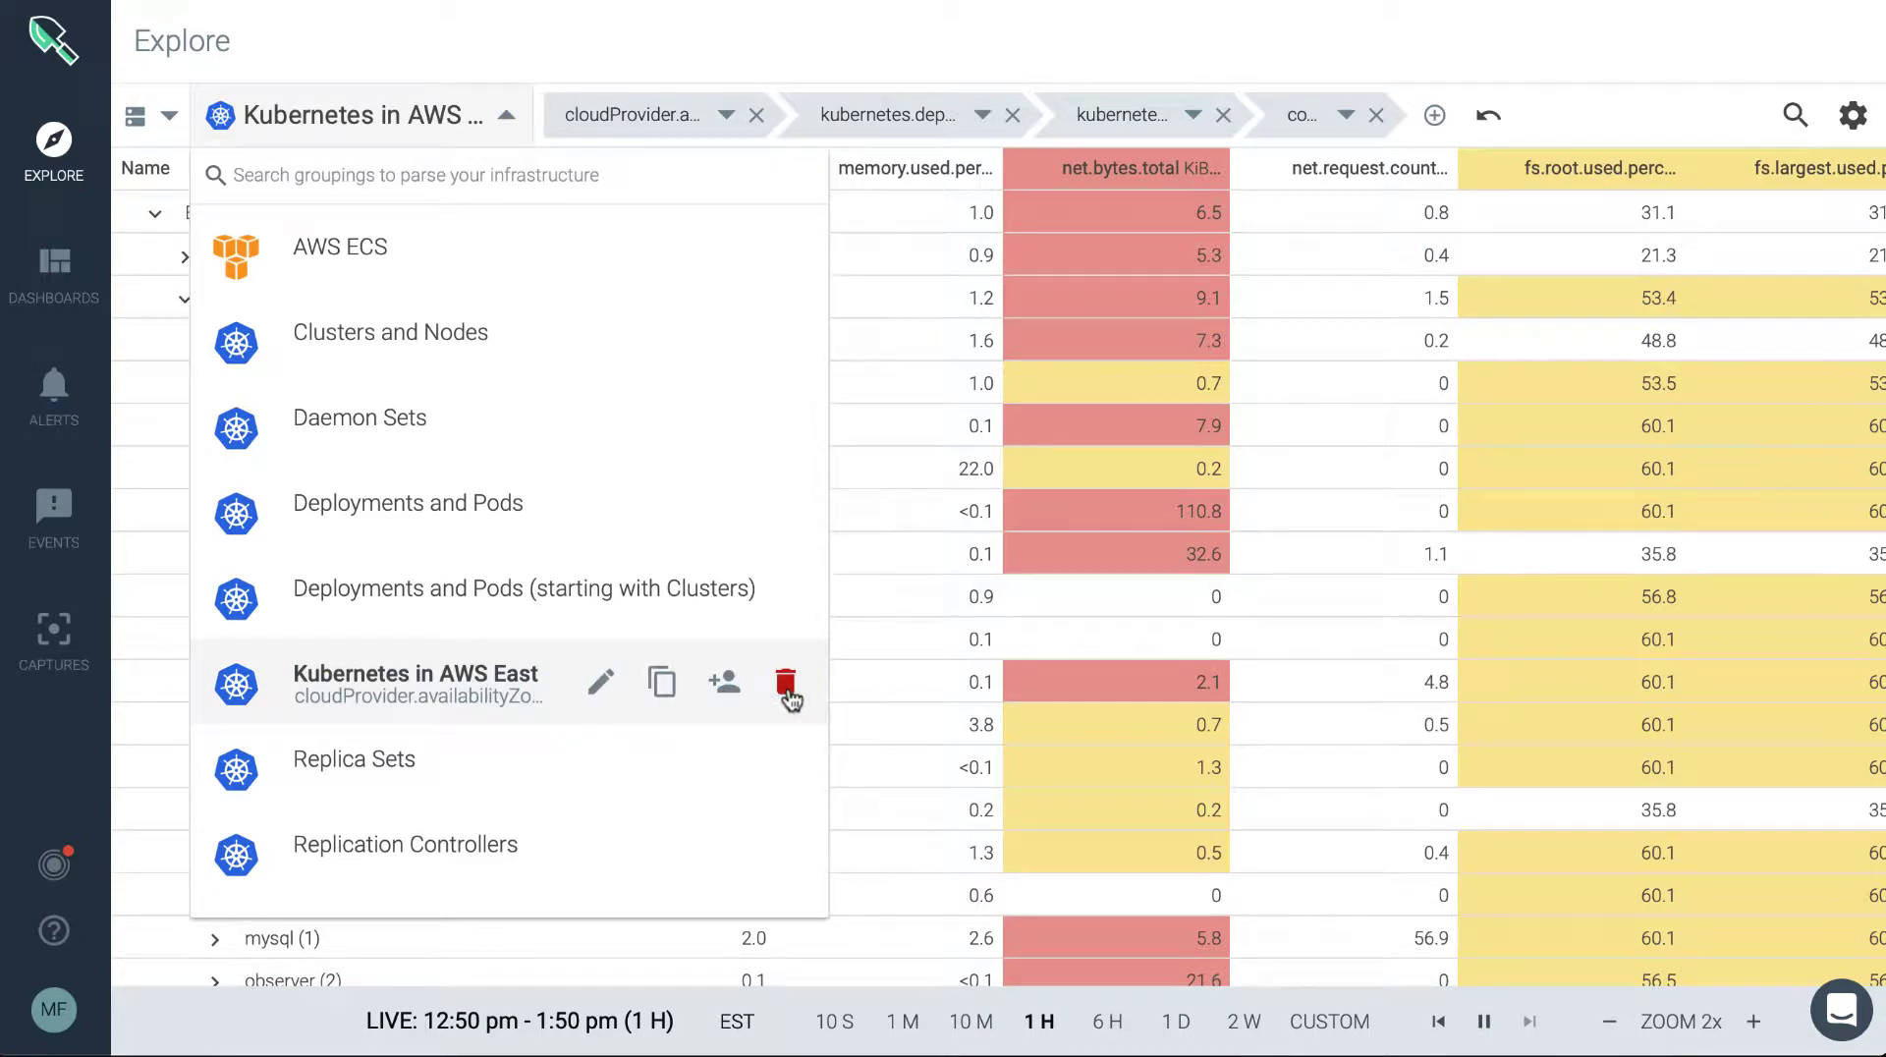
{"action": "mouse_move", "coordinate": [662, 681]}
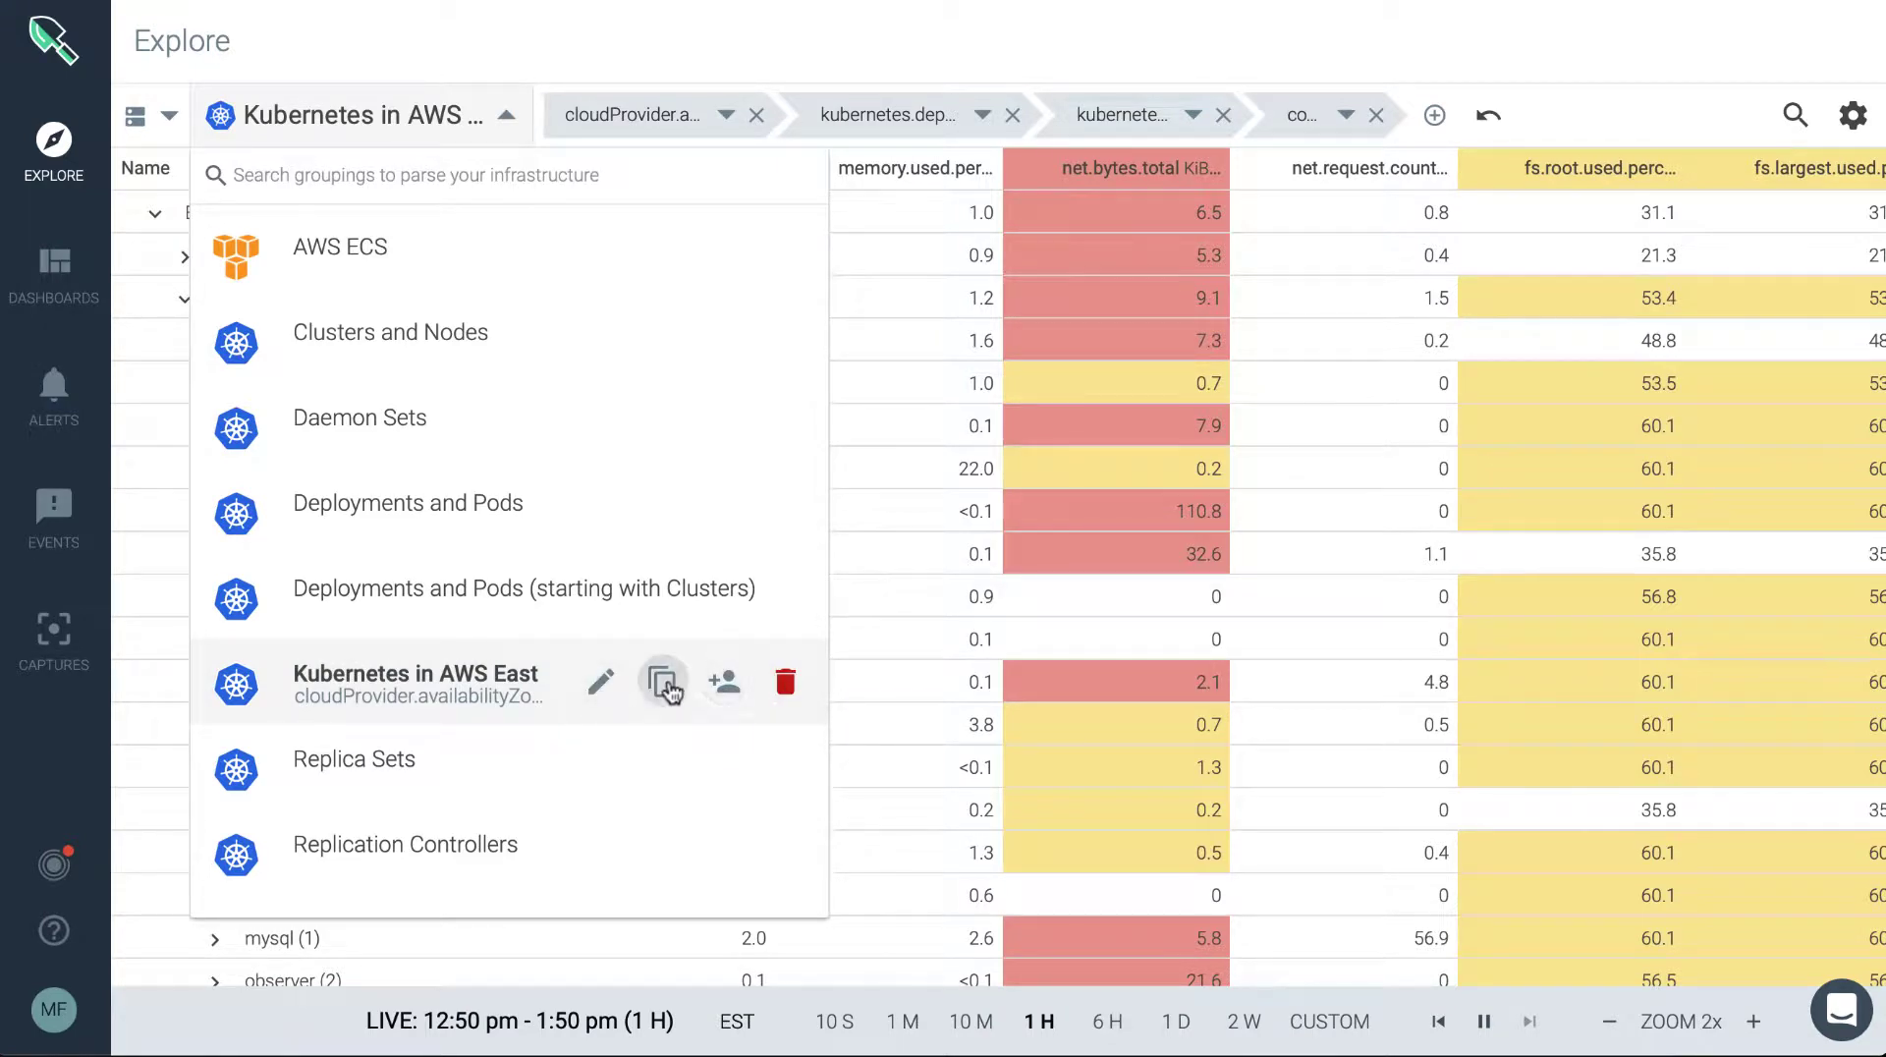
{"action": "mouse_move", "coordinate": [662, 682]}
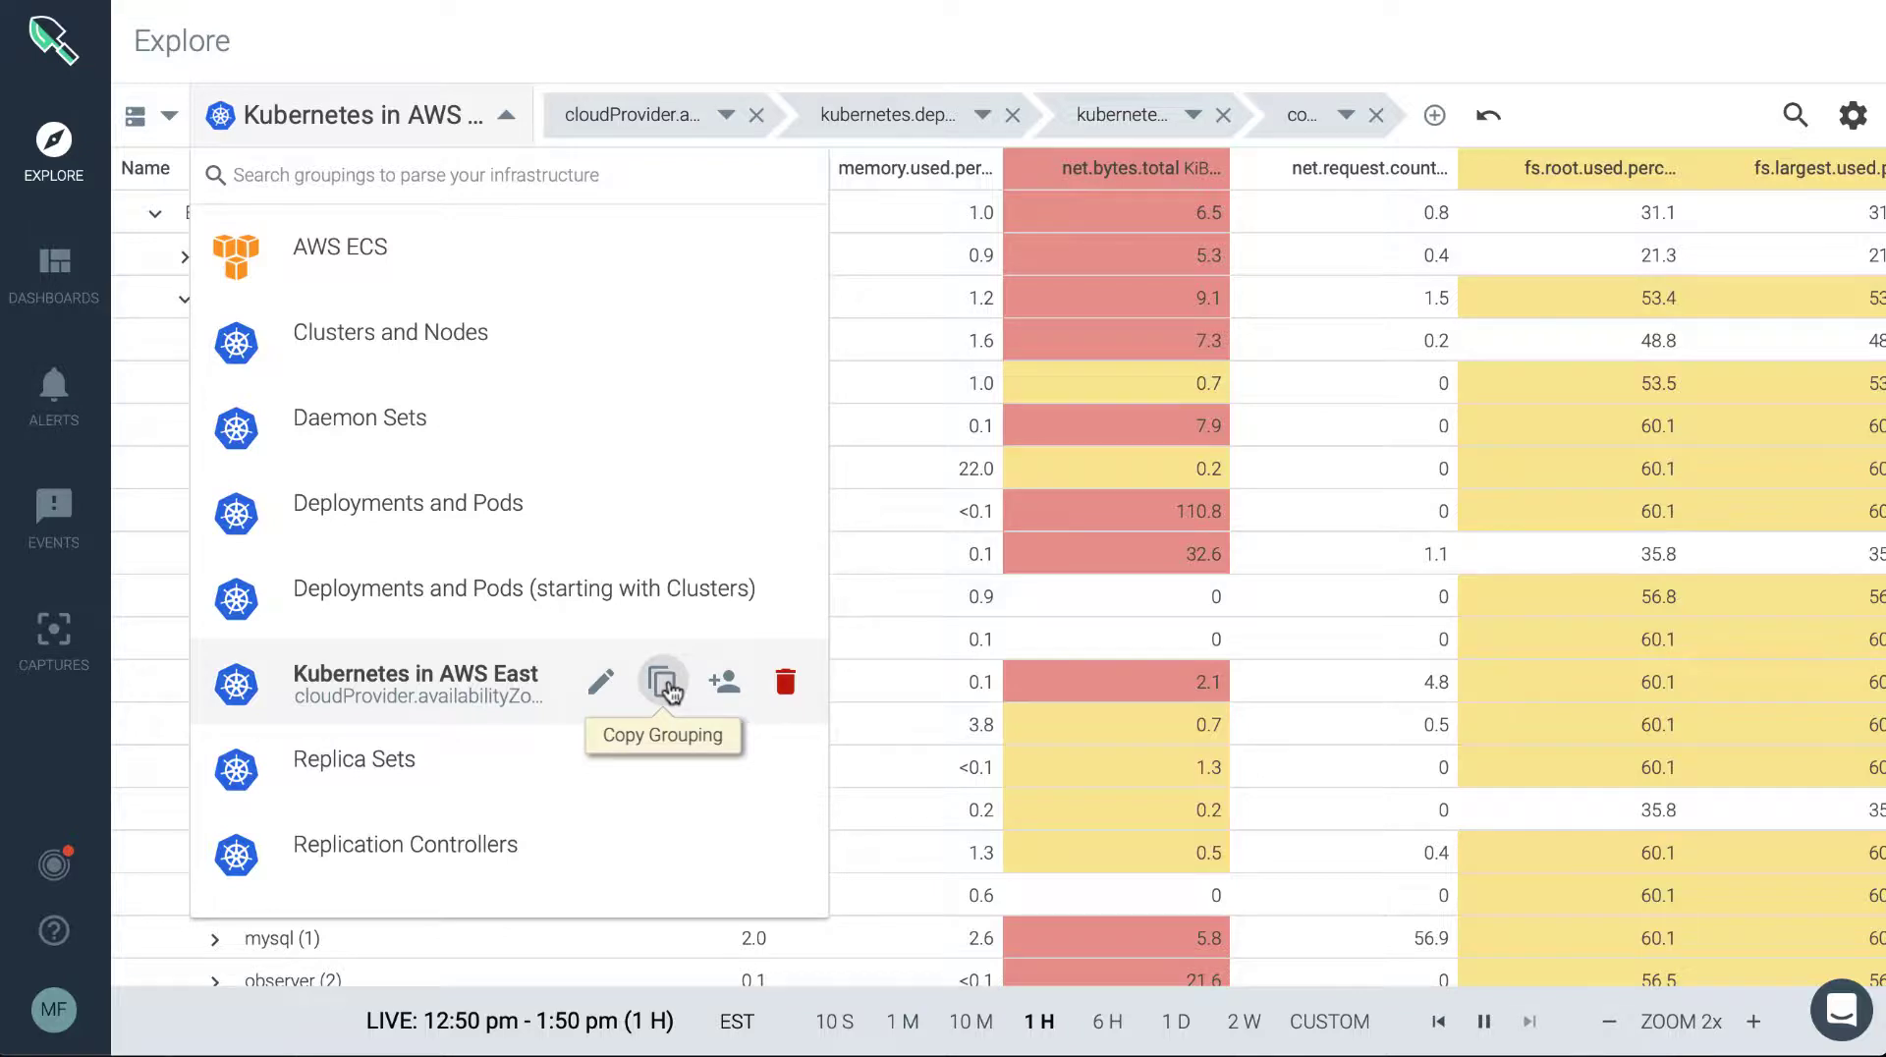
{"action": "mouse_move", "coordinate": [706, 696]}
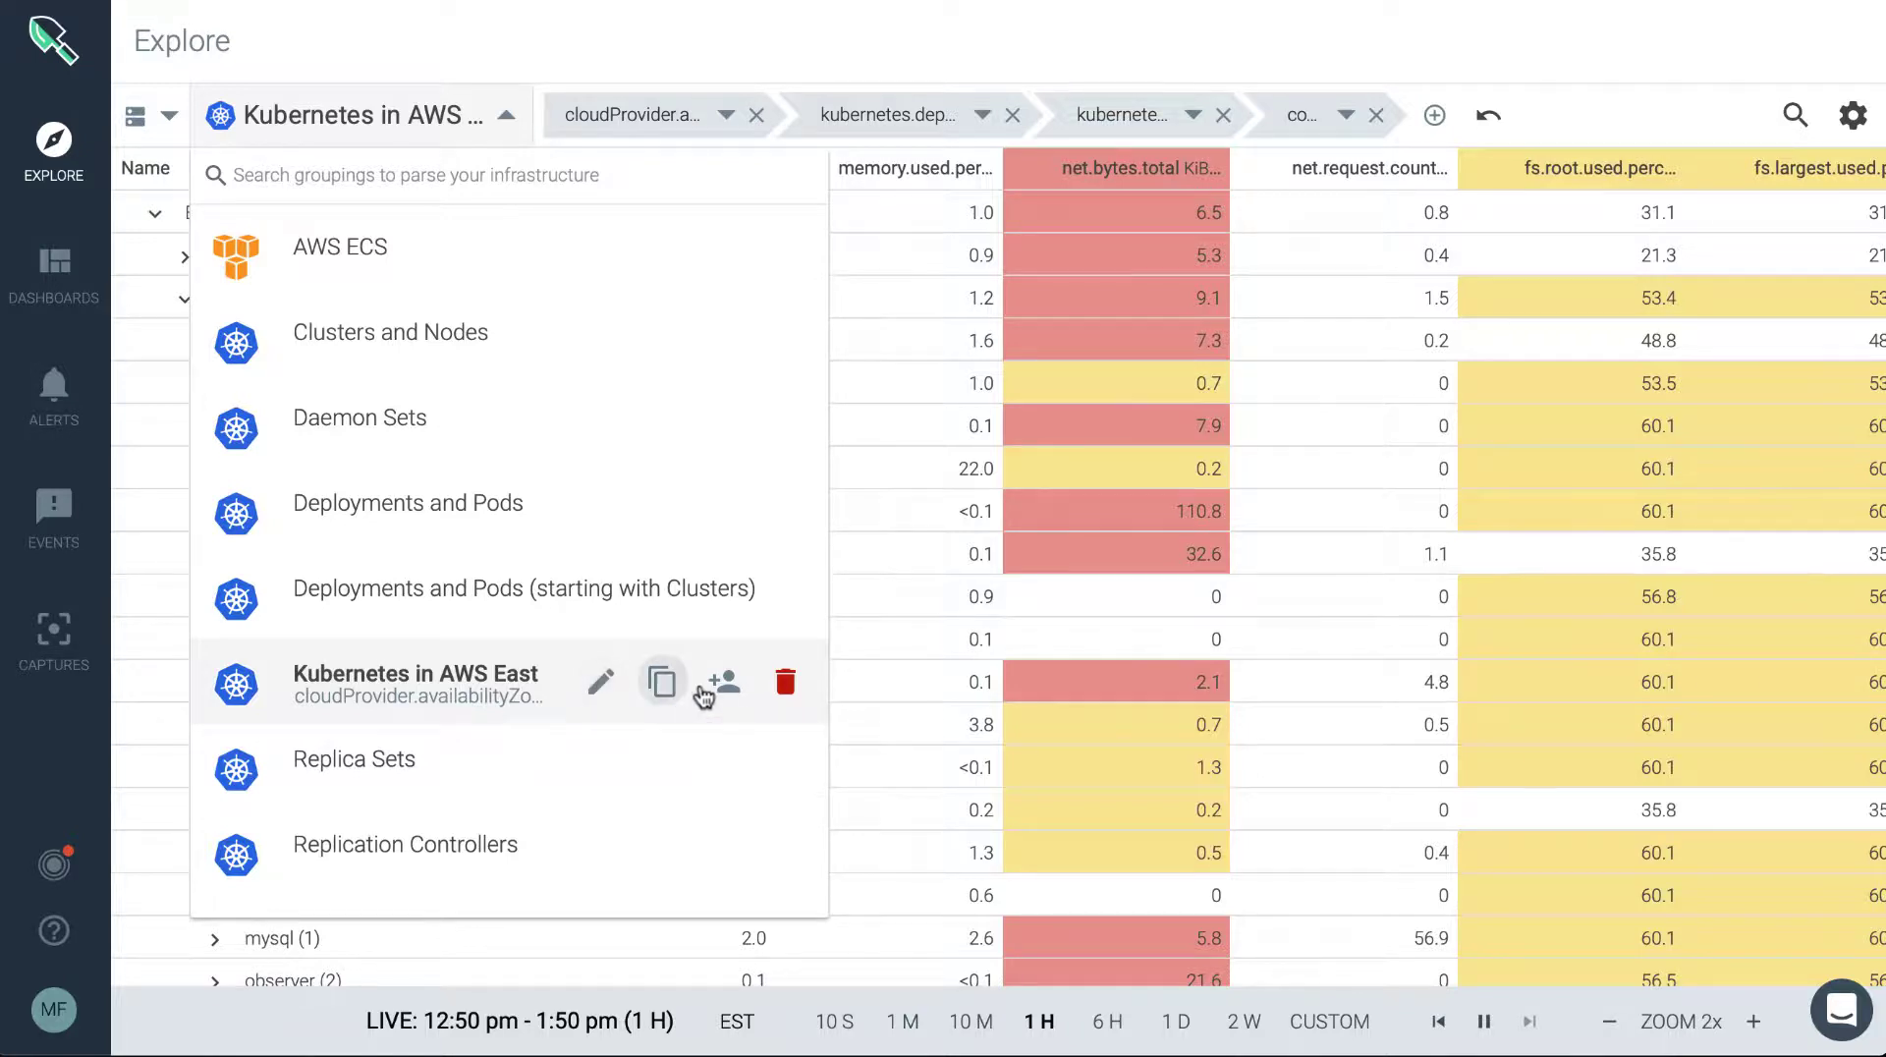
- Bring up the Share Grouping dialog for the Kubernetes in AWS East grouping
{"action": "left_click", "coordinate": [717, 681]}
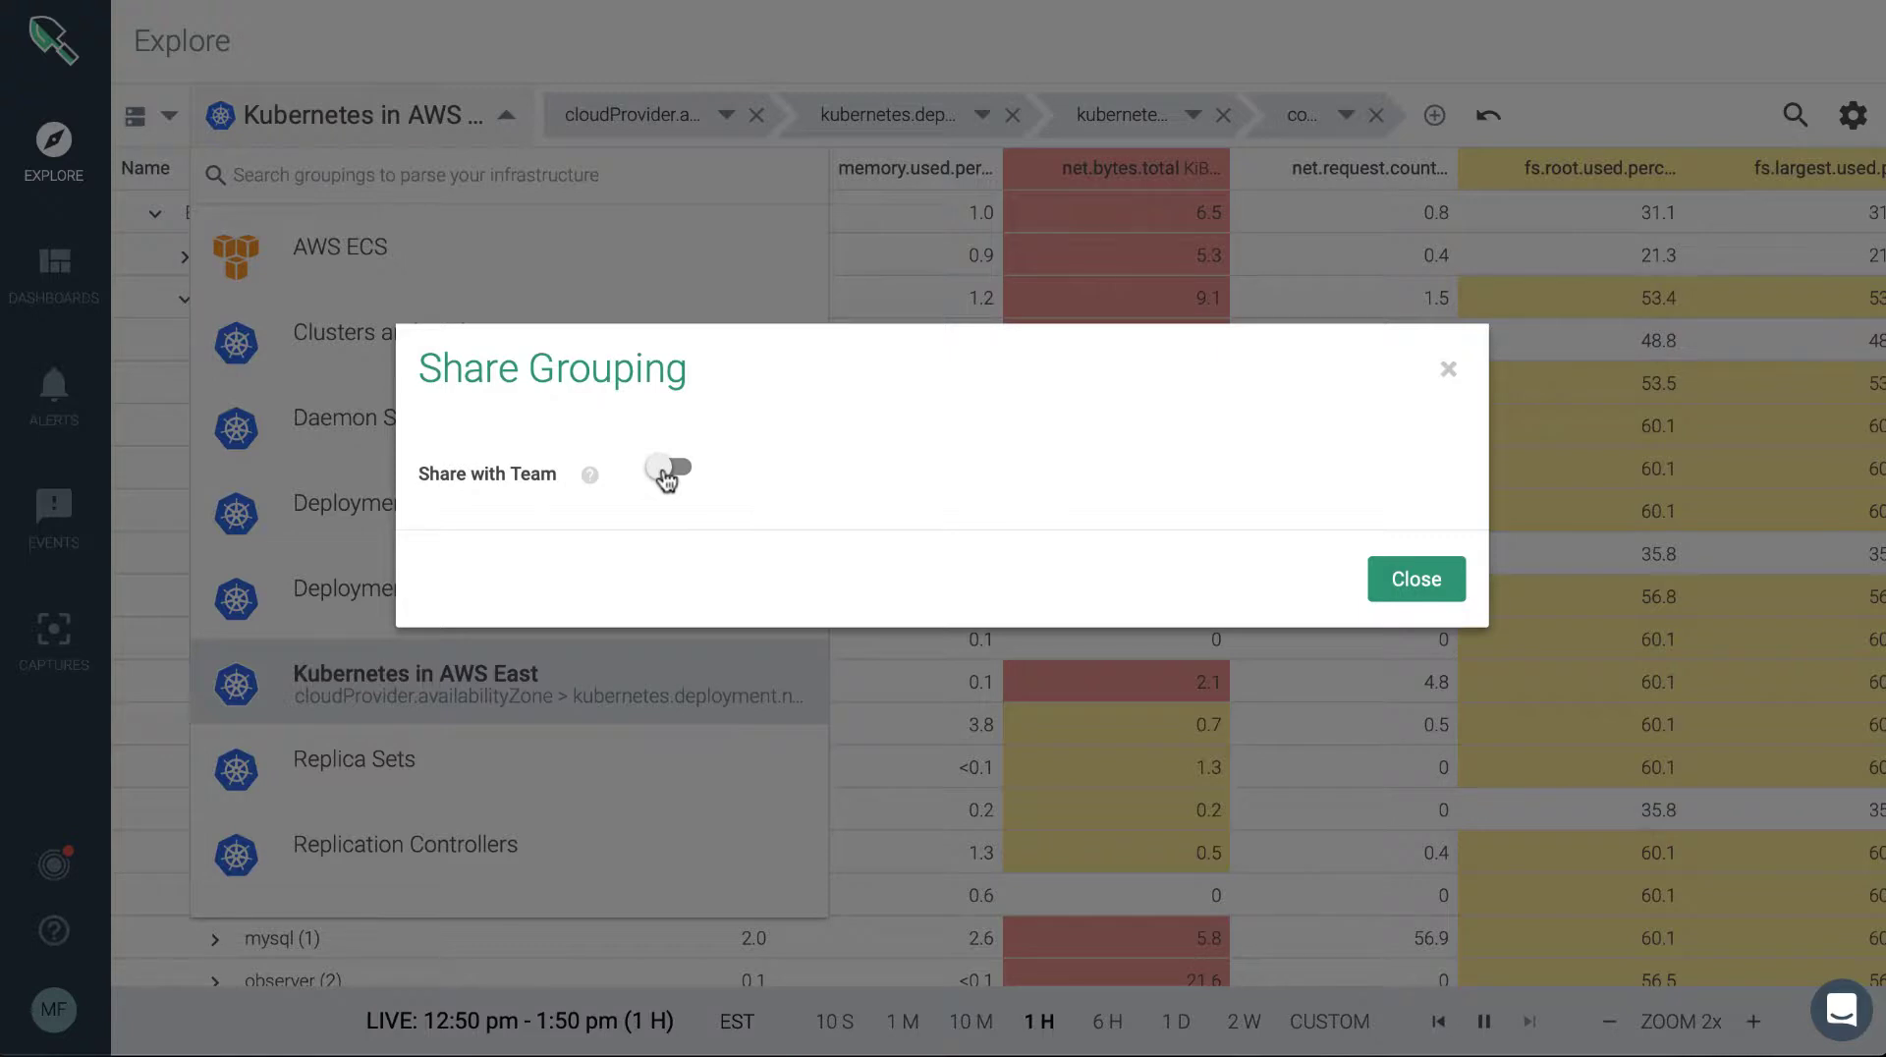
- Share the Kubernetes in AWS East grouping with the Monitor Operations team and close the dialog
{"action": "left_click", "coordinate": [668, 469]}
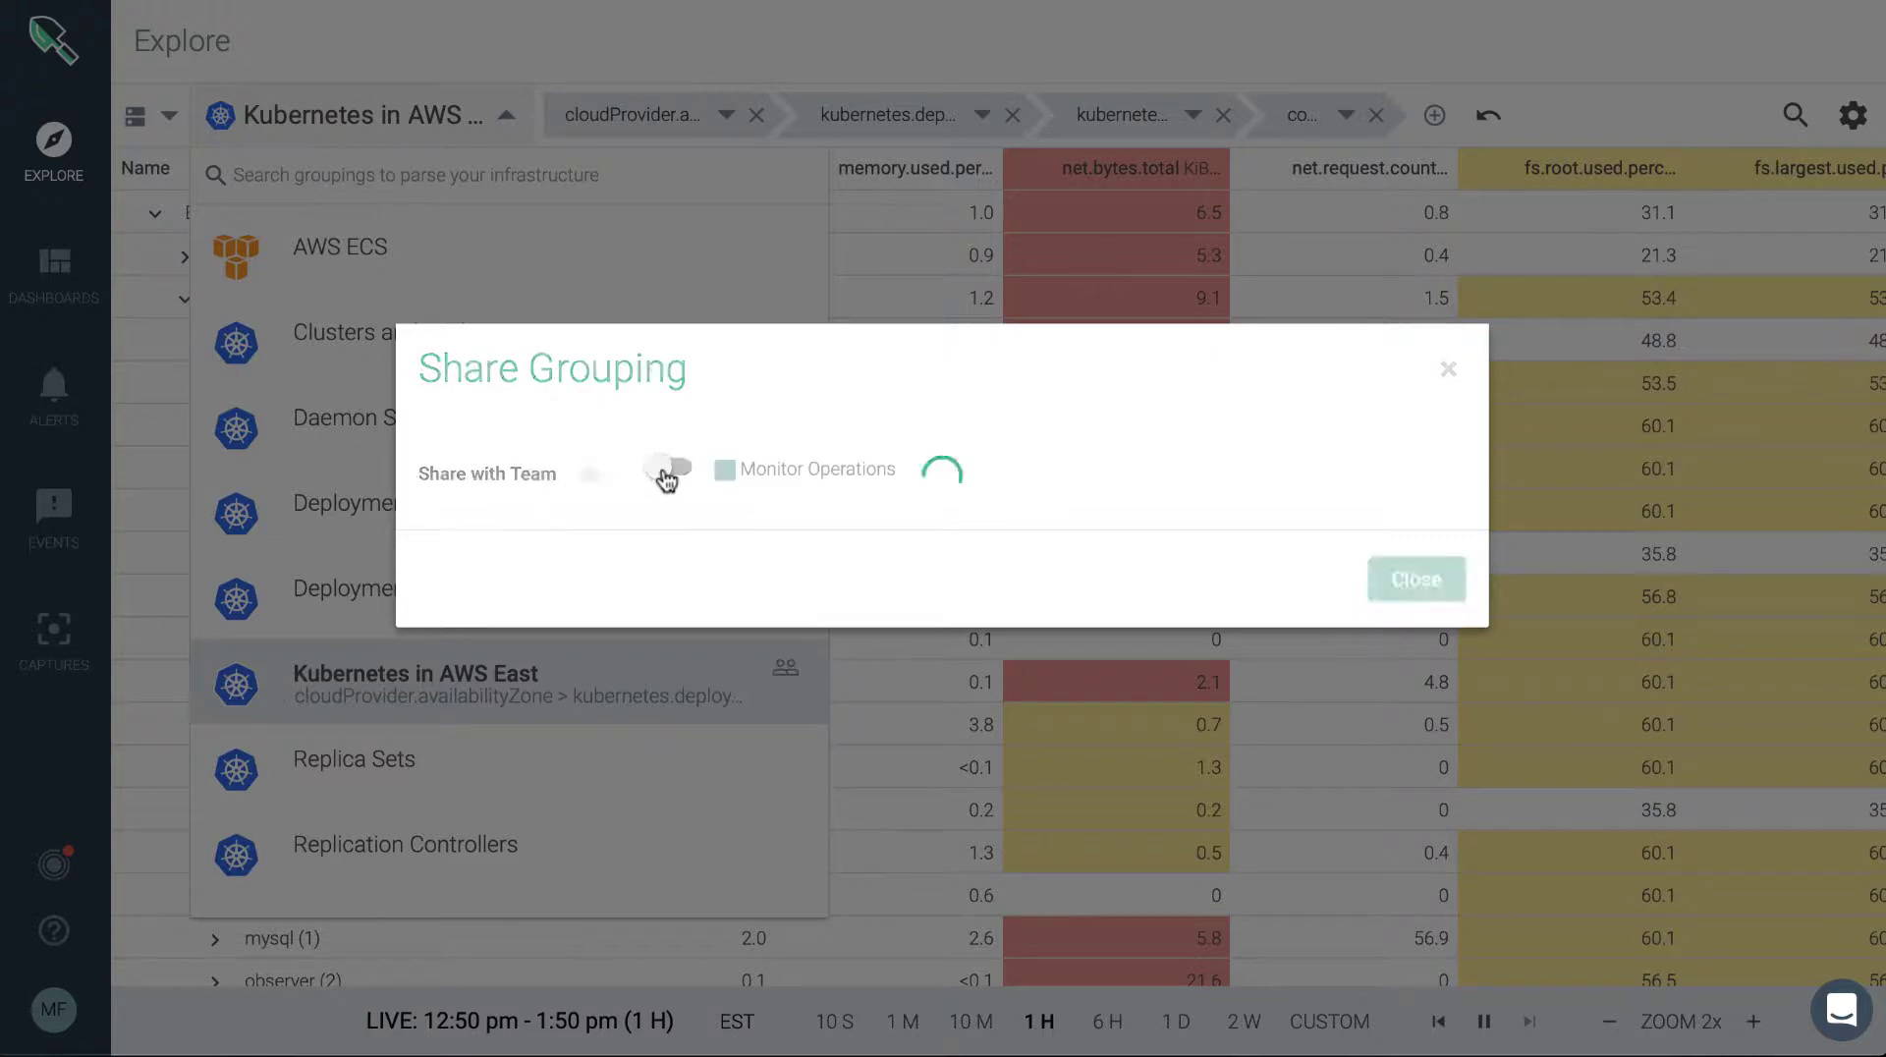
{"action": "left_click", "coordinate": [668, 470]}
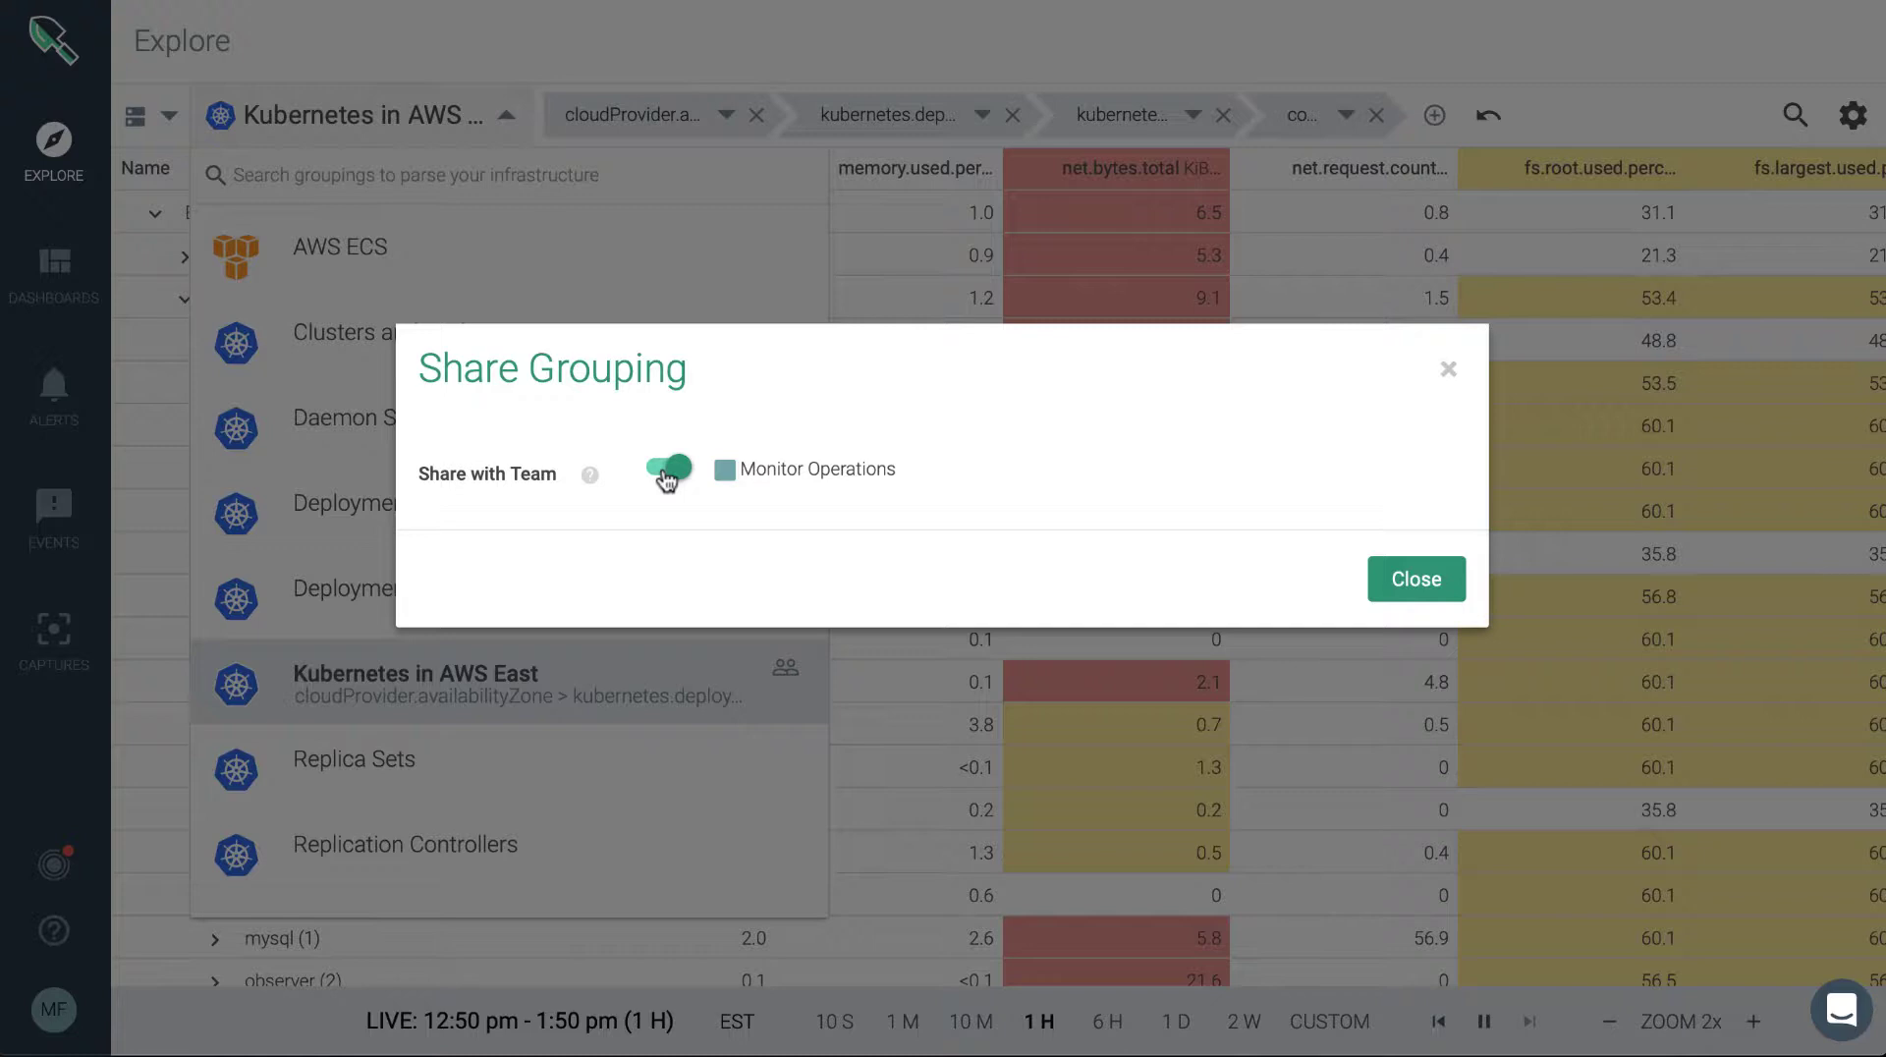
{"action": "mouse_move", "coordinate": [742, 467]}
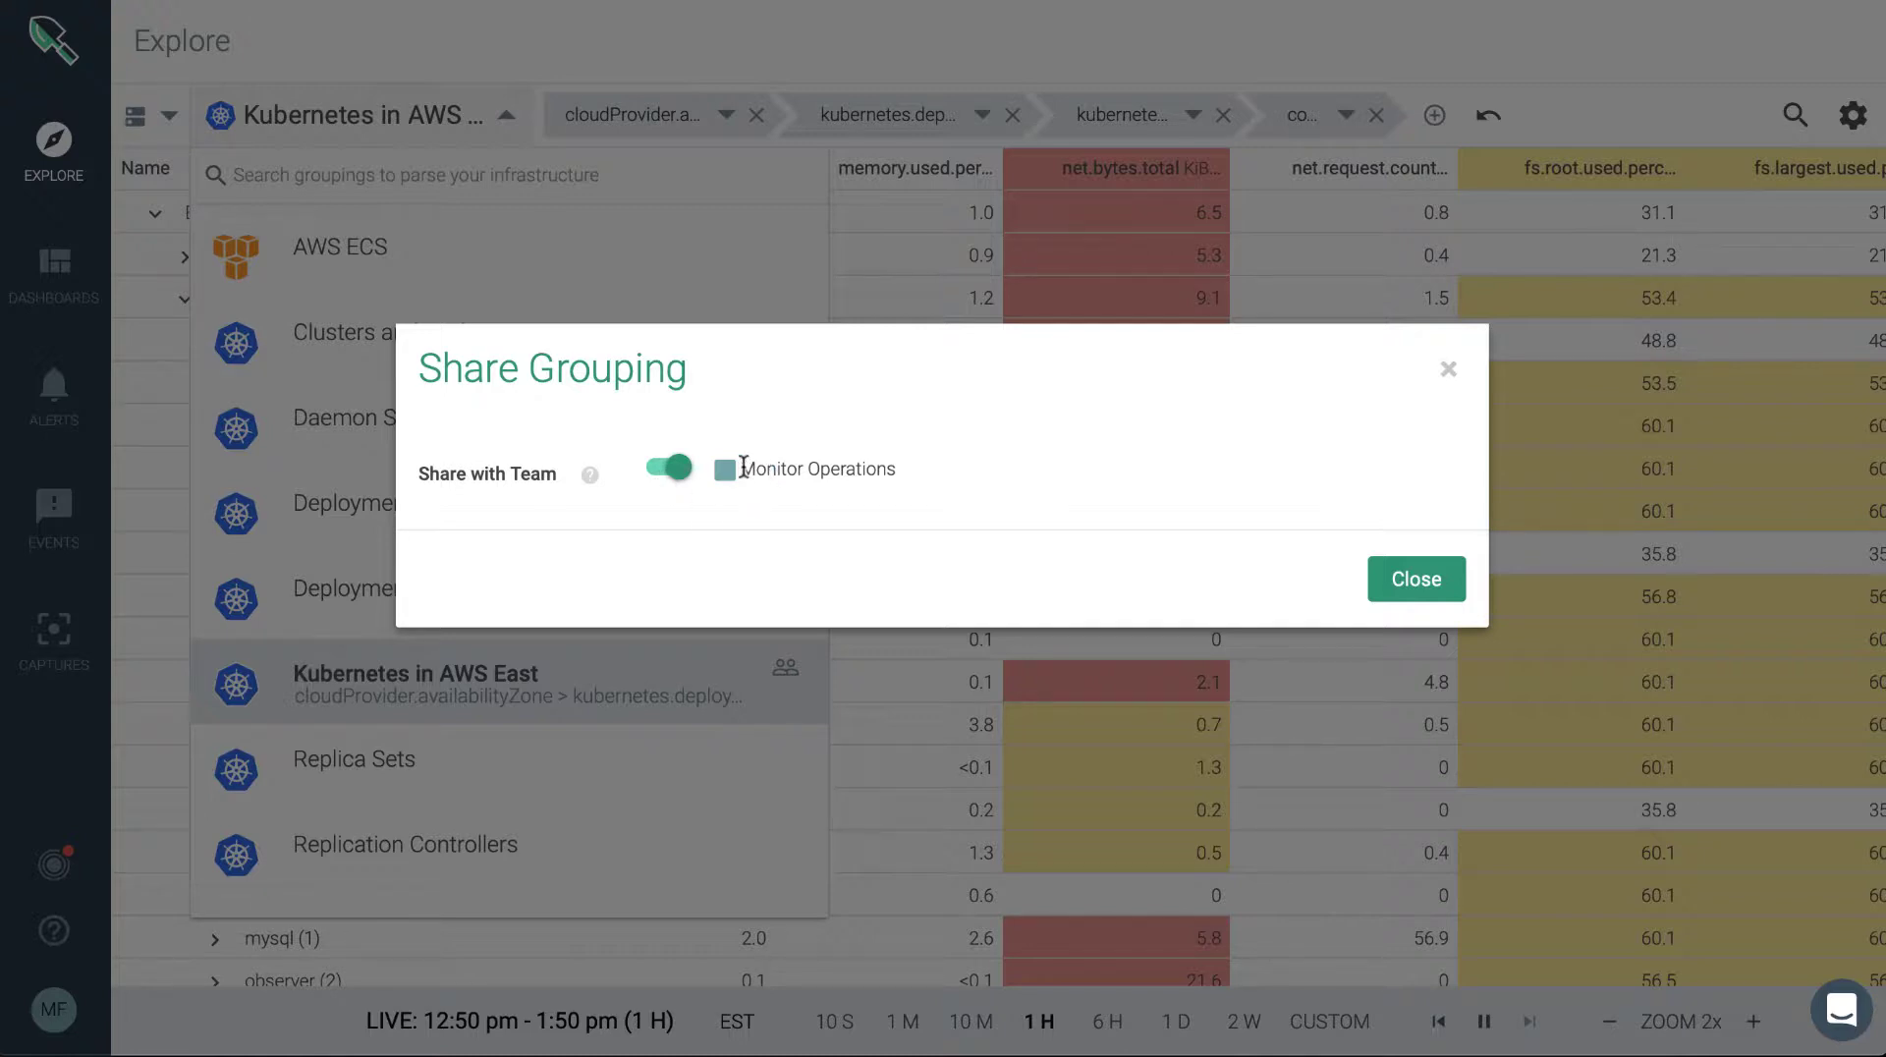
{"action": "double_click", "coordinate": [811, 469]}
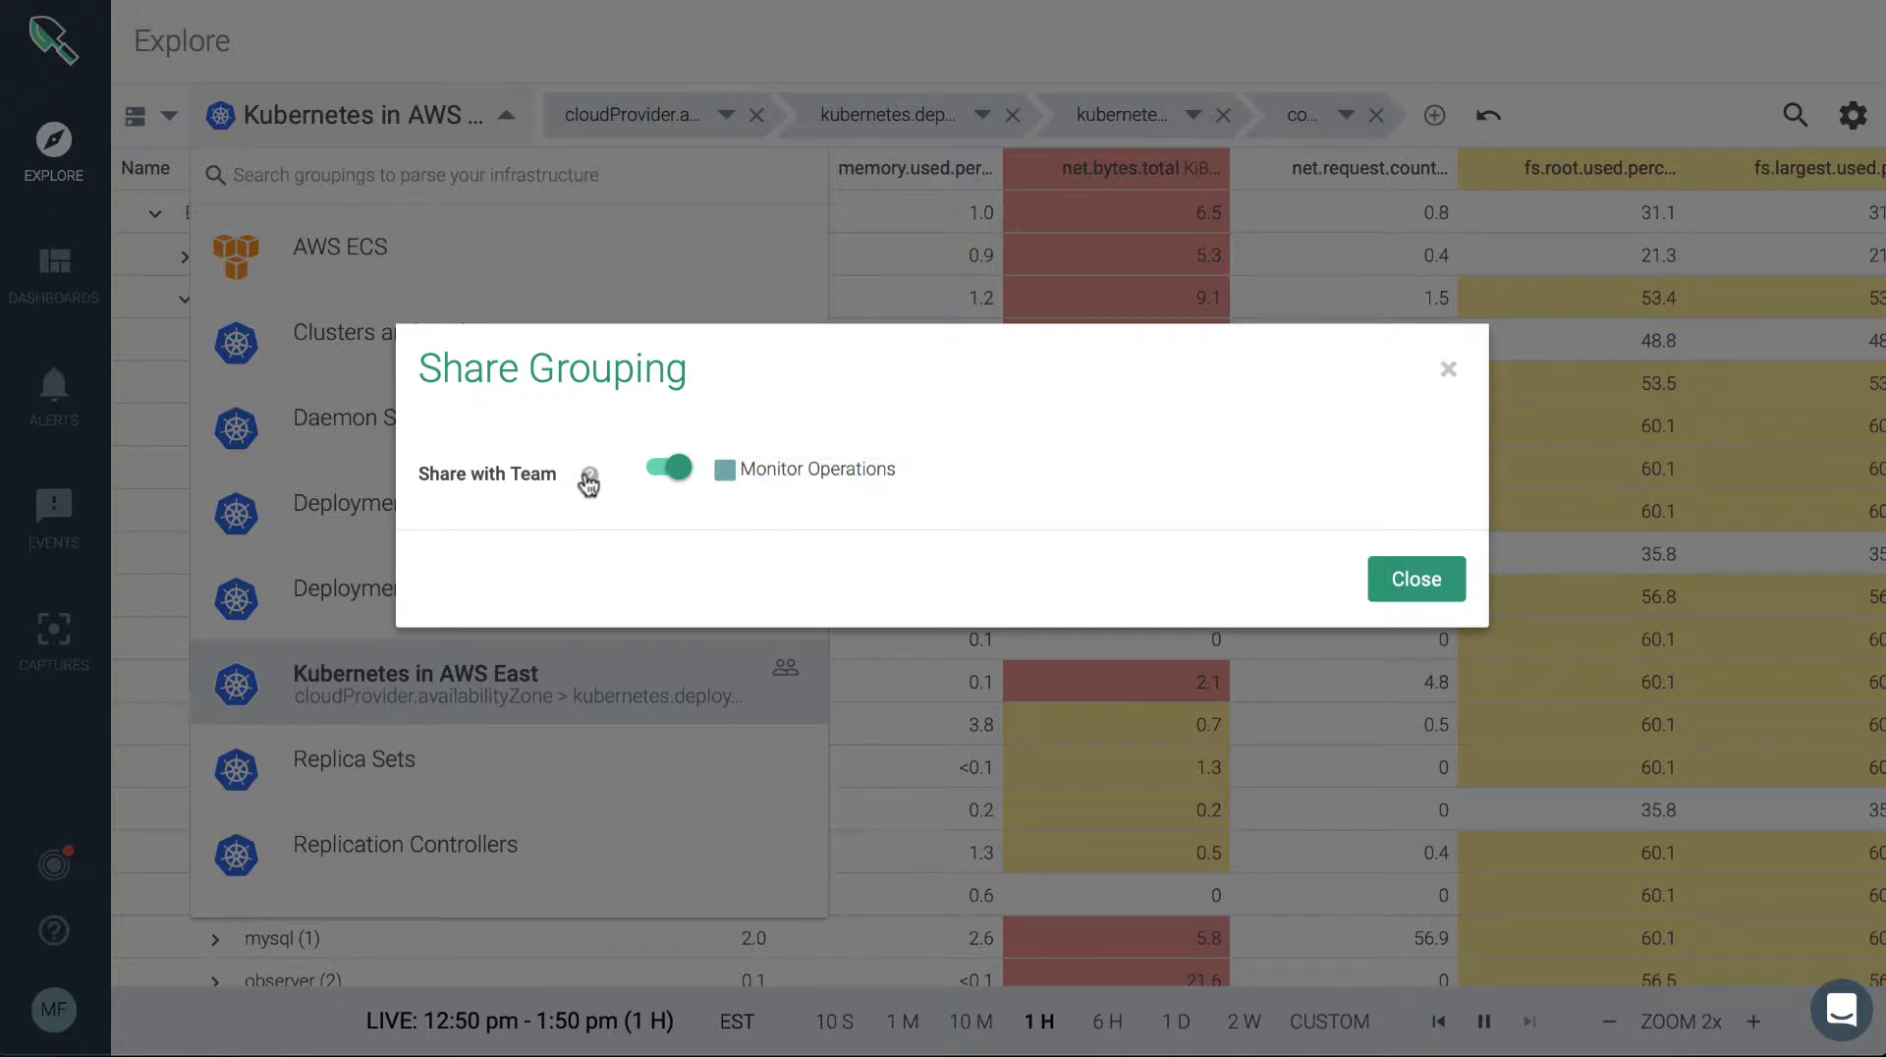
{"action": "mouse_move", "coordinate": [587, 479]}
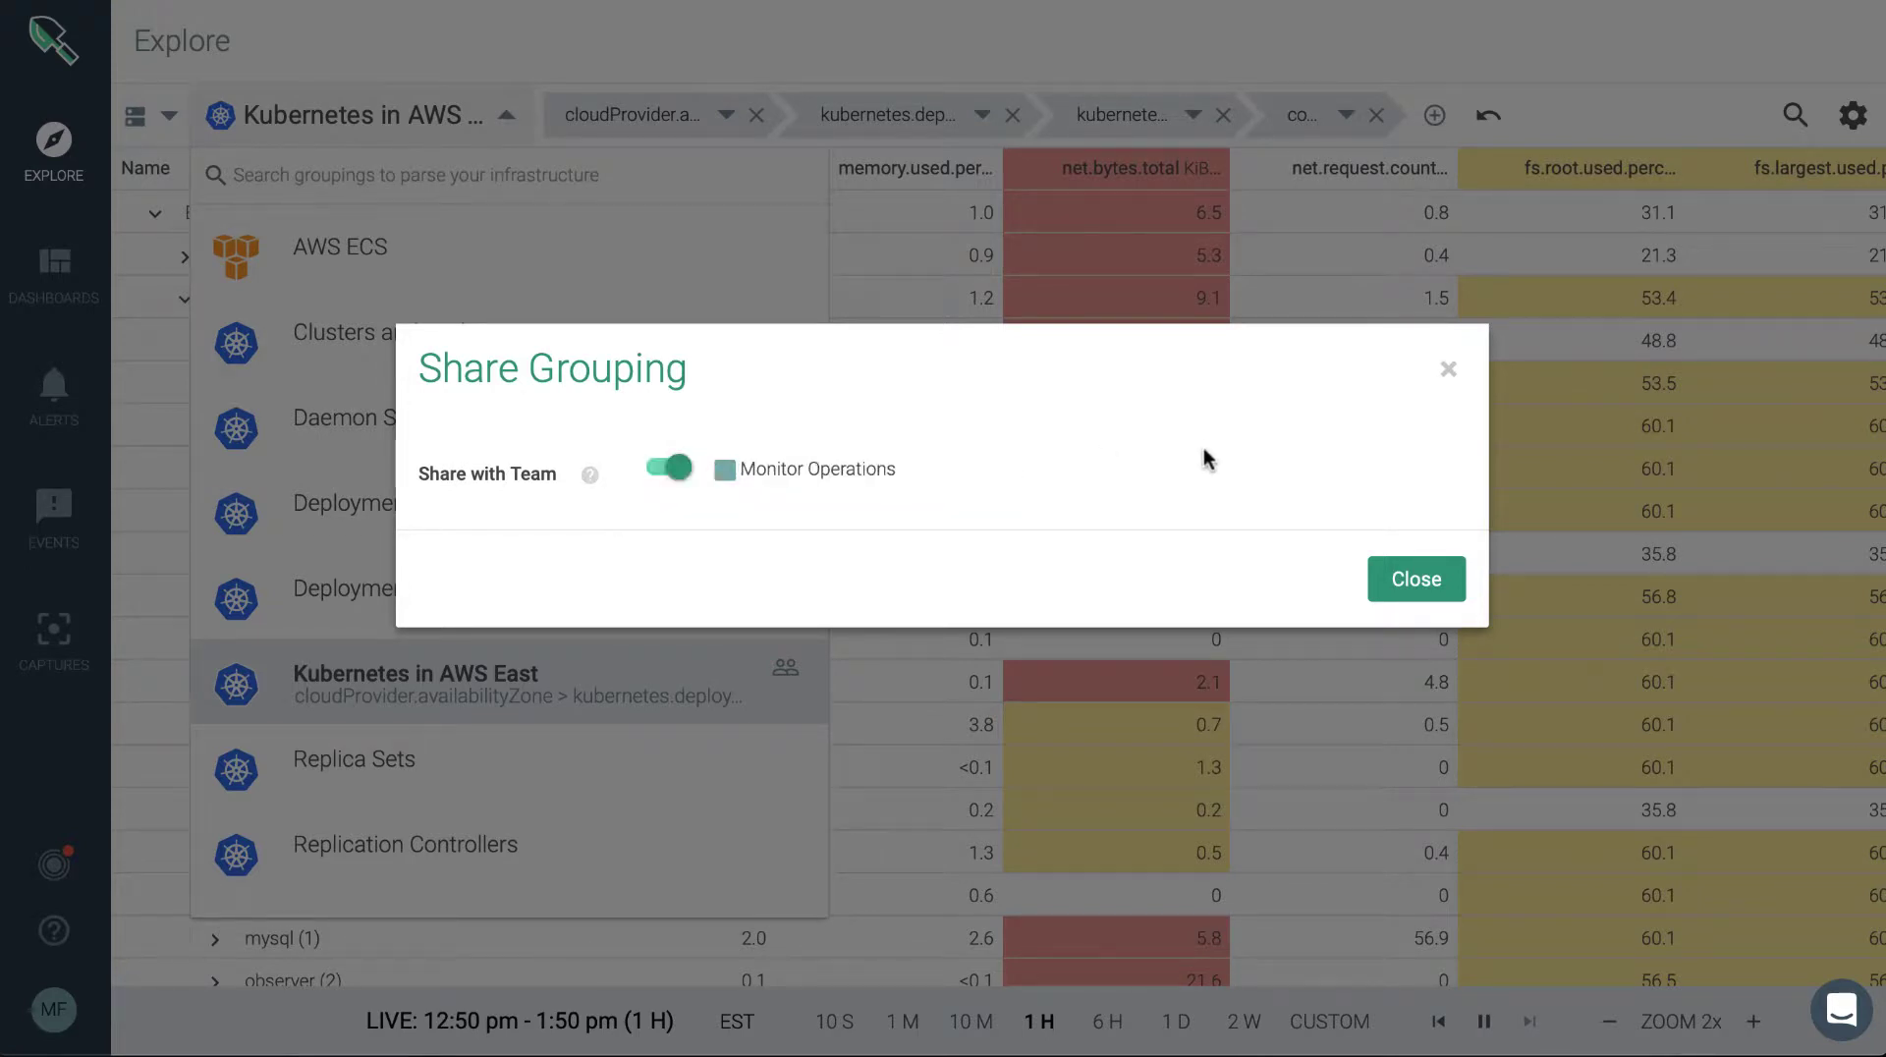
{"action": "left_click", "coordinate": [1416, 577]}
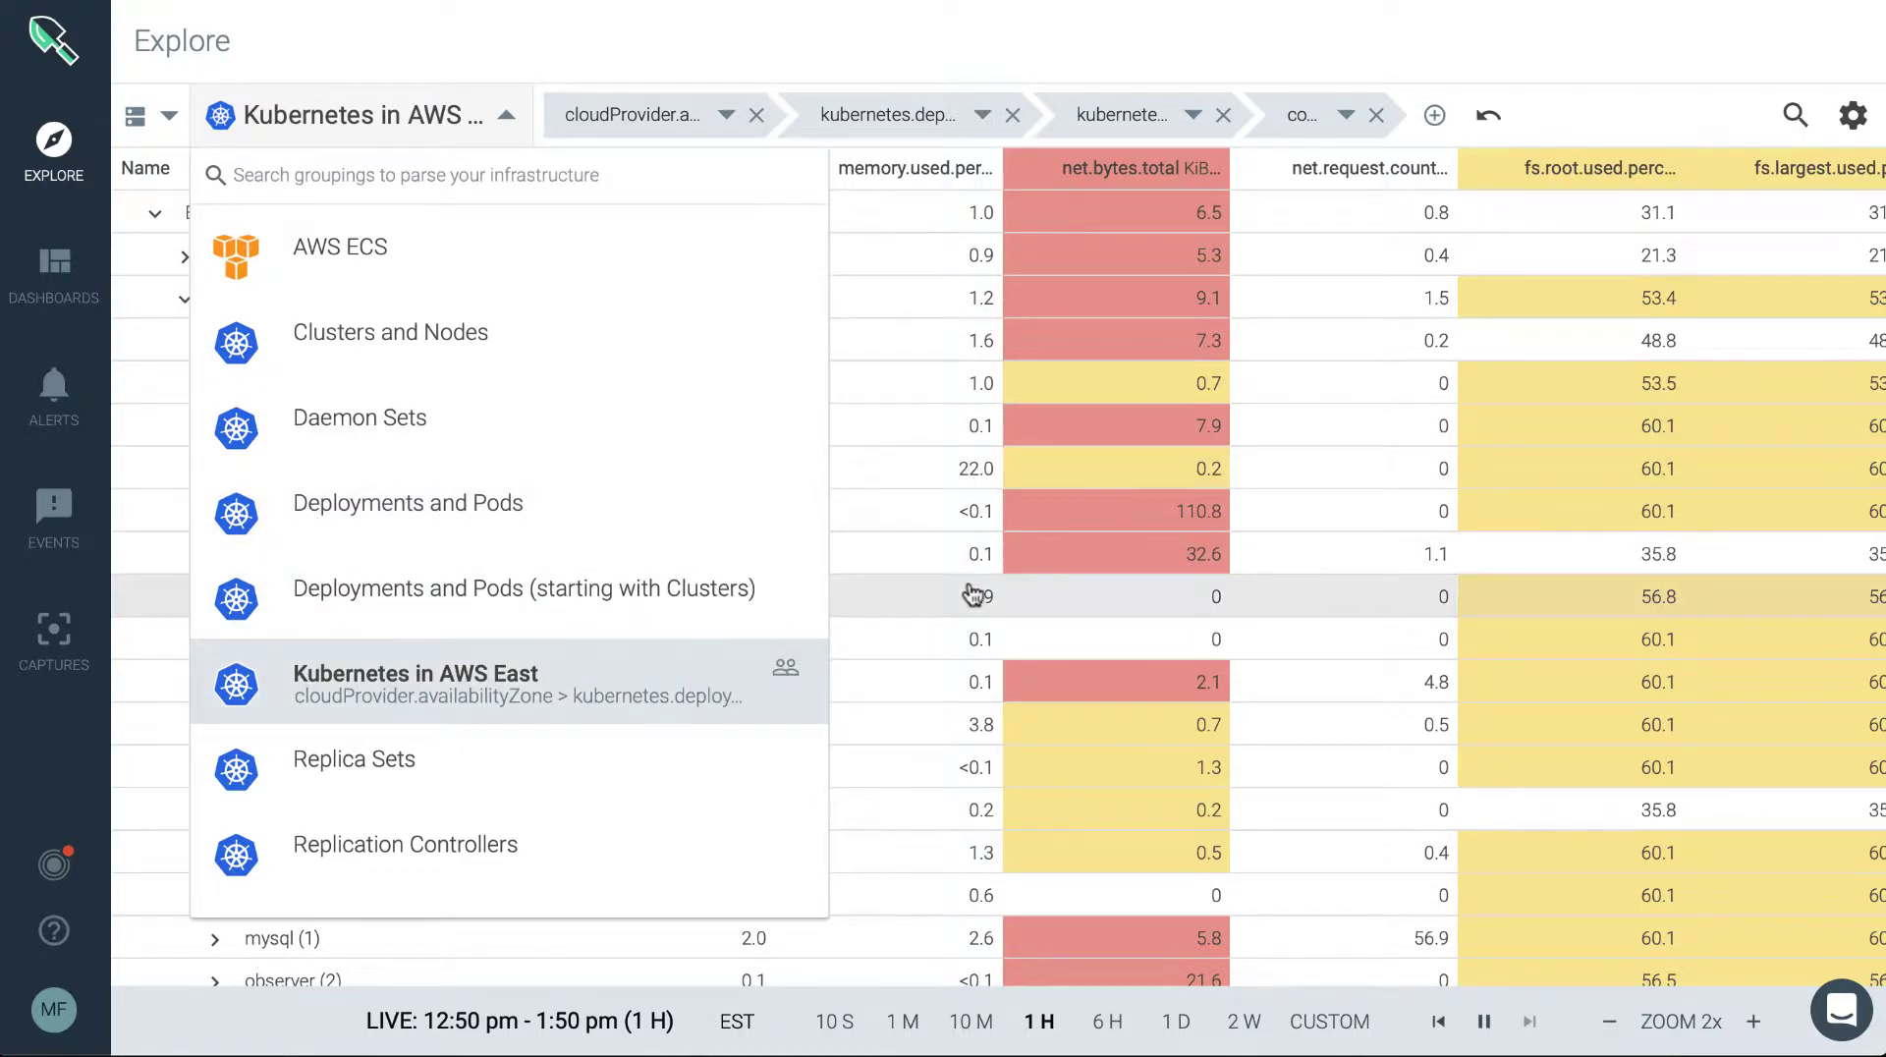
{"action": "scroll", "scroll_direction": "down", "scroll_amount": 3}
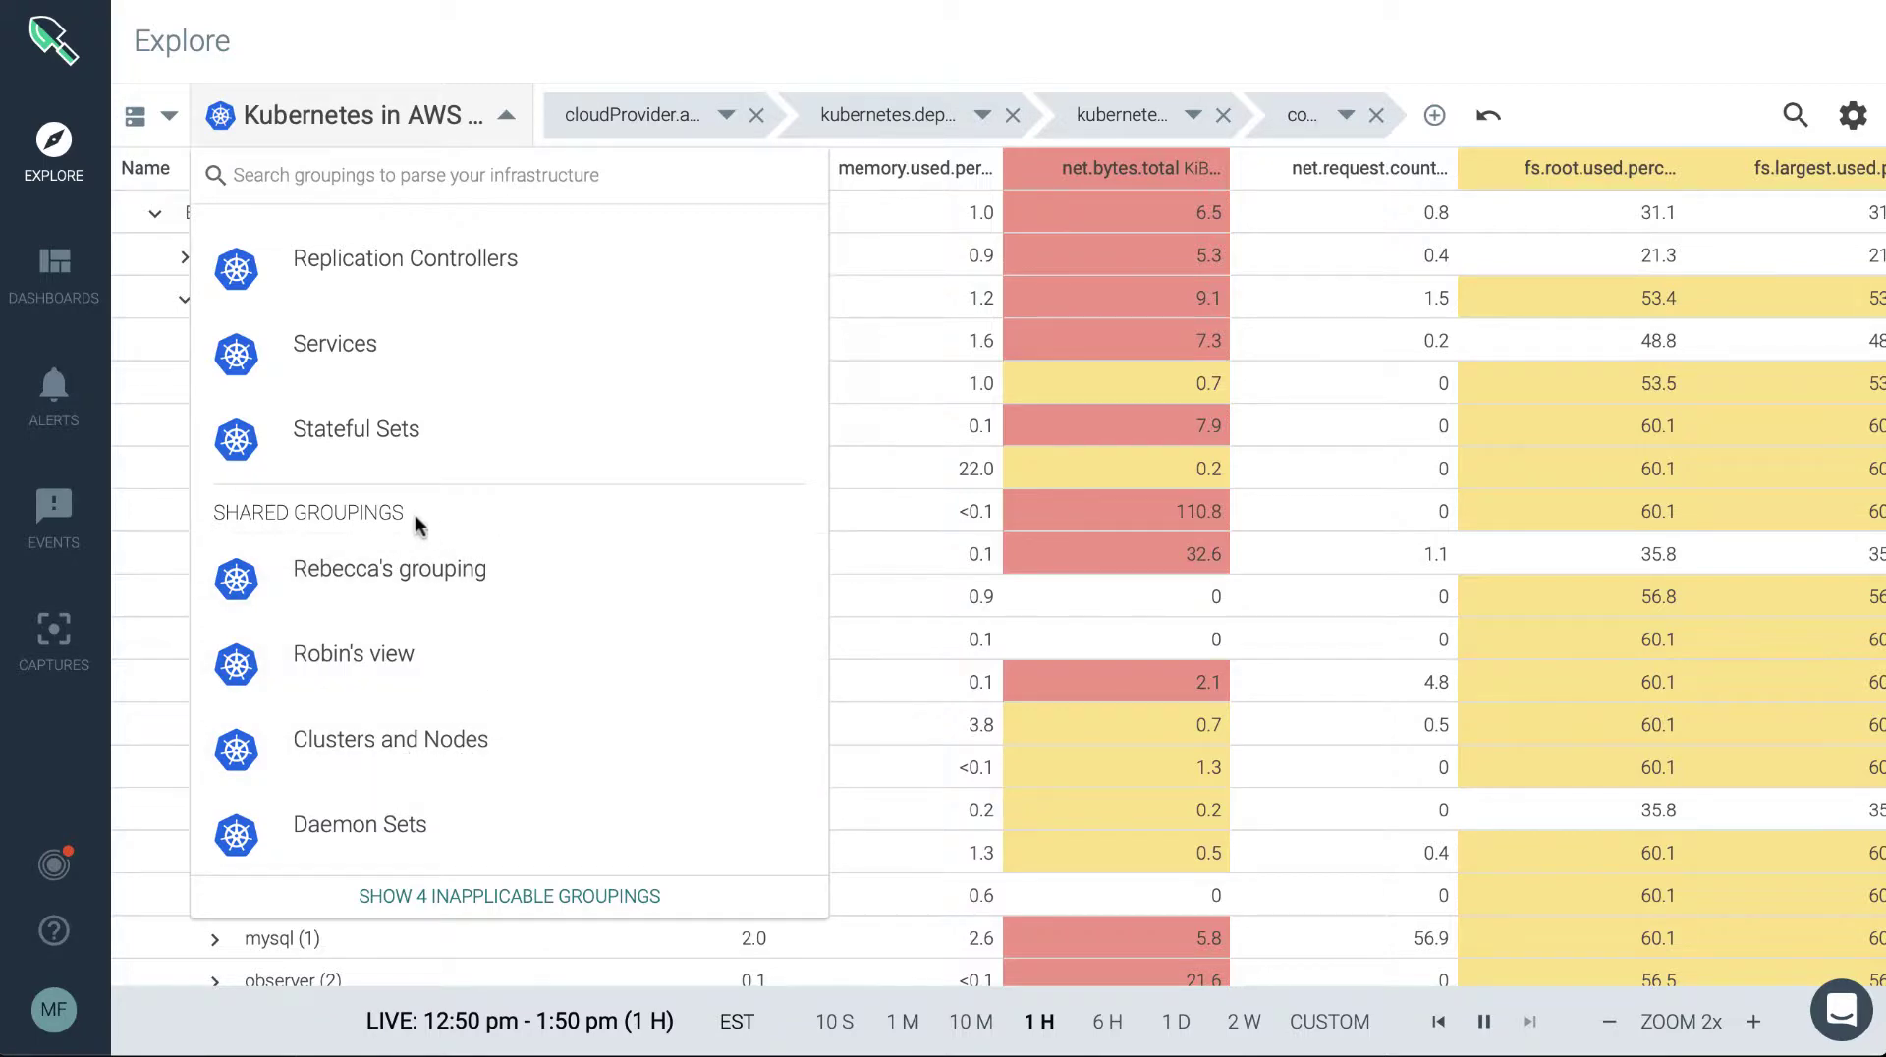
{"action": "scroll", "scroll_direction": "up", "scroll_amount": 3}
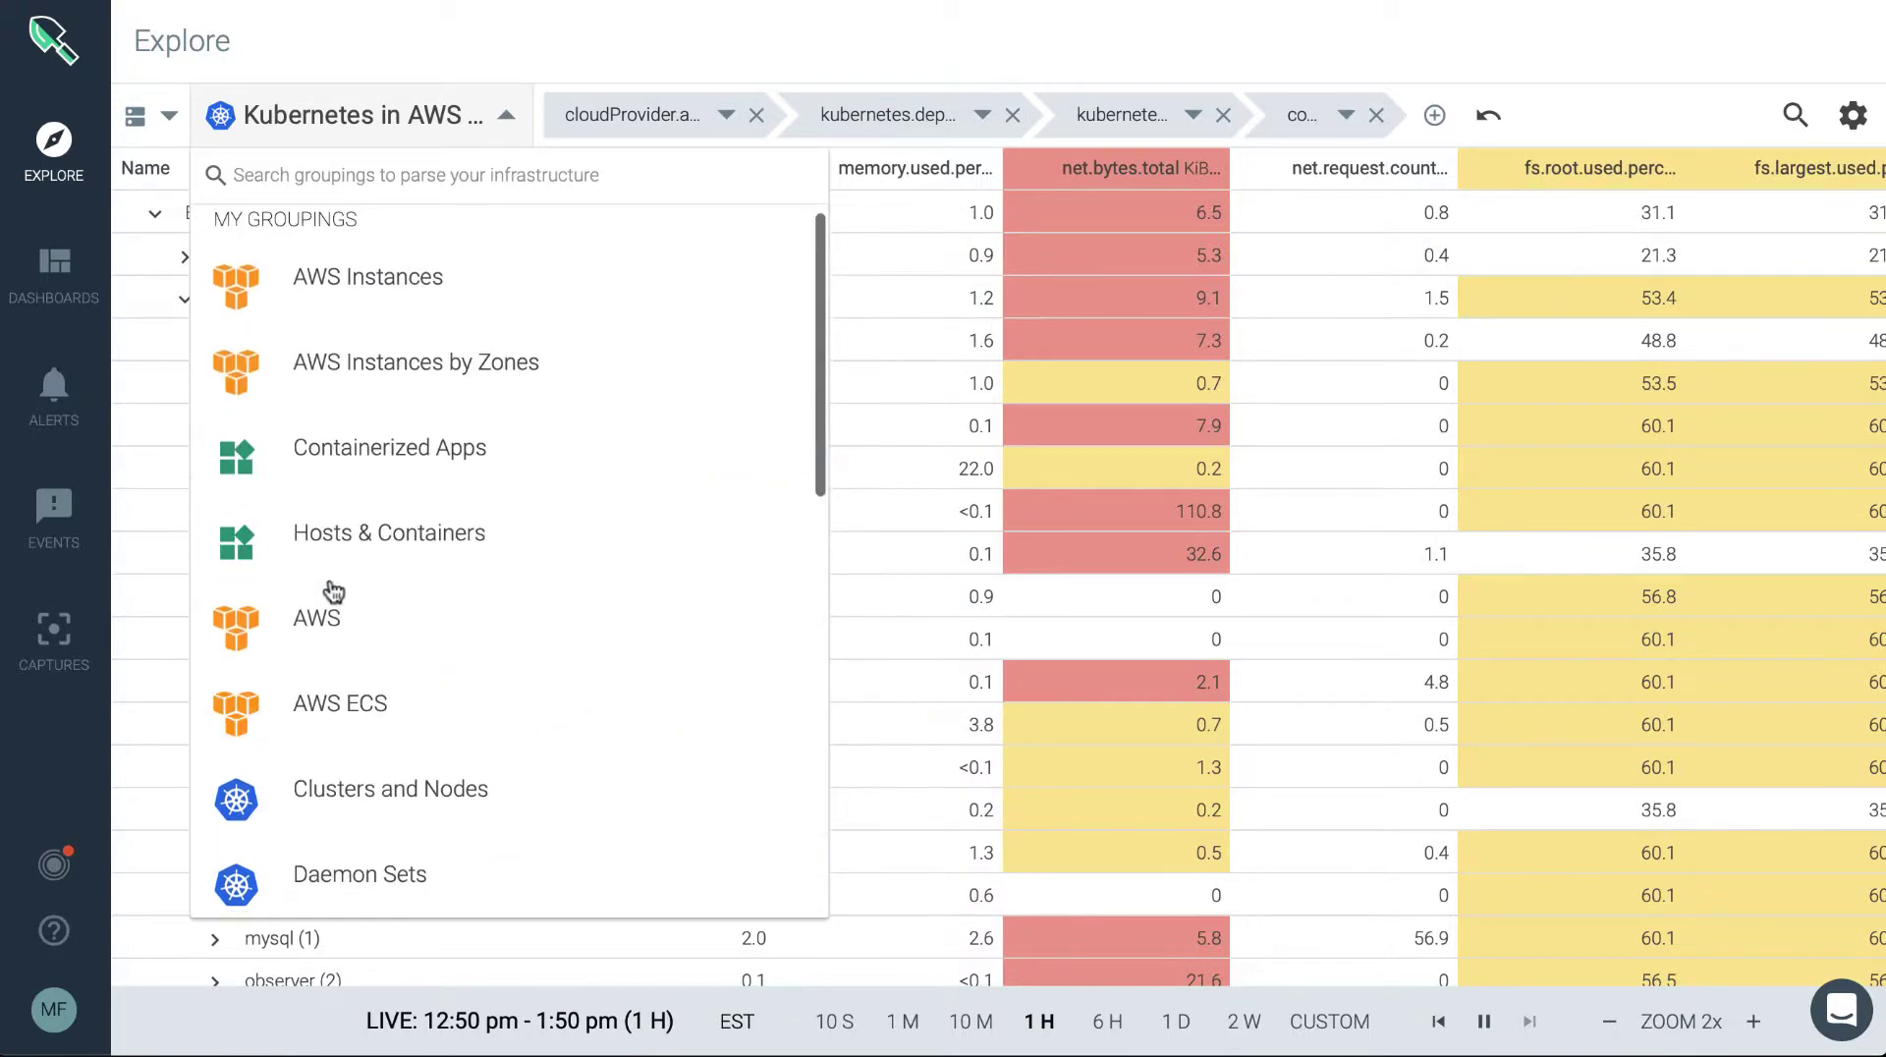
{"action": "scroll", "scroll_direction": "down", "scroll_amount": 3}
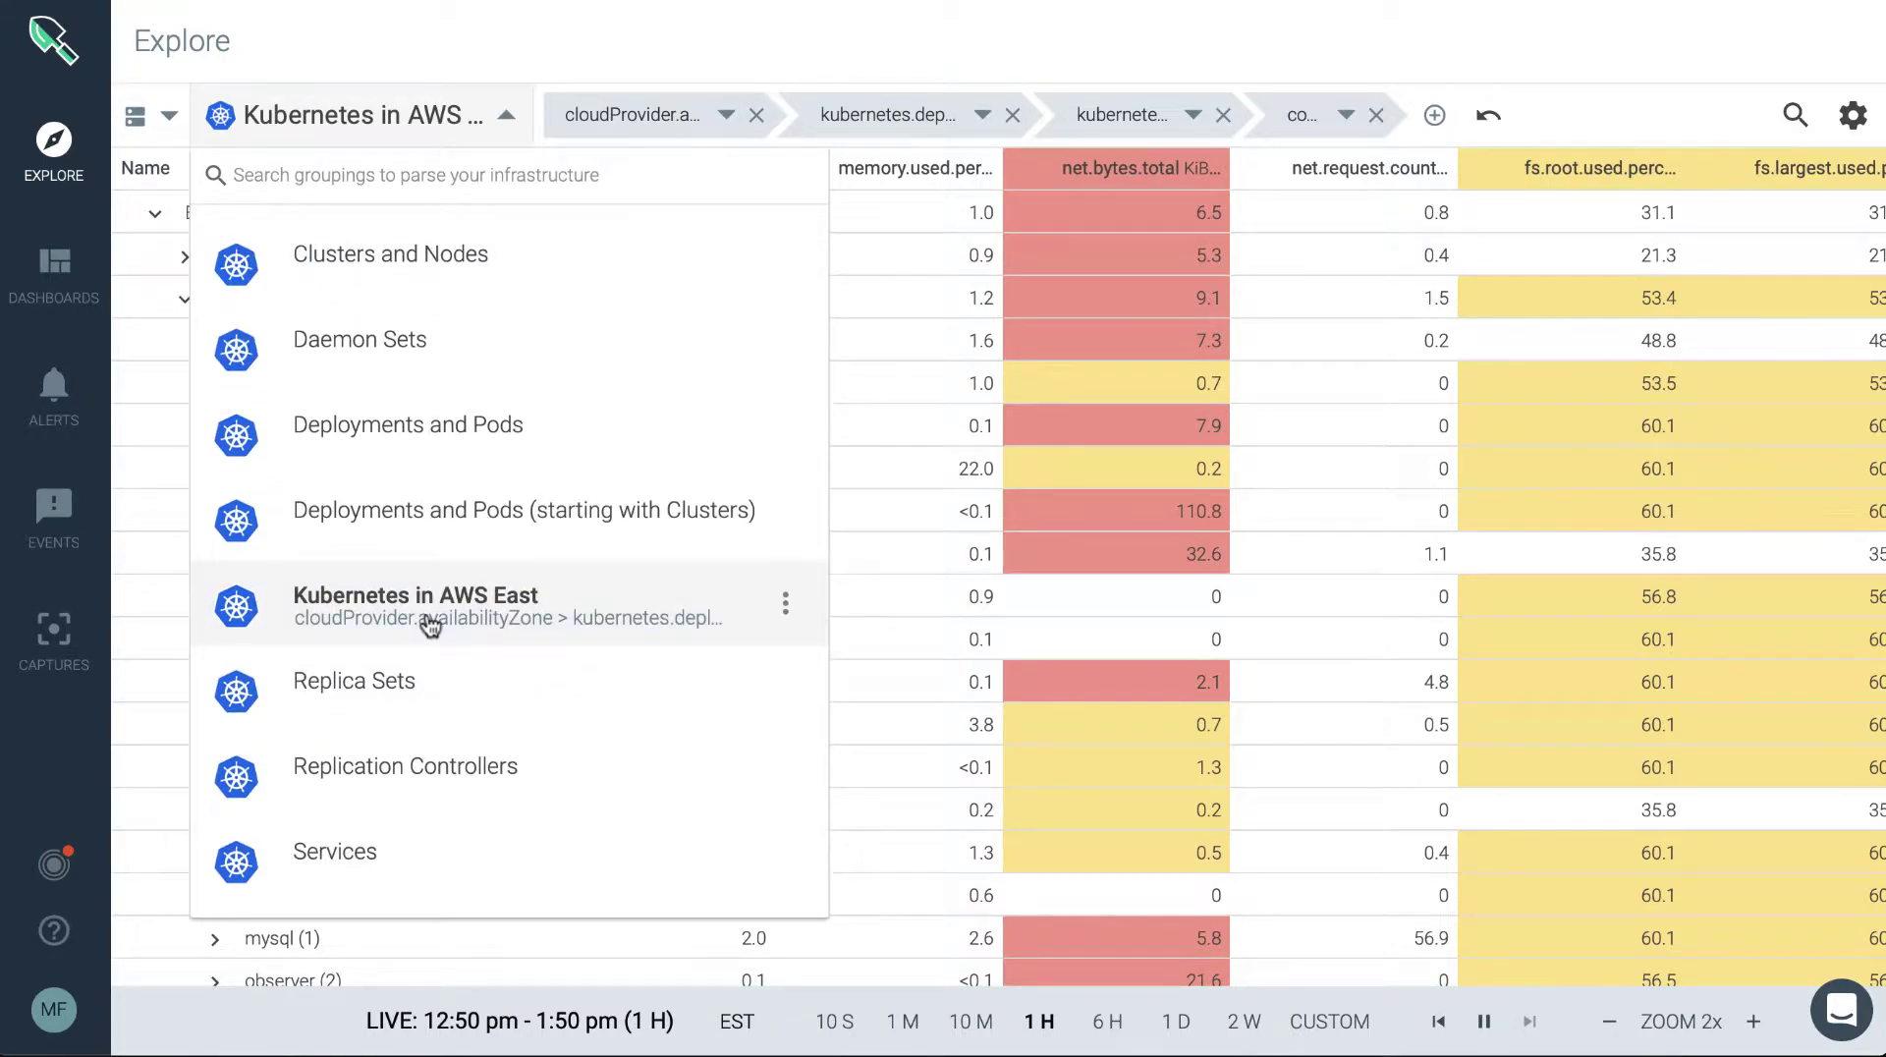
{"action": "mouse_move", "coordinate": [430, 621]}
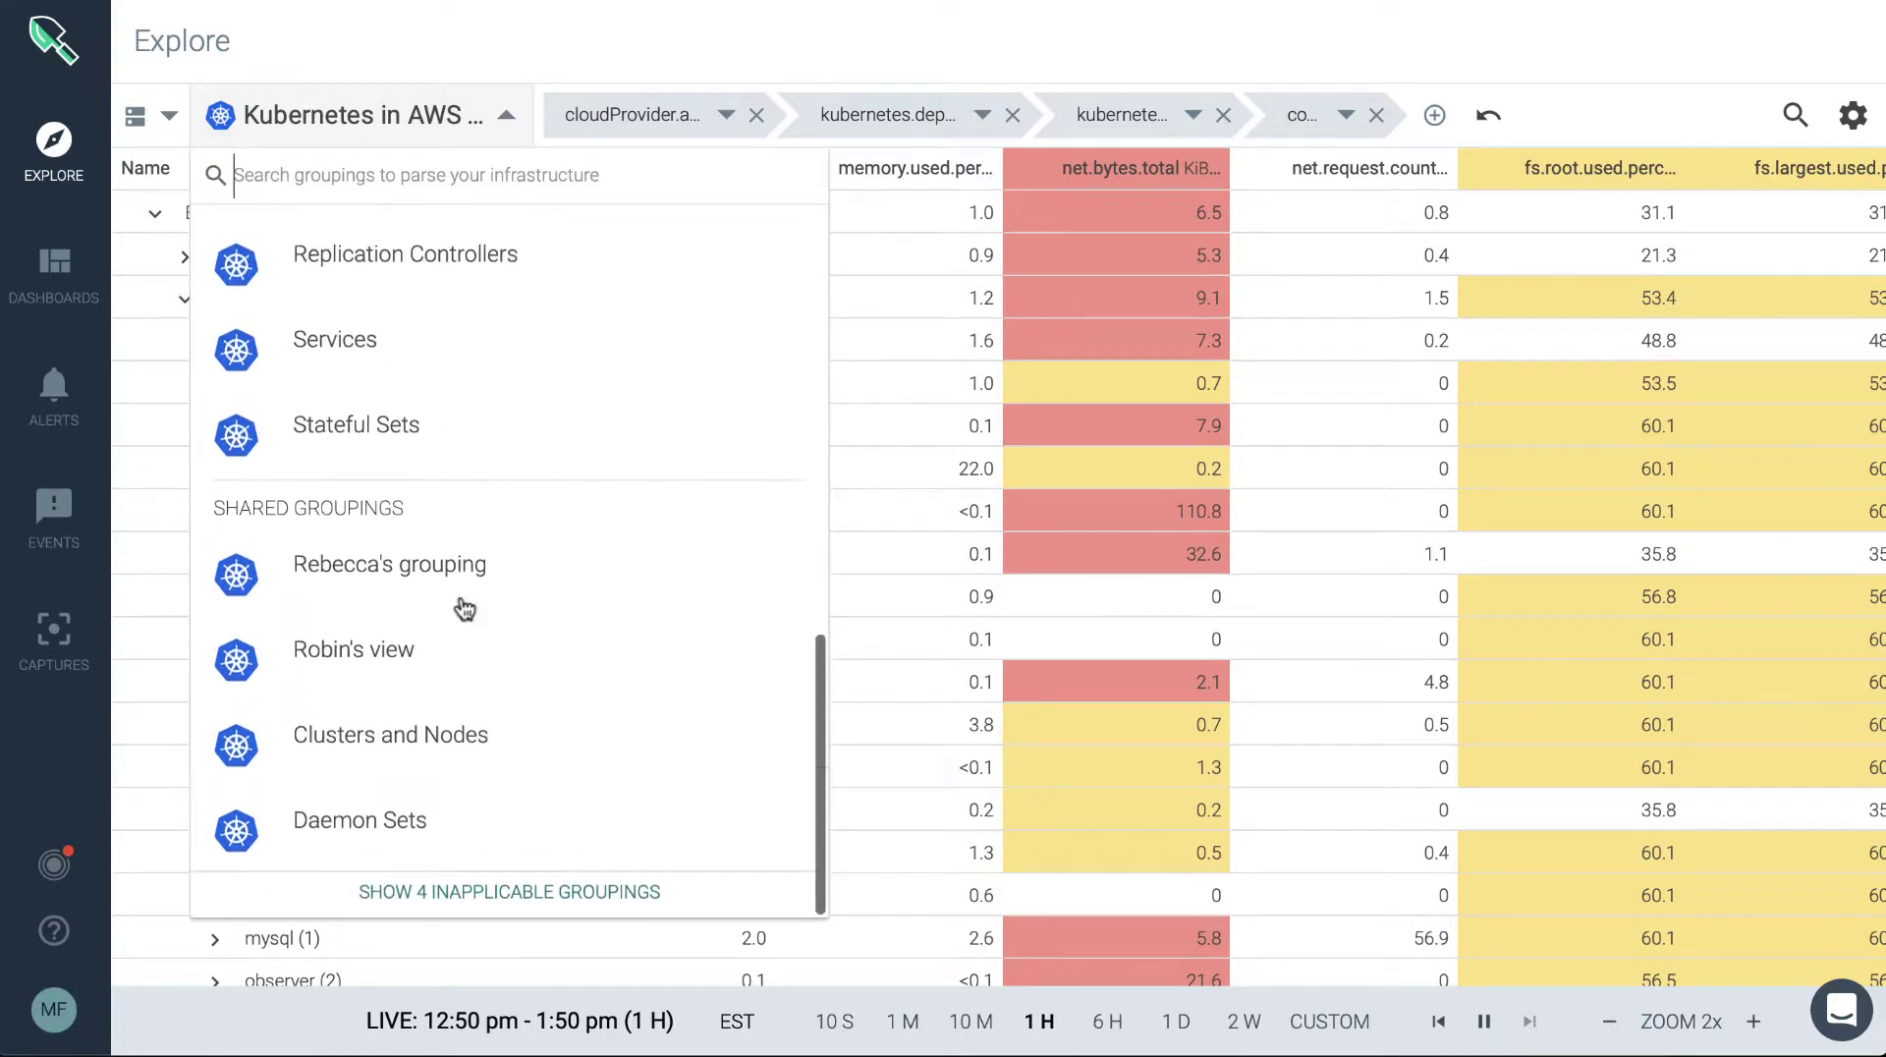
{"action": "scroll", "scroll_direction": "up", "scroll_amount": 3}
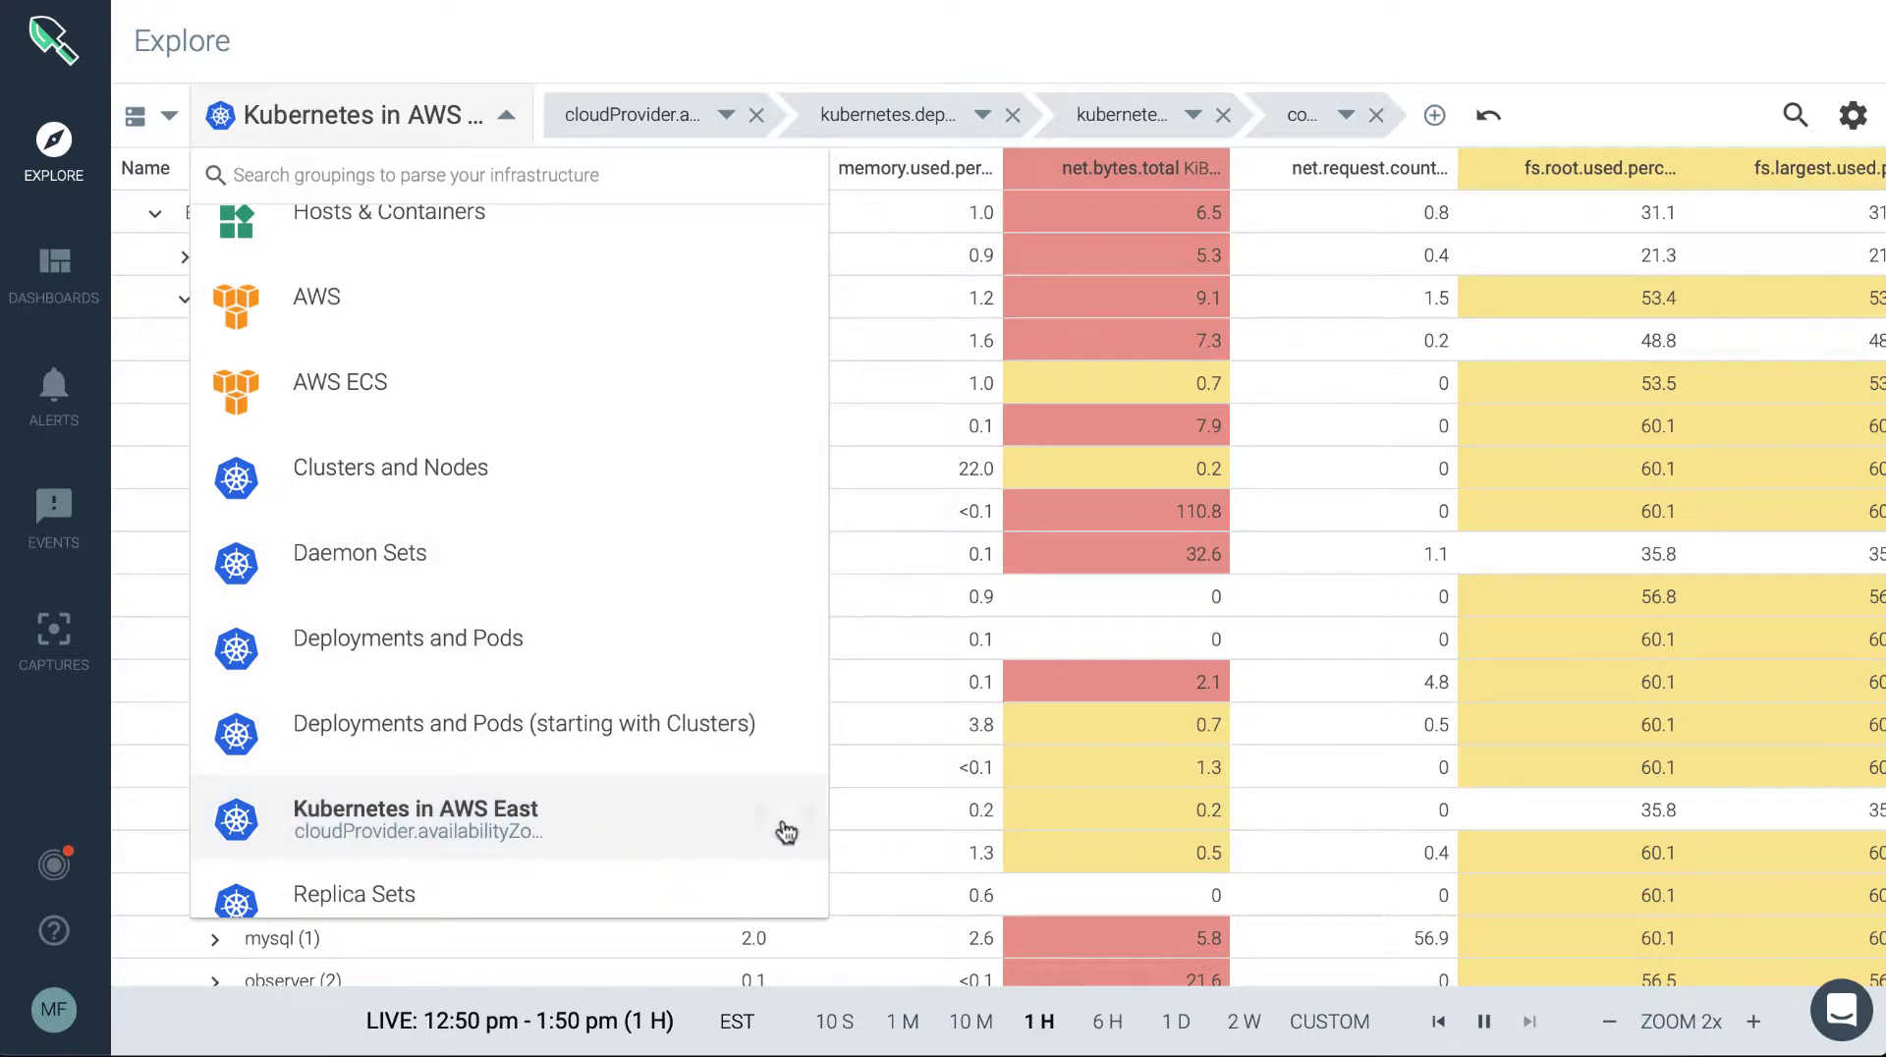
- Turn off team sharing for Kubernetes in AWS East and close the groupings list
{"action": "left_click", "coordinate": [724, 817]}
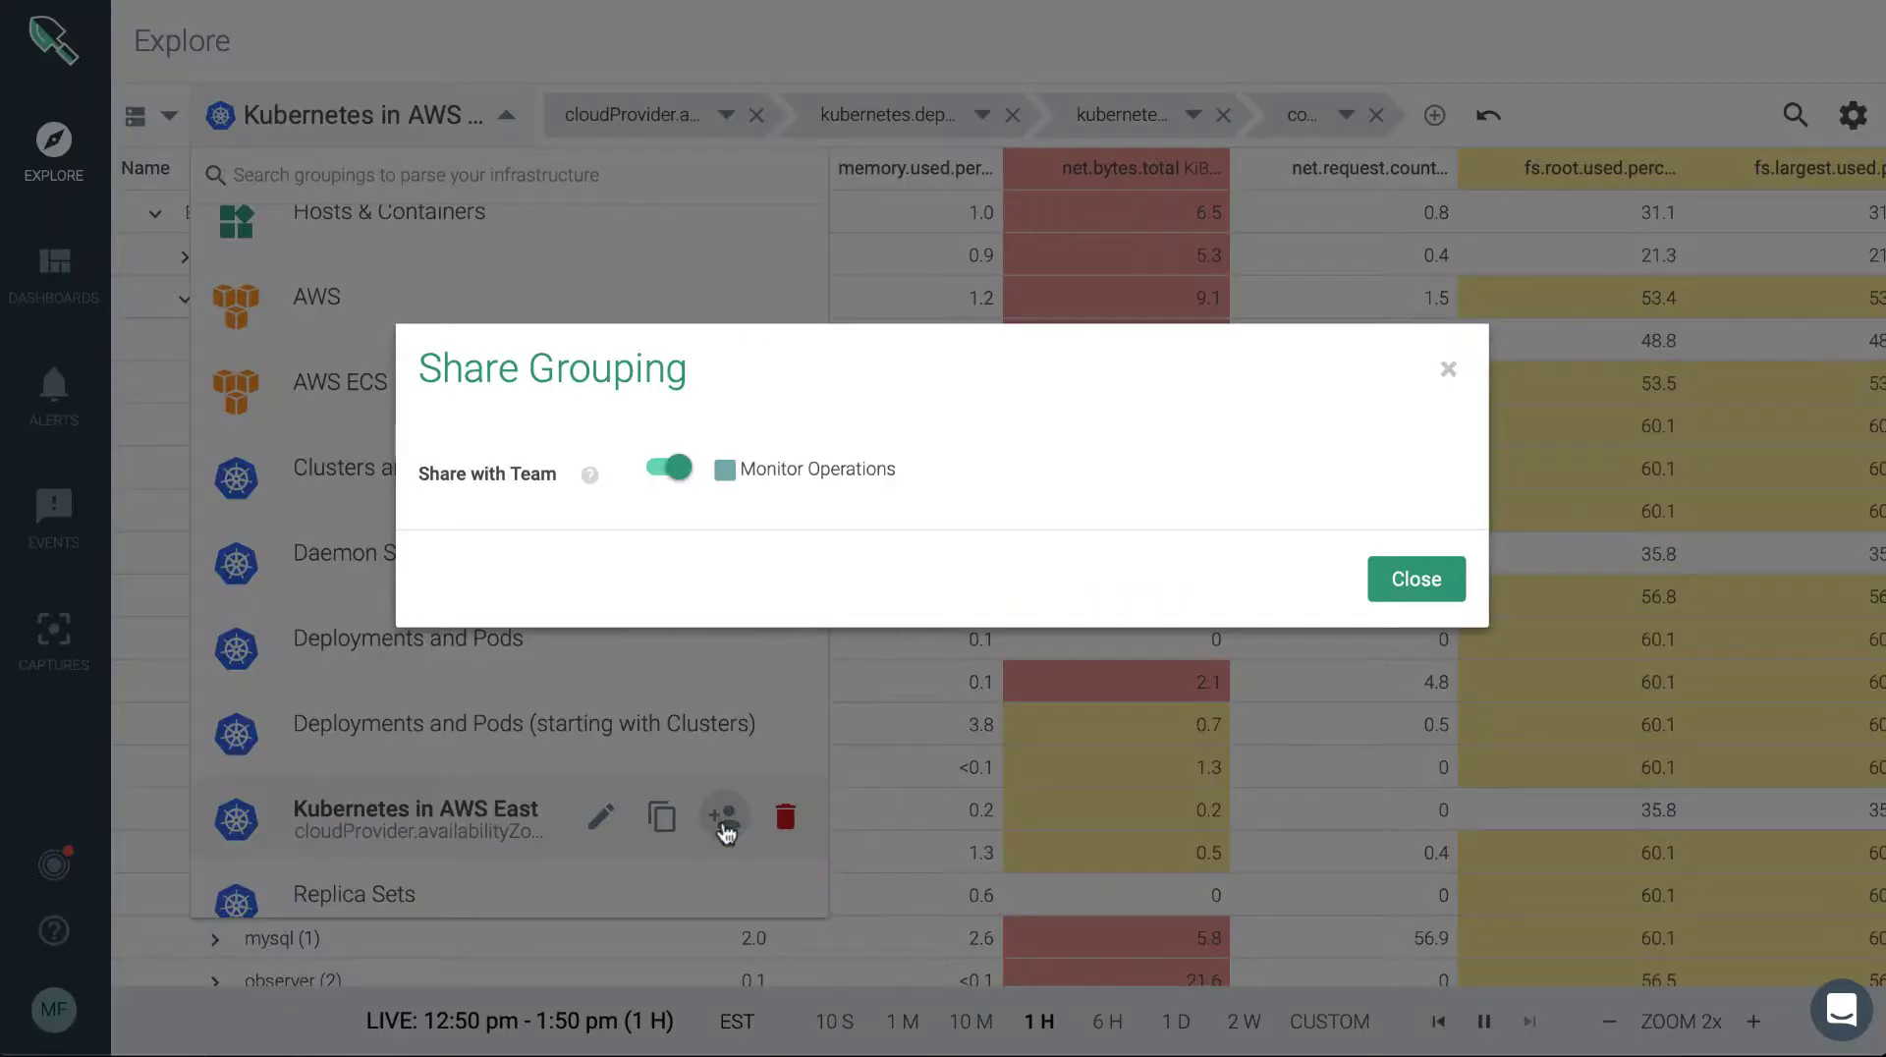
{"action": "left_click", "coordinate": [668, 467]}
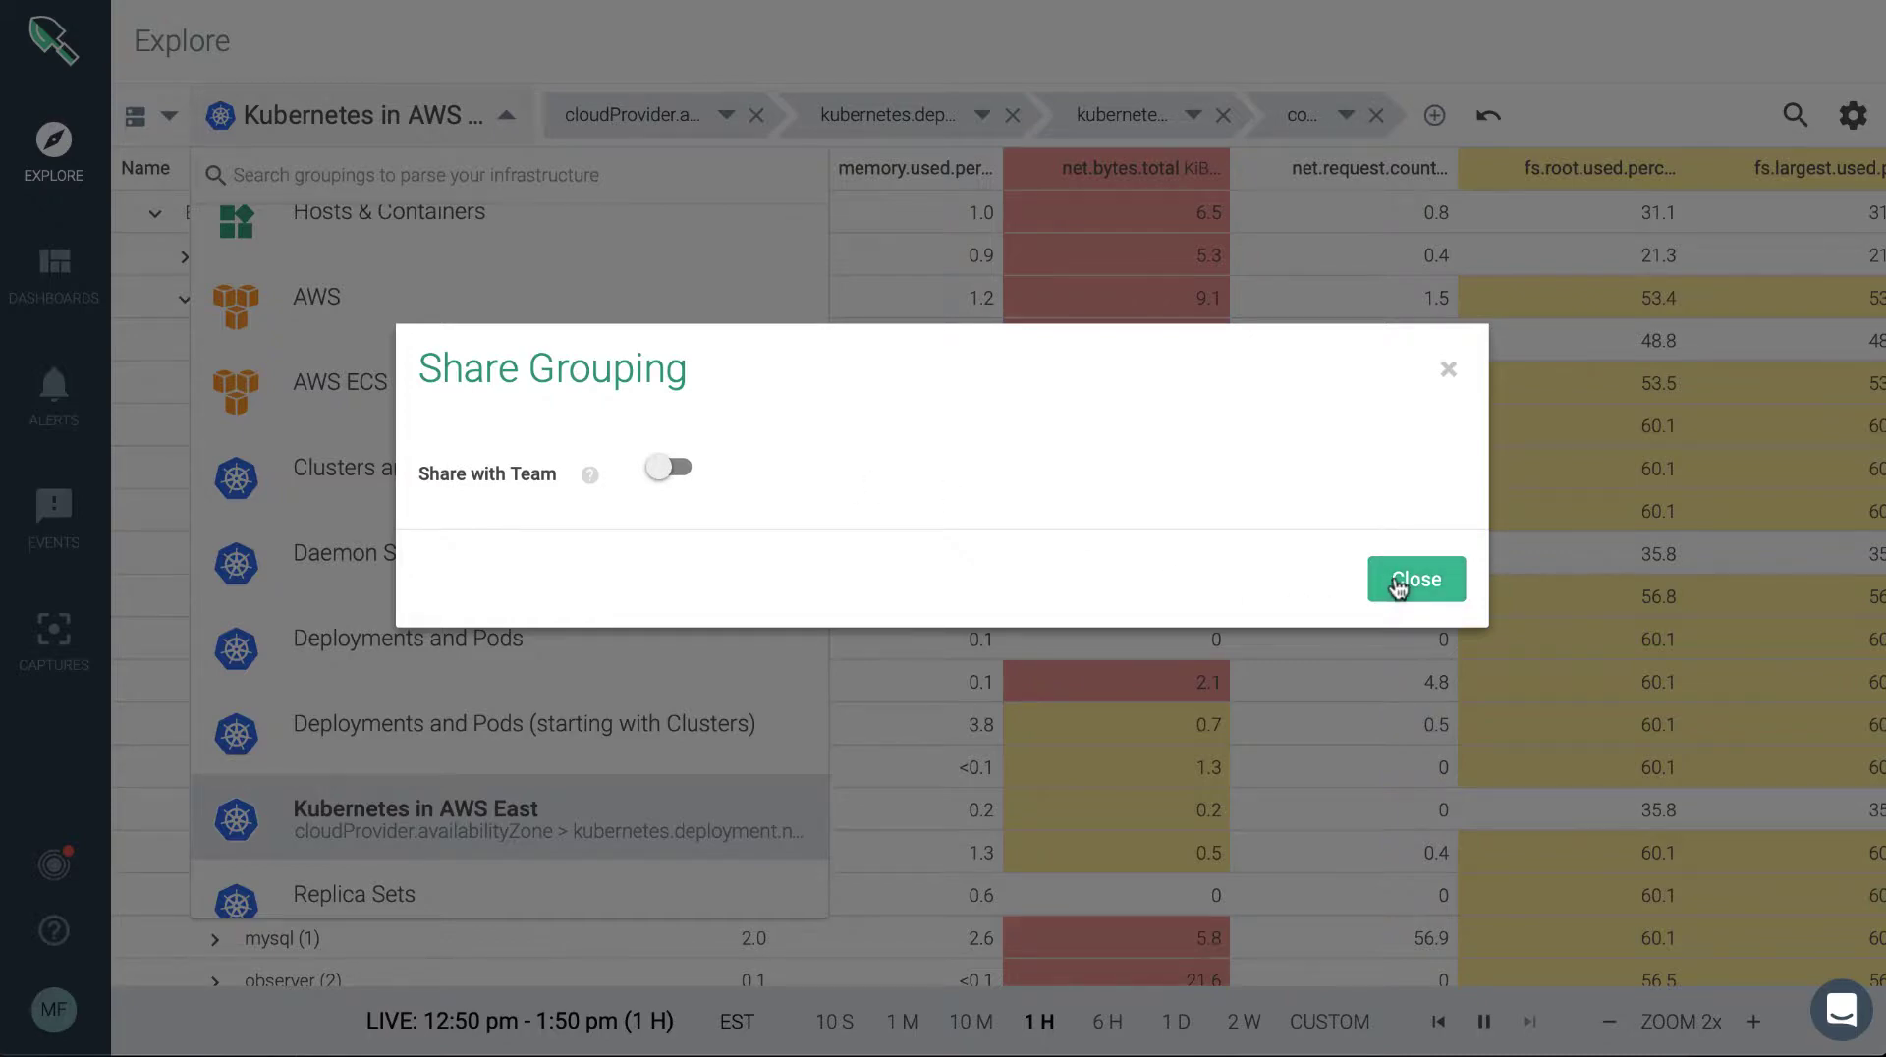
{"action": "left_click", "coordinate": [1416, 578]}
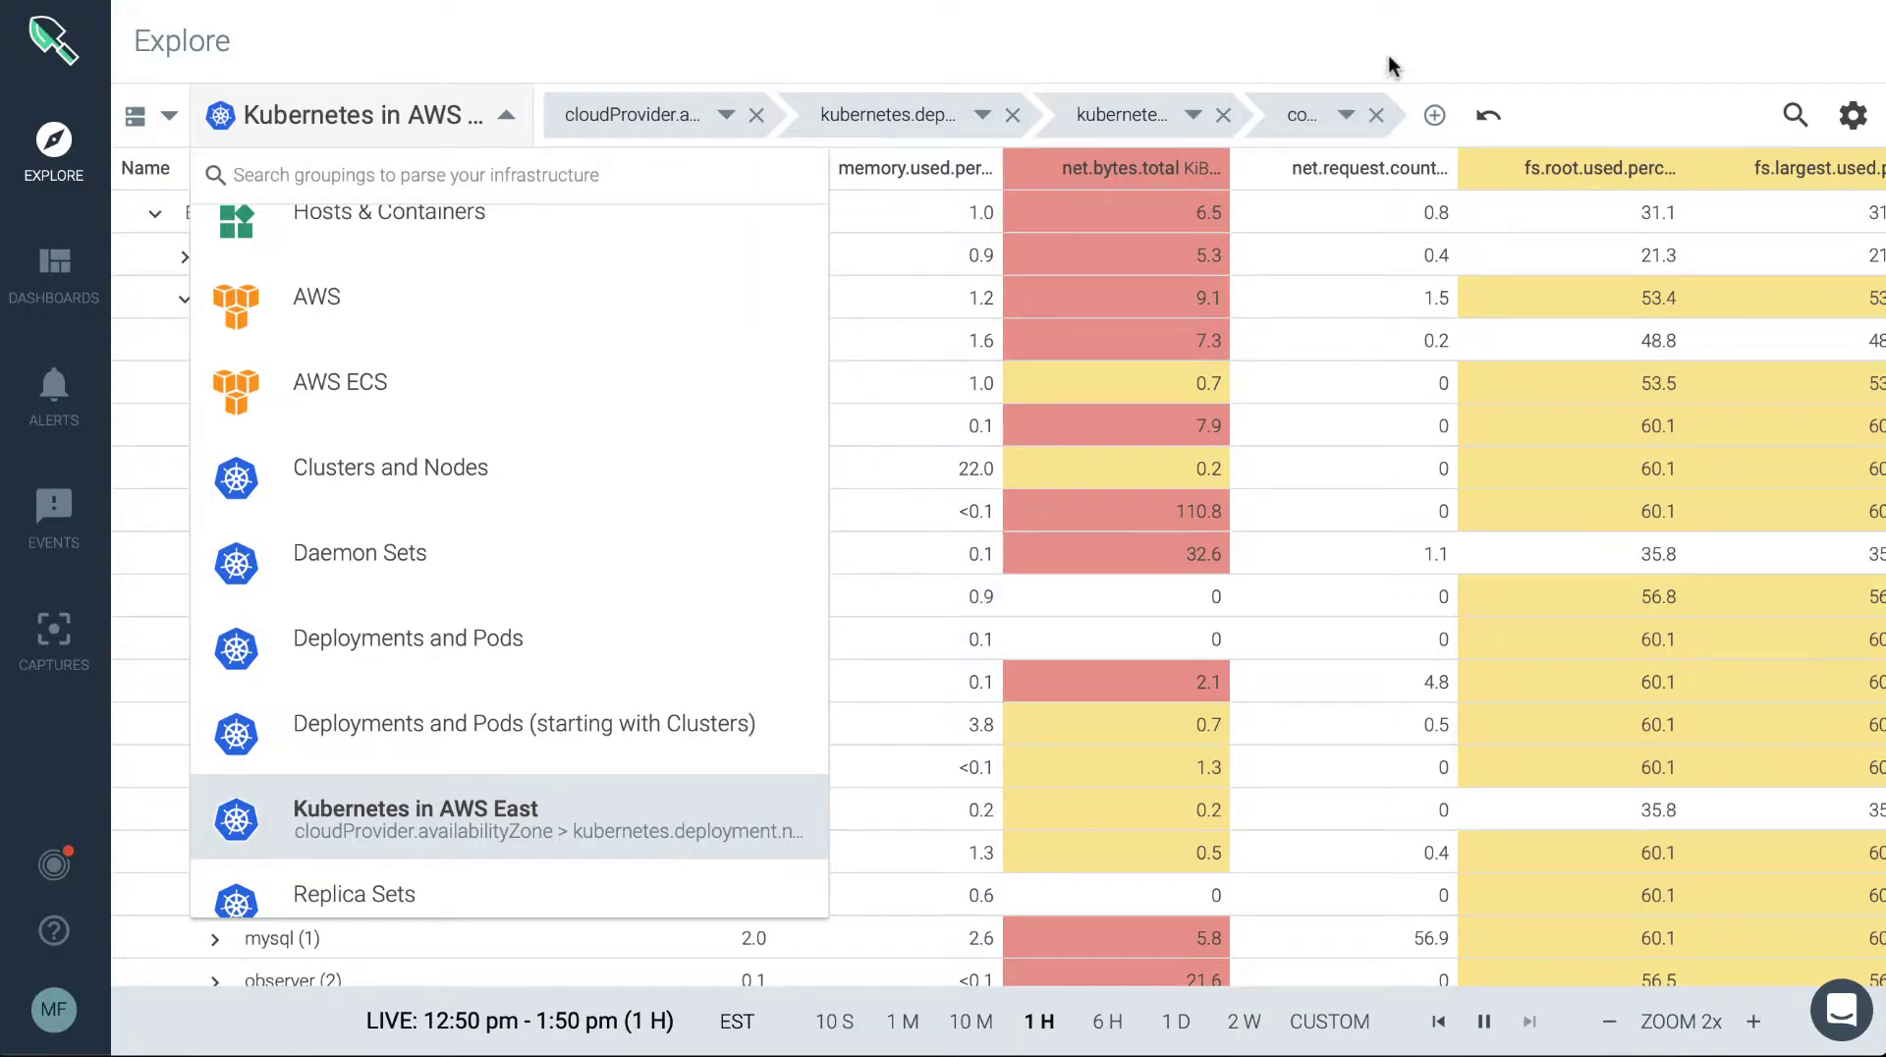
{"action": "left_click", "coordinate": [414, 817]}
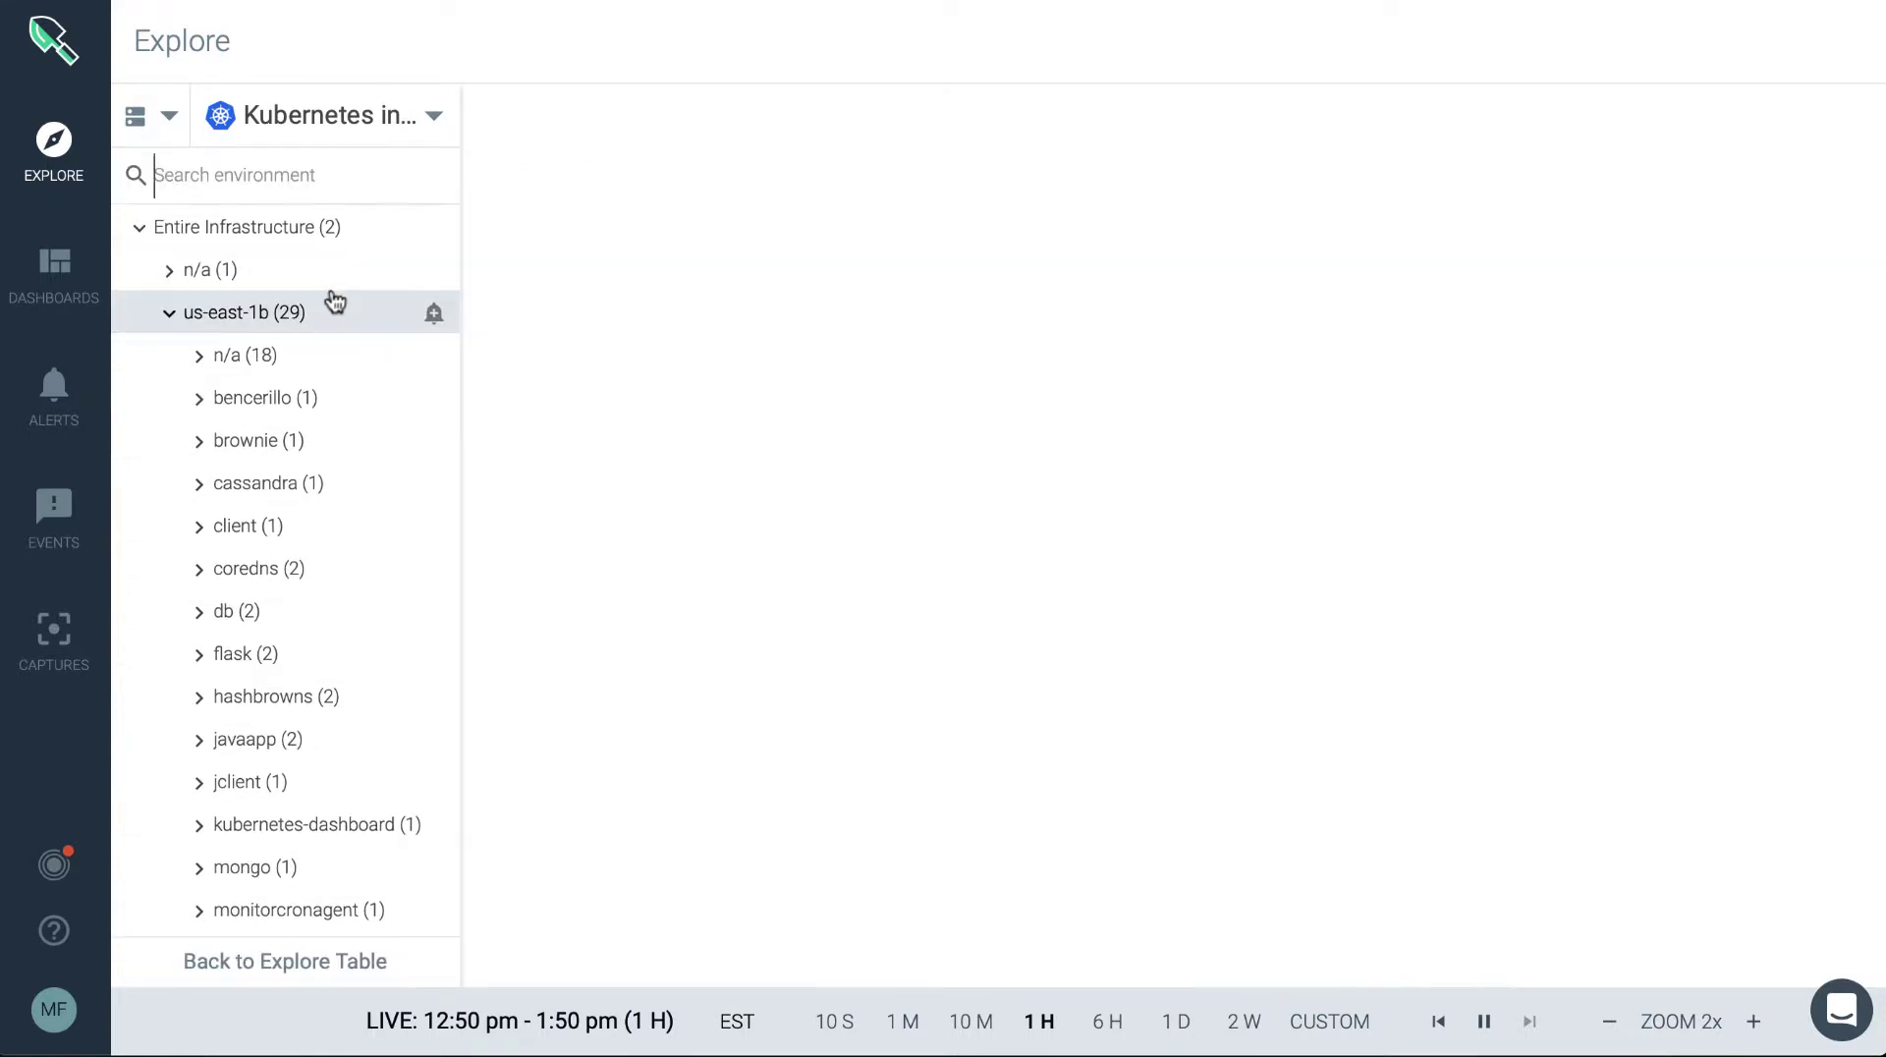
- Show the Overview by Host dashboard for us-east-1b with the CPU % panel's options menu open
{"action": "left_click", "coordinate": [240, 312]}
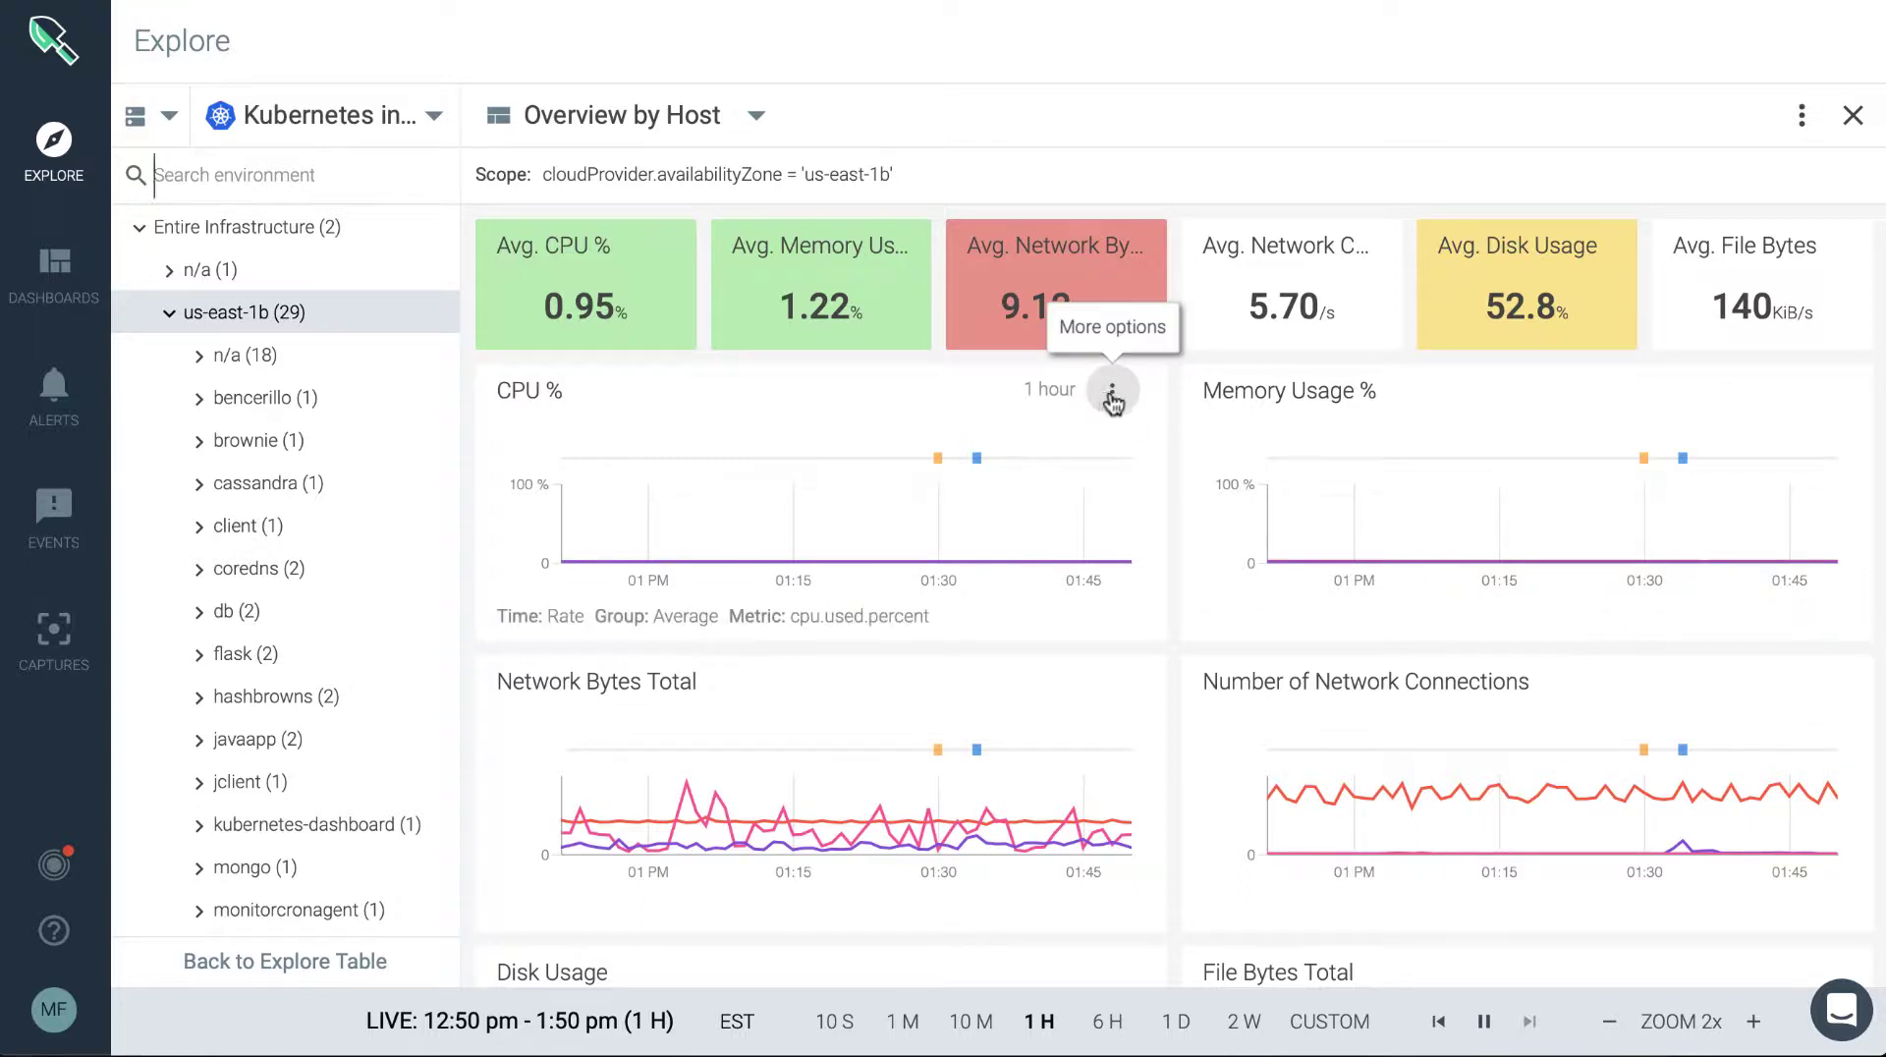
{"action": "left_click", "coordinate": [1108, 391]}
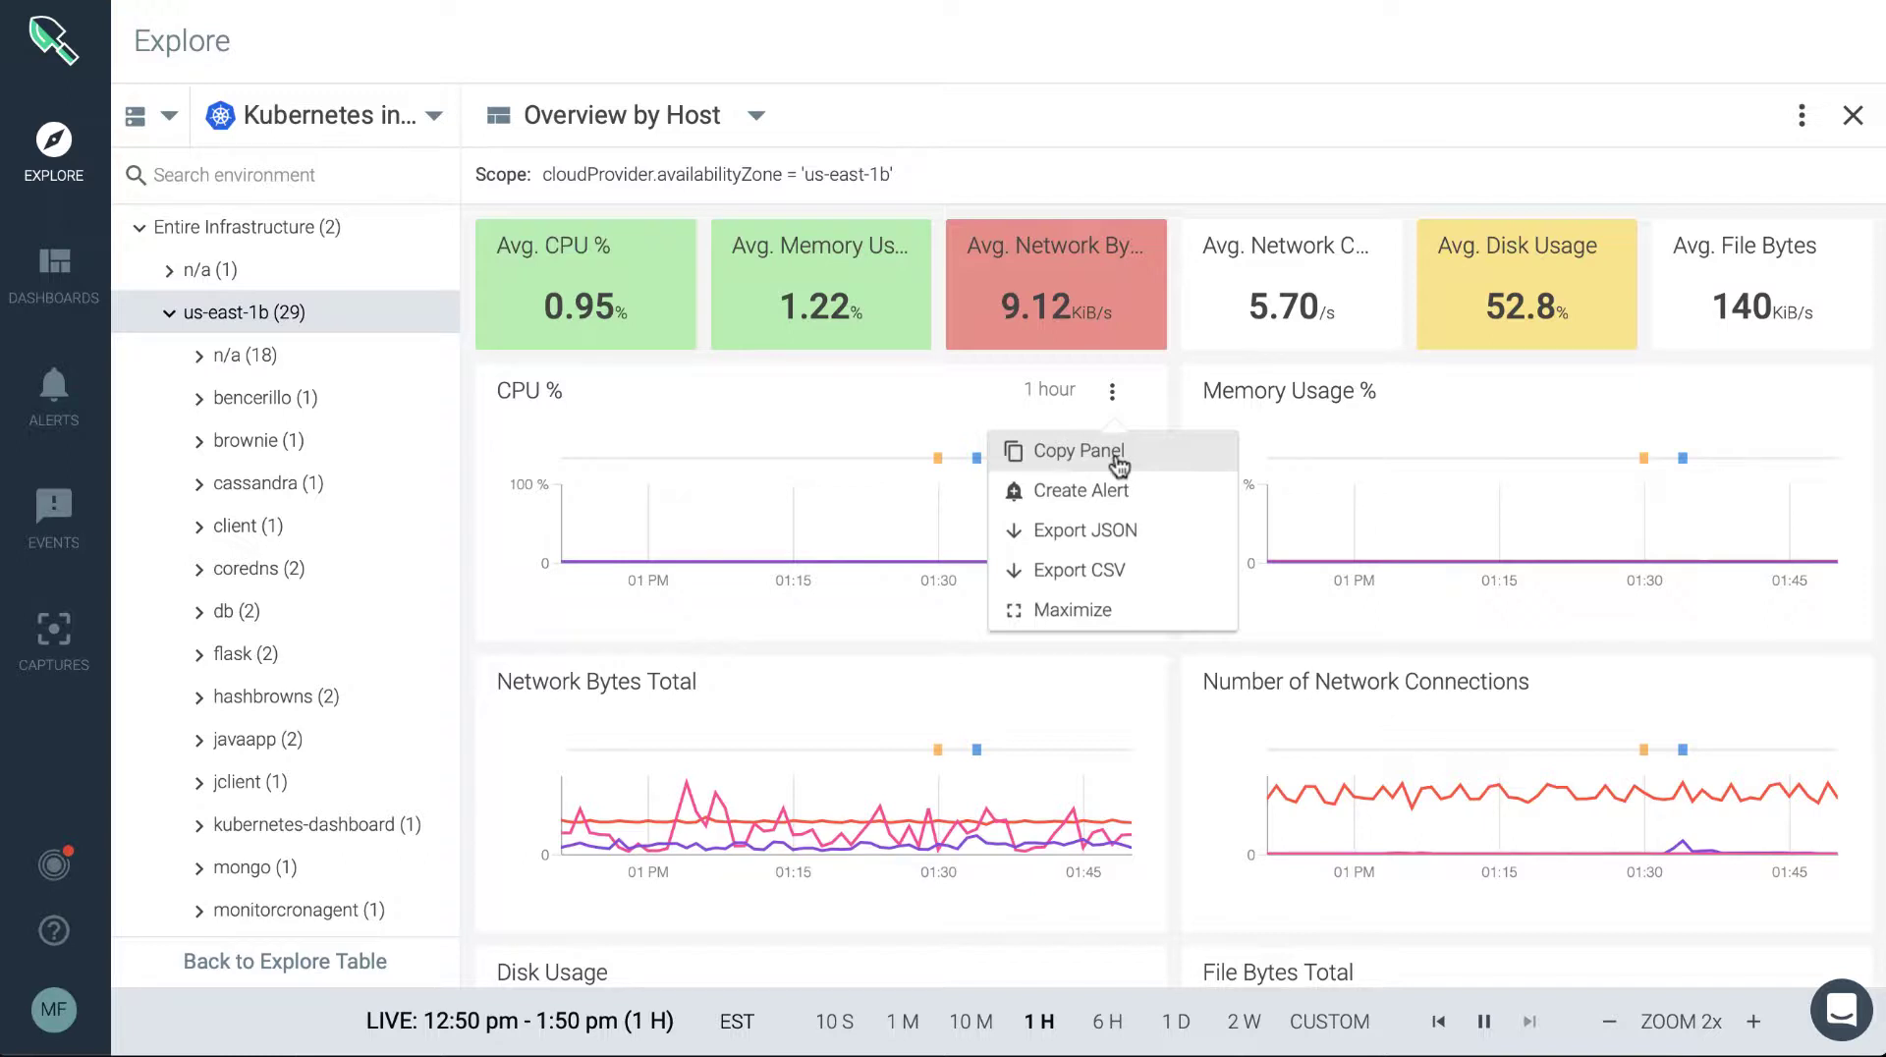
{"action": "left_click", "coordinate": [1072, 450]}
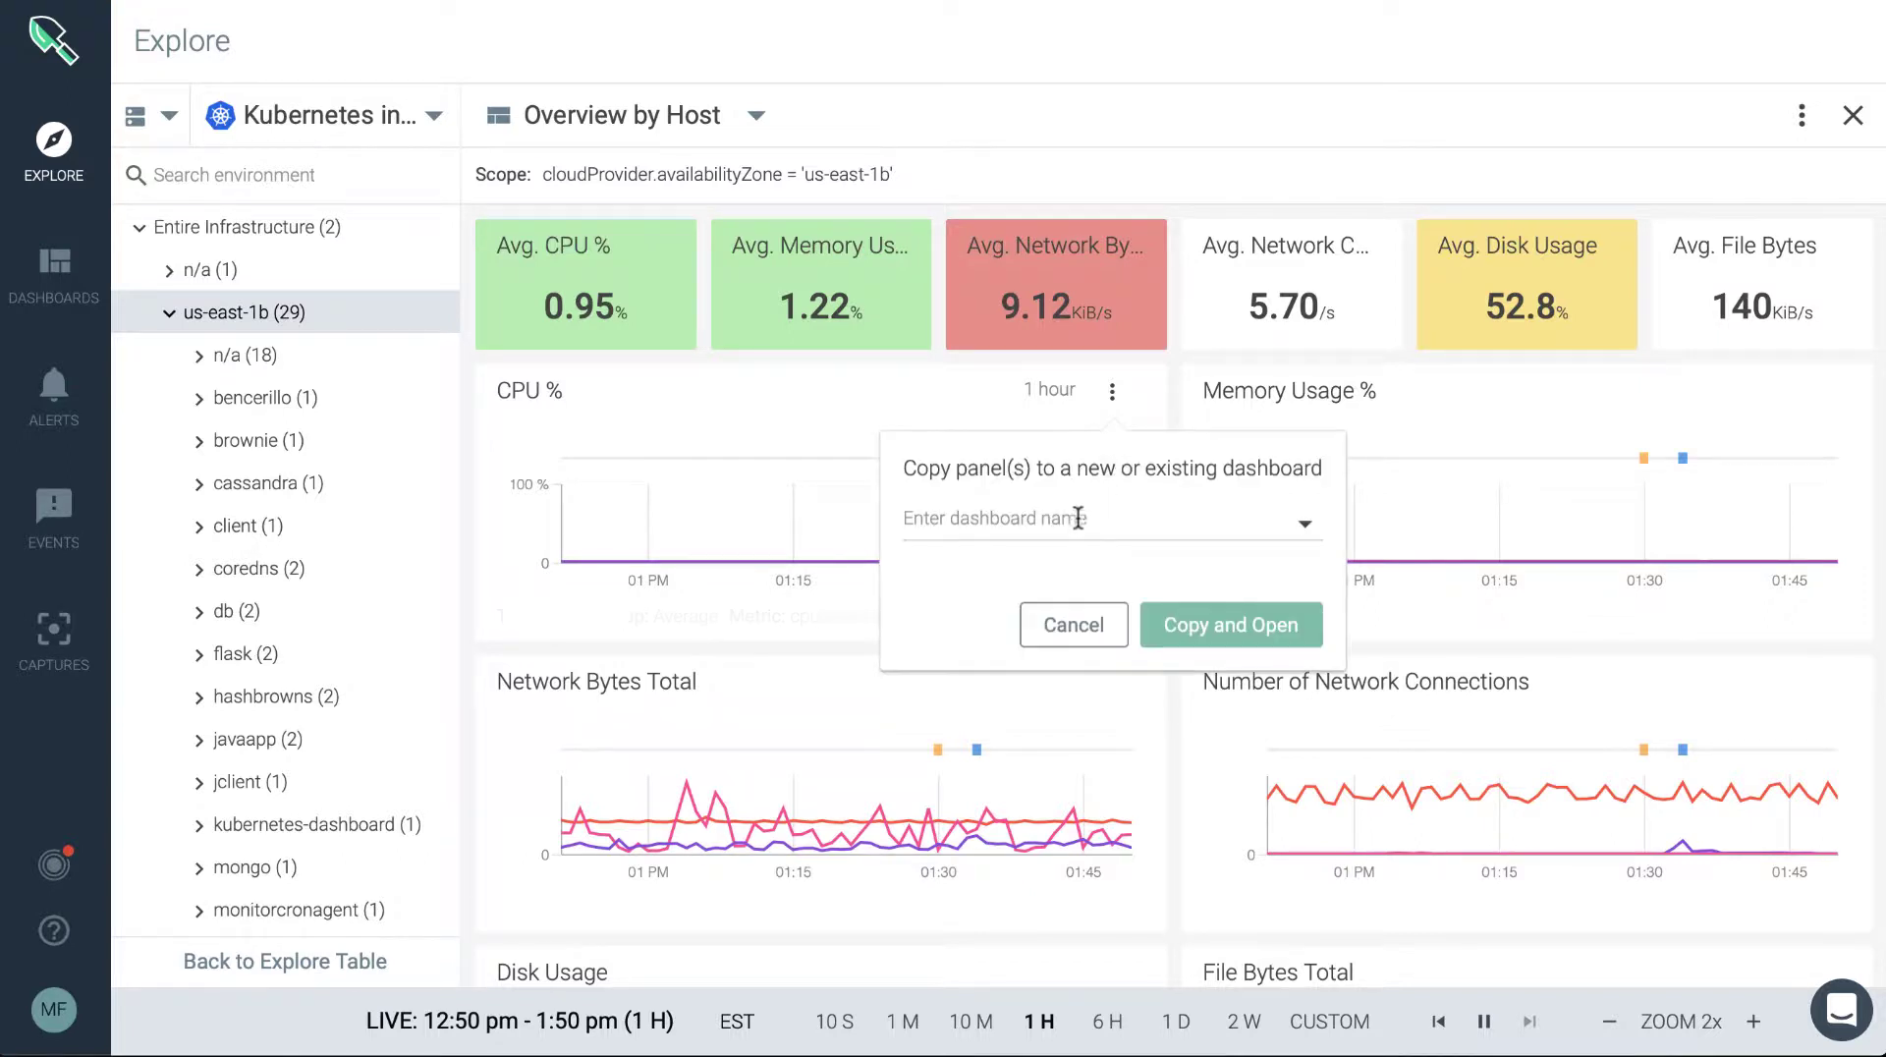
{"action": "mouse_move", "coordinate": [1070, 521]}
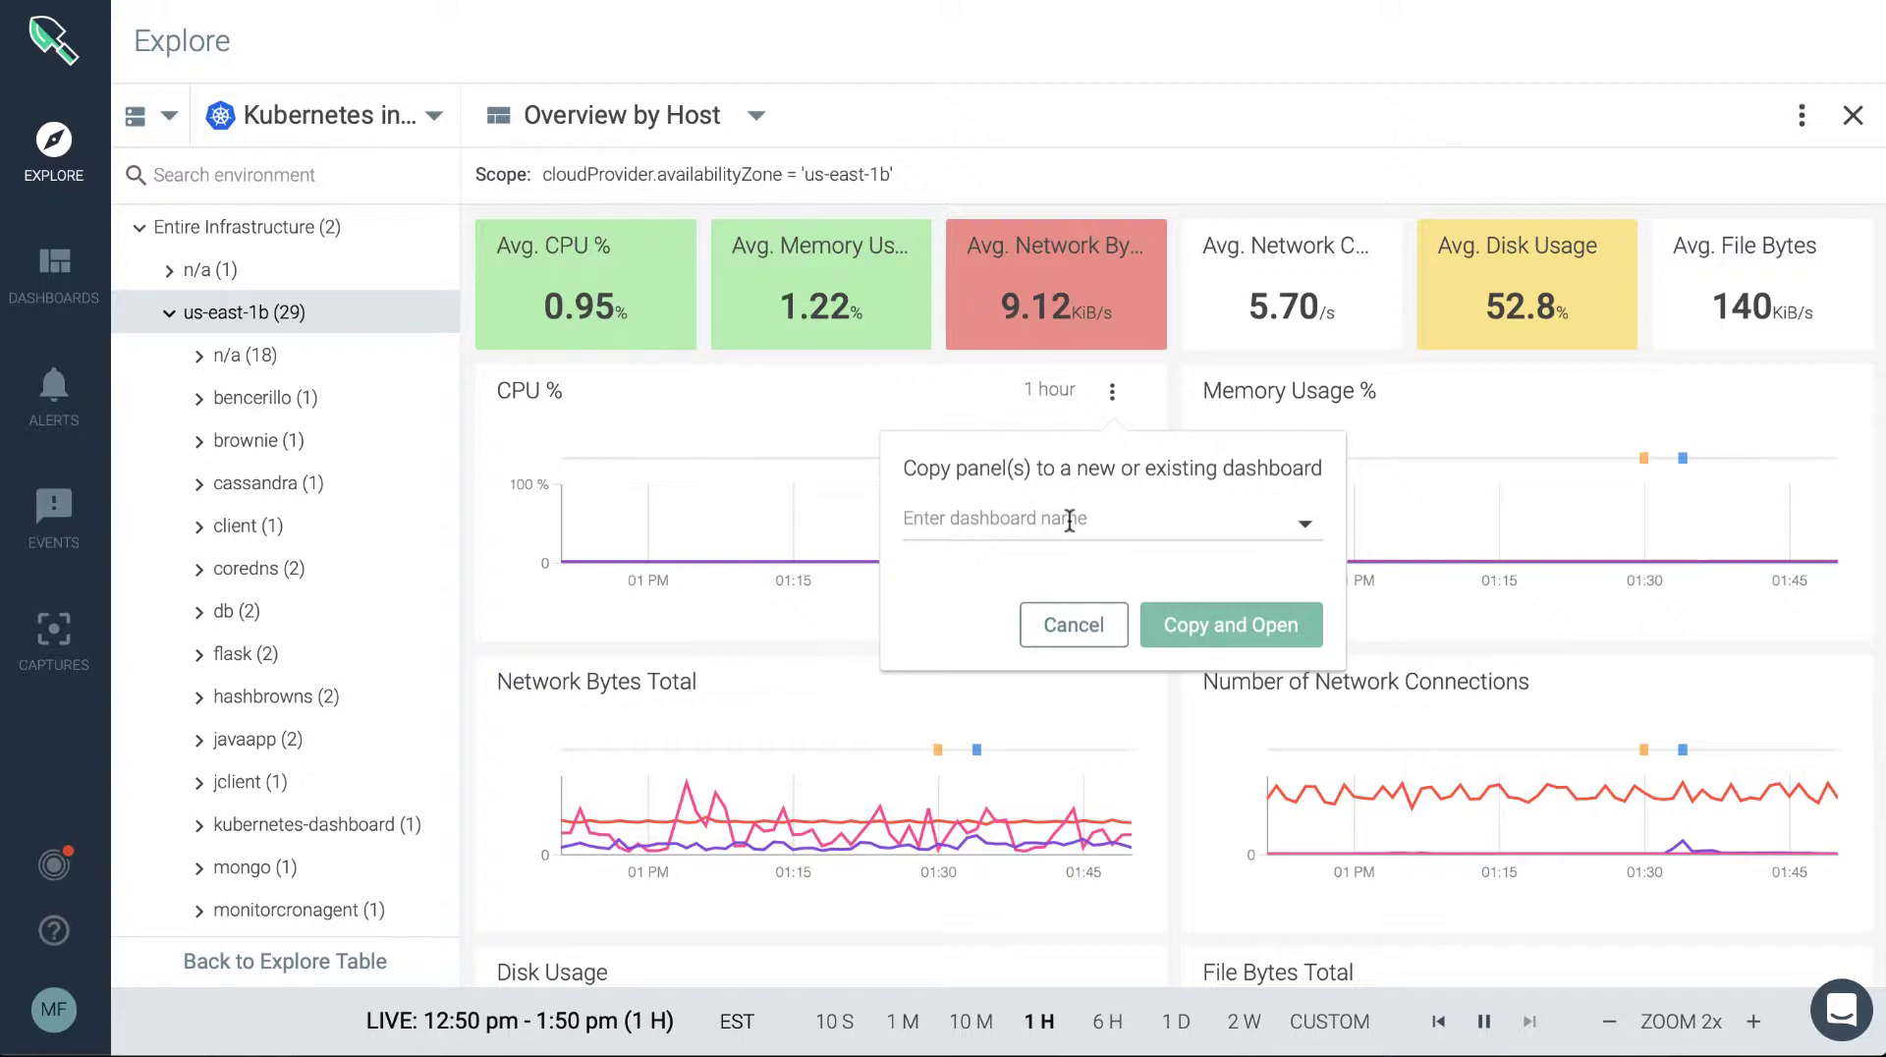
{"action": "mouse_move", "coordinate": [1261, 531]}
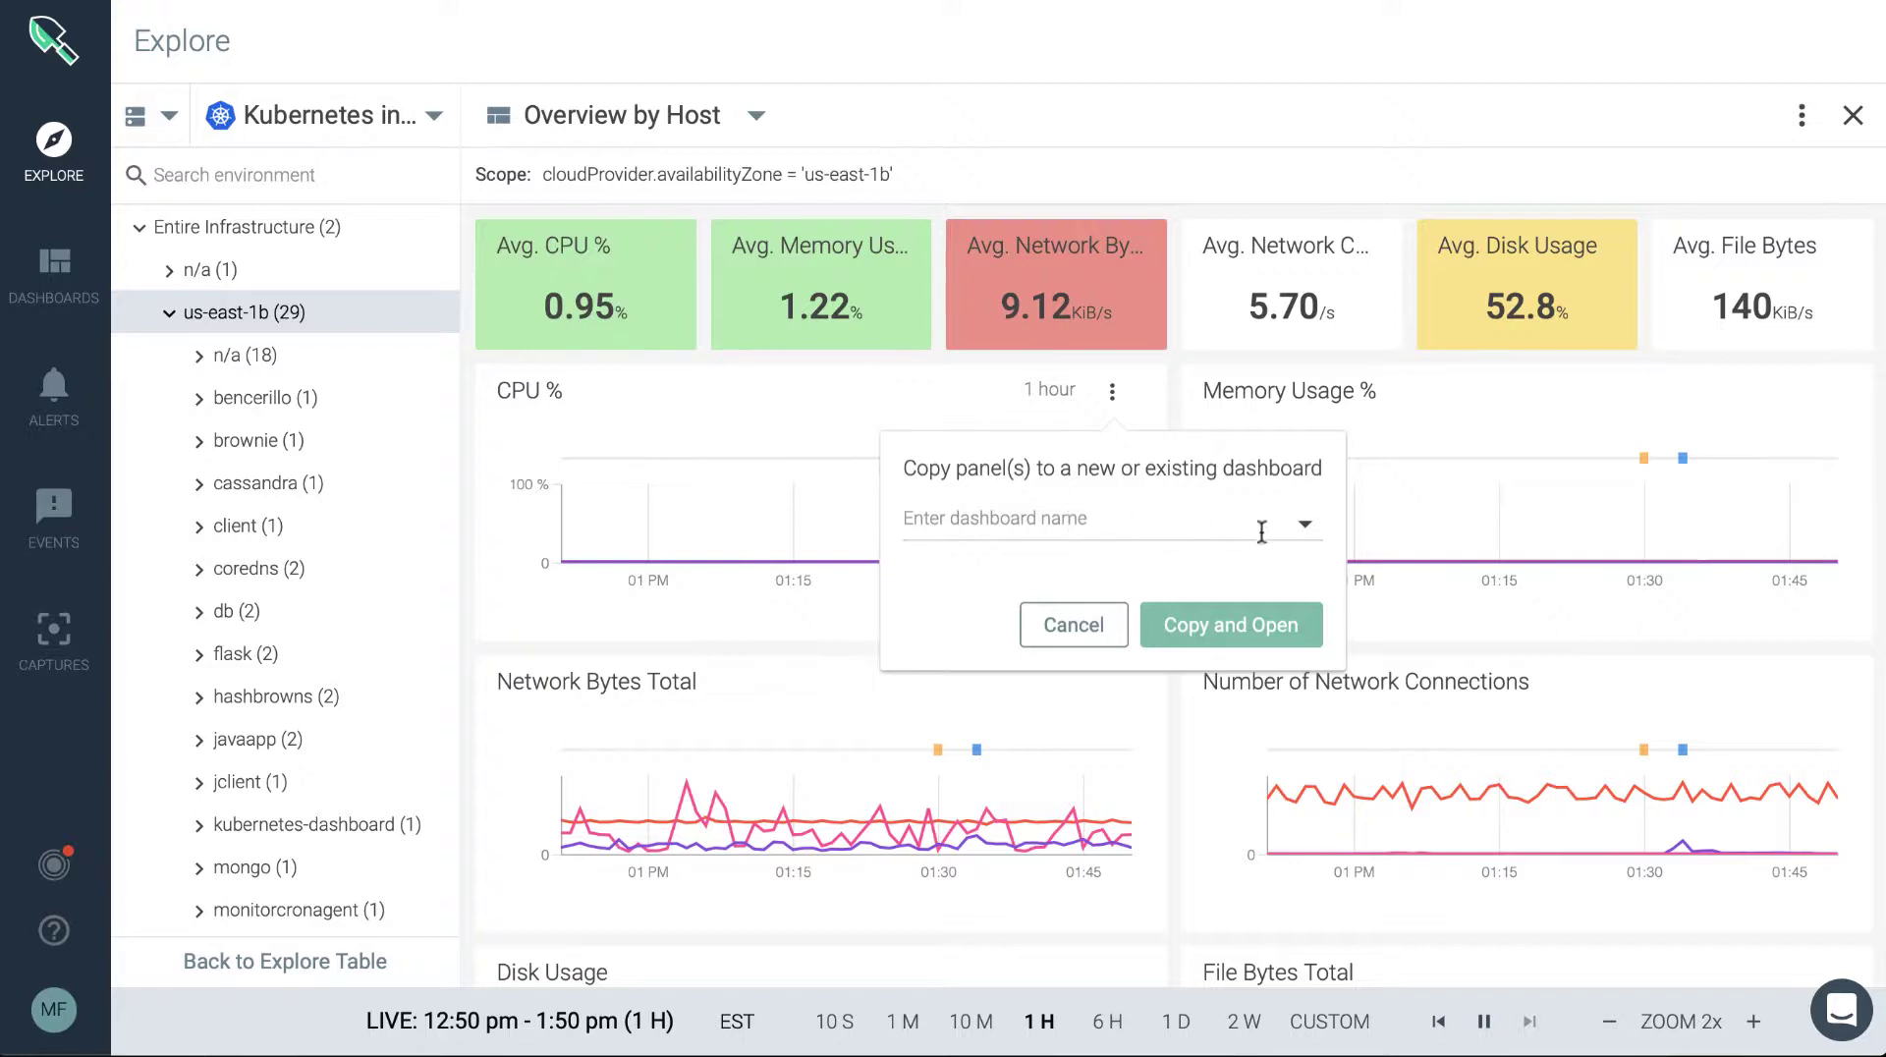
{"action": "left_click", "coordinate": [1304, 525]}
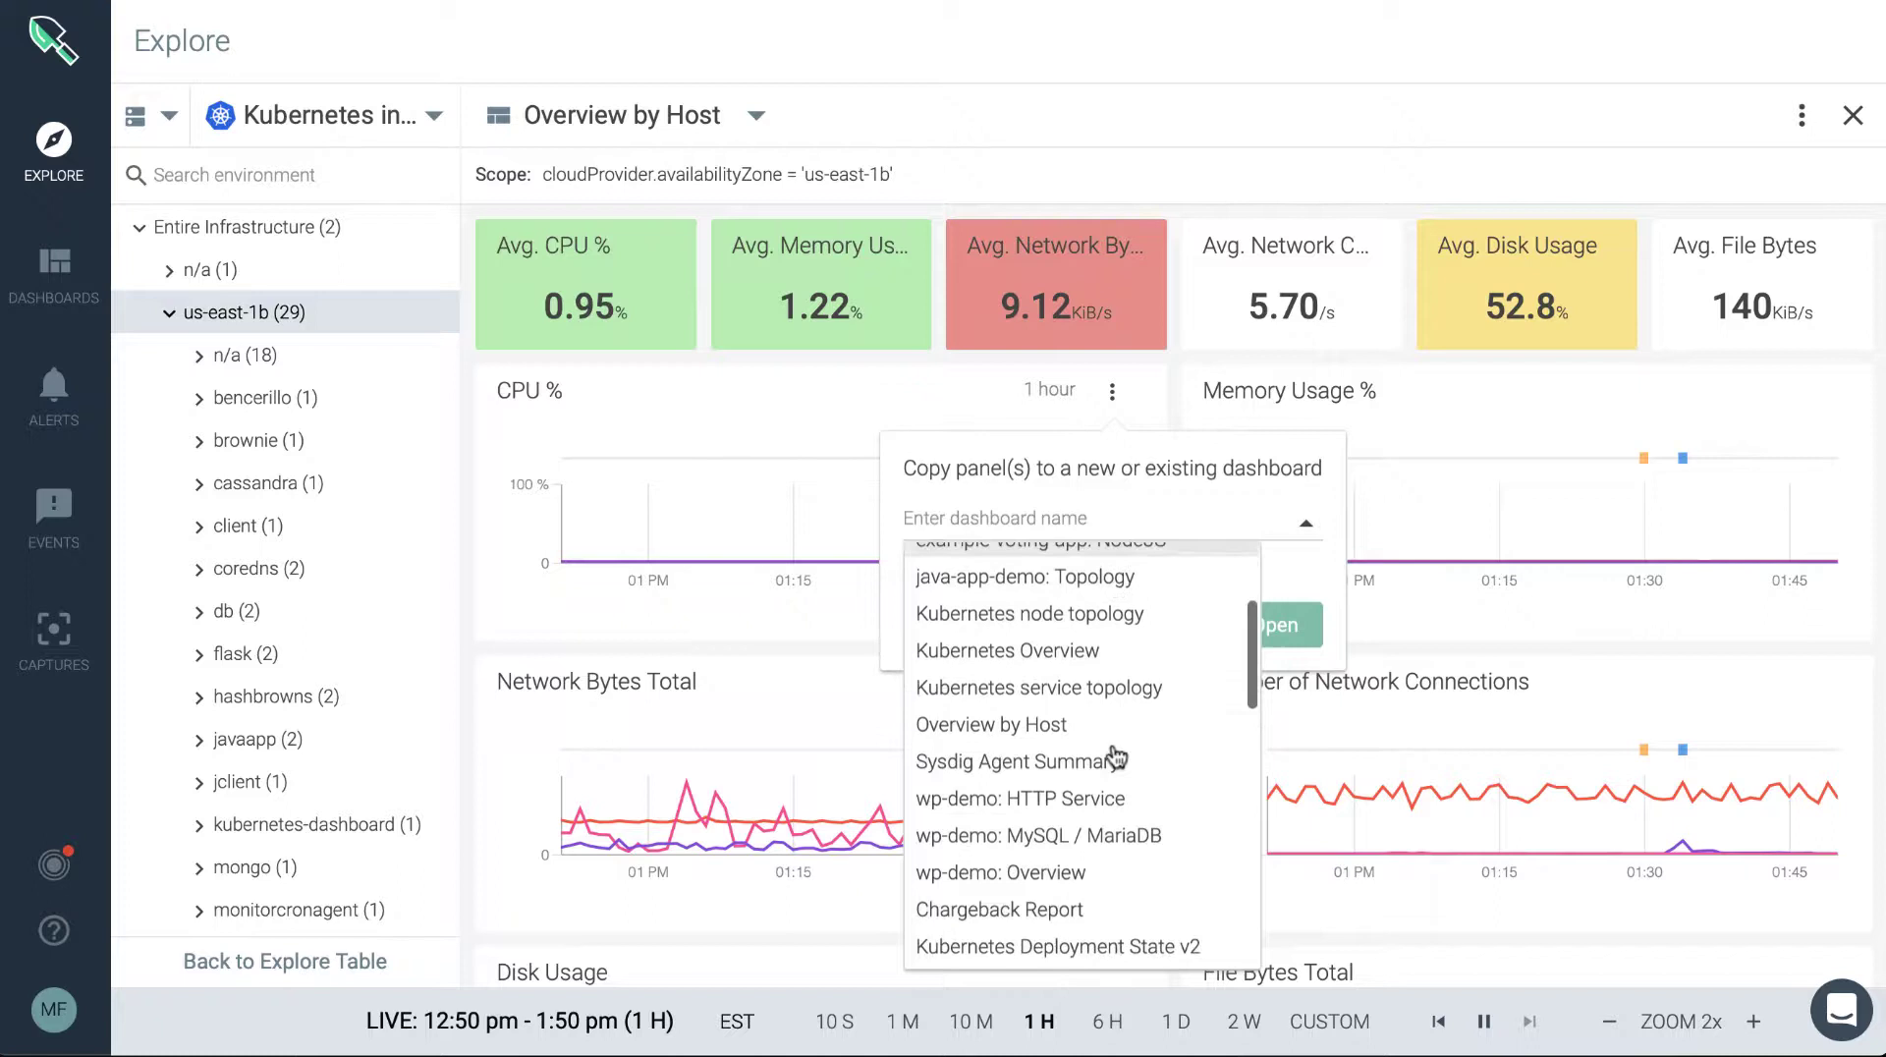
{"action": "scroll", "scroll_direction": "down", "scroll_amount": 3}
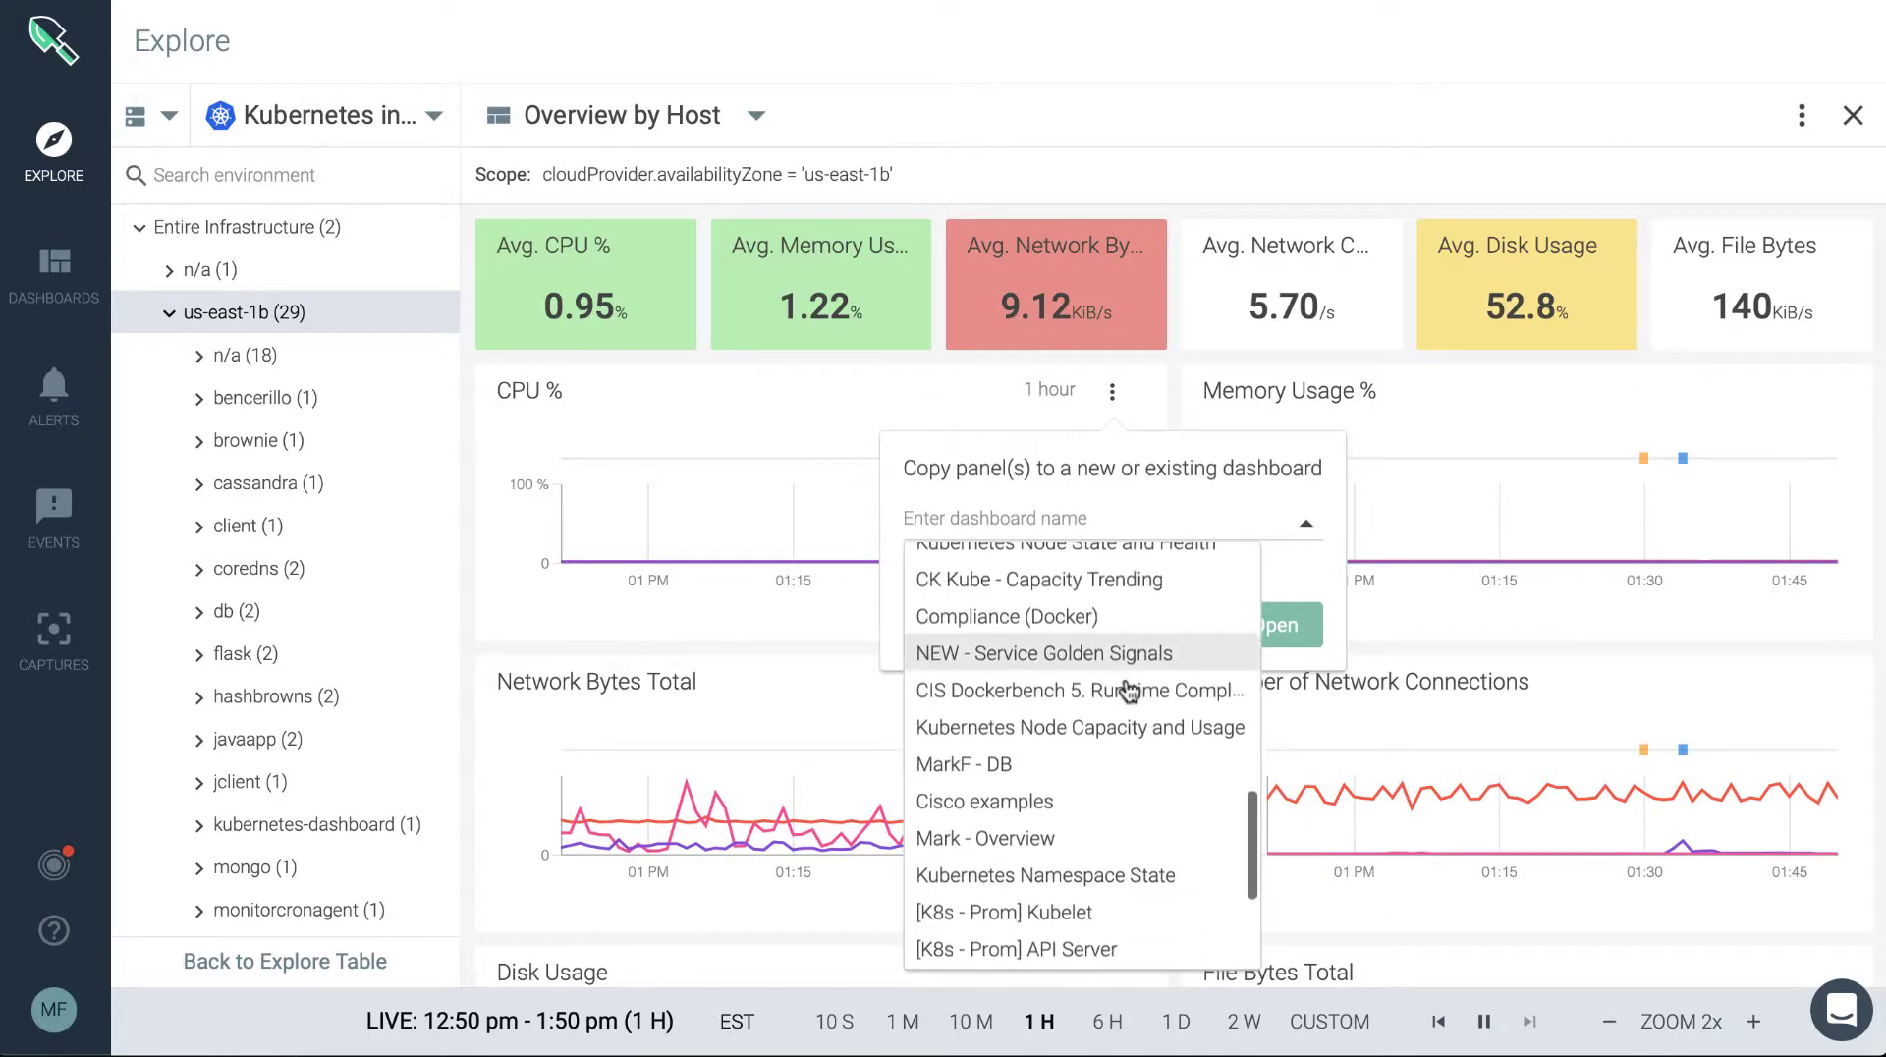
{"action": "left_click", "coordinate": [964, 764]}
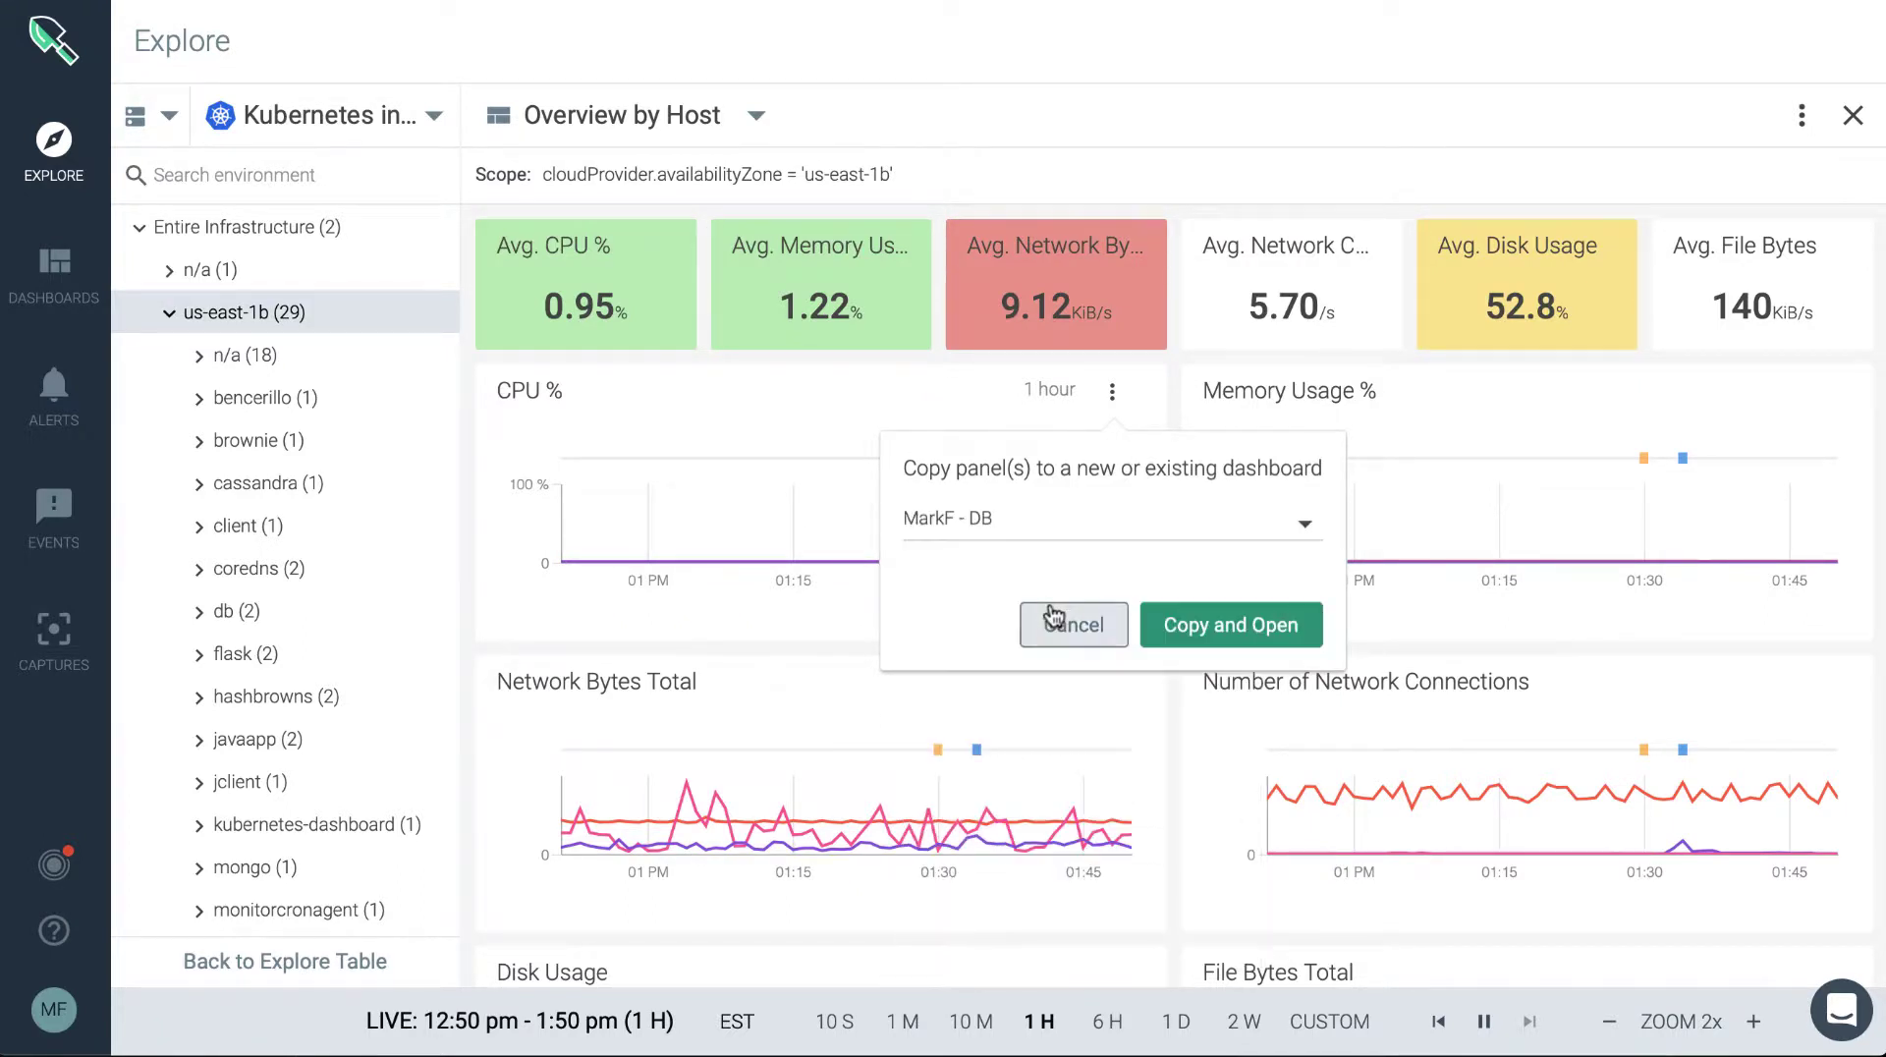
{"action": "mouse_move", "coordinate": [1226, 642]}
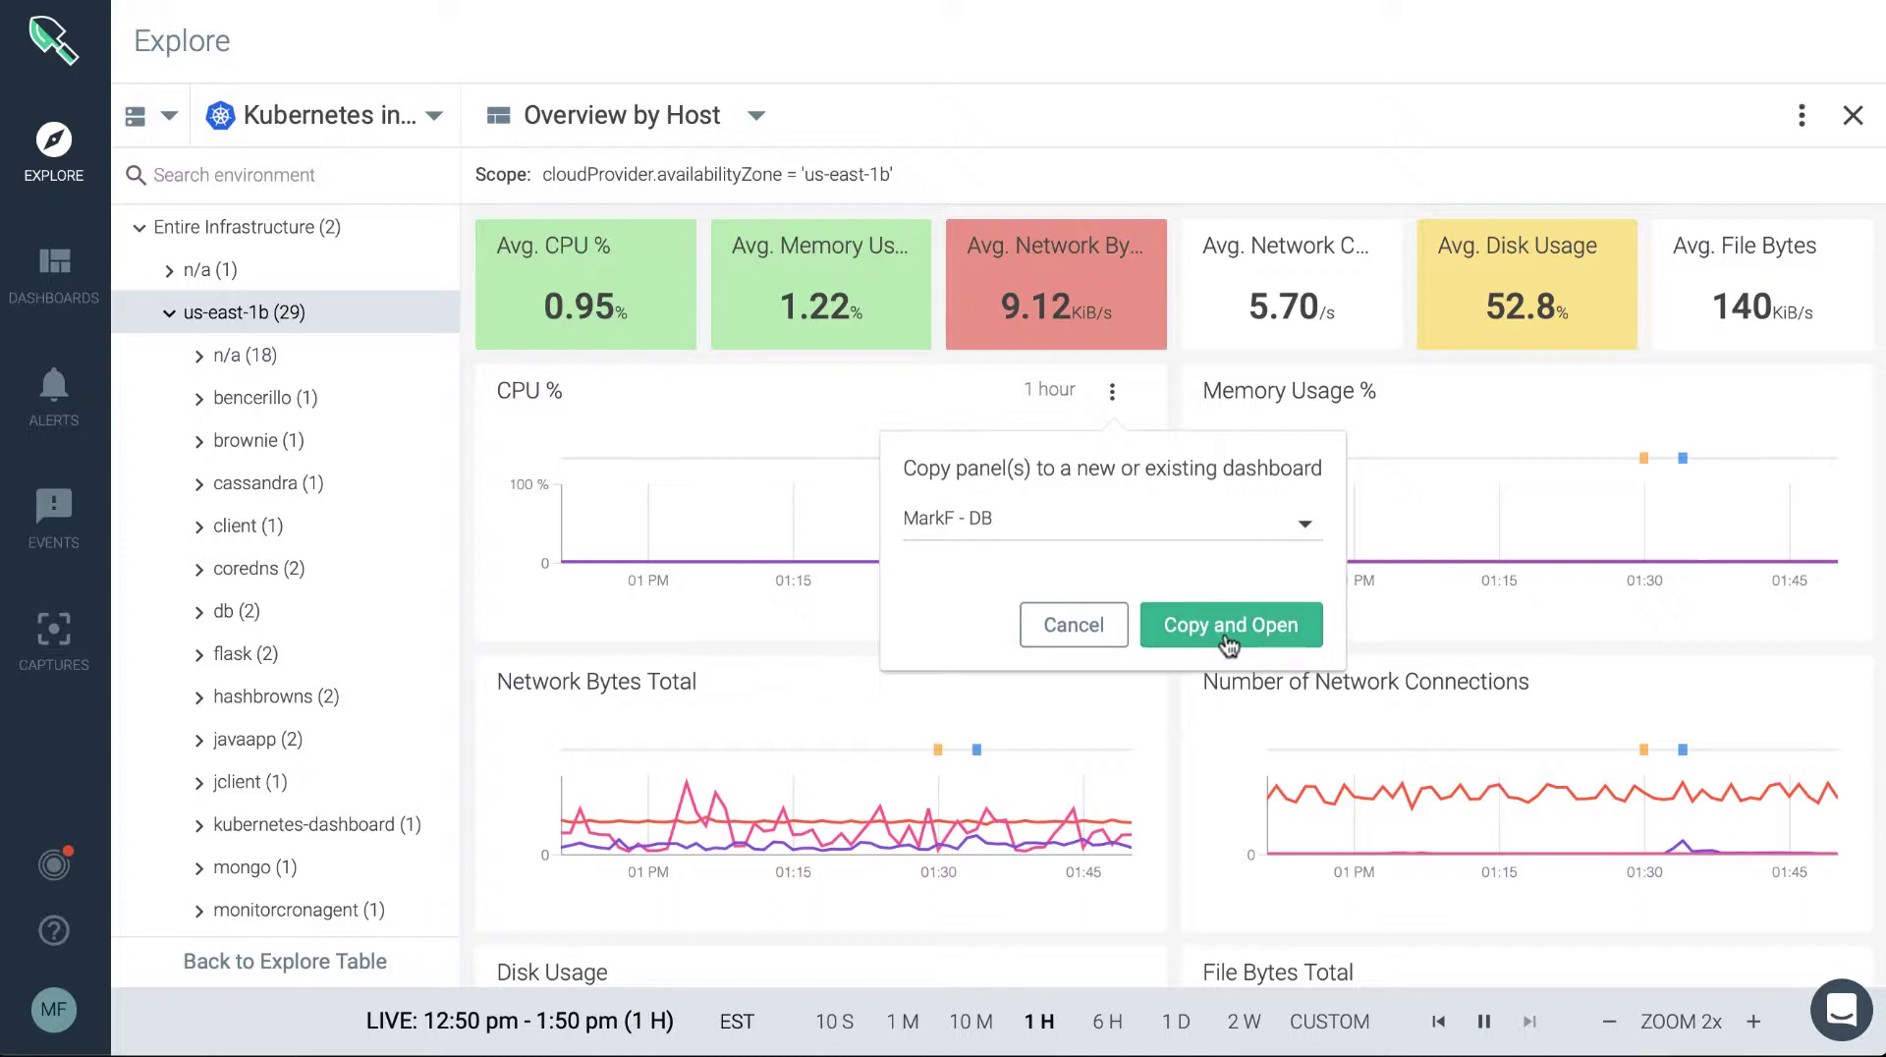
{"action": "mouse_move", "coordinate": [1072, 625]}
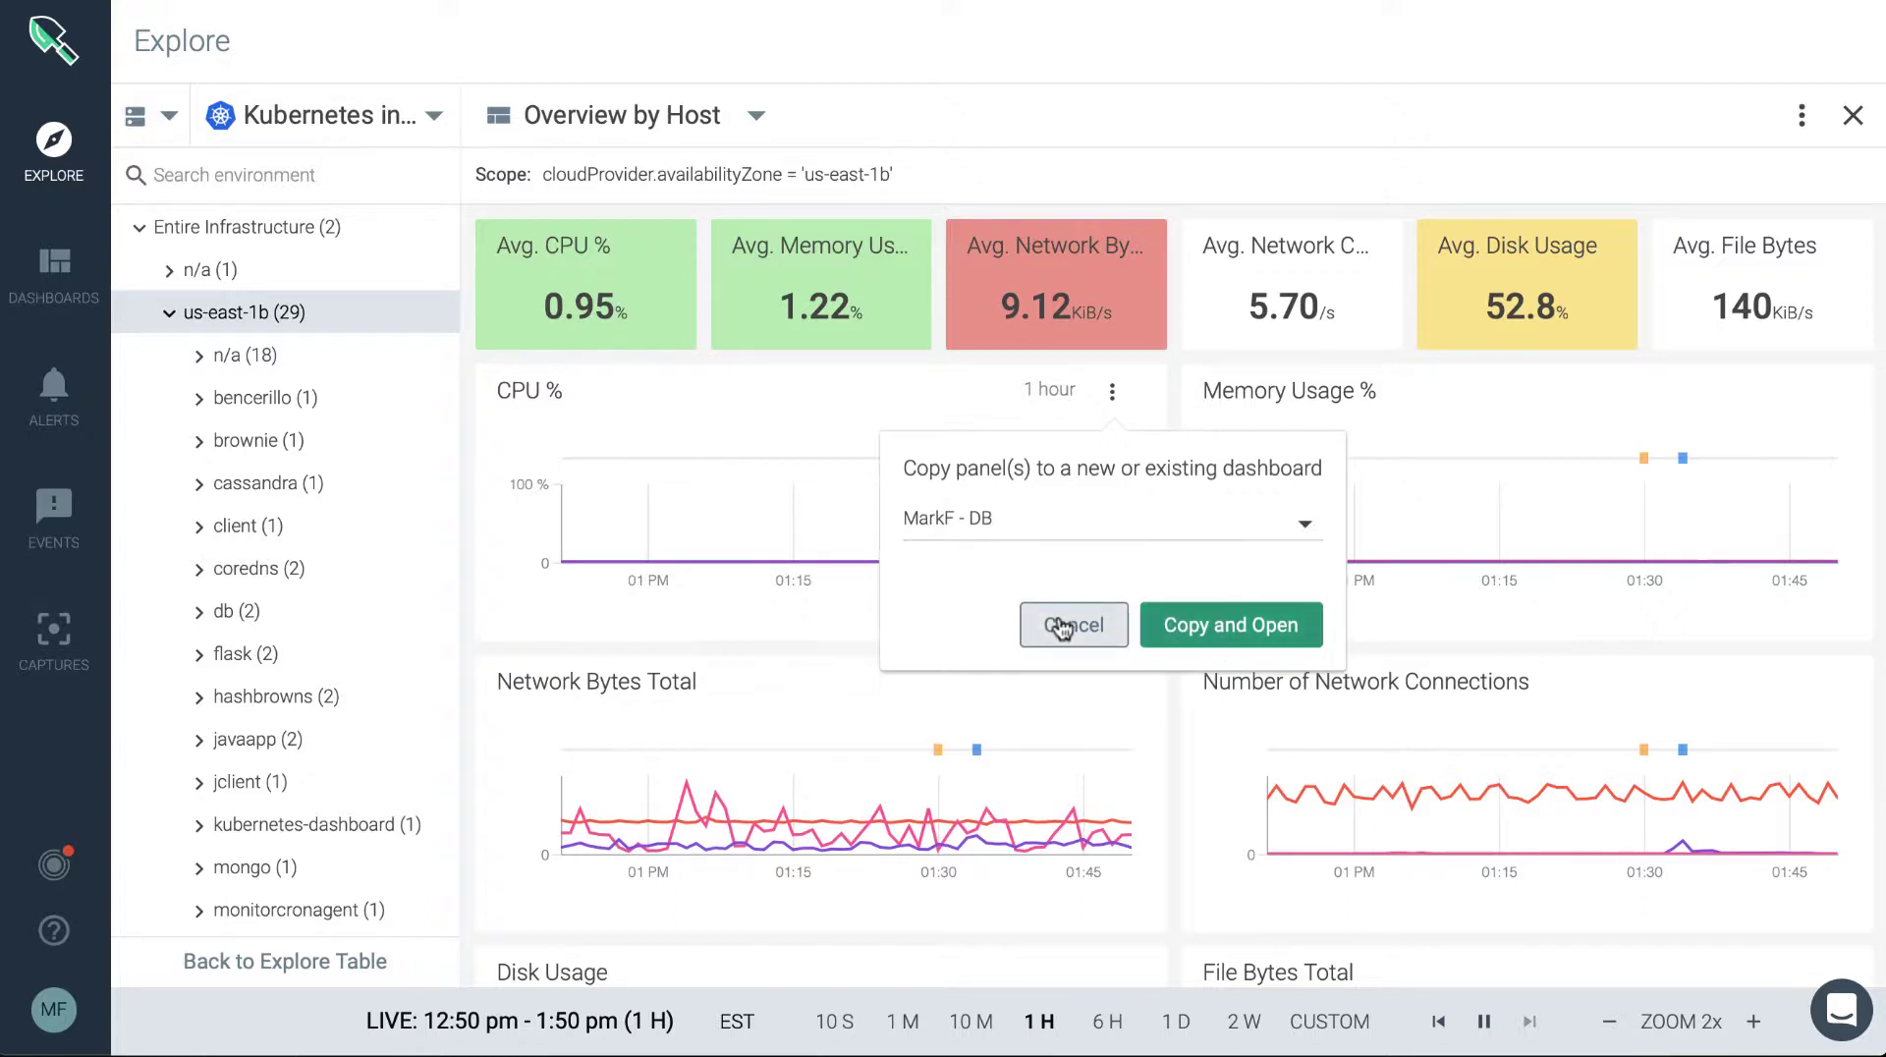
{"action": "left_click", "coordinate": [1070, 625]}
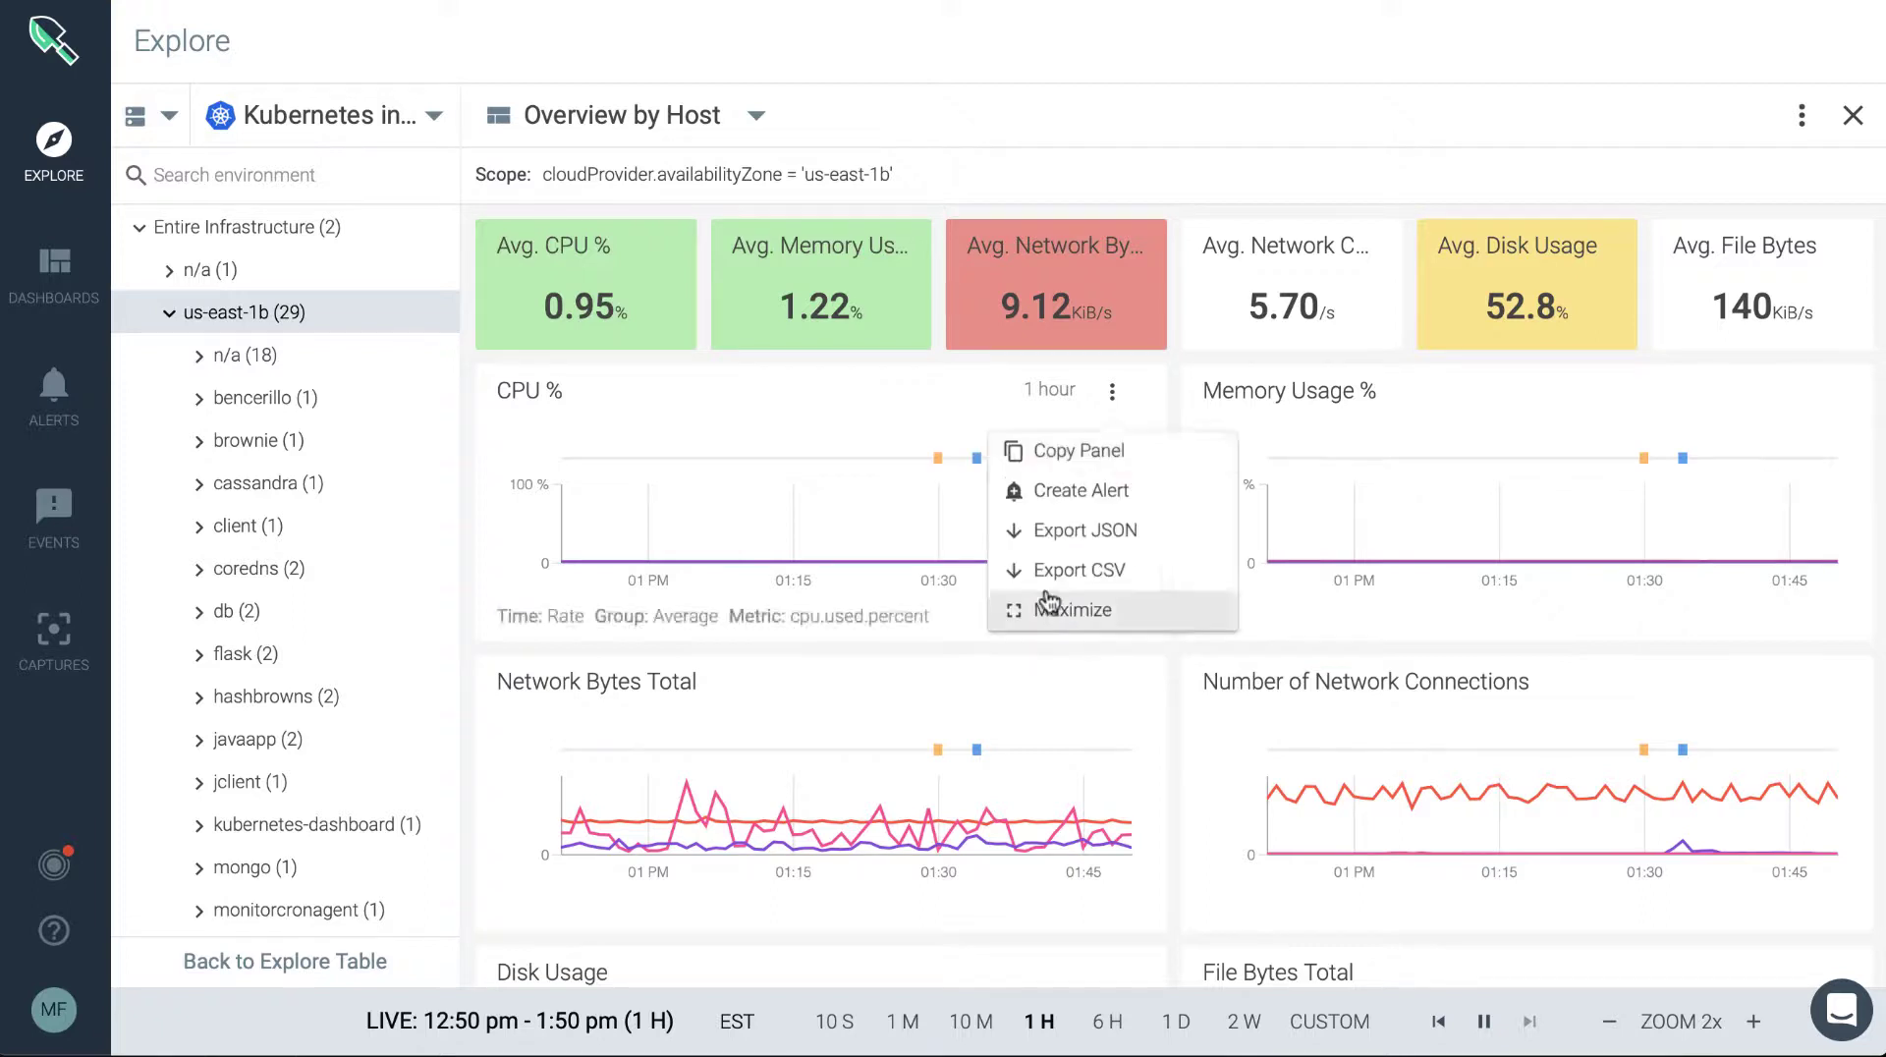
{"action": "mouse_move", "coordinate": [1179, 363]}
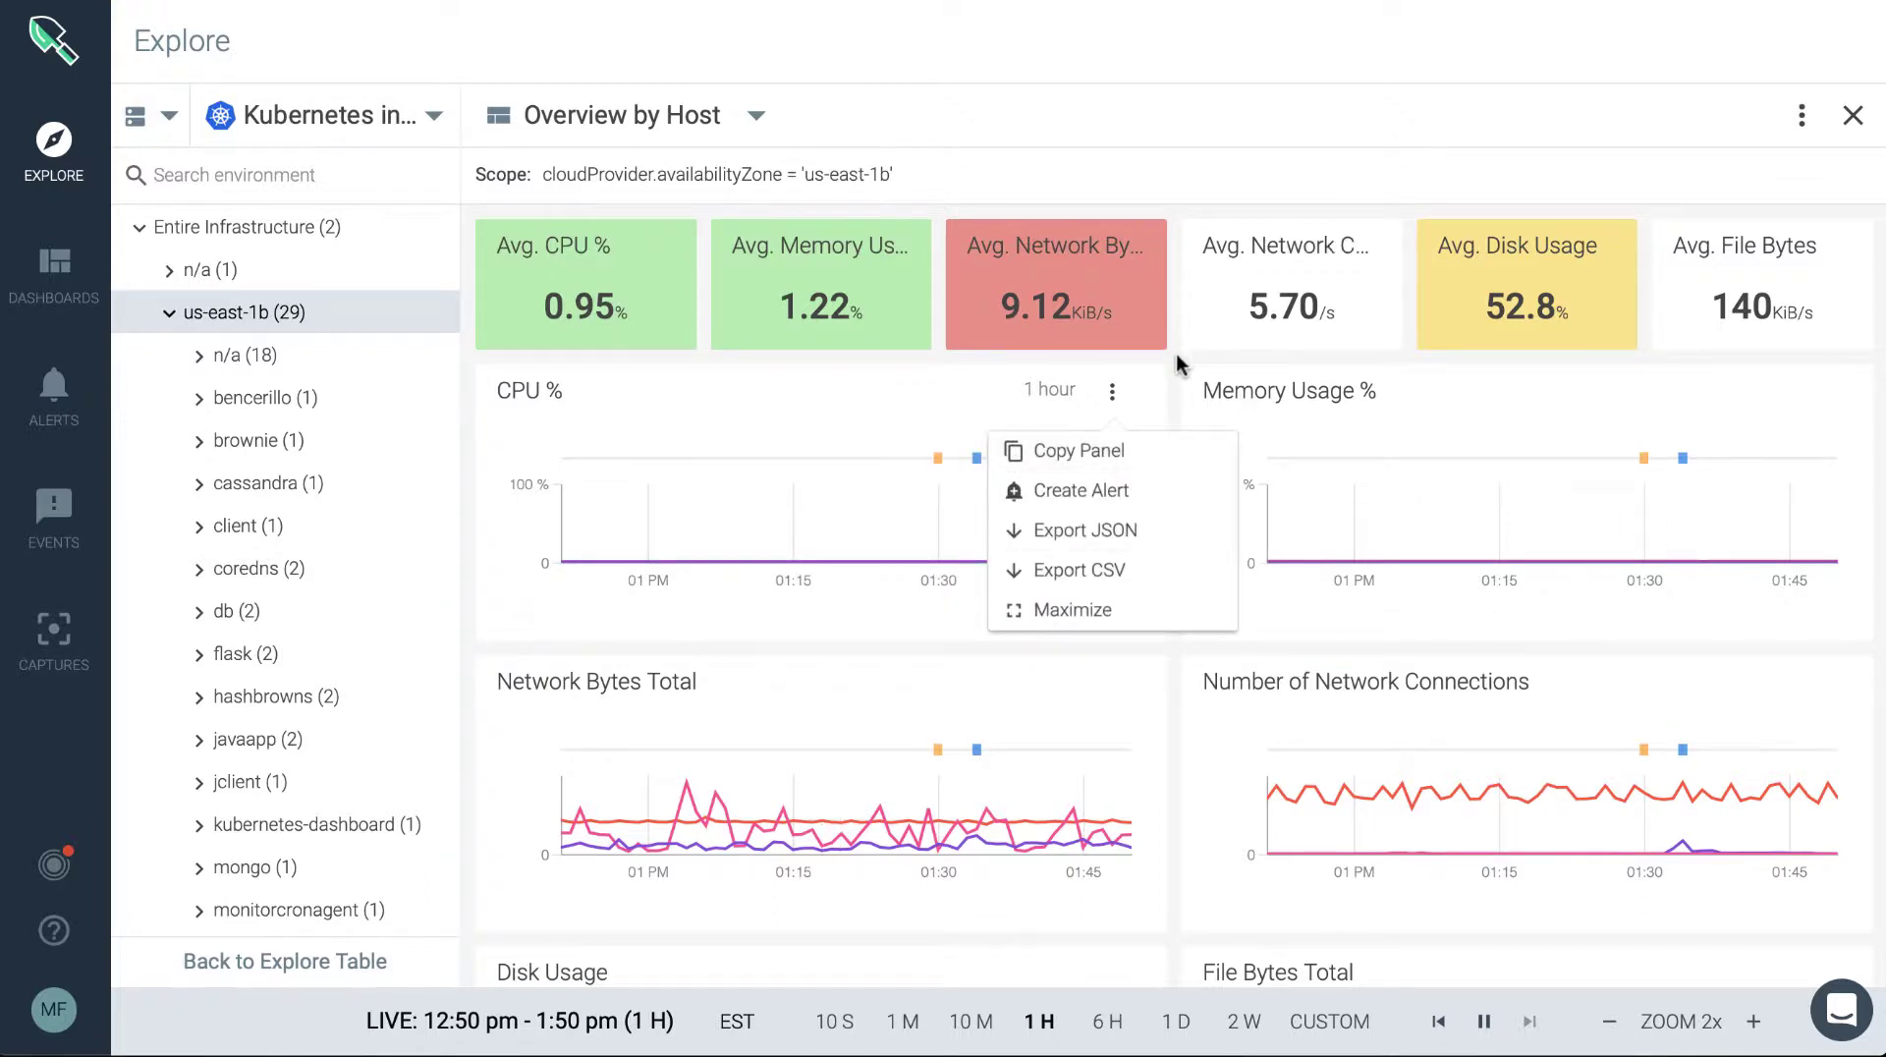
{"action": "left_click", "coordinate": [1210, 167]}
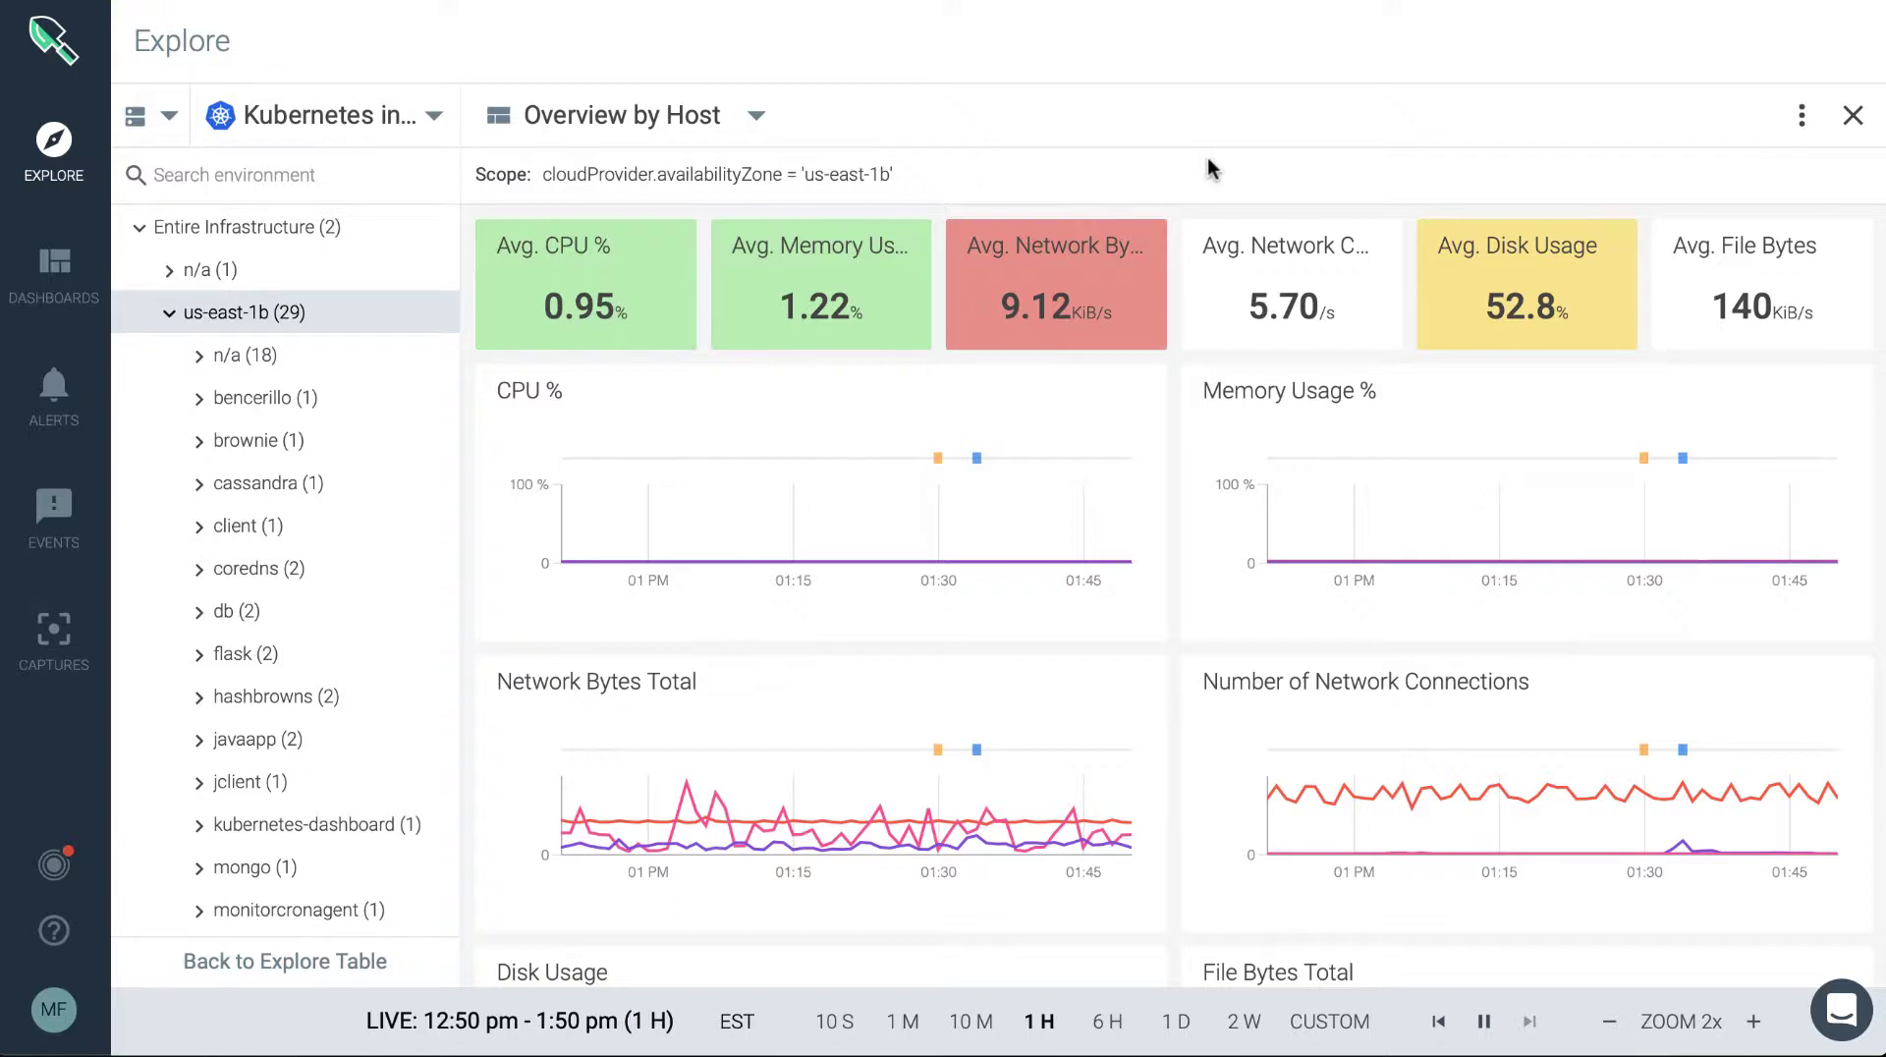
{"action": "left_click", "coordinate": [1802, 116]}
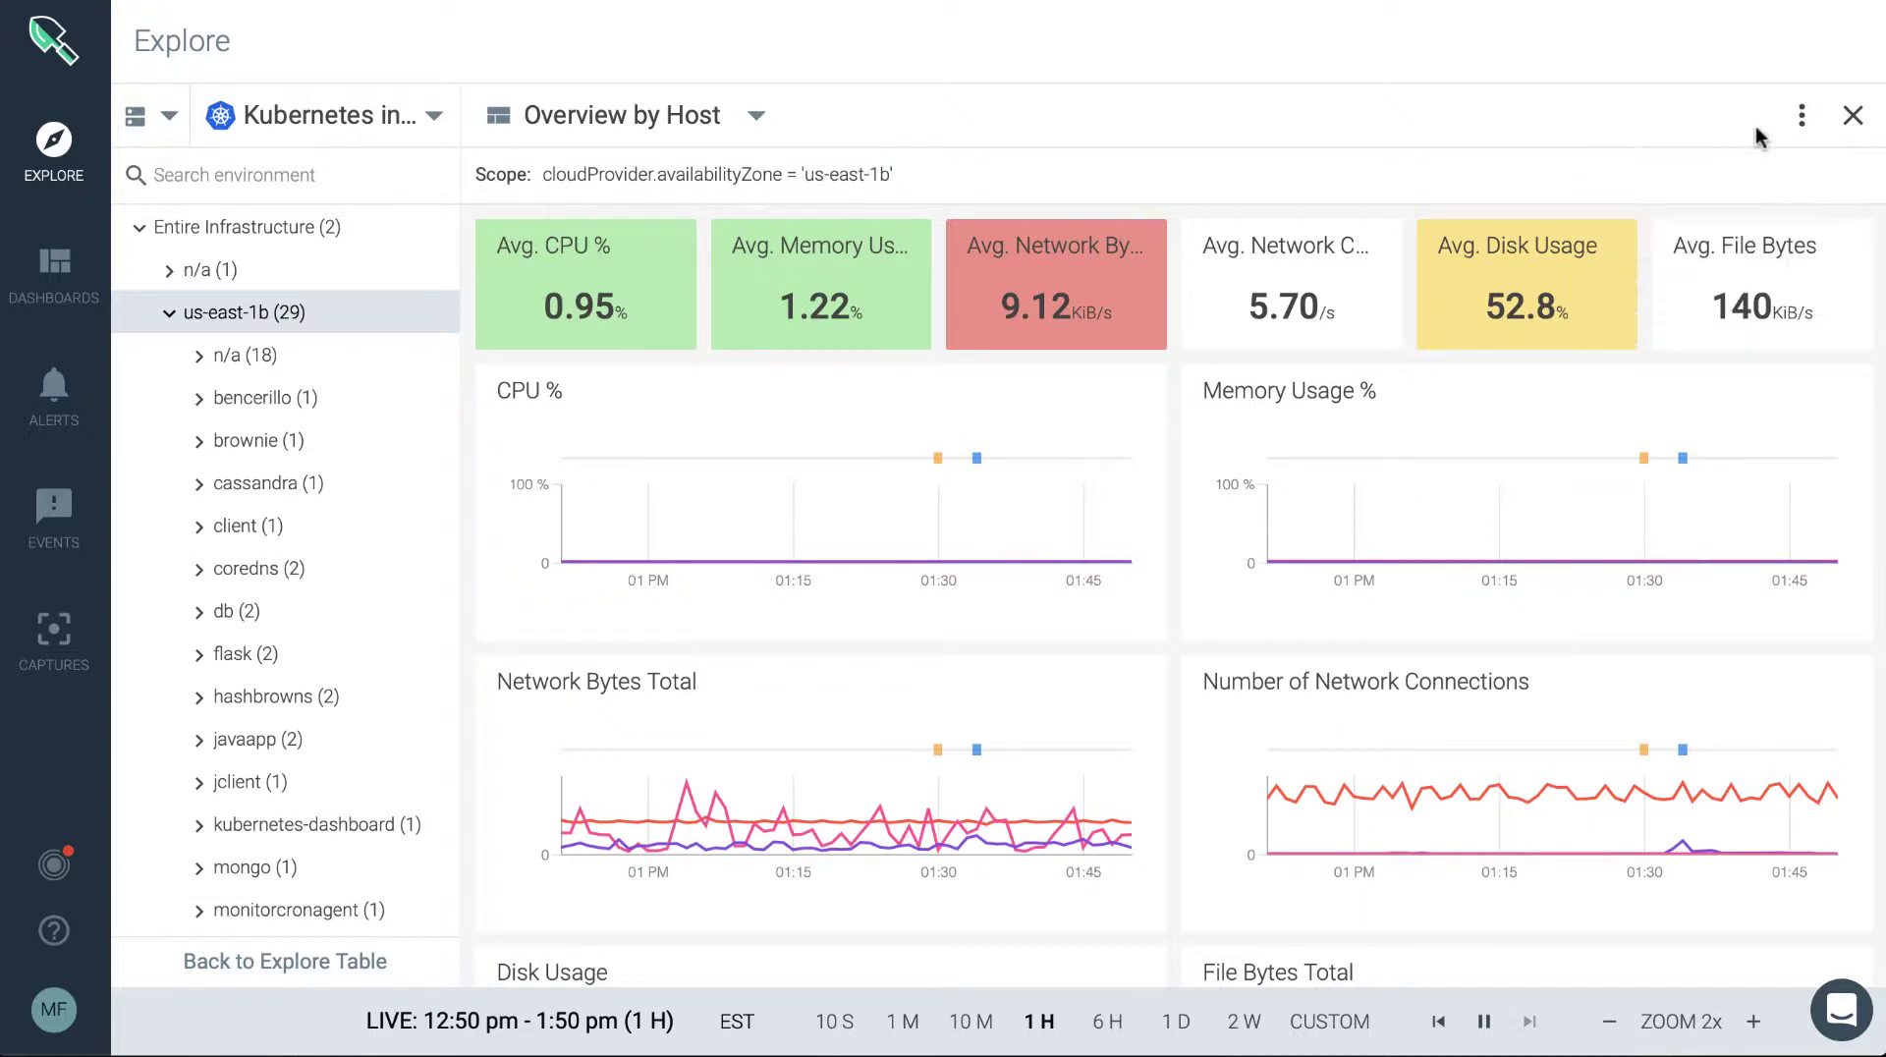
{"action": "left_click", "coordinate": [1801, 115]}
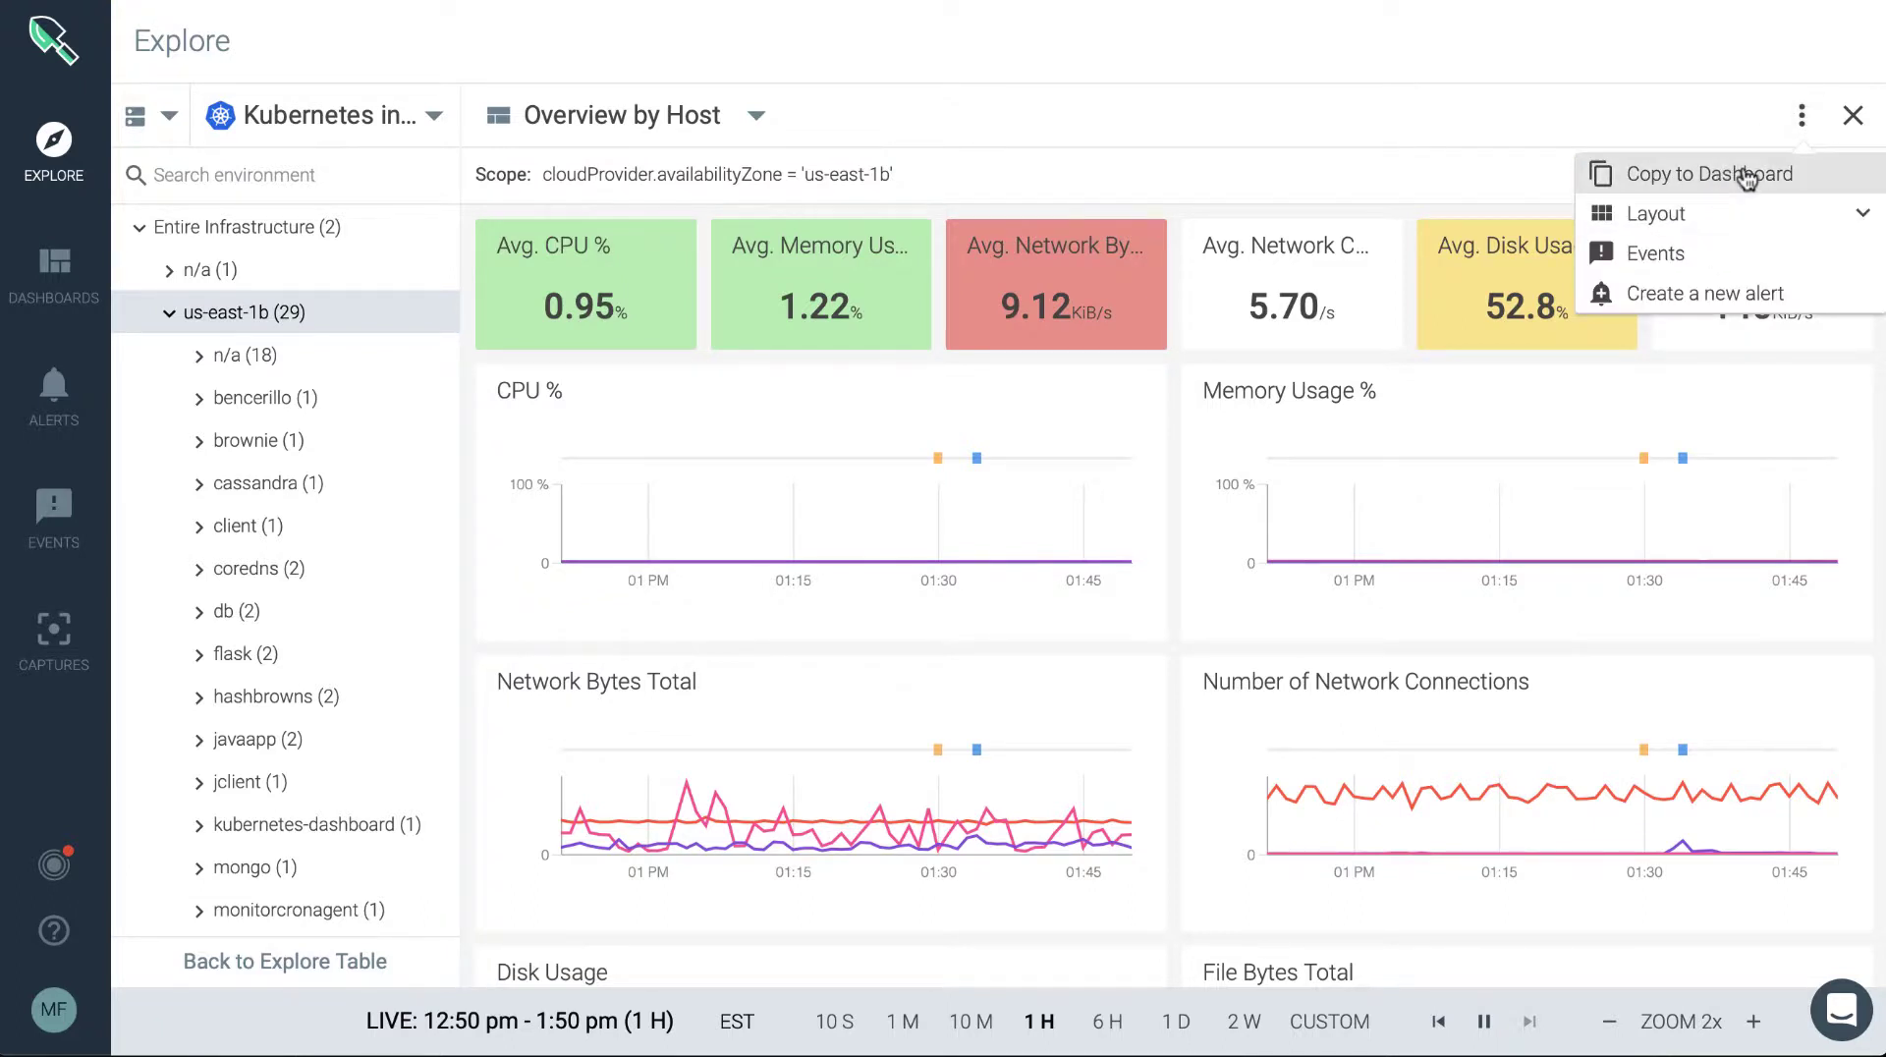
{"action": "left_click", "coordinate": [1709, 175]}
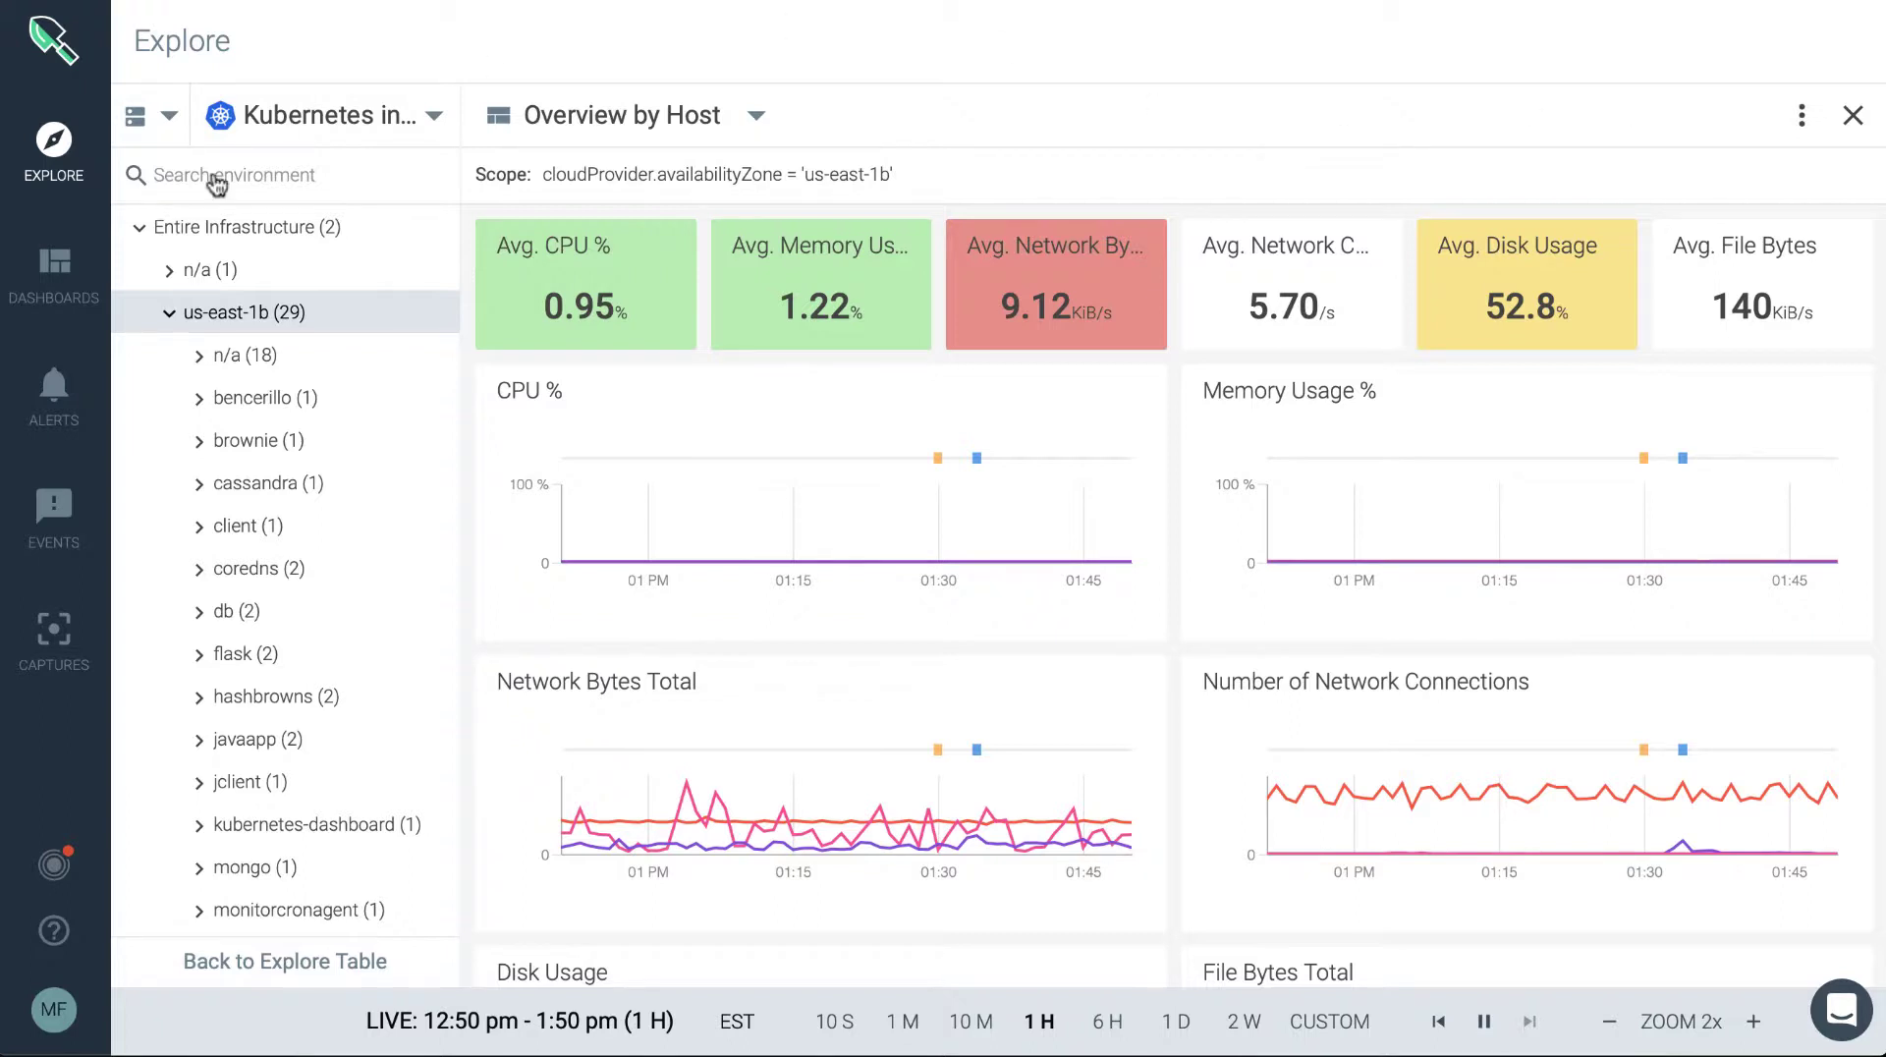
{"action": "left_click", "coordinate": [53, 272]}
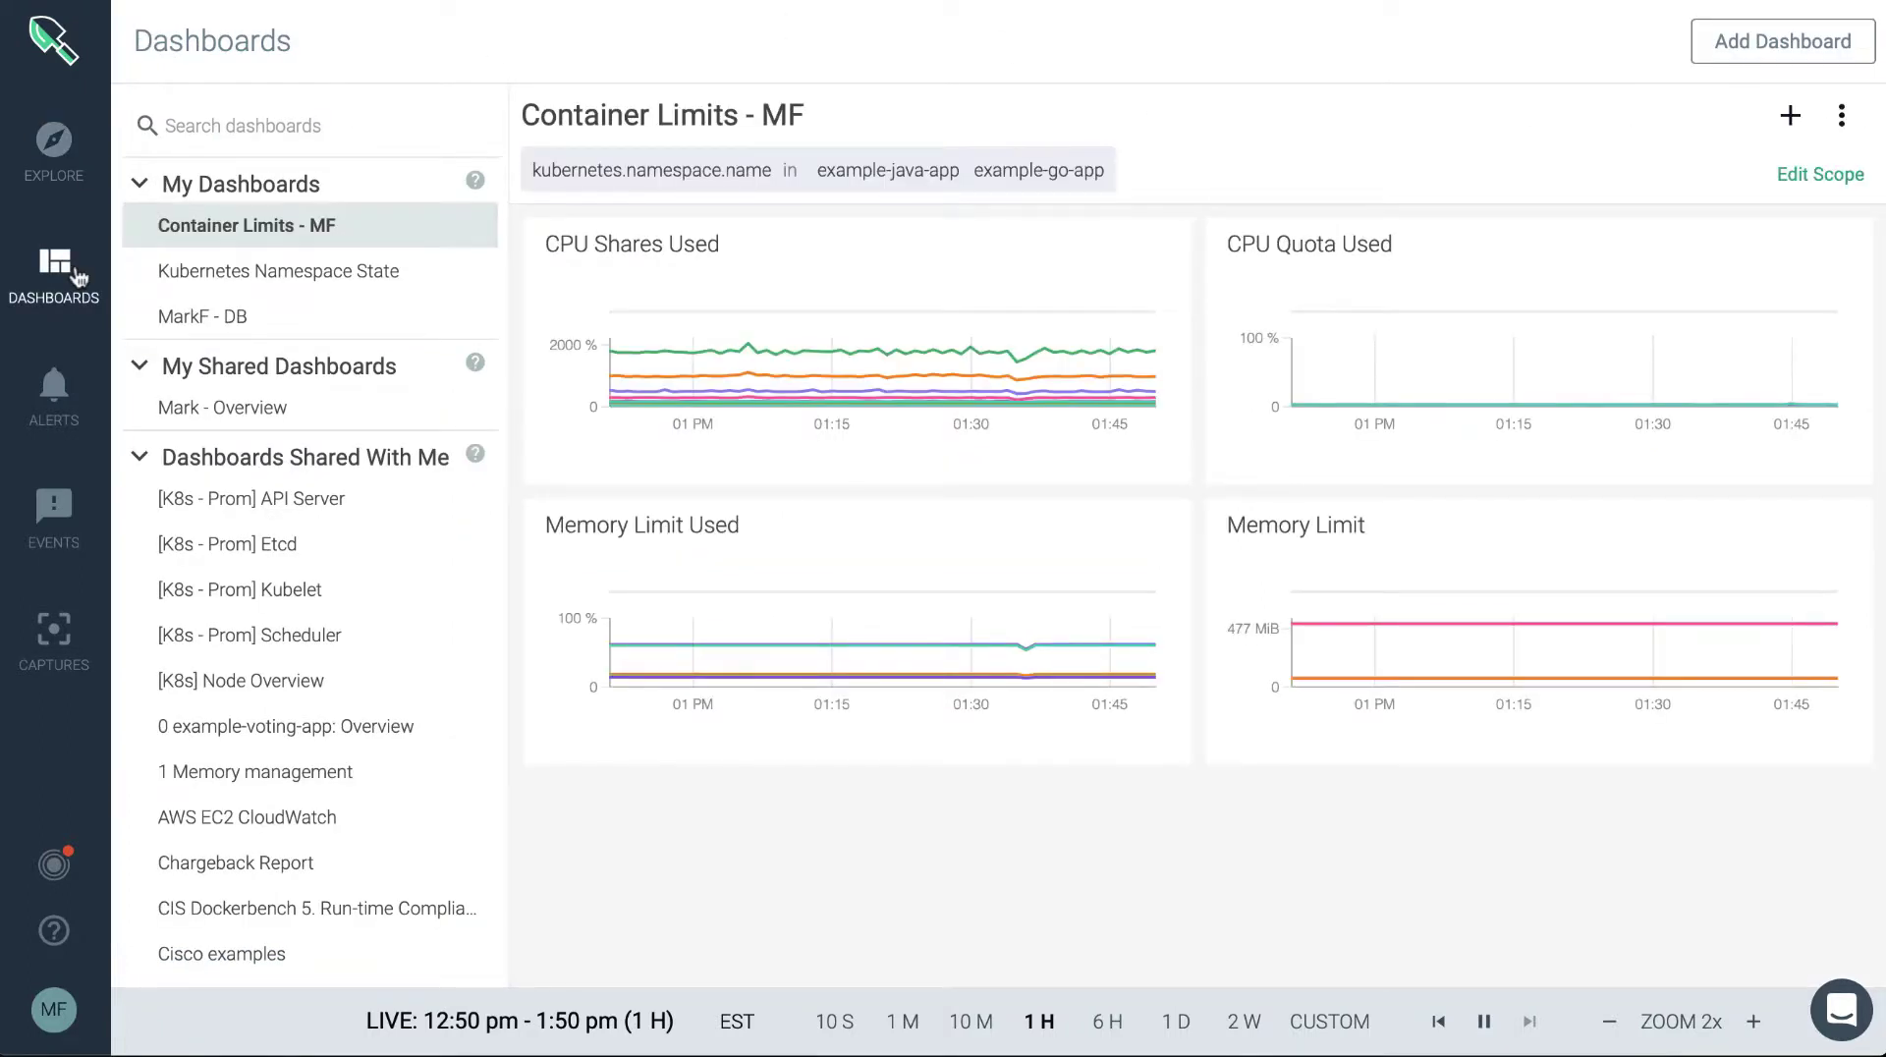
{"action": "mouse_move", "coordinate": [319, 727]}
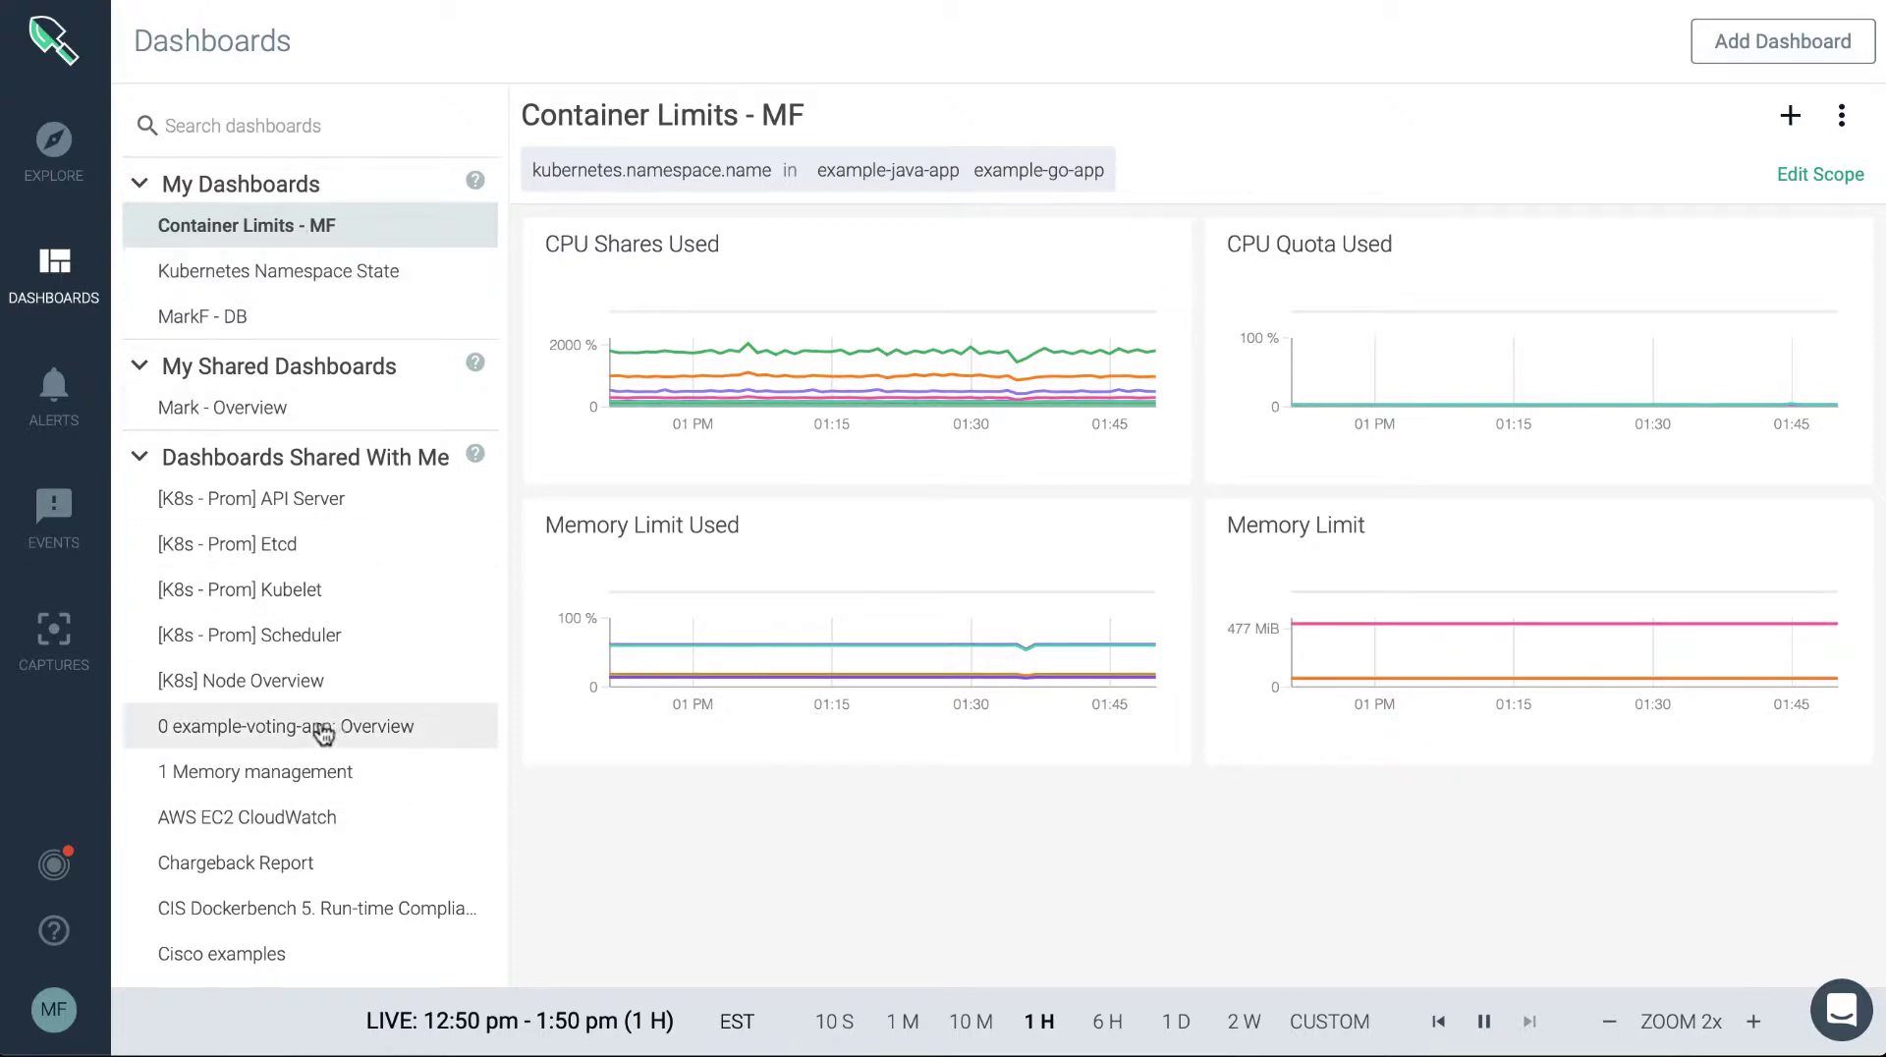
{"action": "mouse_move", "coordinate": [334, 562]}
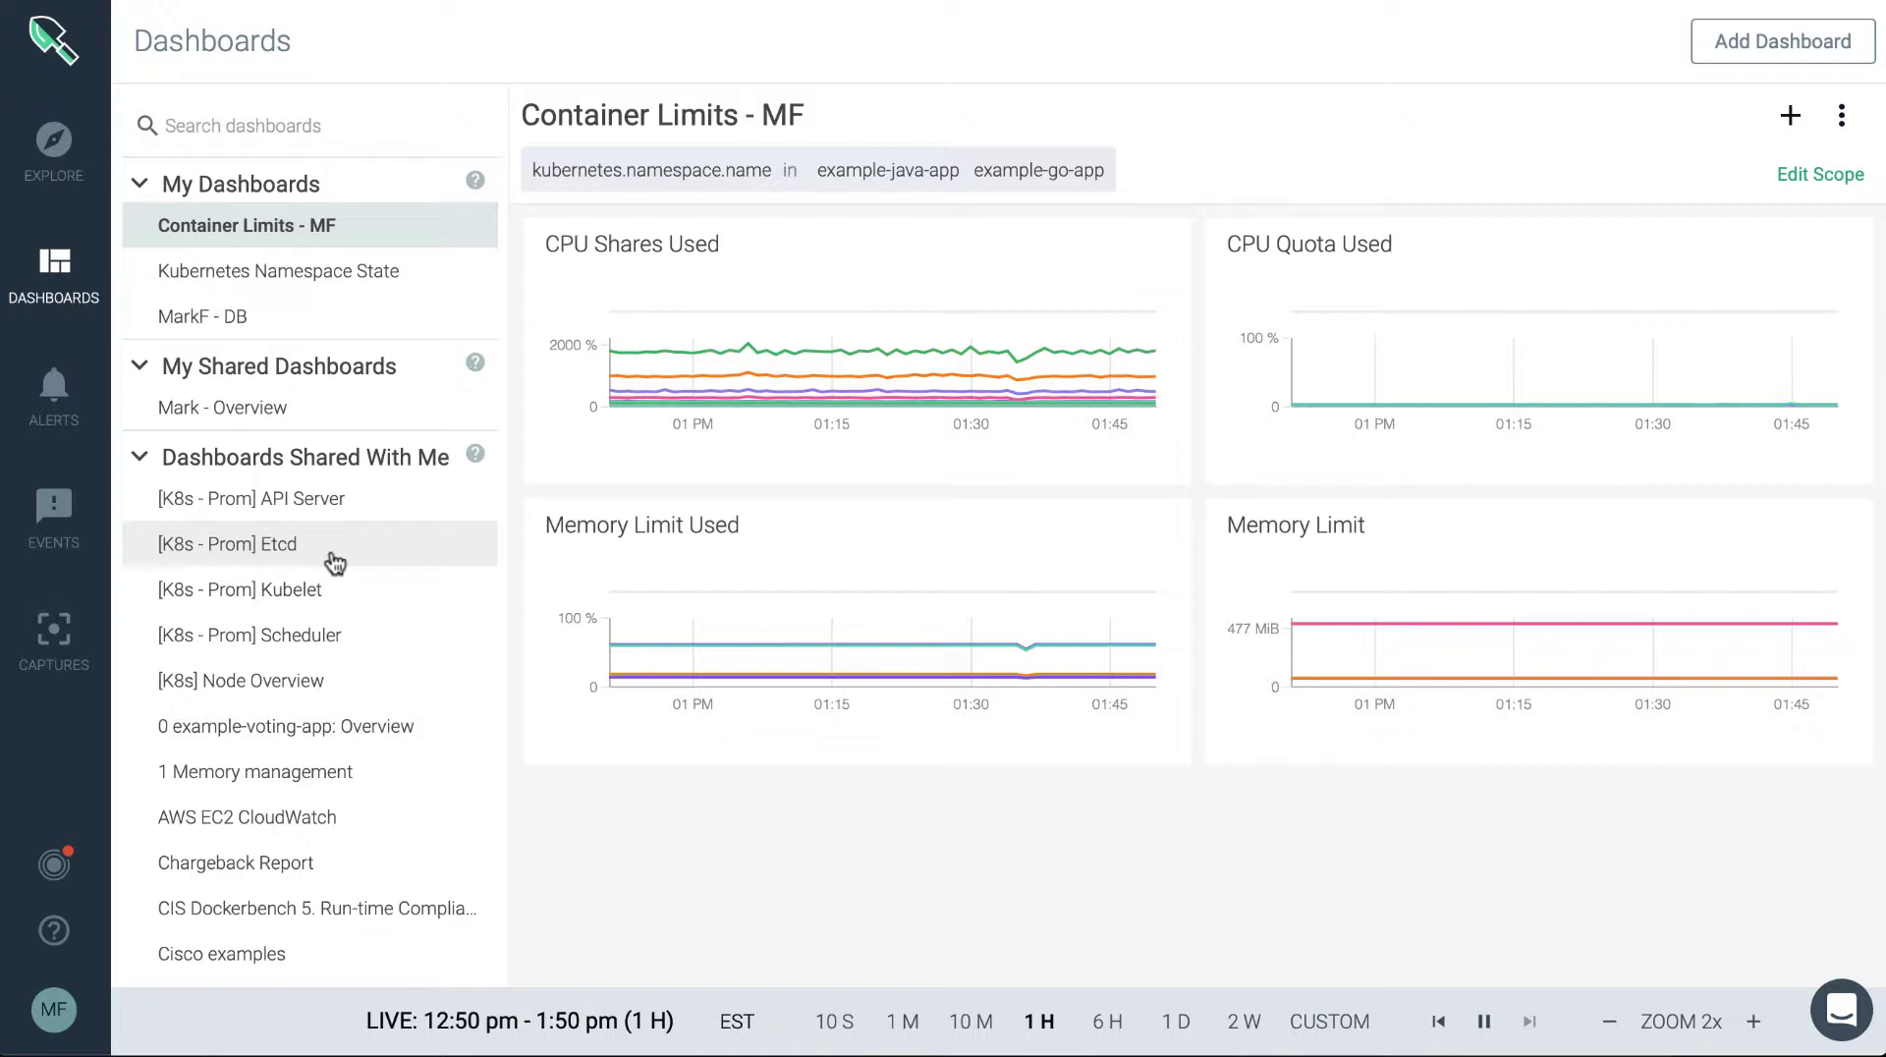
{"action": "scroll", "scroll_direction": "down", "scroll_amount": 3}
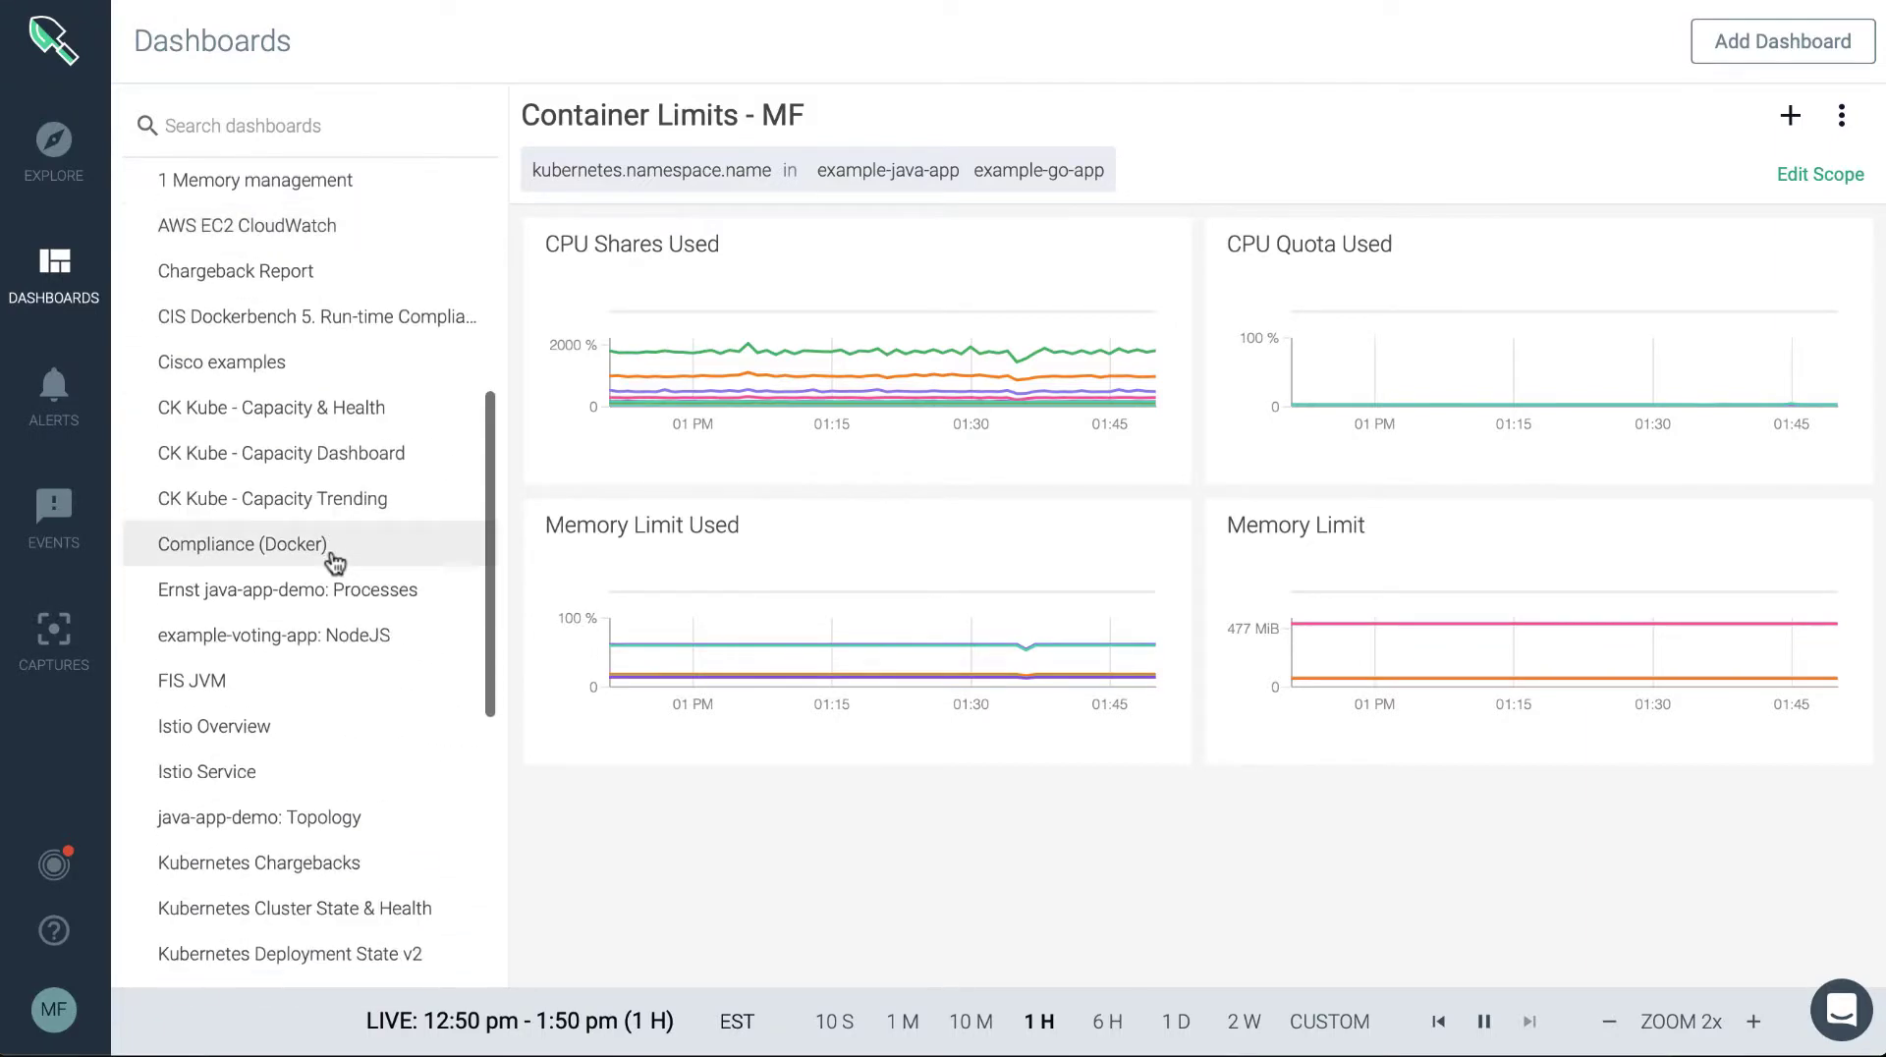
{"action": "scroll", "scroll_direction": "up", "scroll_amount": 3}
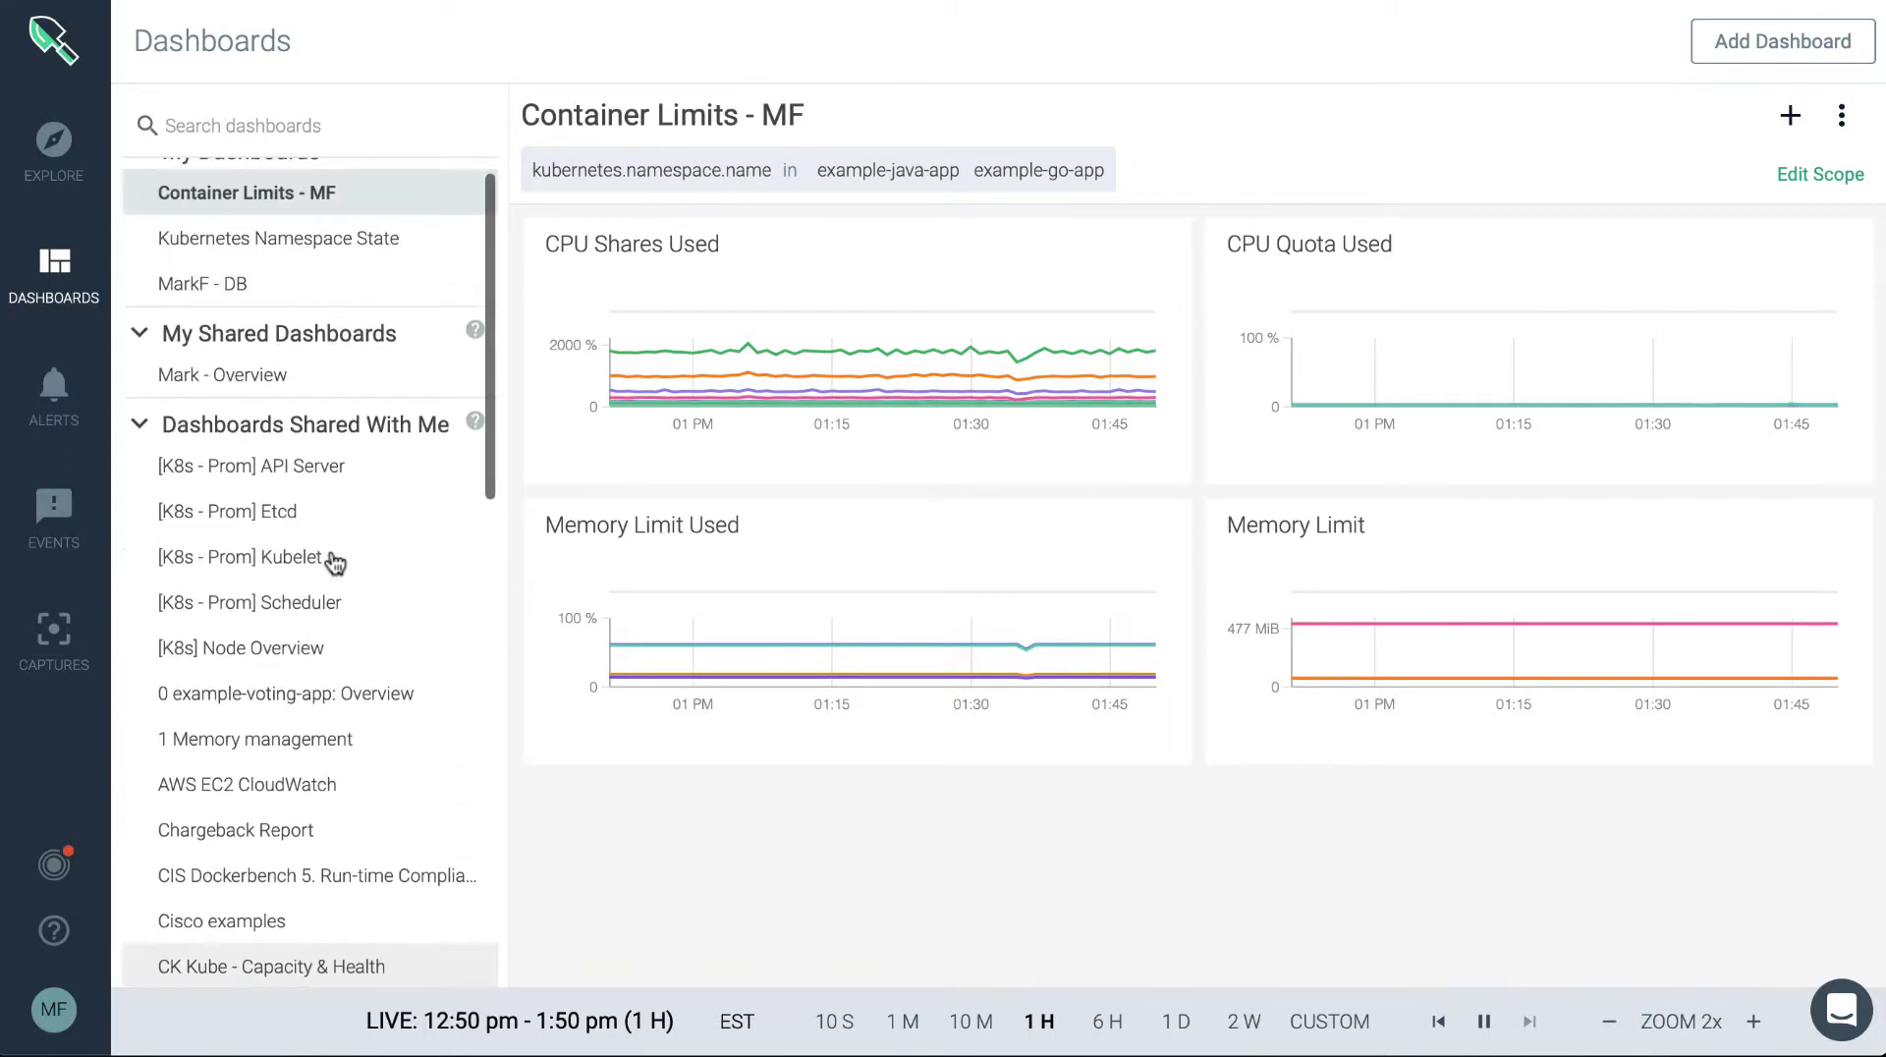
{"action": "scroll", "scroll_direction": "up", "scroll_amount": 3}
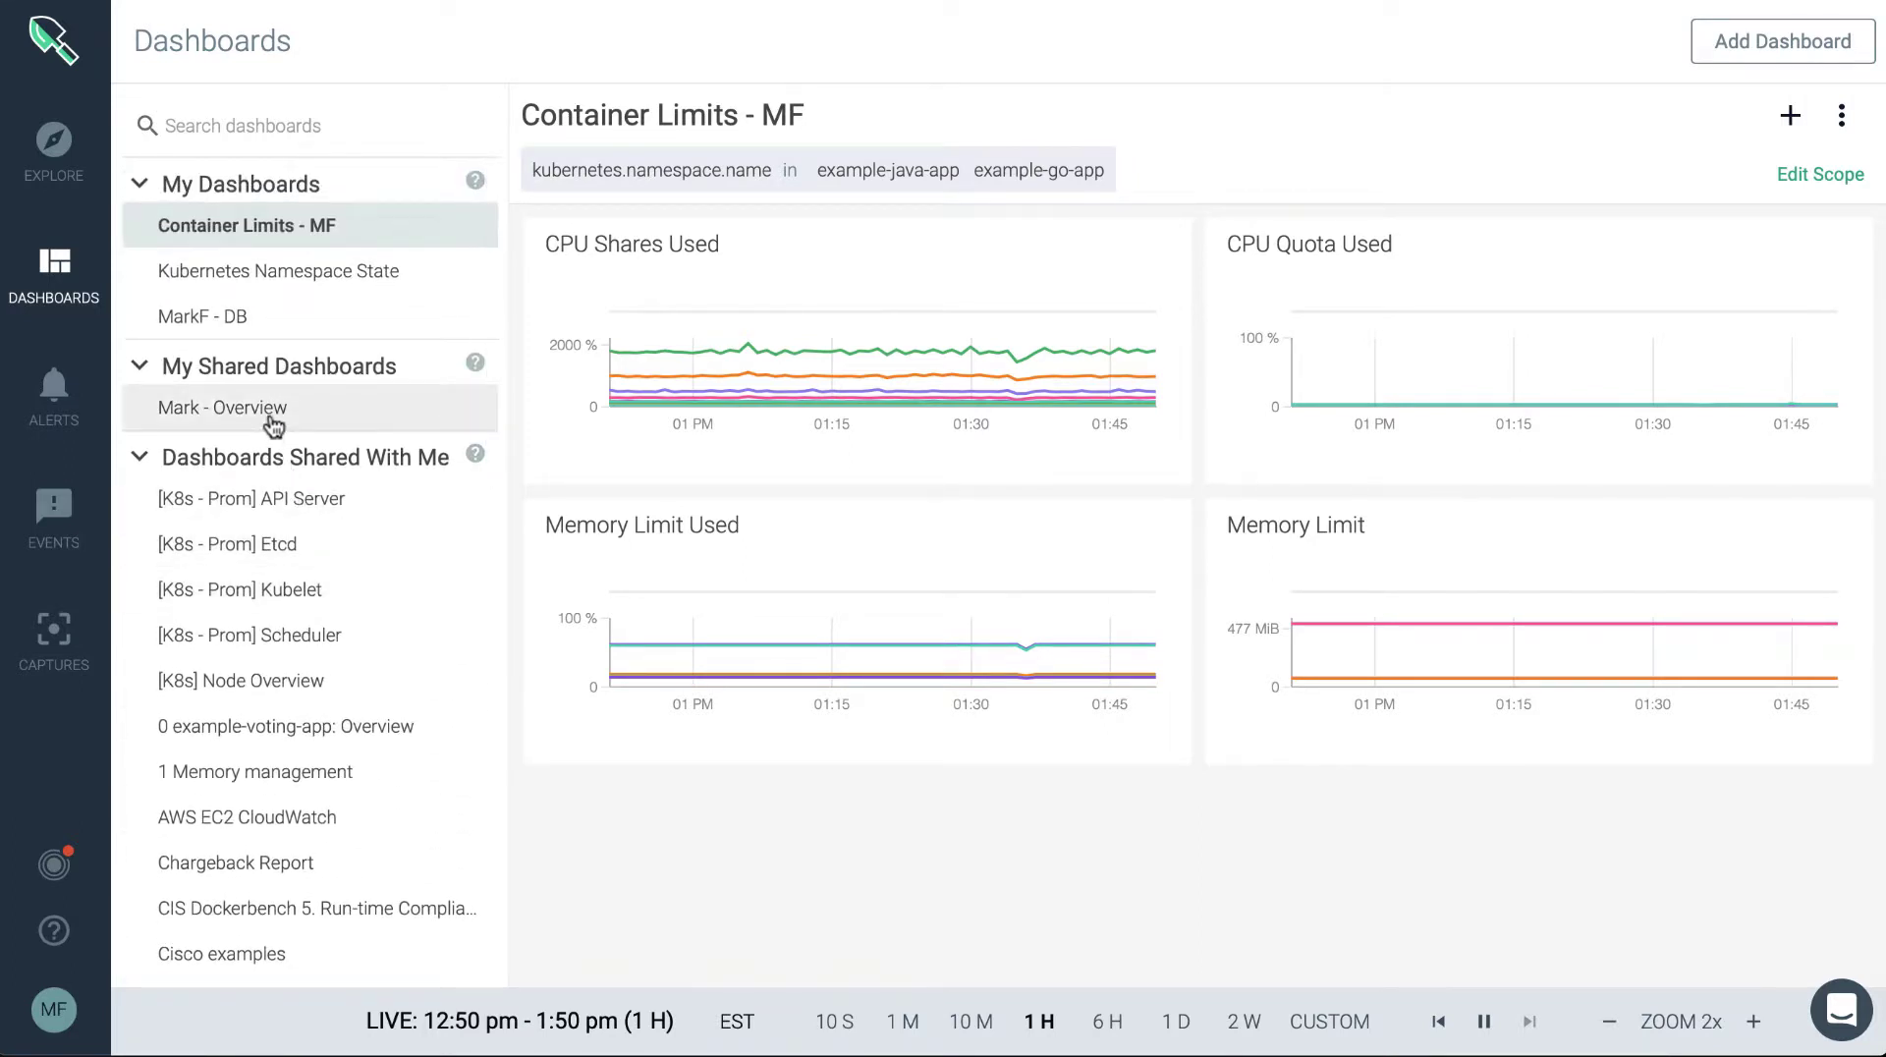
{"action": "mouse_move", "coordinate": [285, 378]}
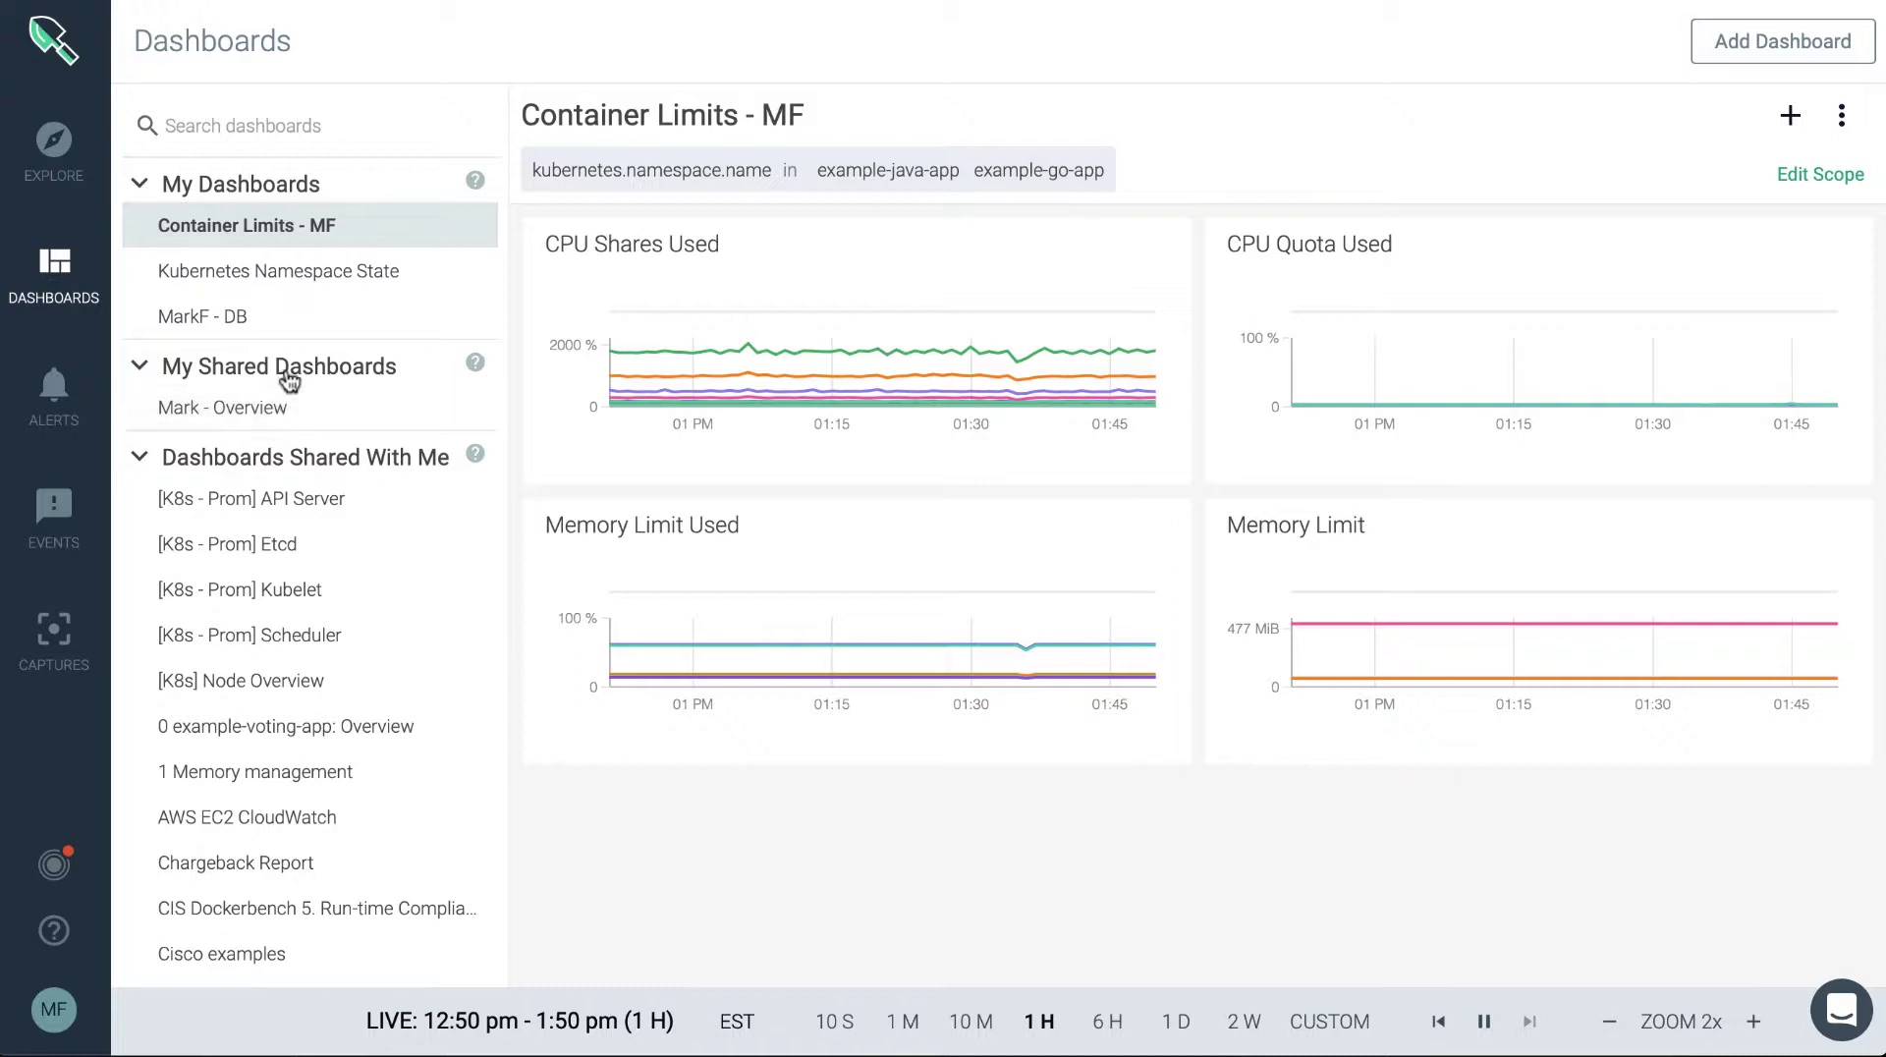
{"action": "mouse_move", "coordinate": [1841, 116]}
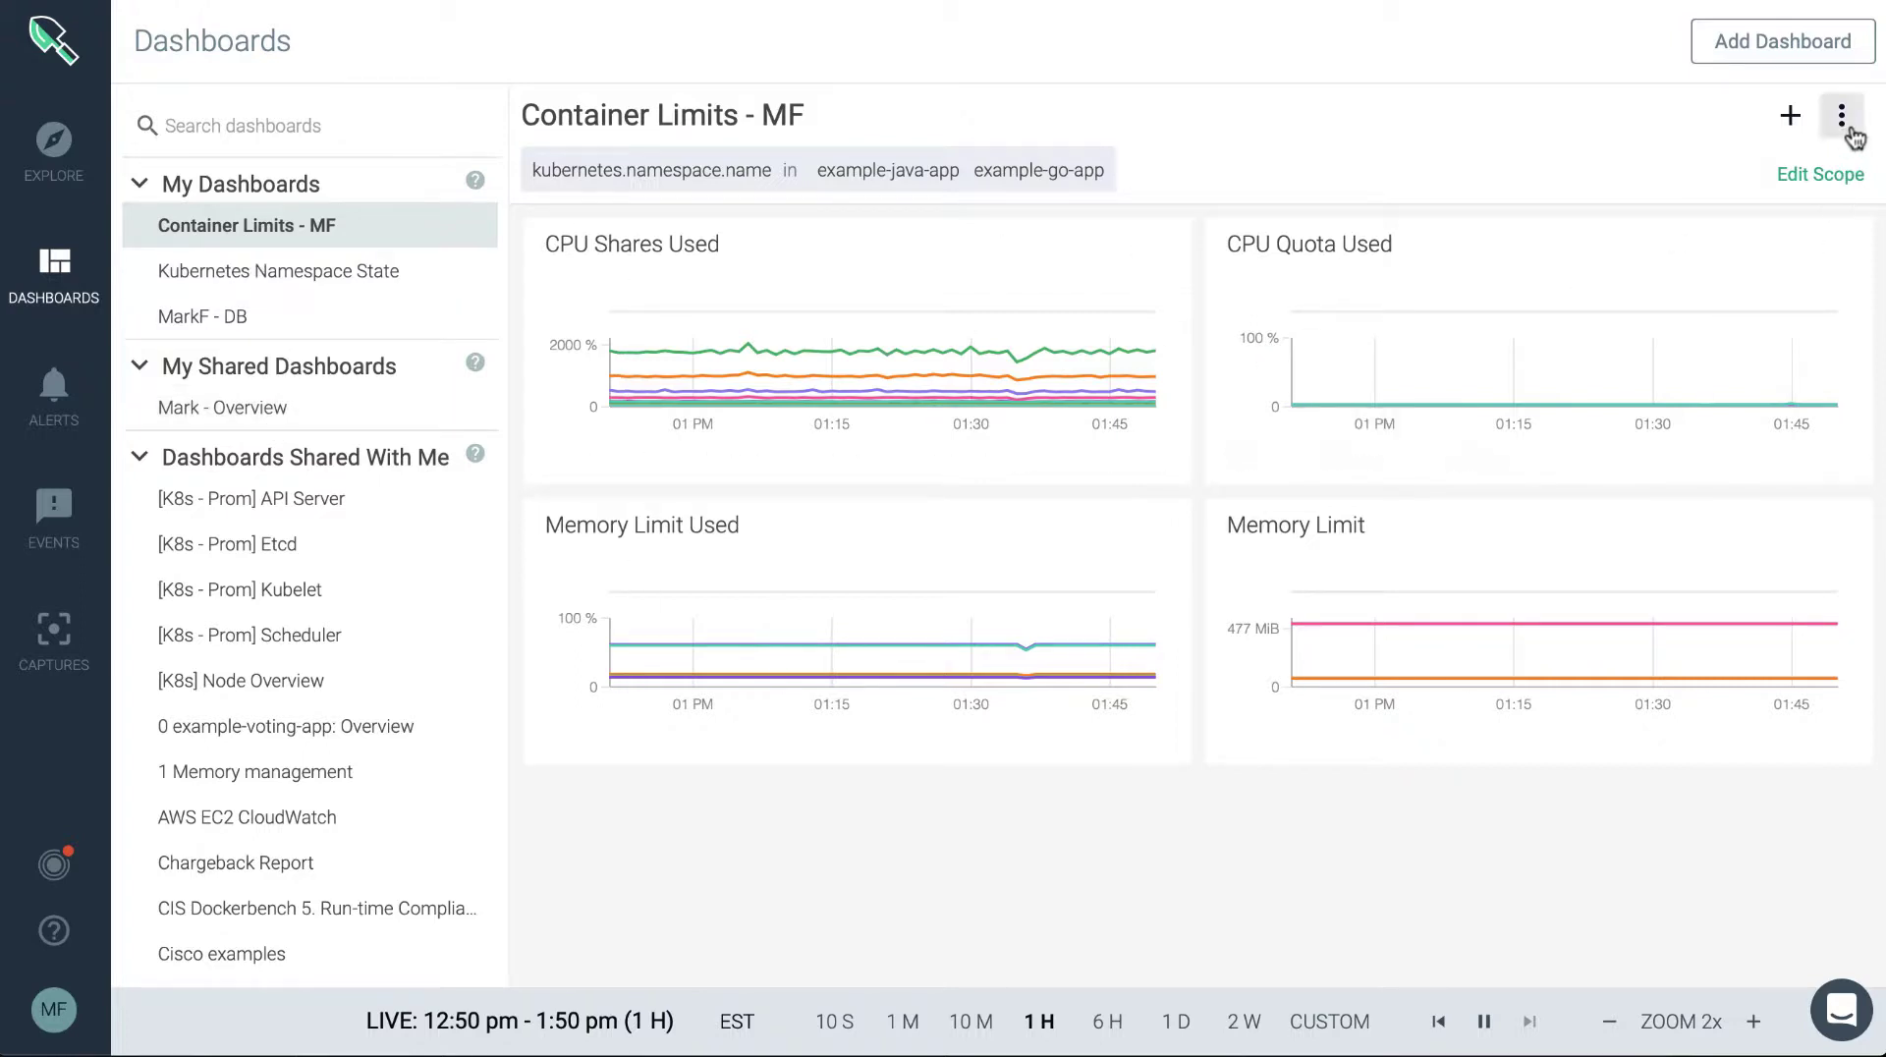
- Share the Container Limits - MF dashboard with the Monitor Operations team via its Share dialog
{"action": "left_click", "coordinate": [1840, 116]}
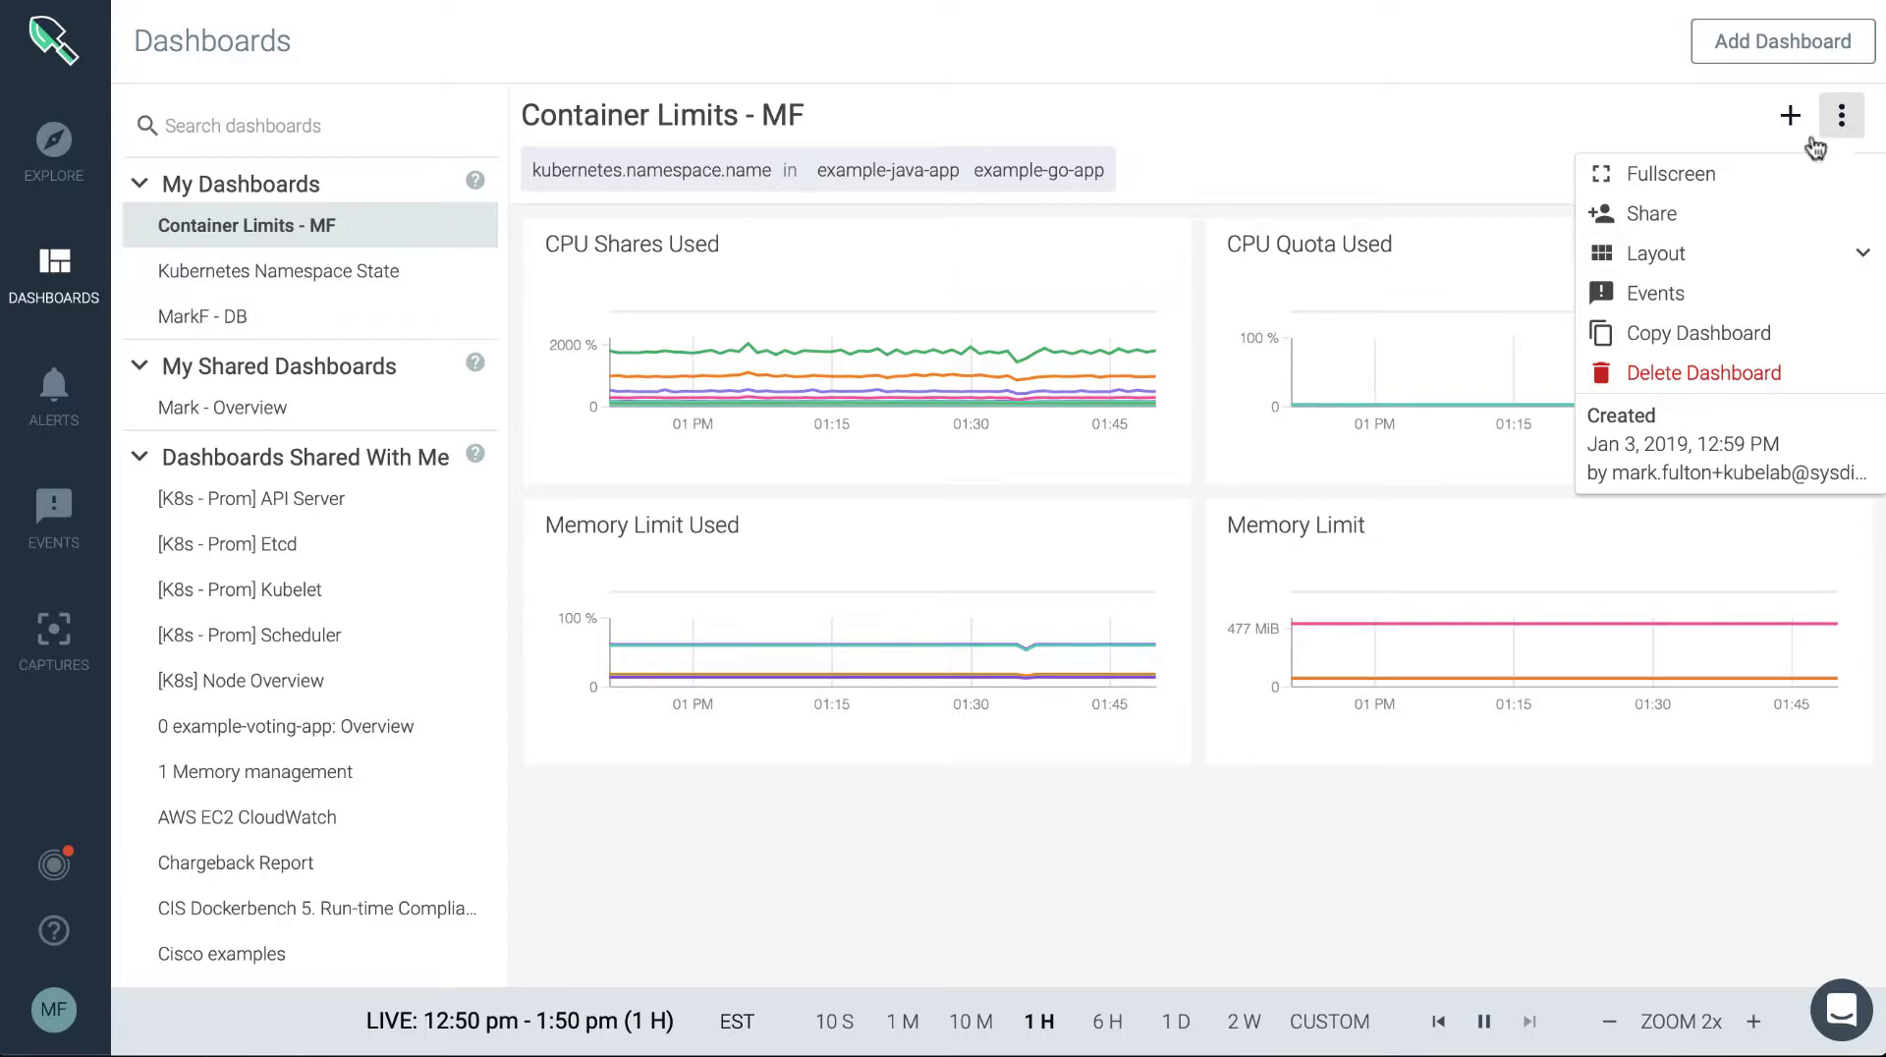
{"action": "left_click", "coordinate": [1654, 213]}
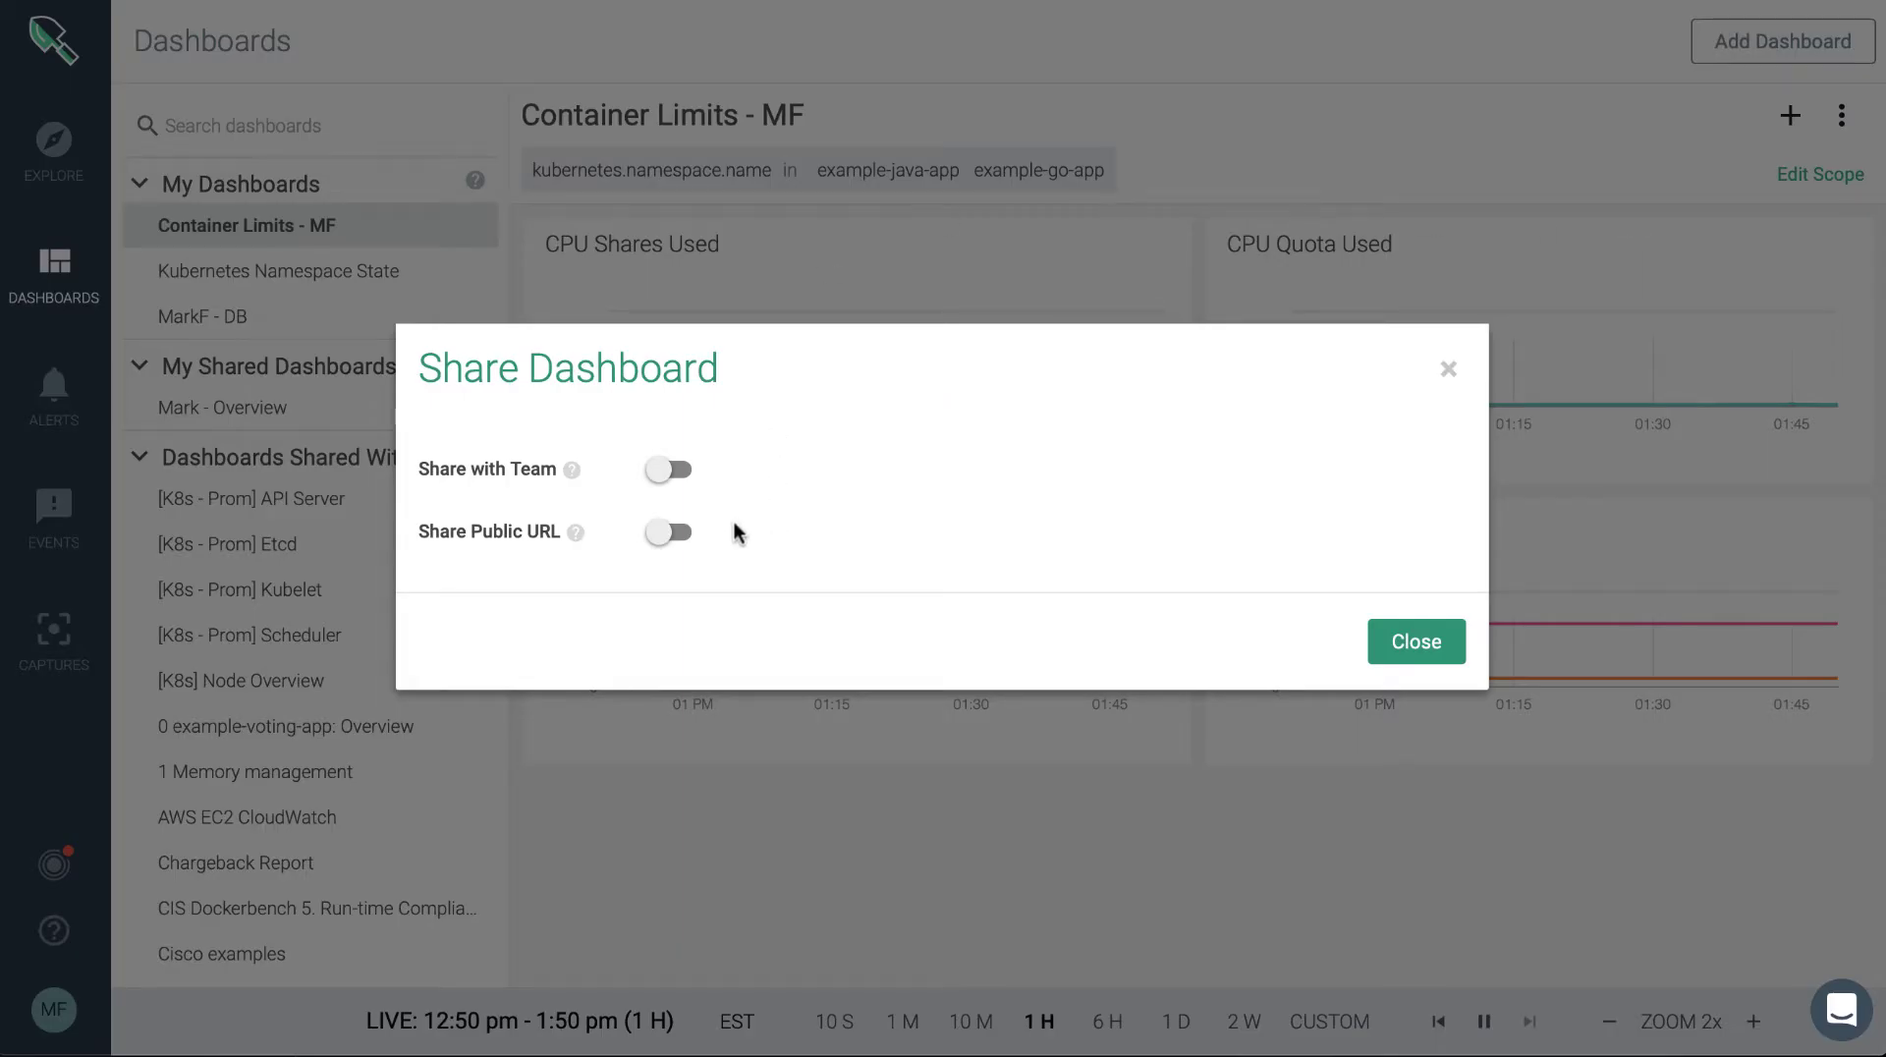
{"action": "left_click", "coordinate": [668, 470]}
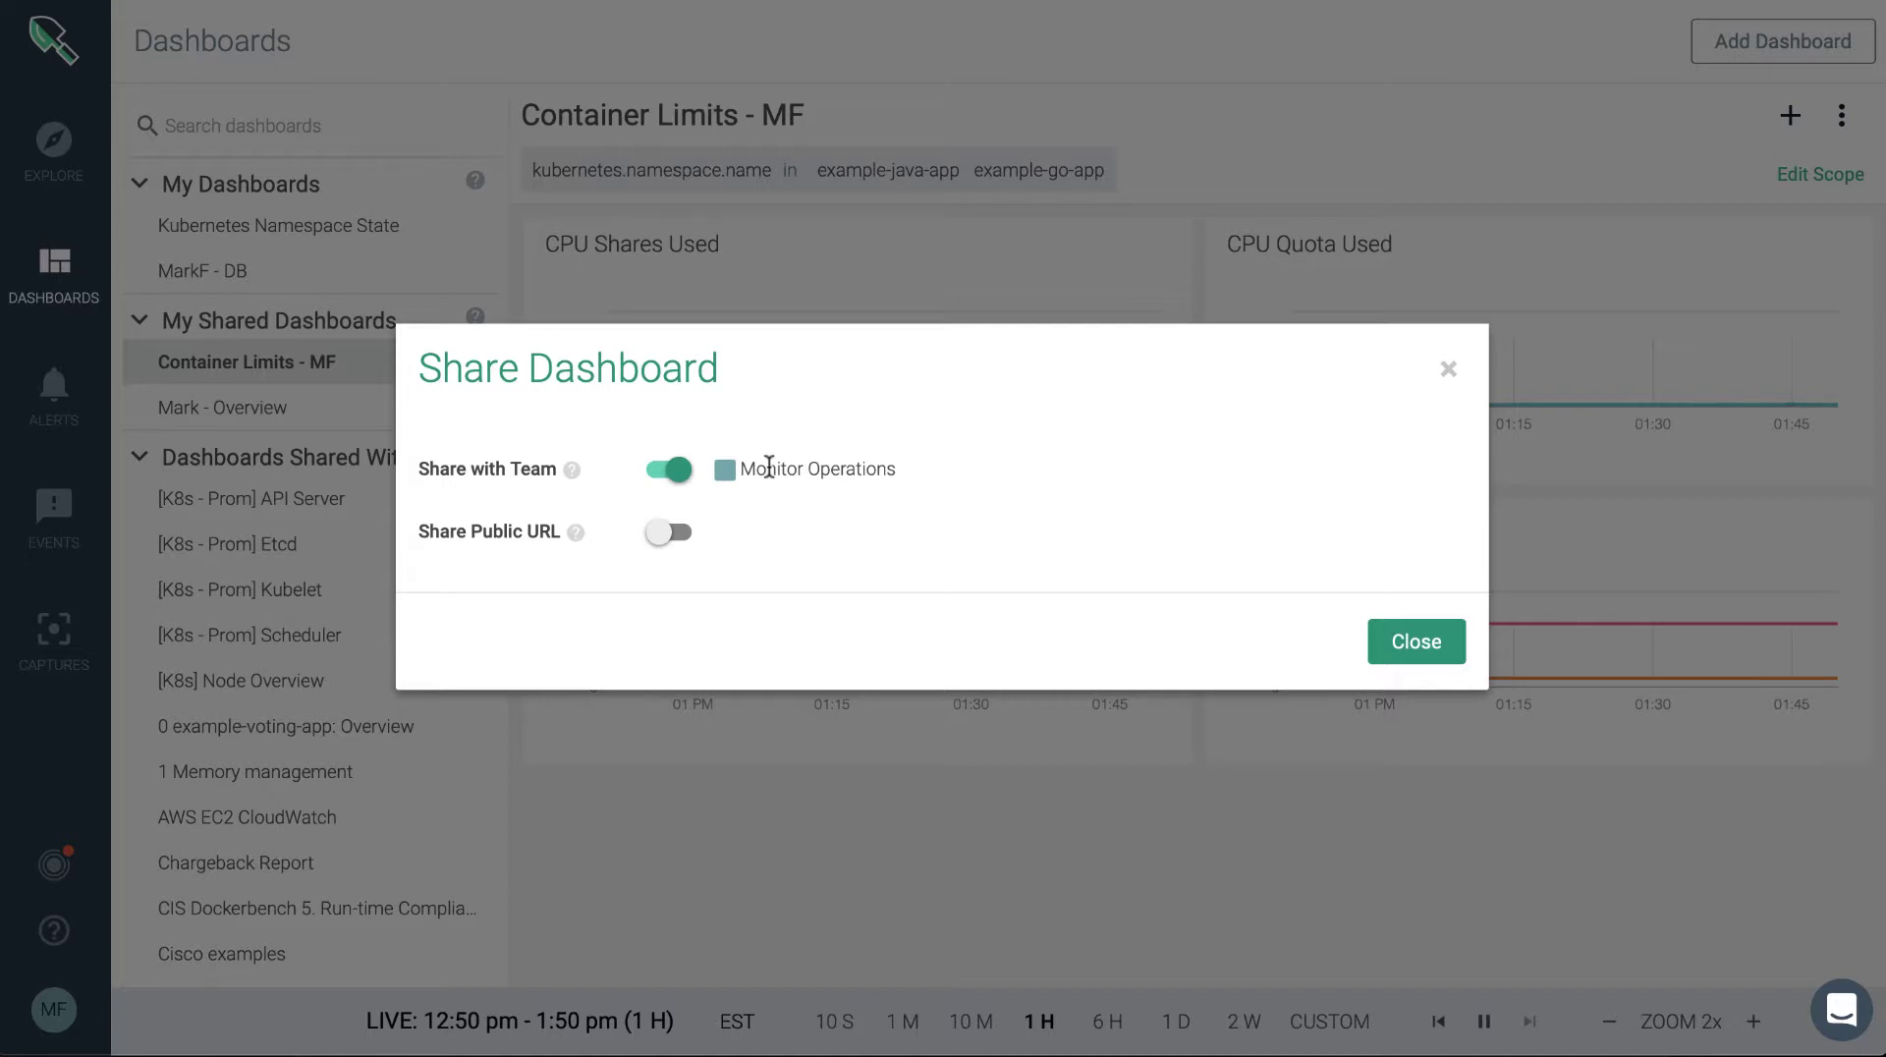
{"action": "left_click", "coordinate": [1416, 640]}
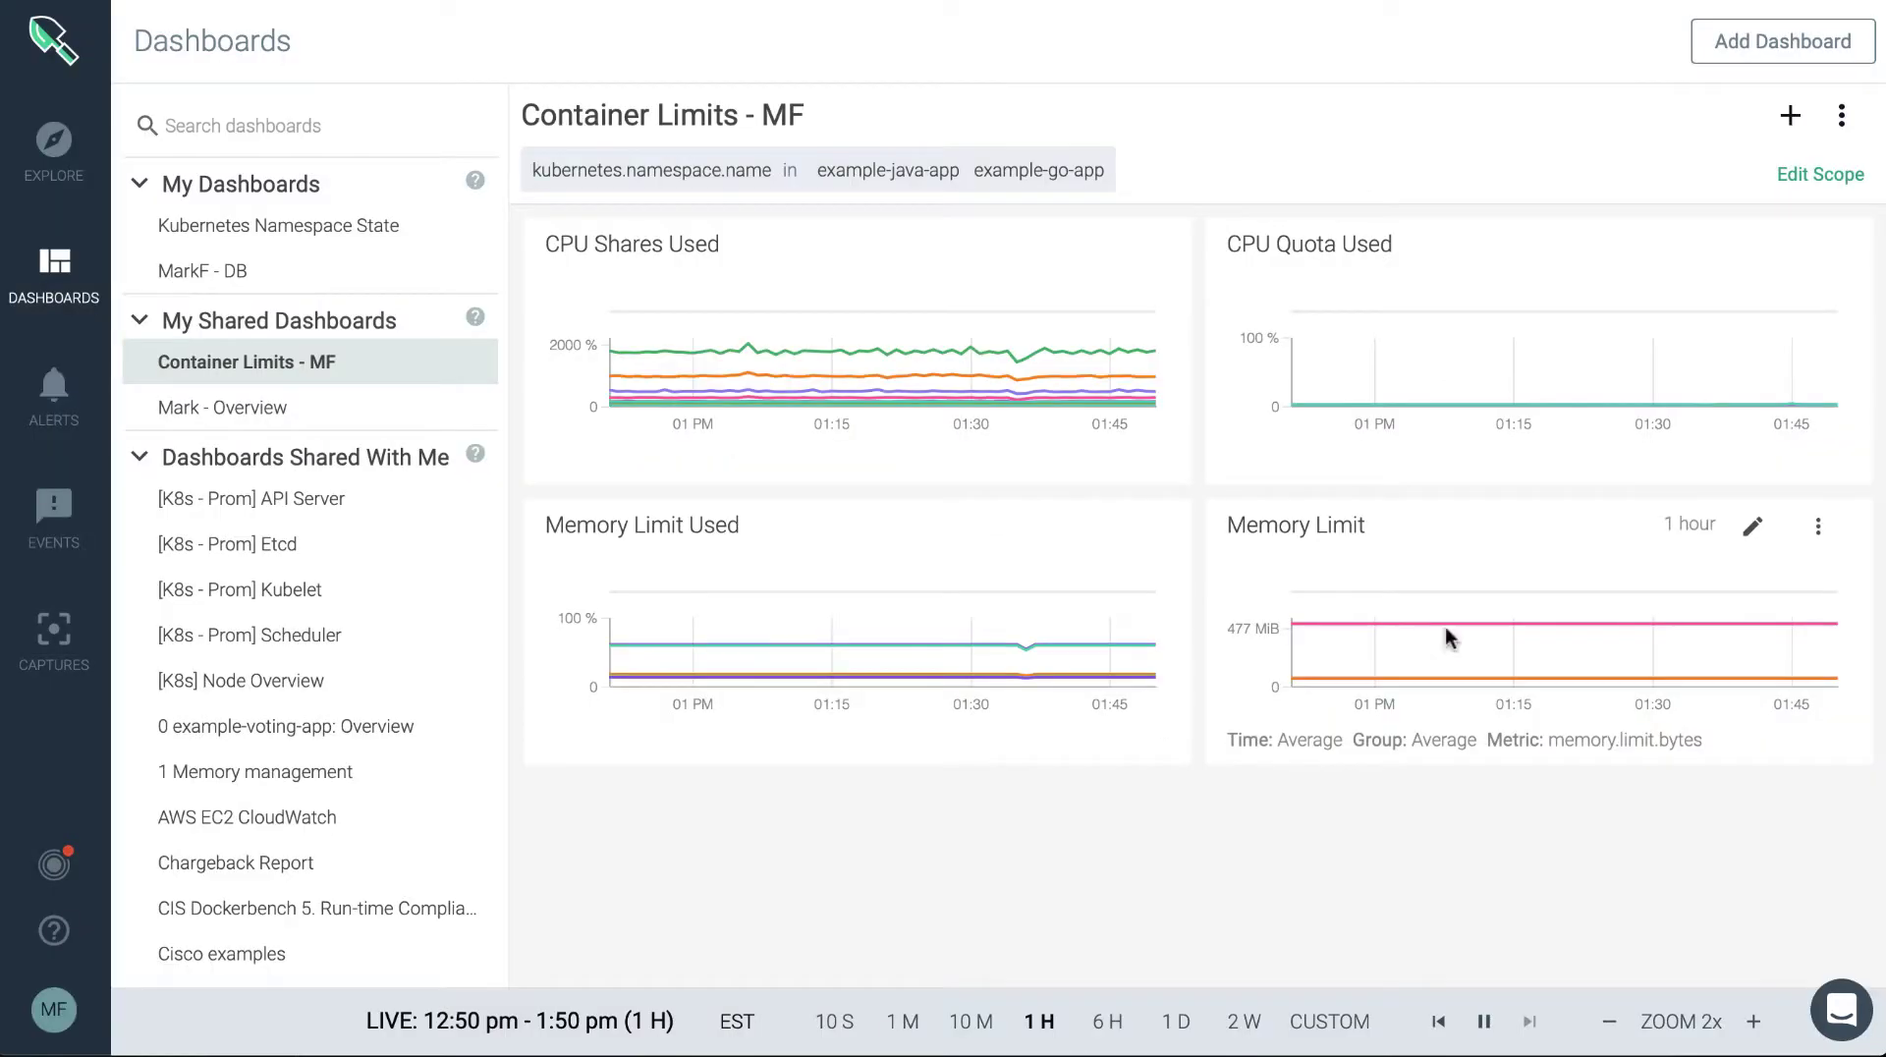
{"action": "mouse_move", "coordinate": [298, 367]}
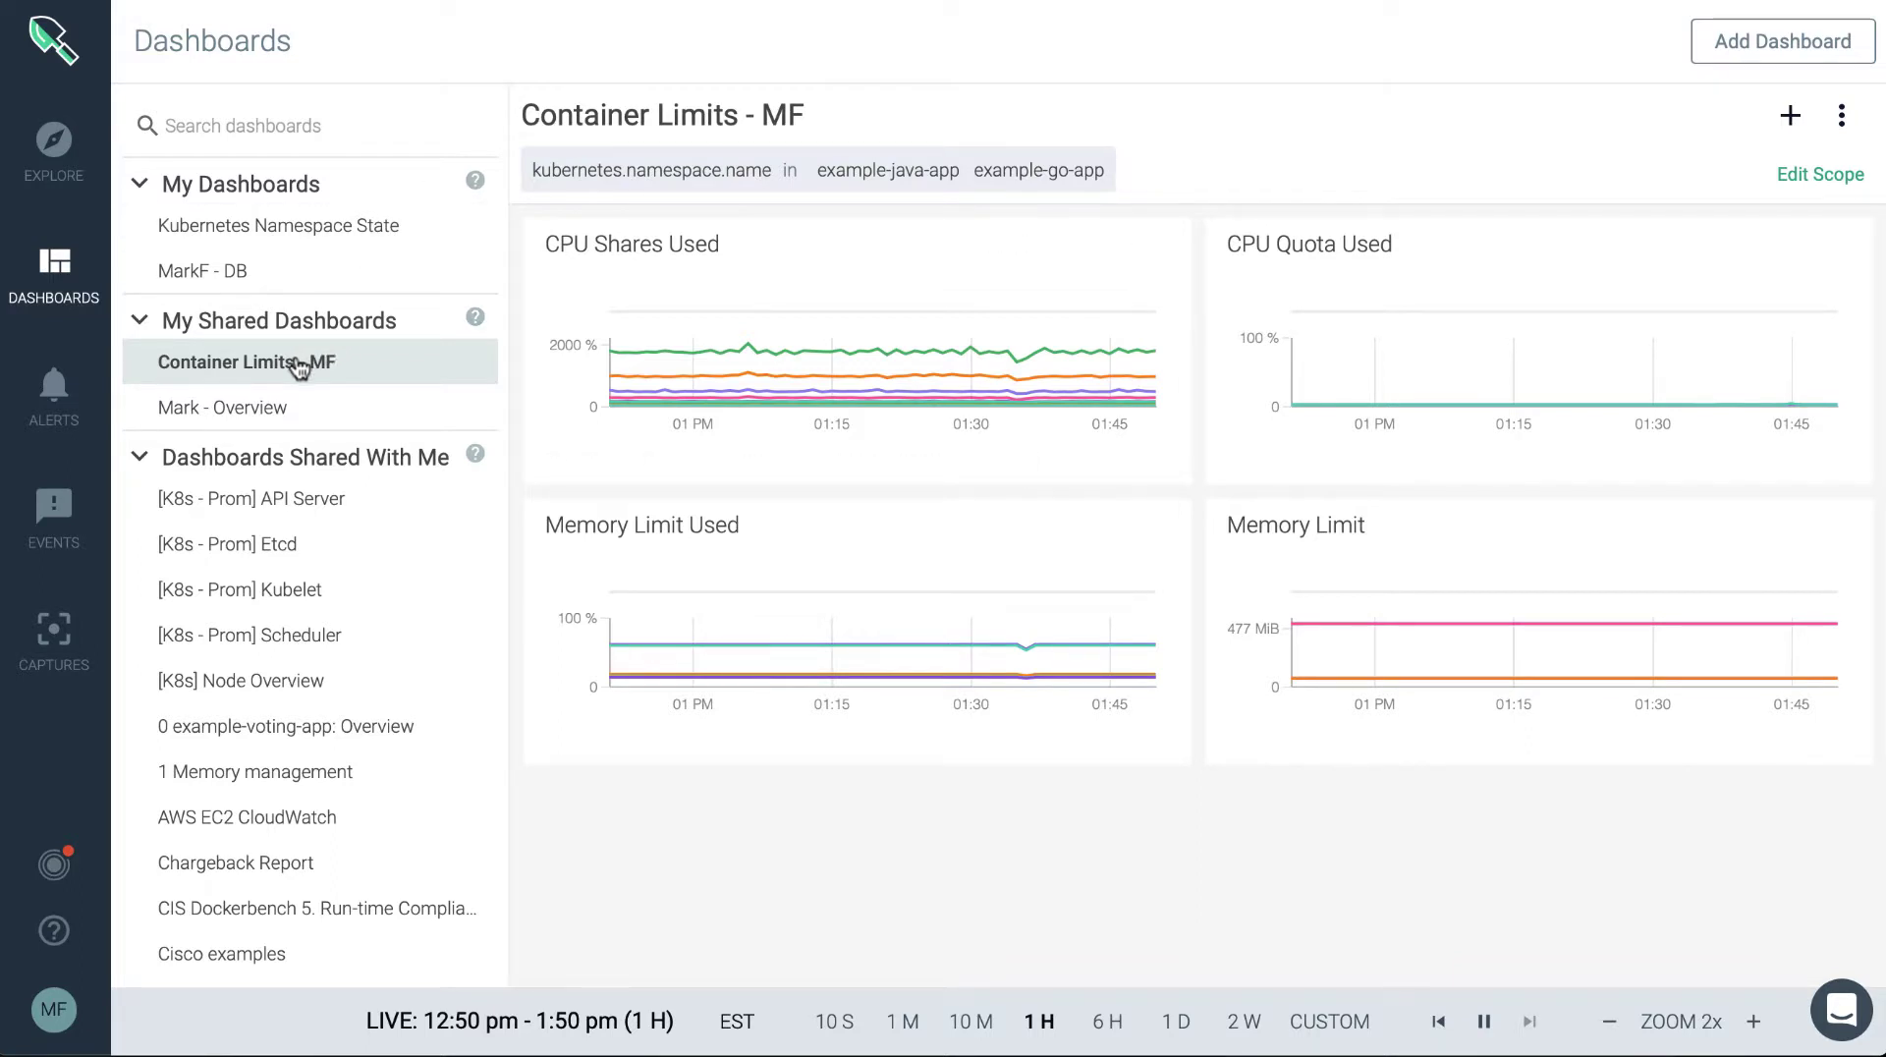
{"action": "mouse_move", "coordinate": [1840, 116]}
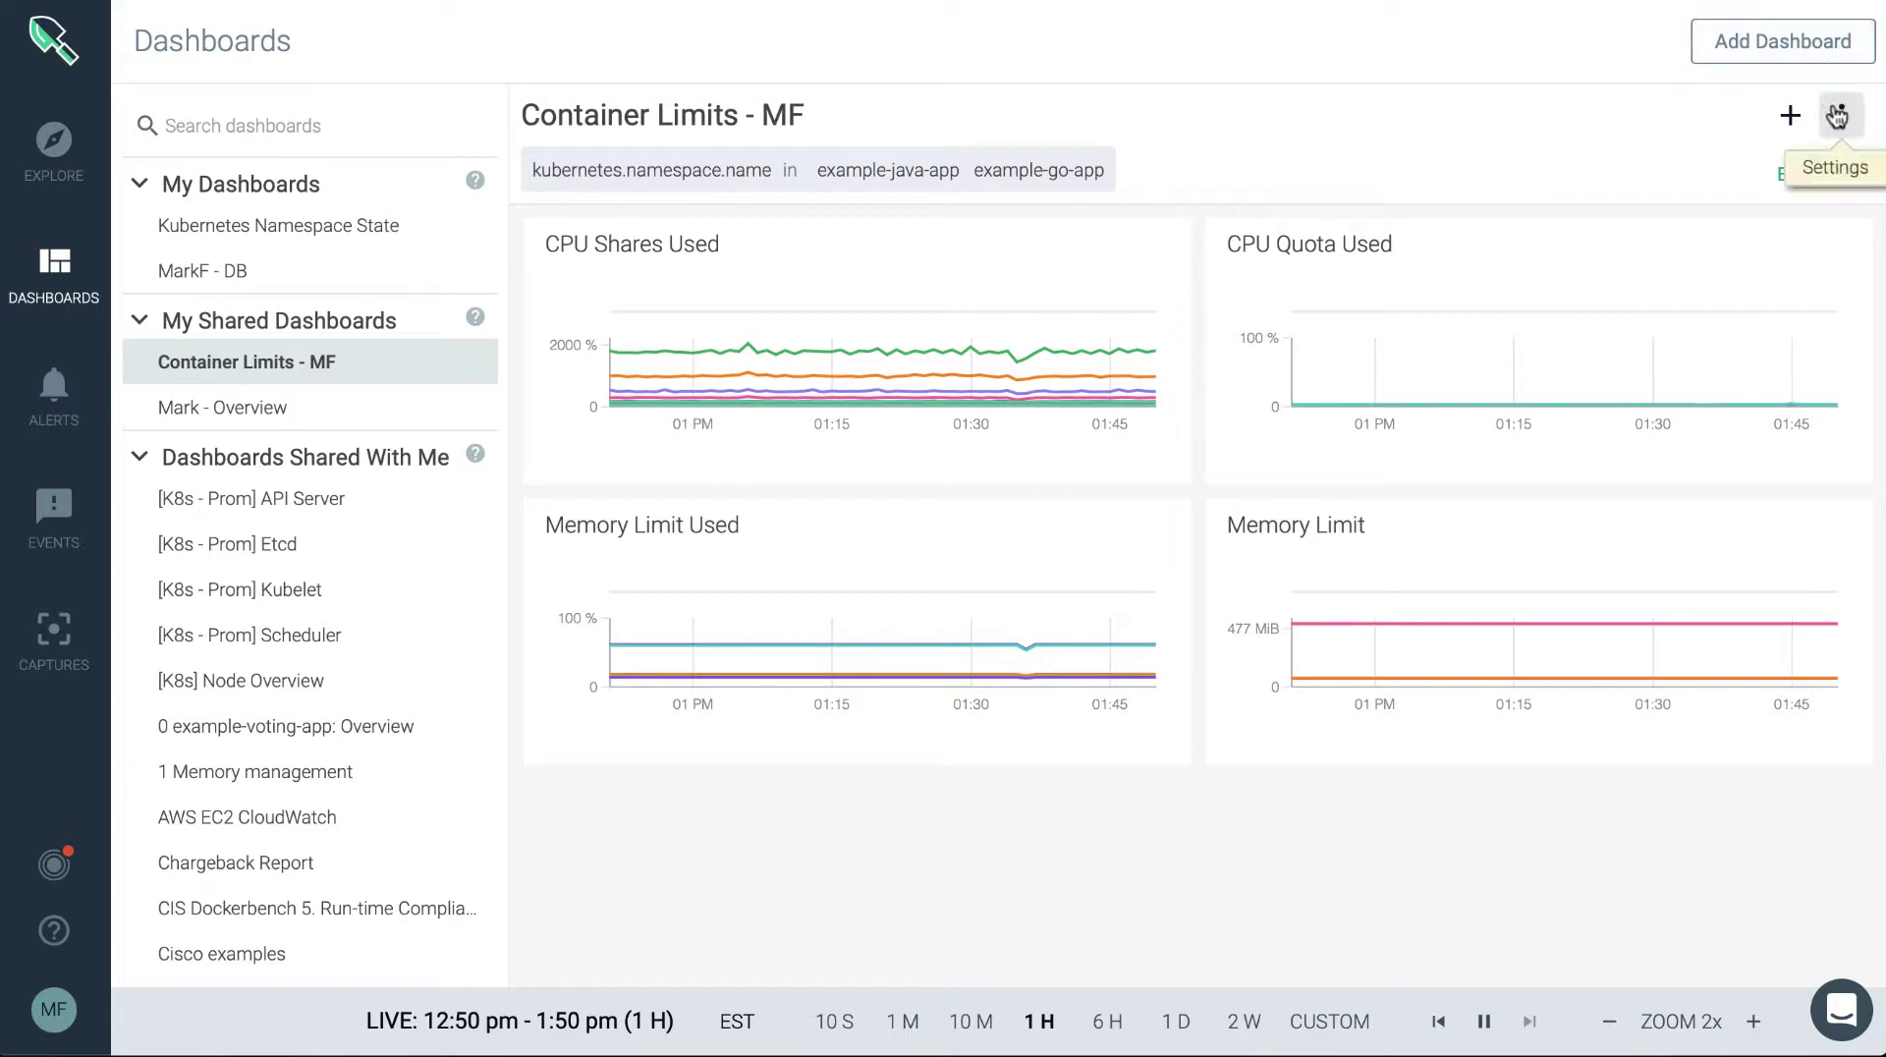
- Enable a public URL for Container Limits - MF and copy the link
{"action": "left_click", "coordinate": [1840, 116]}
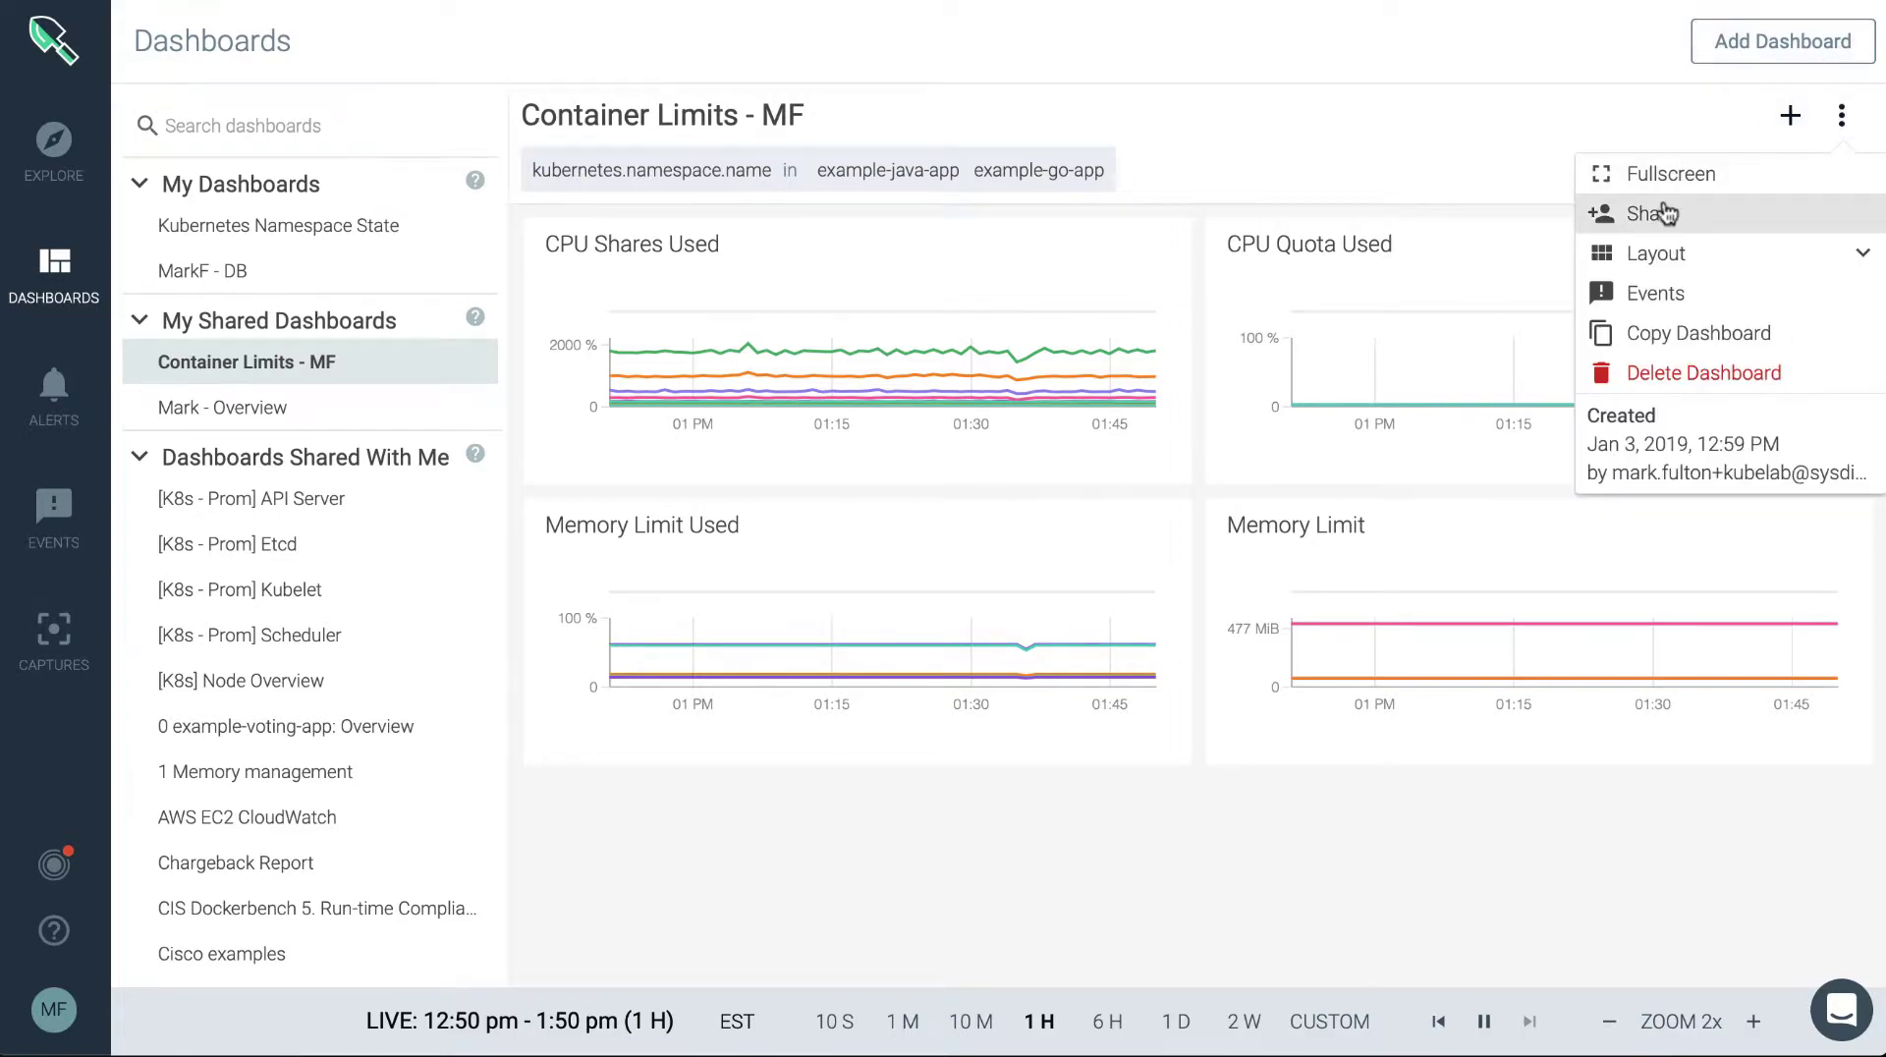
{"action": "left_click", "coordinate": [1652, 212]}
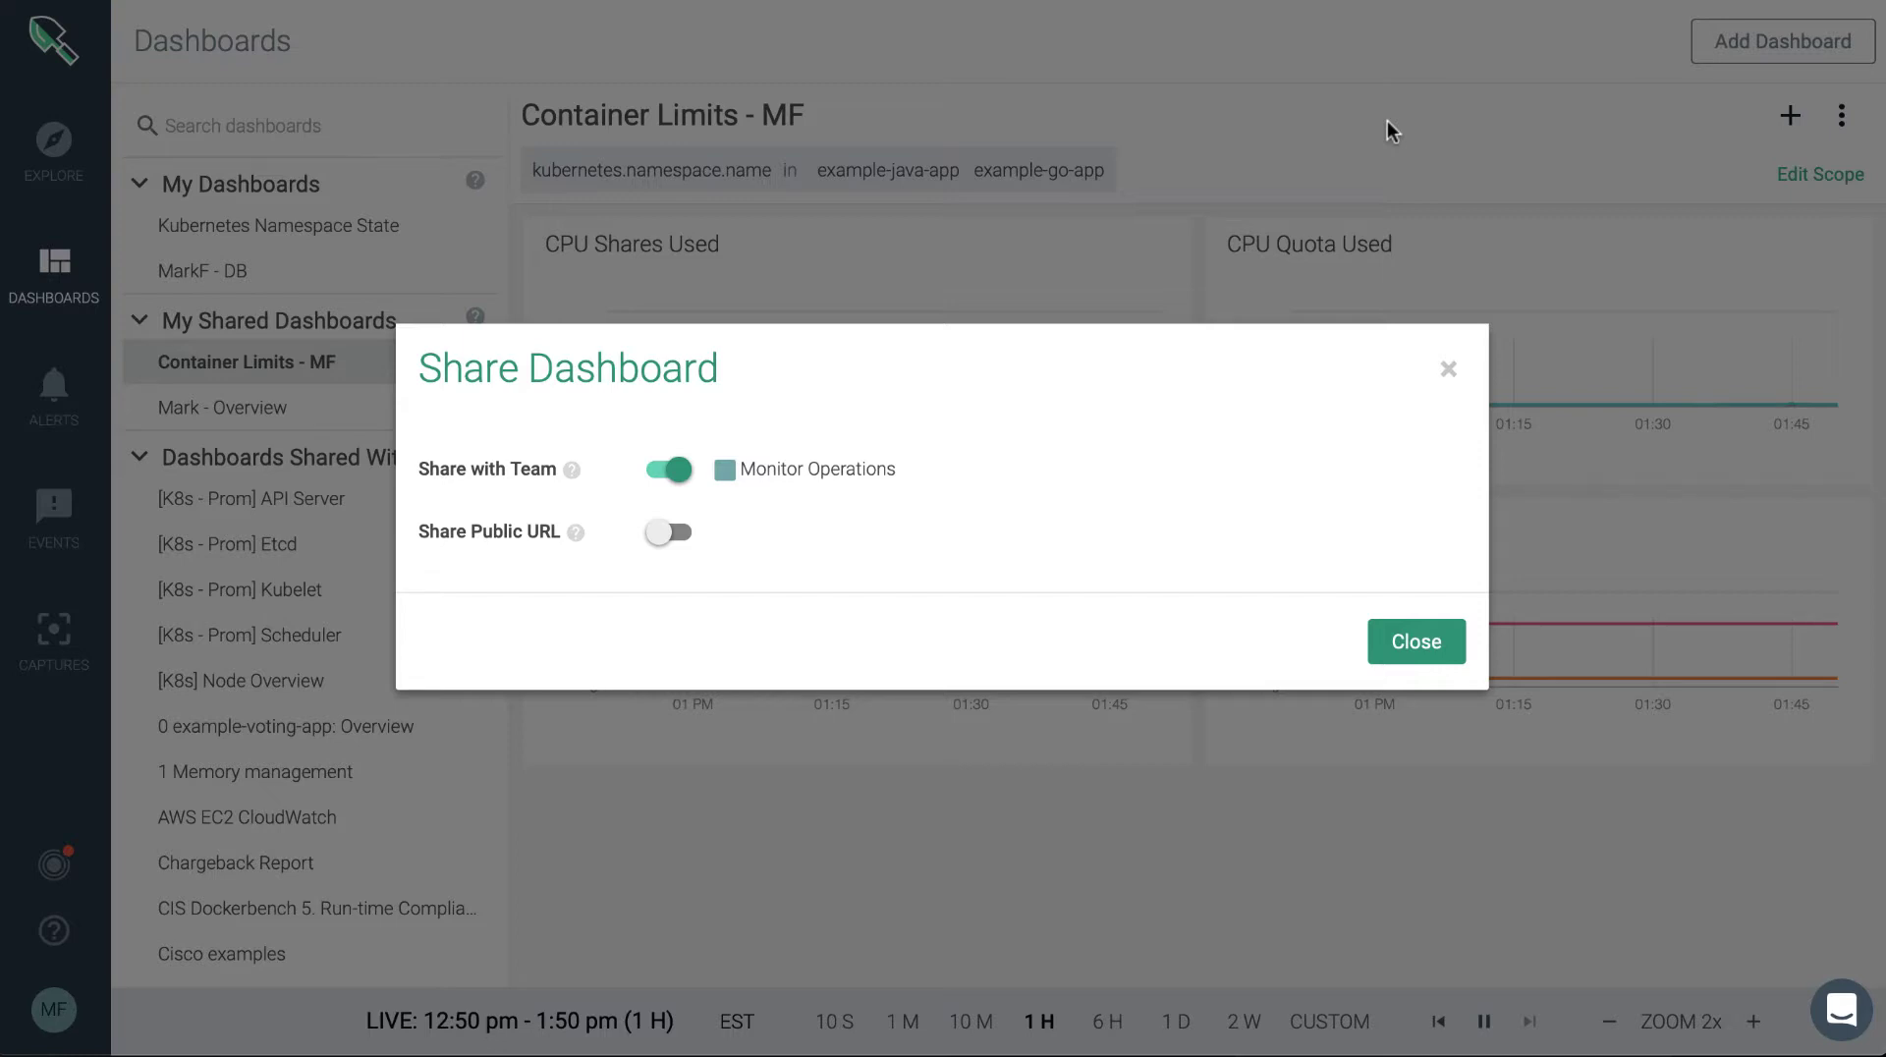
{"action": "mouse_move", "coordinate": [876, 214]}
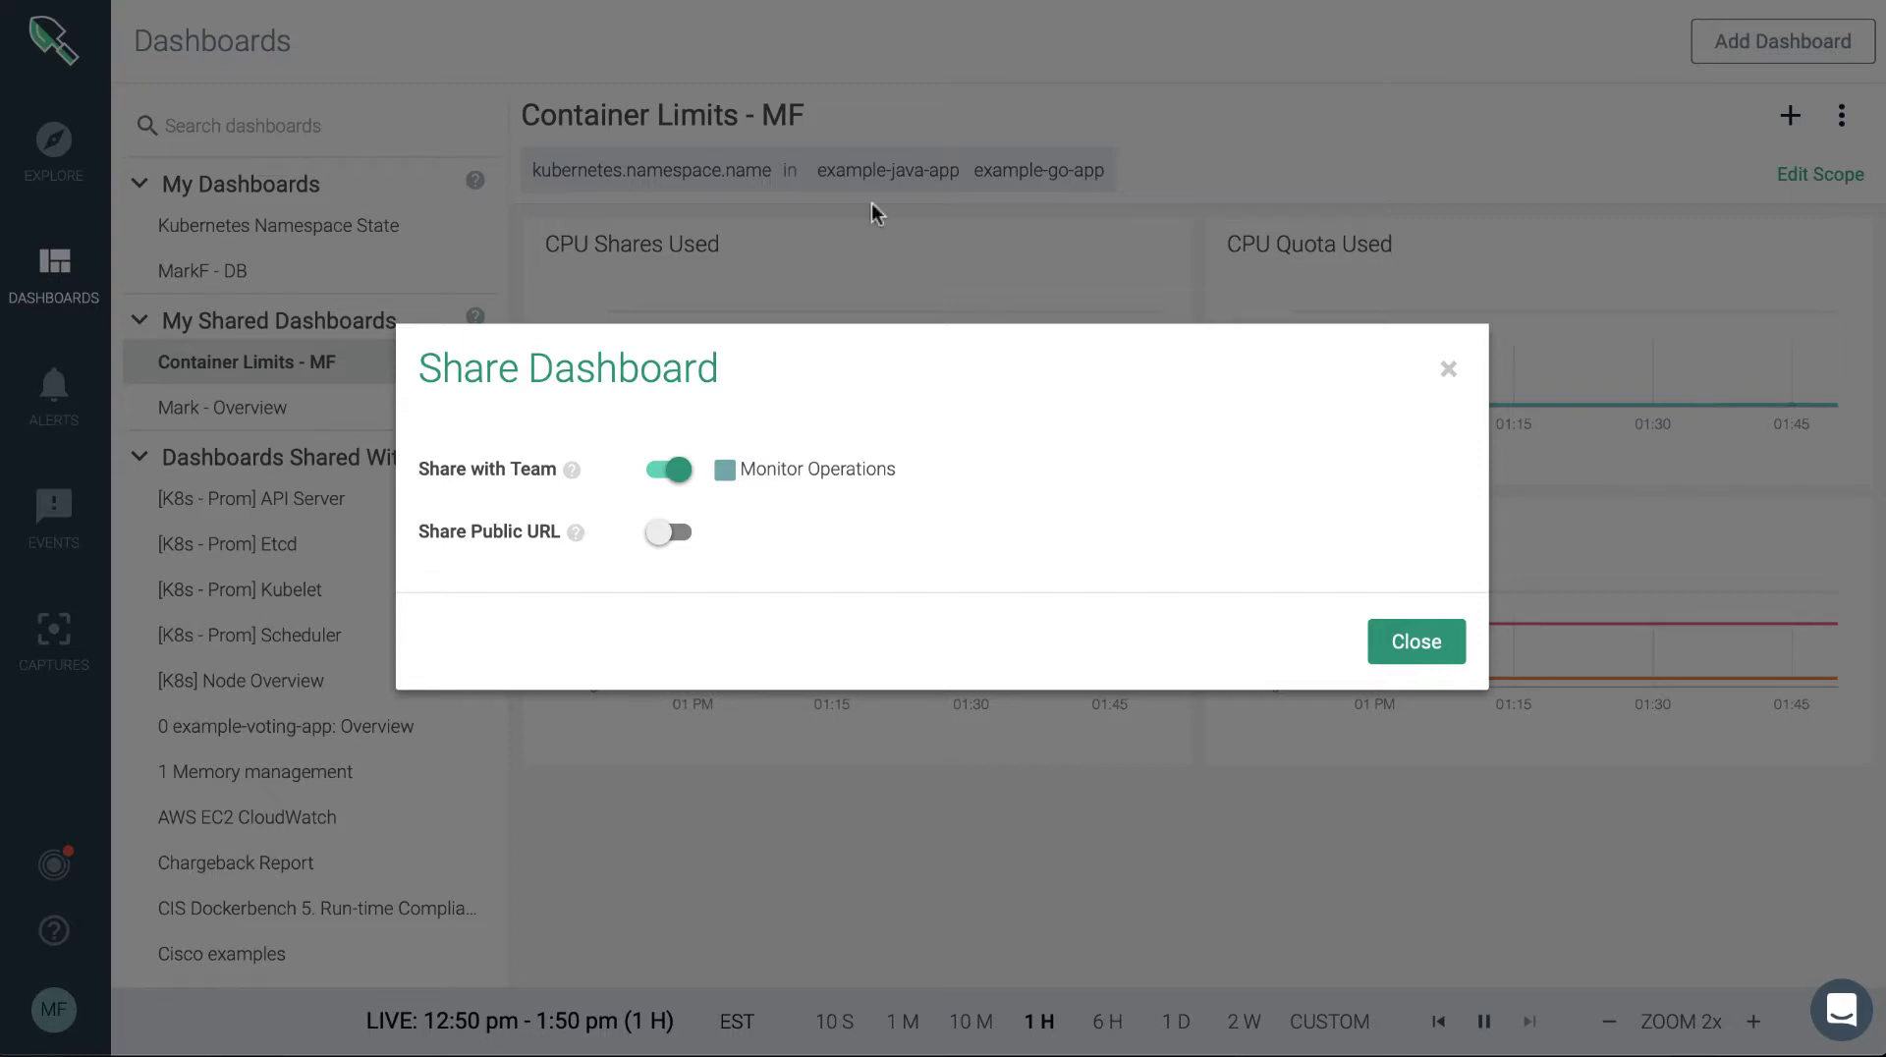
{"action": "left_click", "coordinate": [668, 532]}
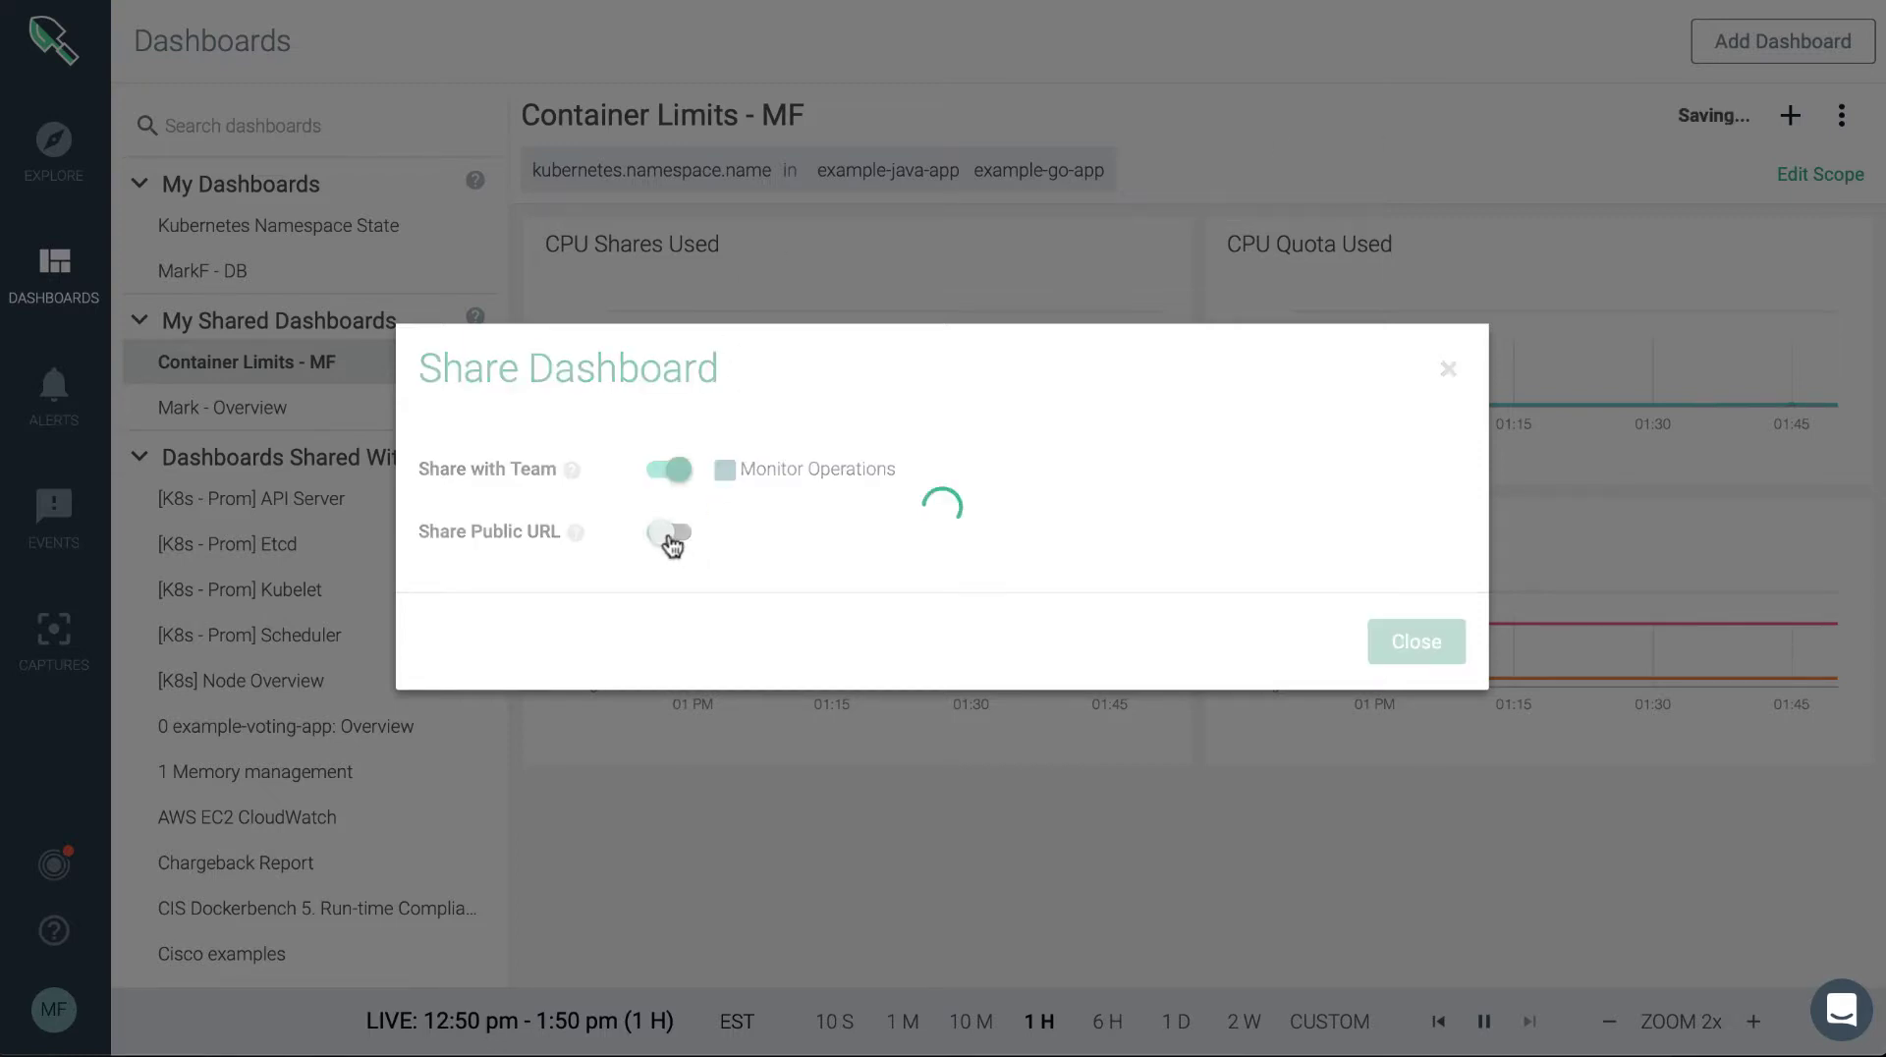
{"action": "left_click", "coordinate": [668, 535]}
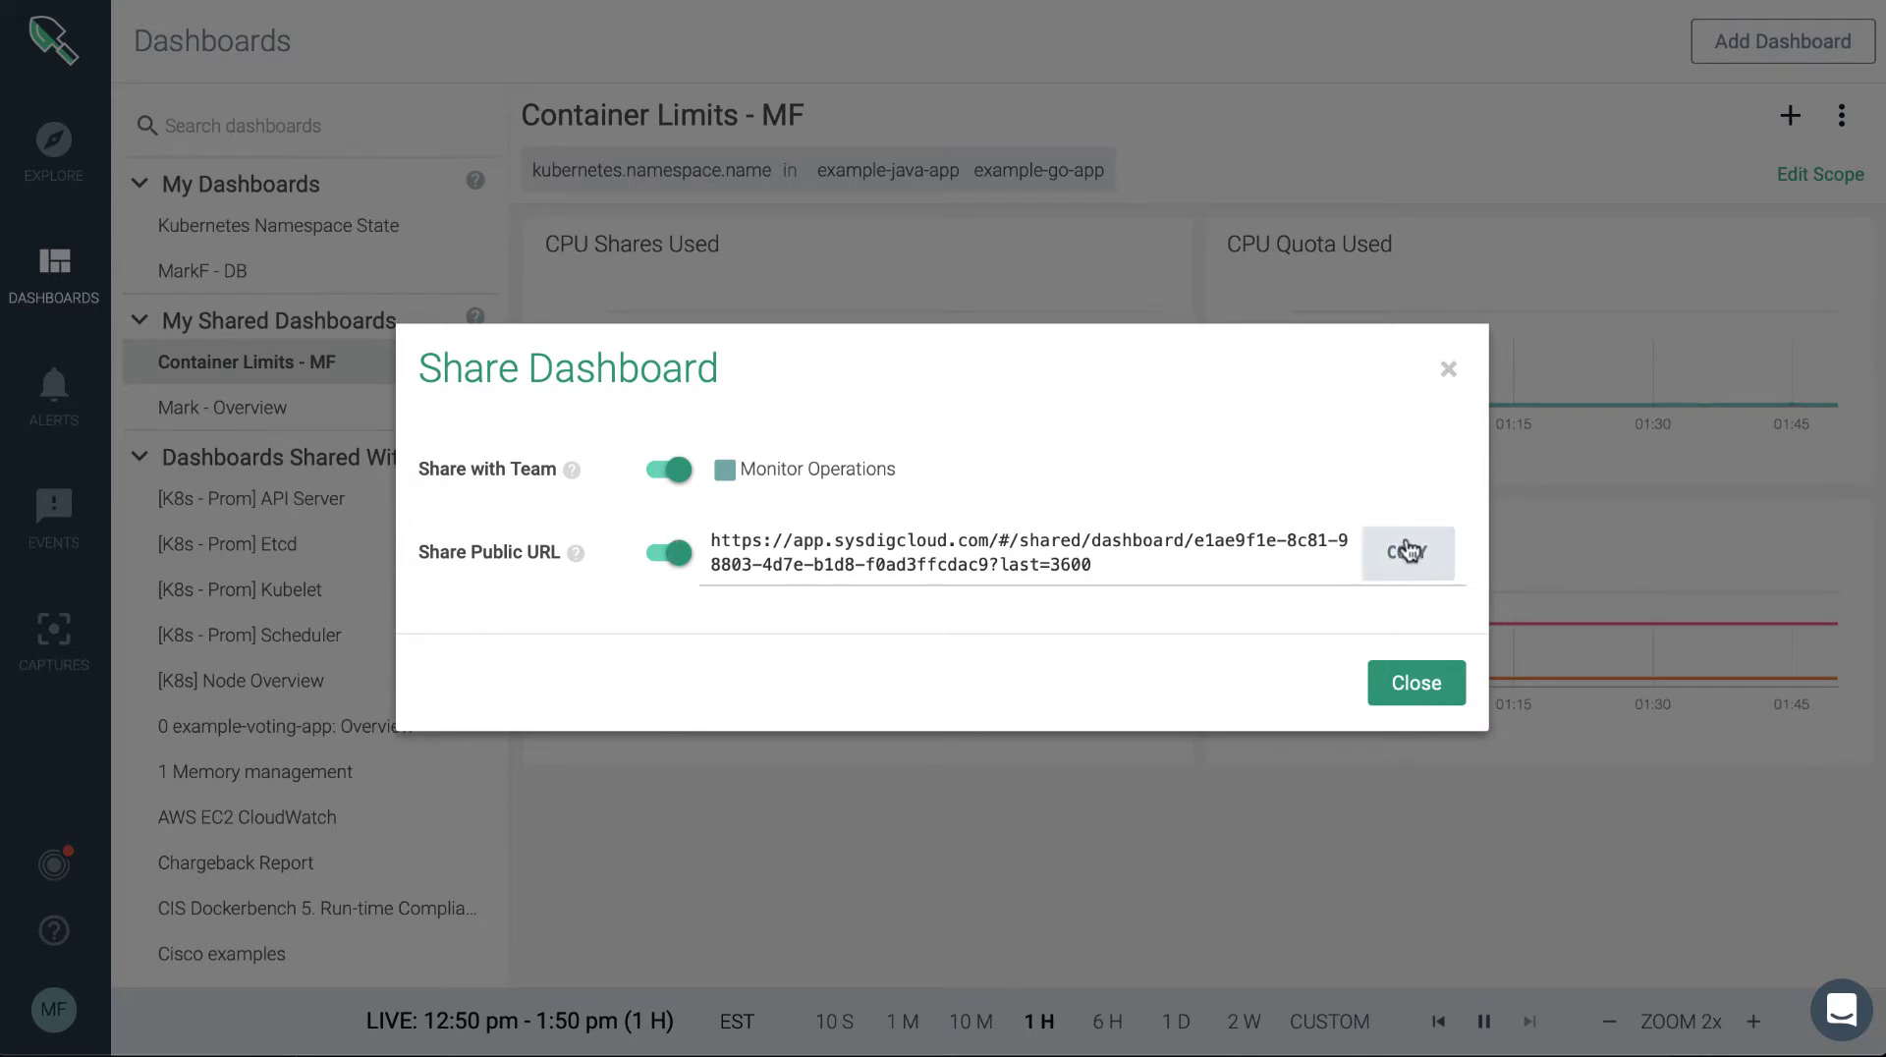
{"action": "left_click", "coordinate": [1407, 552]}
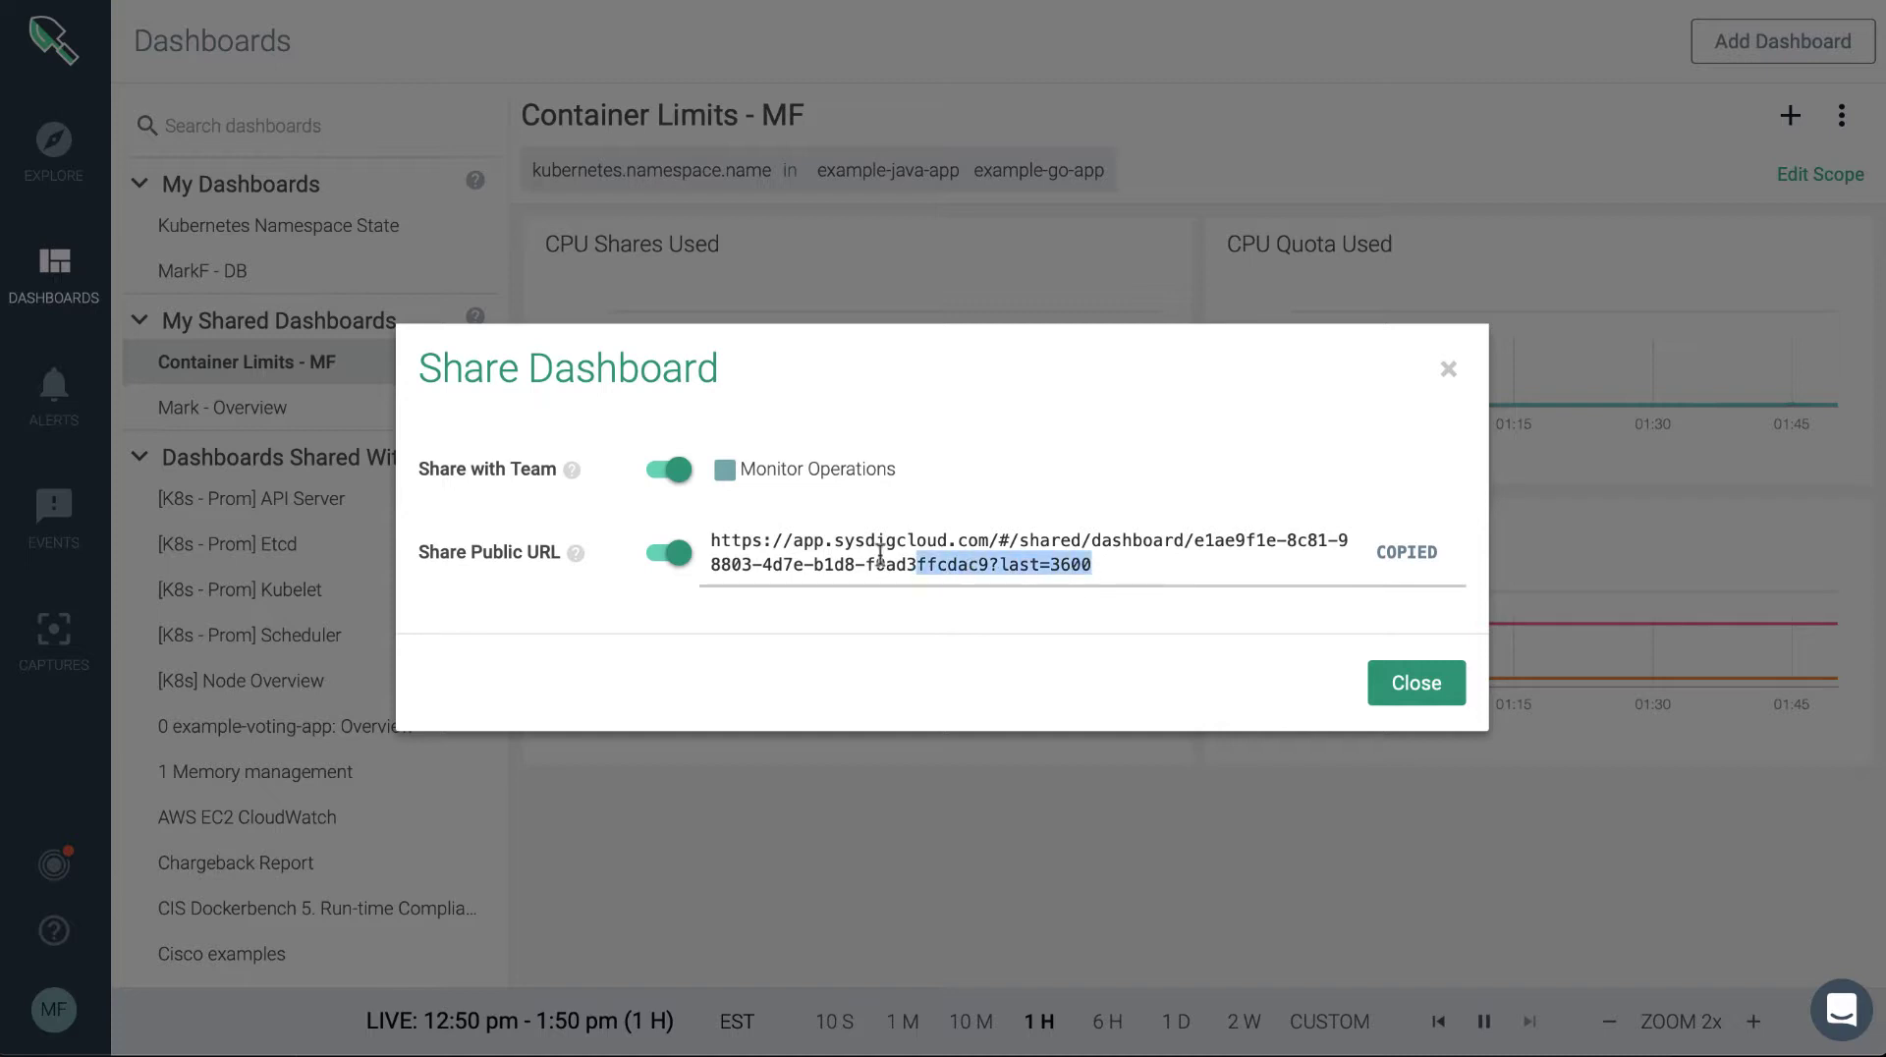
{"action": "triple_click", "coordinate": [1029, 550]}
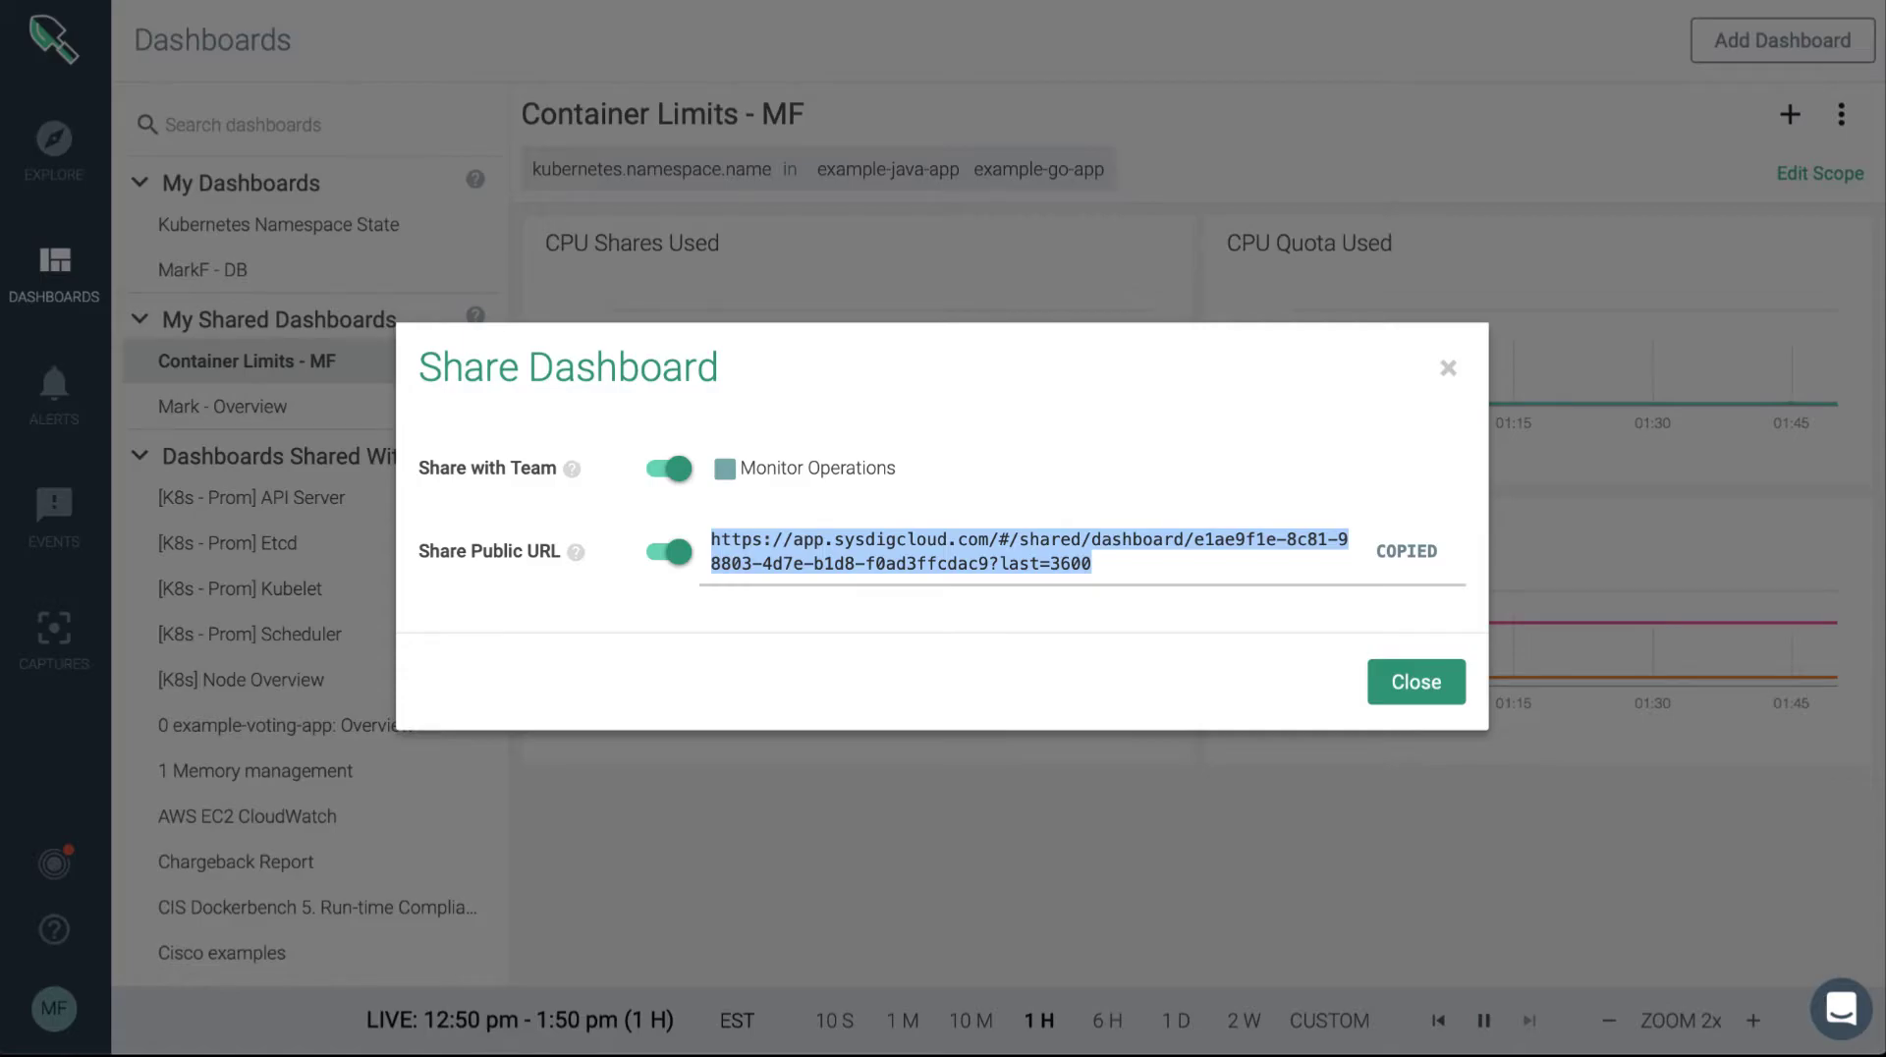
- View Container Limits - MF through its public read-only link, showing its four charts
{"action": "left_click", "coordinate": [1416, 682]}
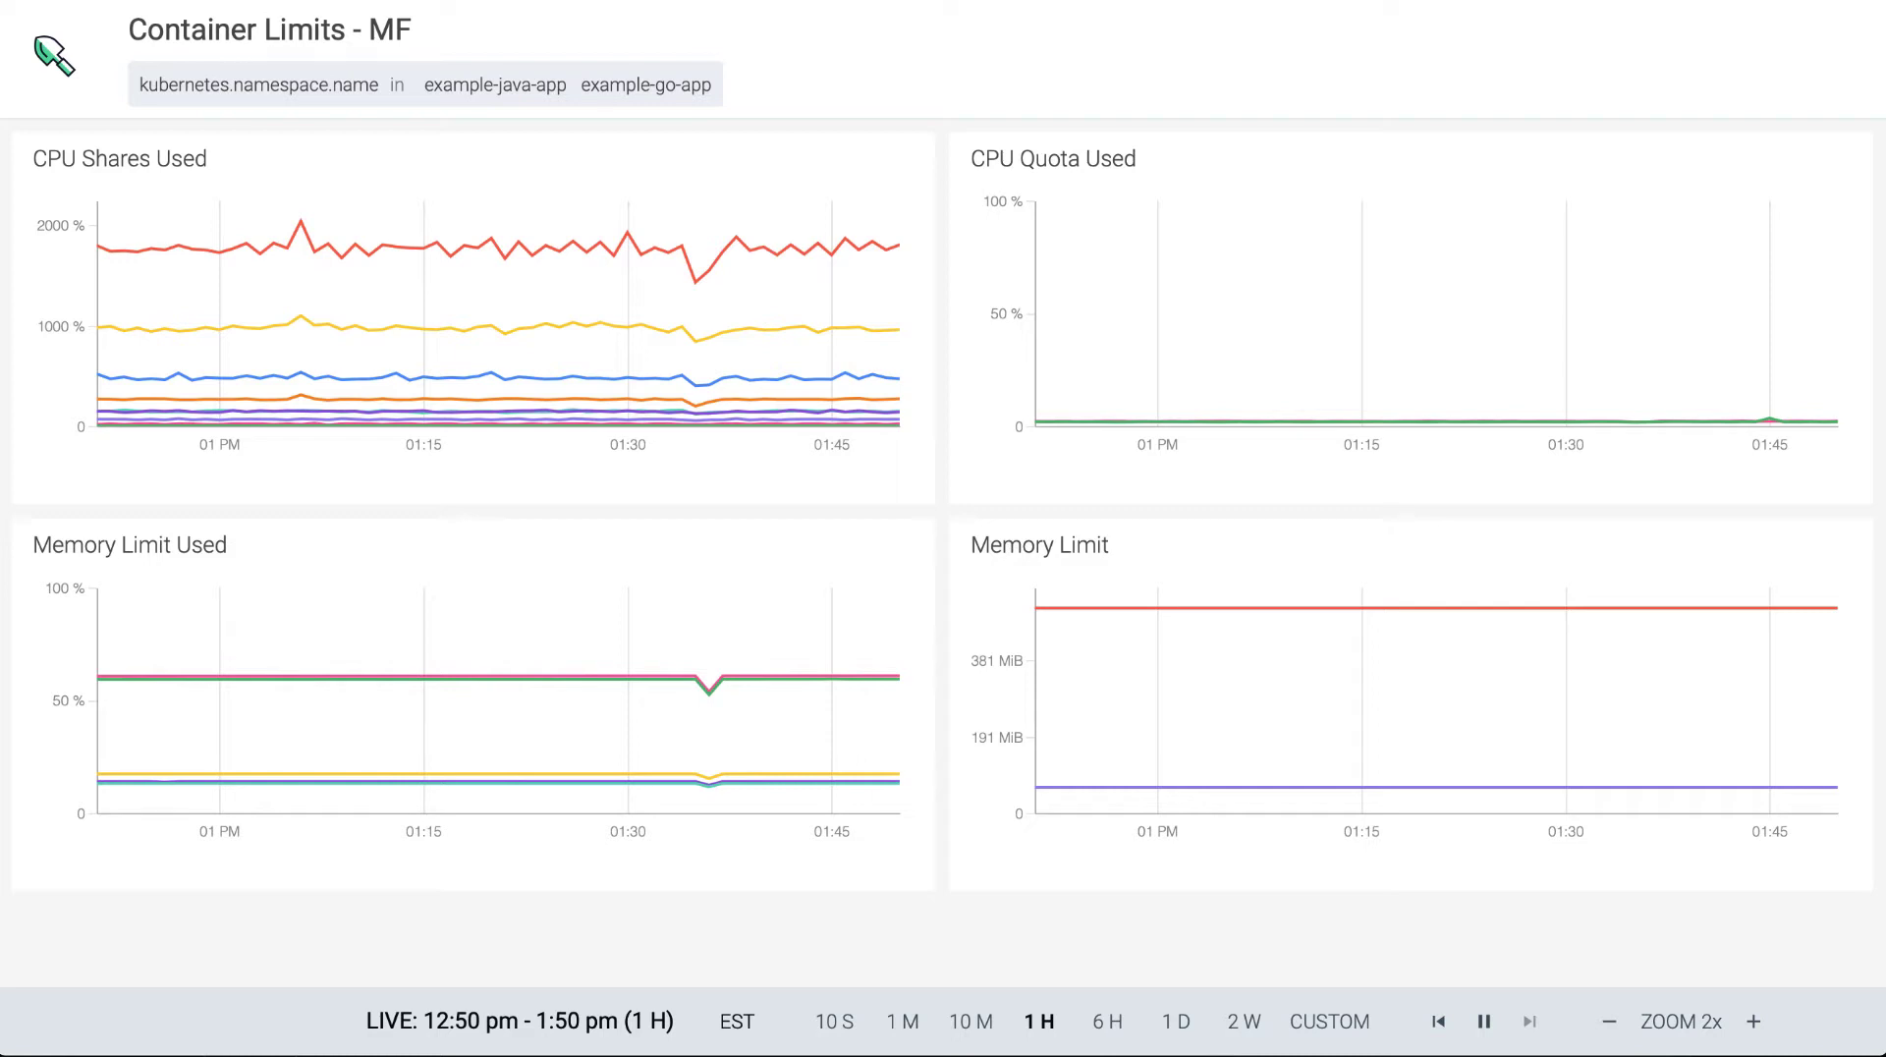
{"action": "mouse_move", "coordinate": [762, 245]}
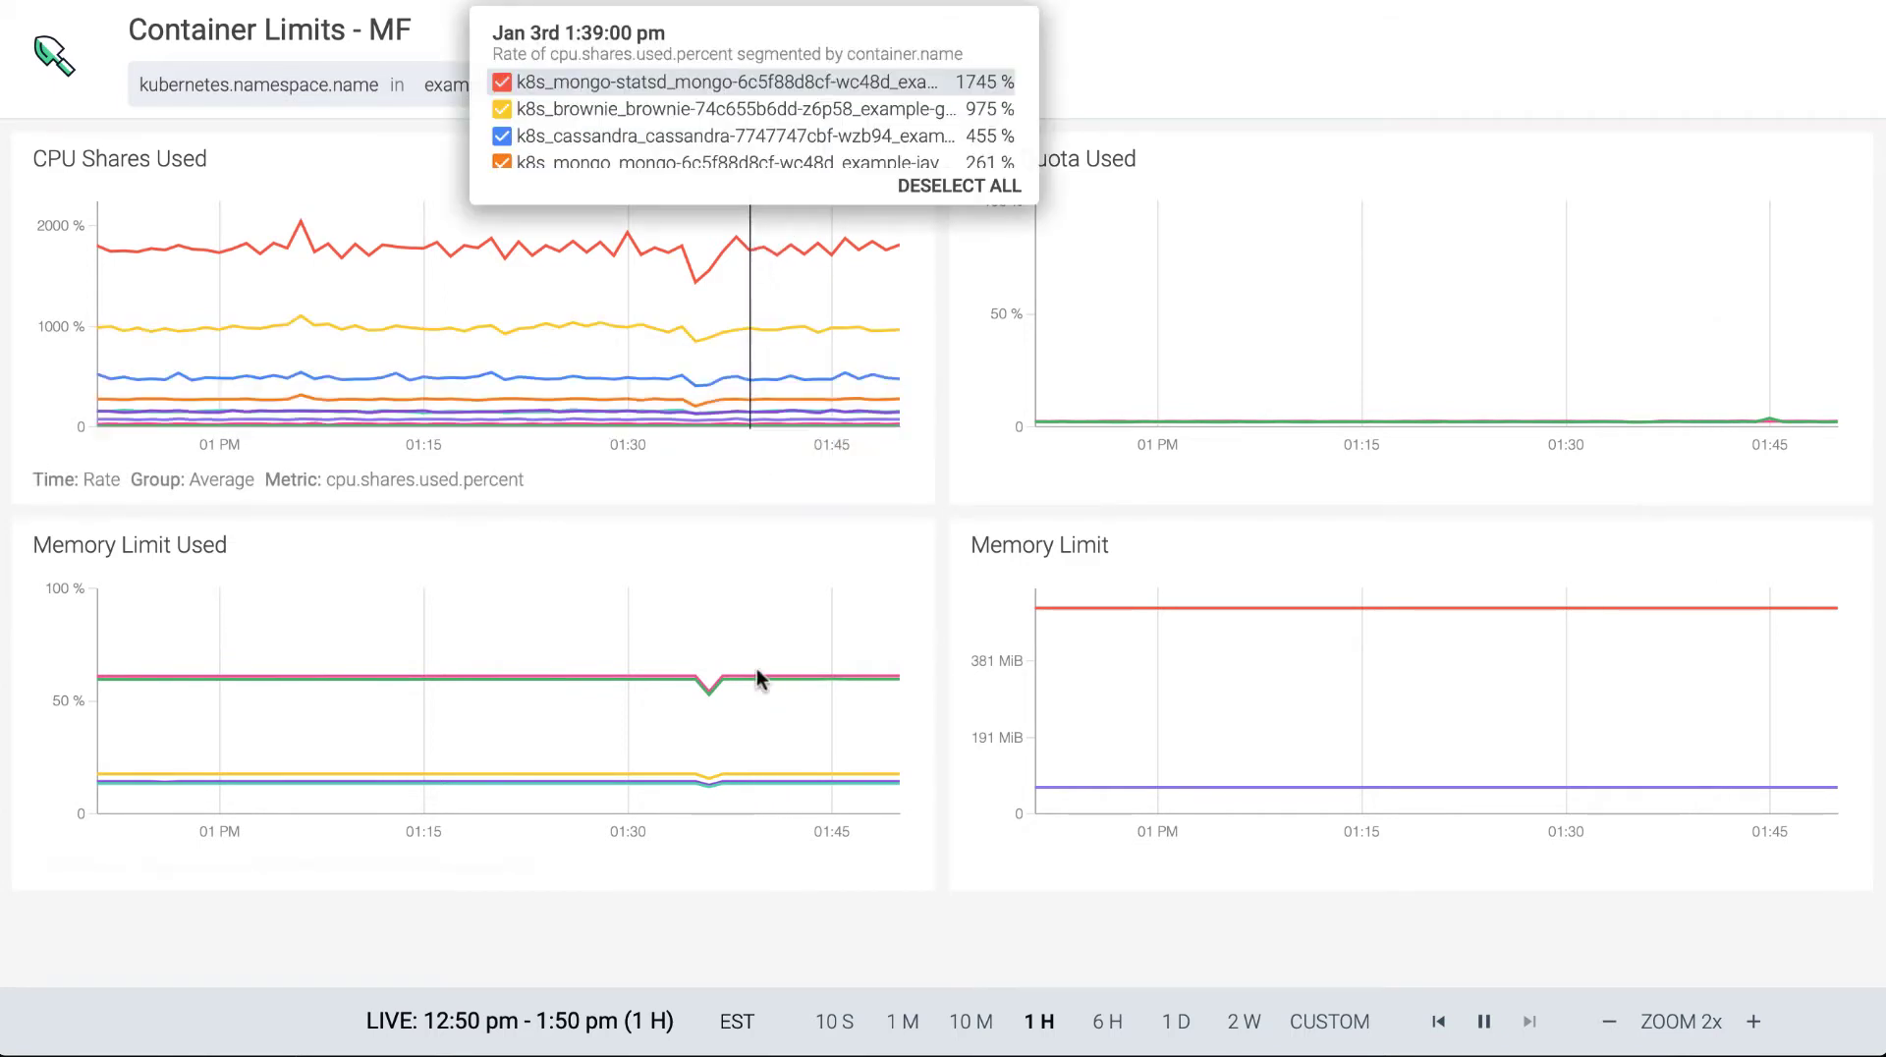
{"action": "mouse_move", "coordinate": [1292, 426]}
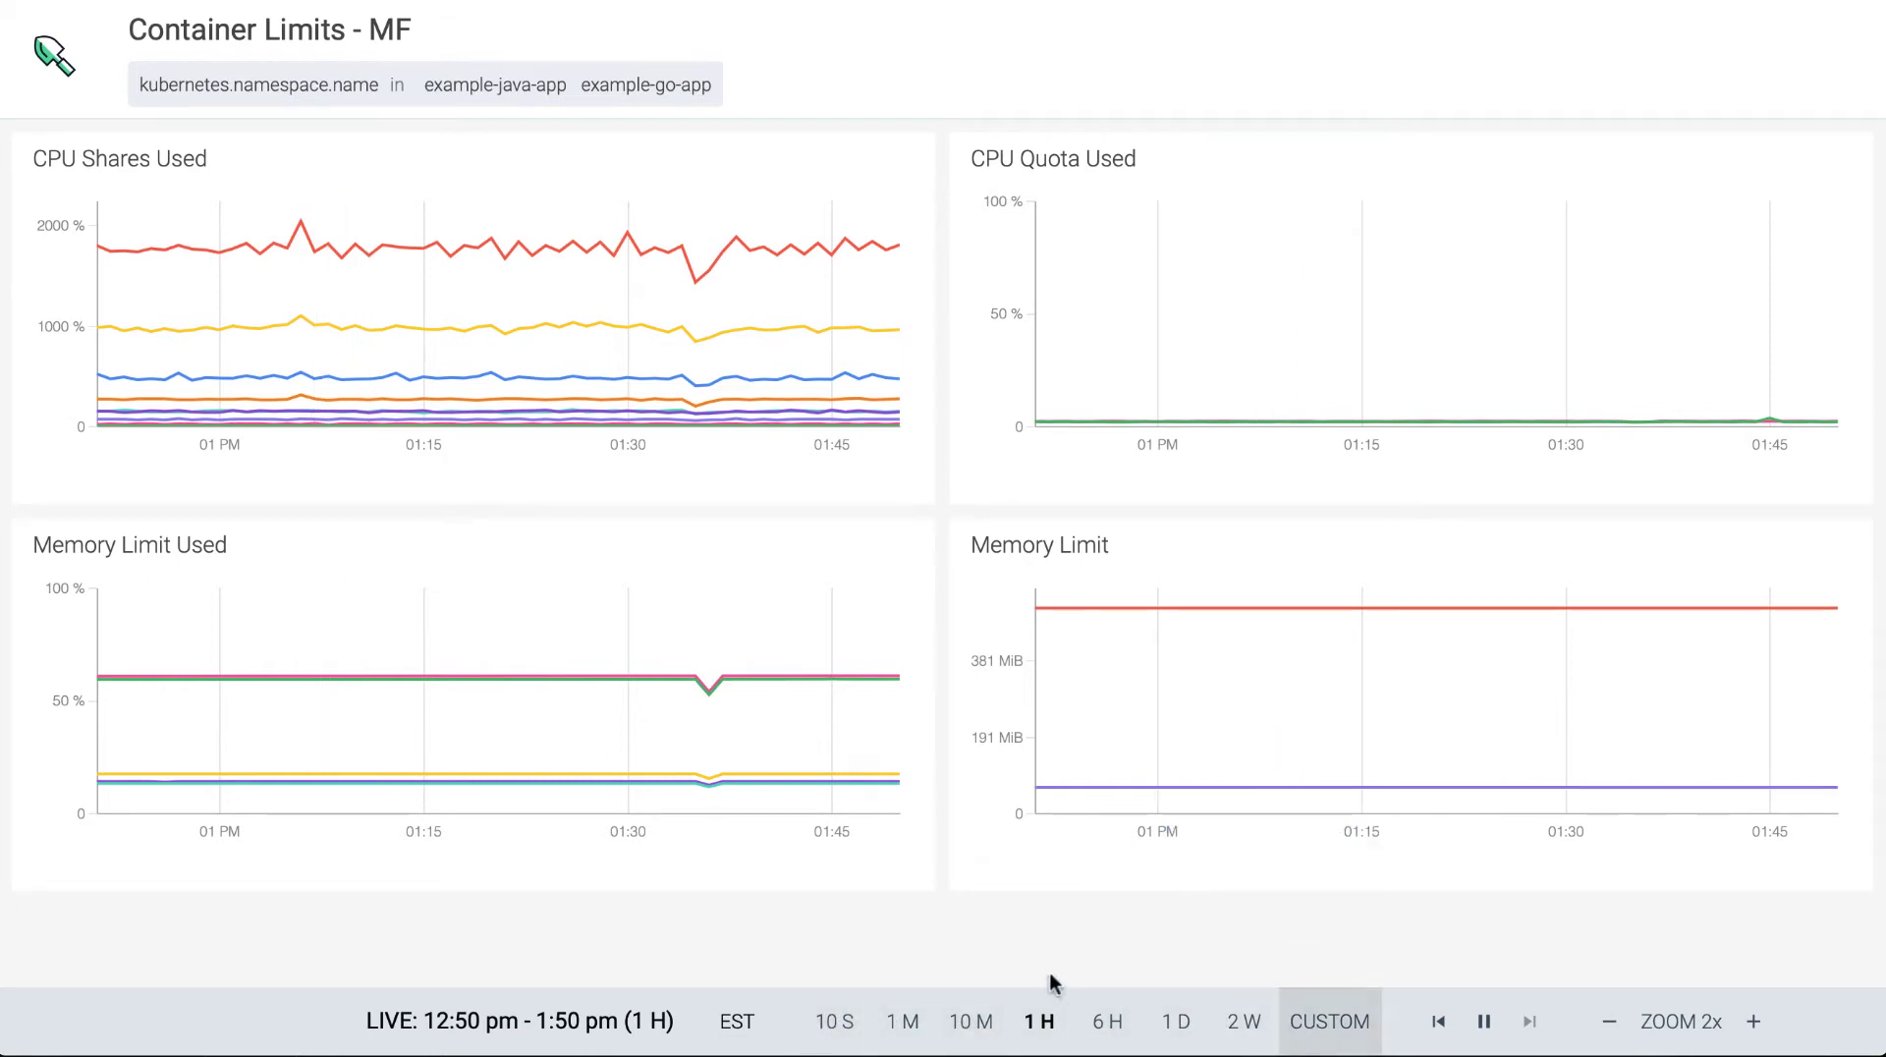
{"action": "mouse_move", "coordinate": [971, 1021]}
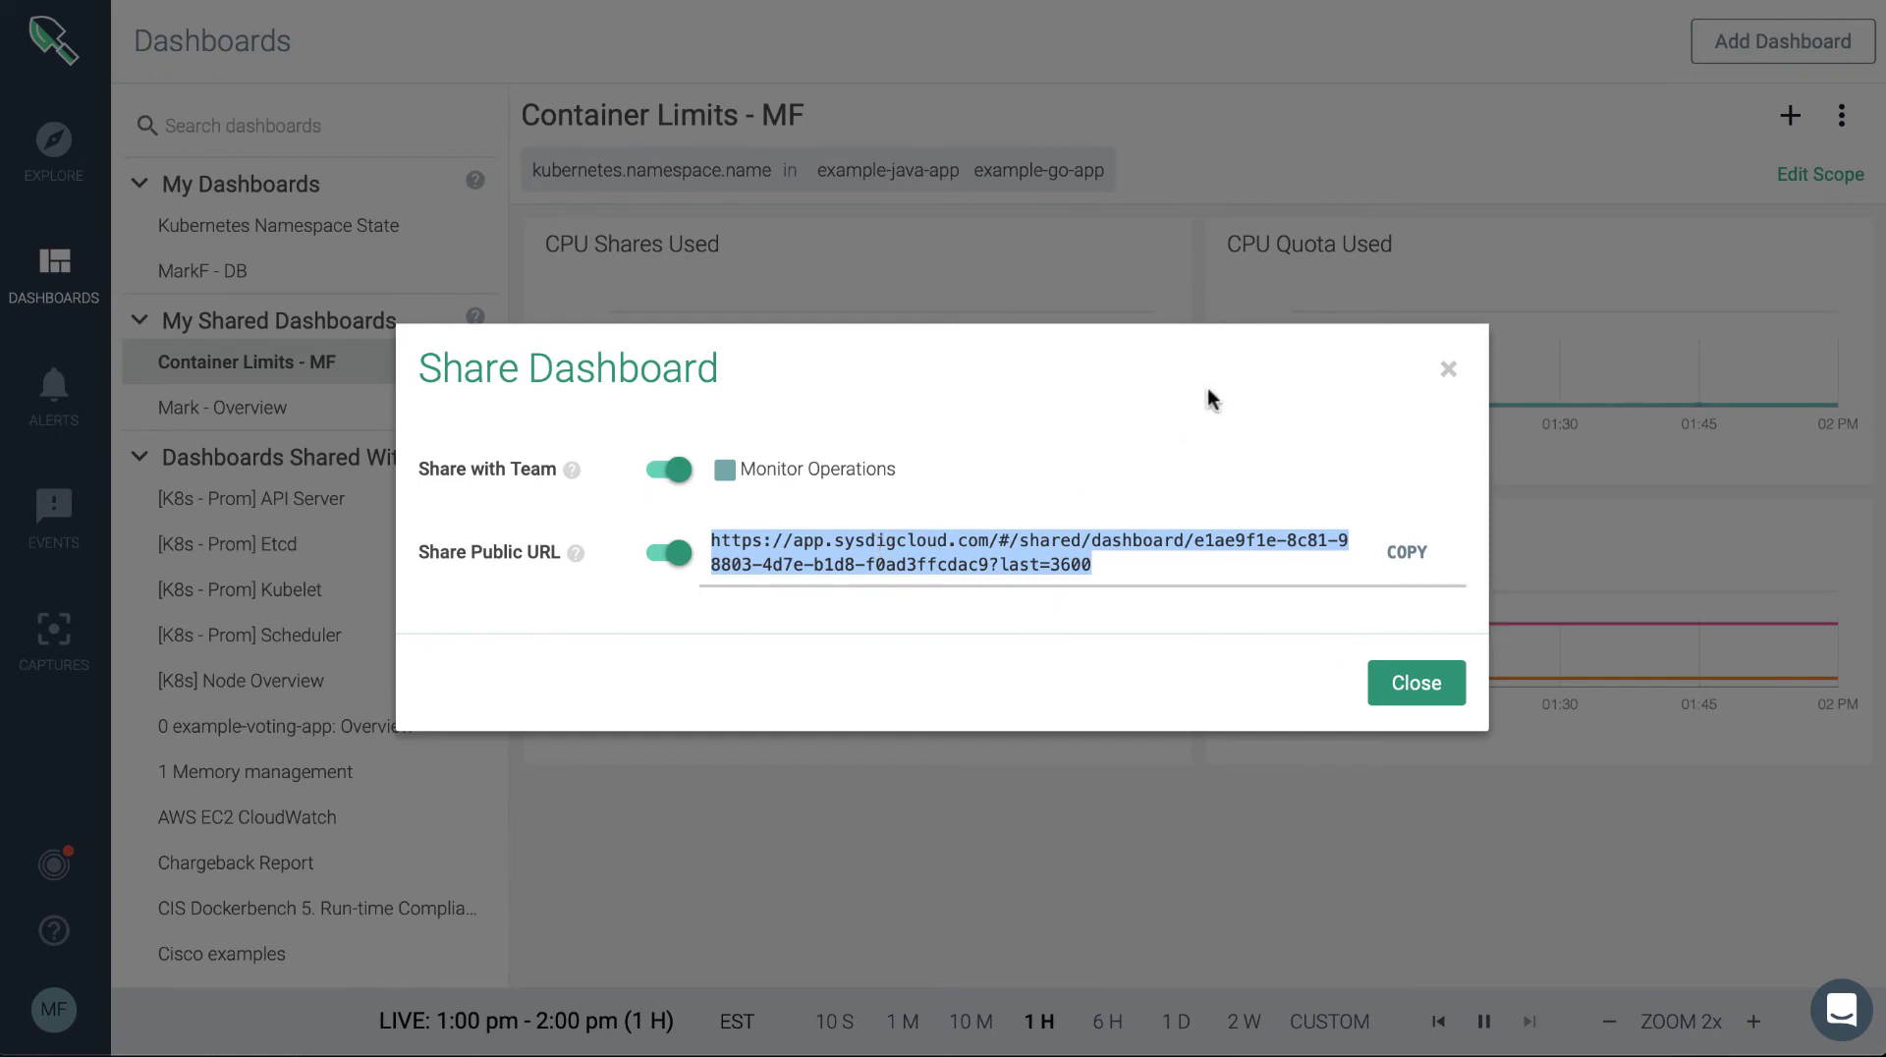
{"action": "mouse_move", "coordinate": [1416, 684]}
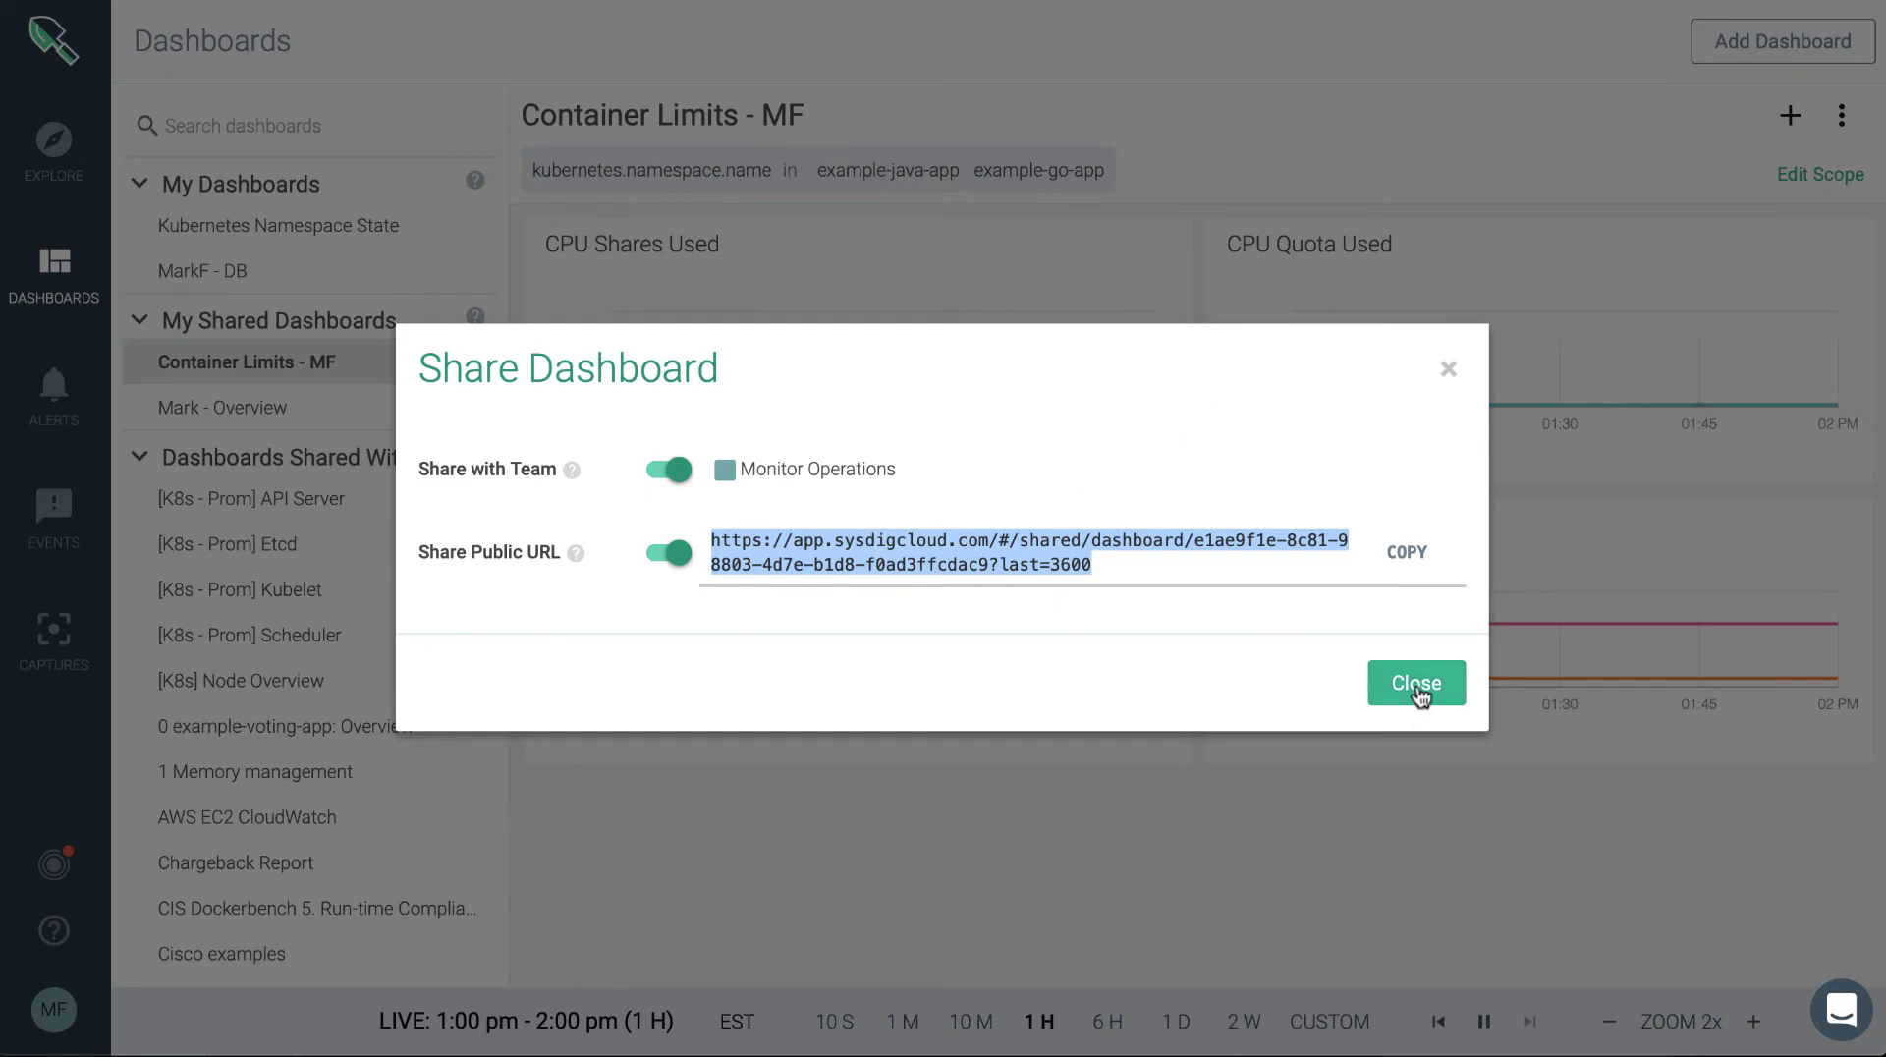
{"action": "mouse_move", "coordinate": [684, 558]}
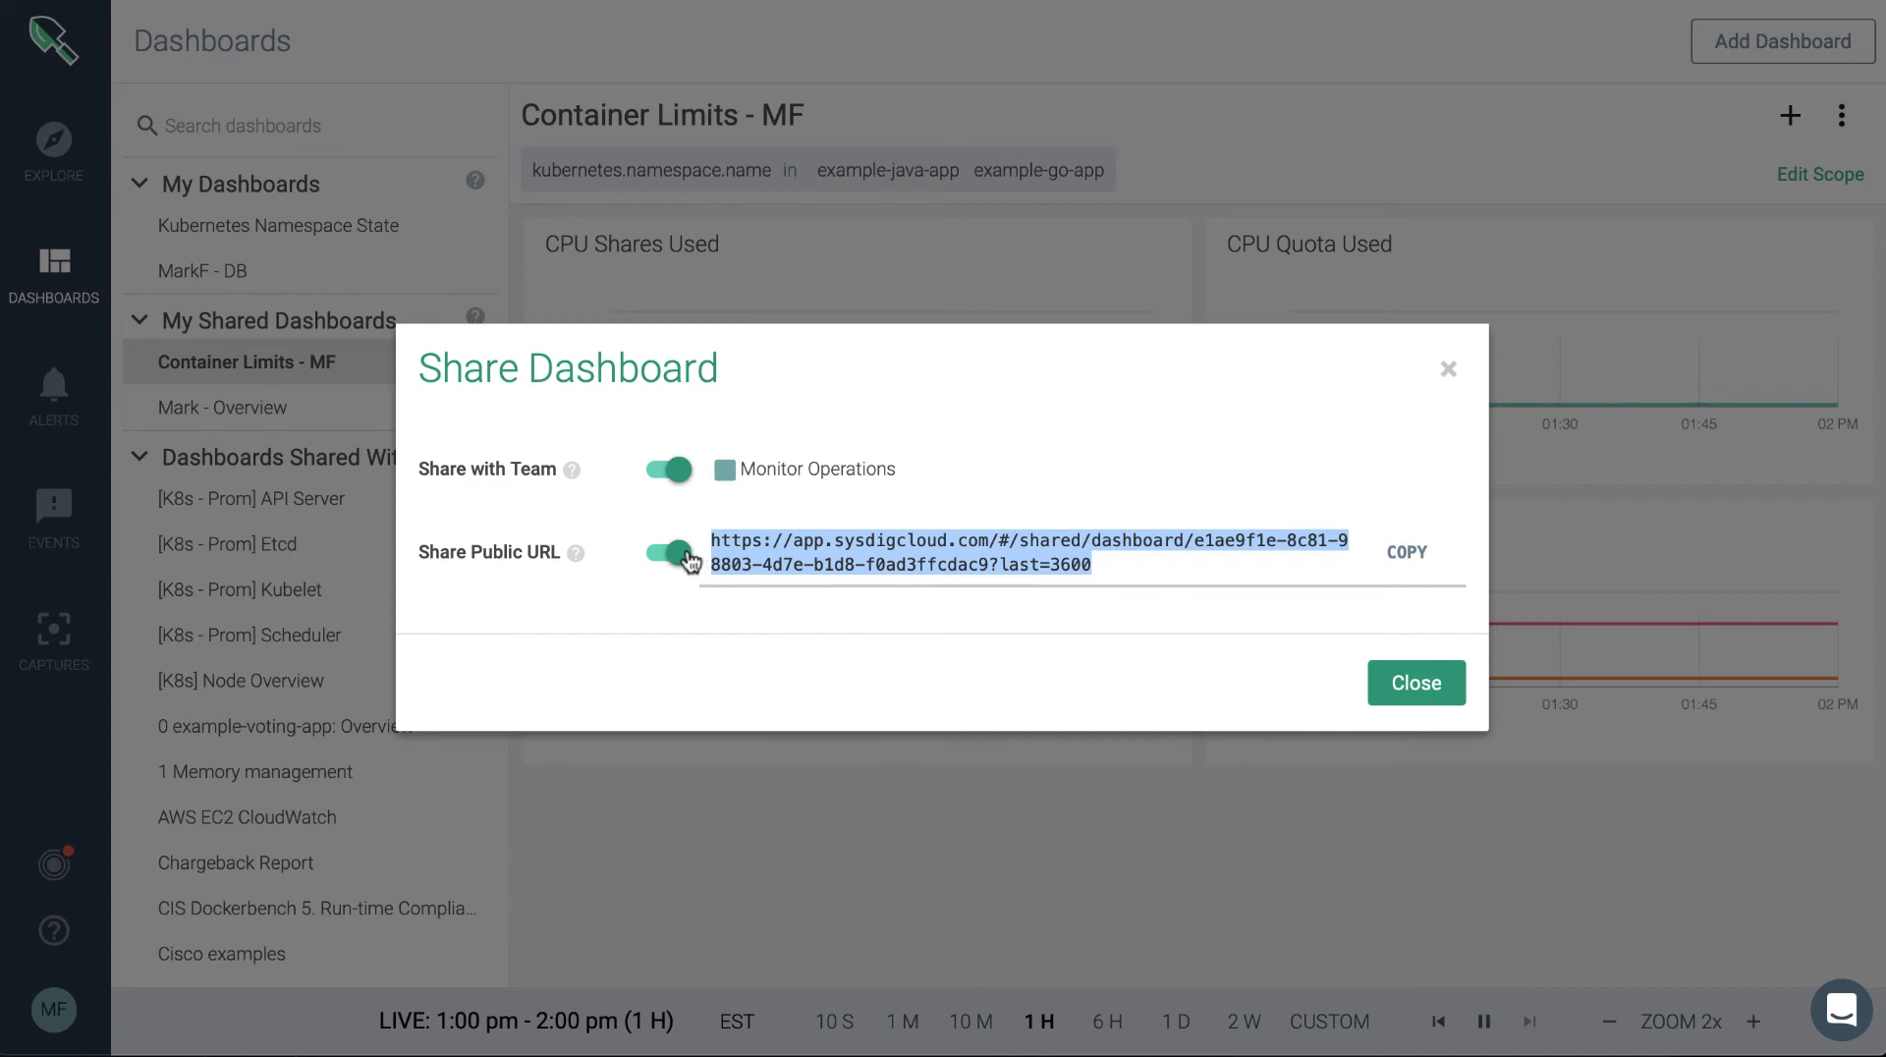
- Switch off the public URL and team sharing for Container Limits - MF and close the Share dialog
{"action": "left_click", "coordinate": [668, 552]}
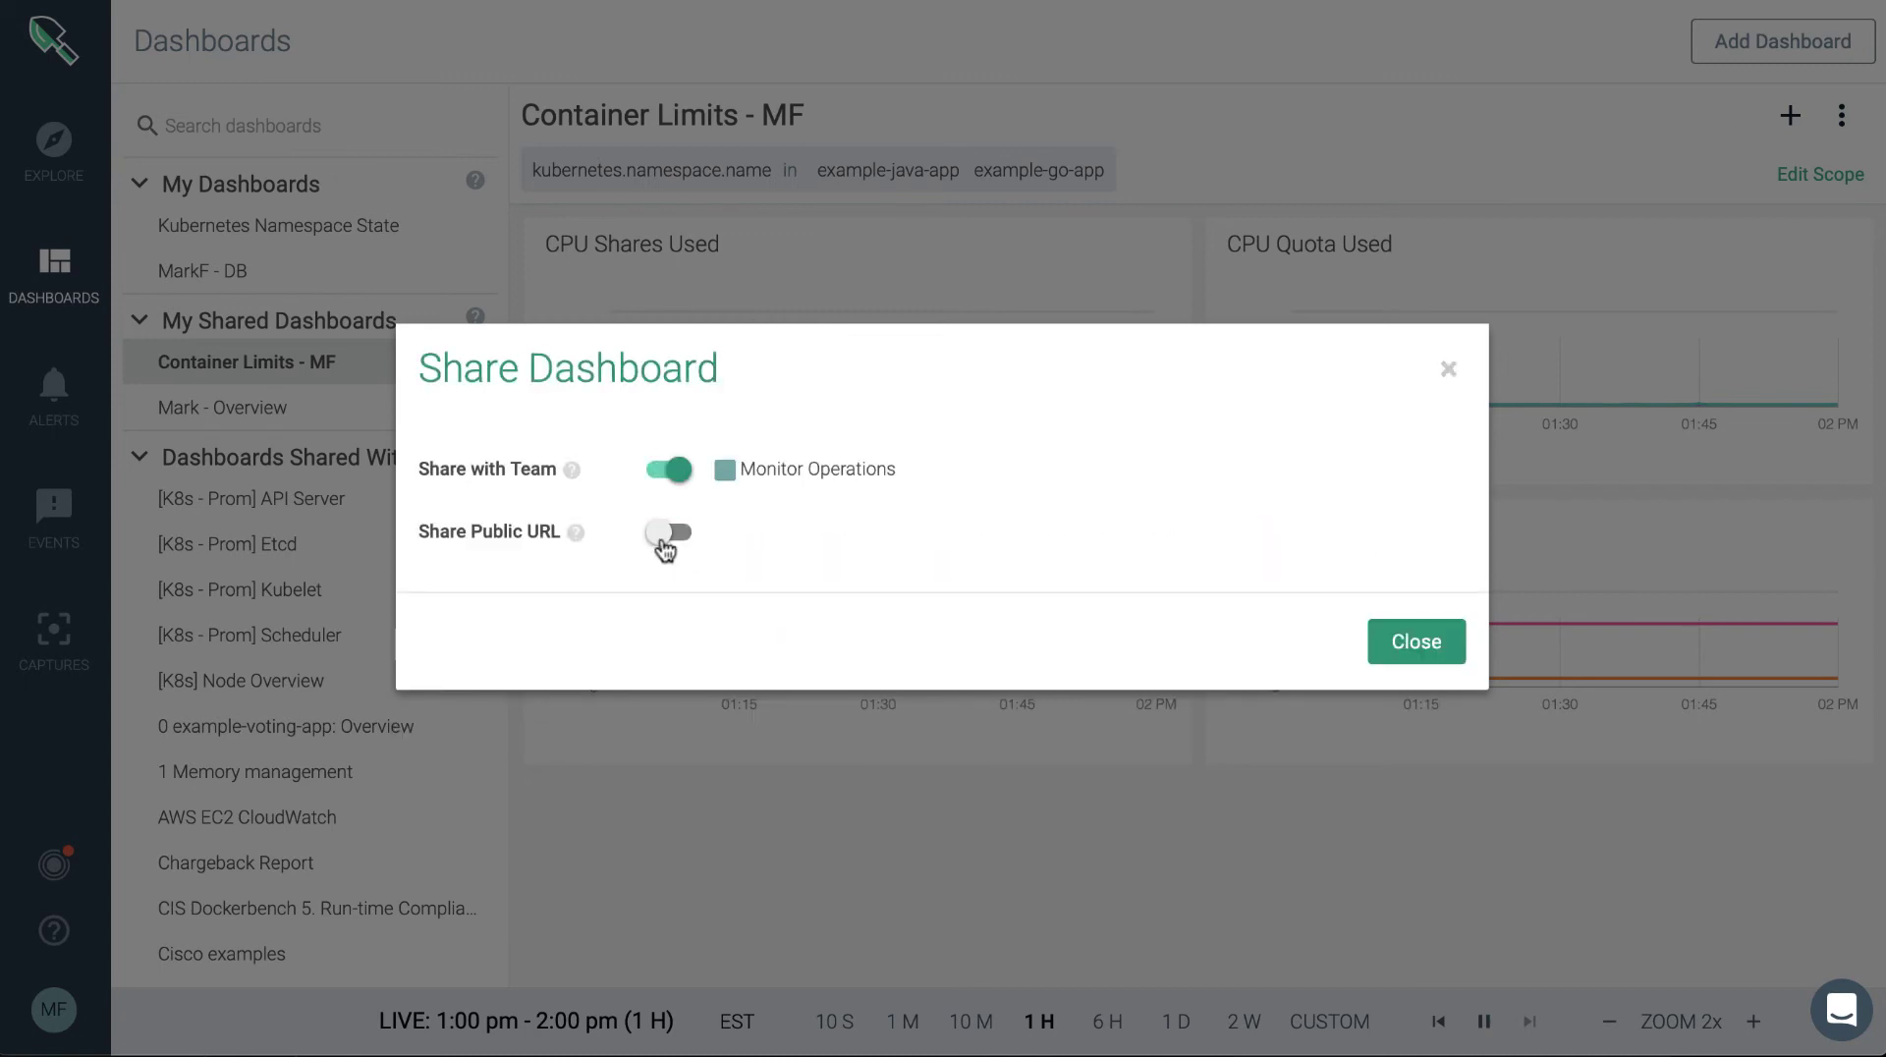
{"action": "left_click", "coordinate": [668, 533]}
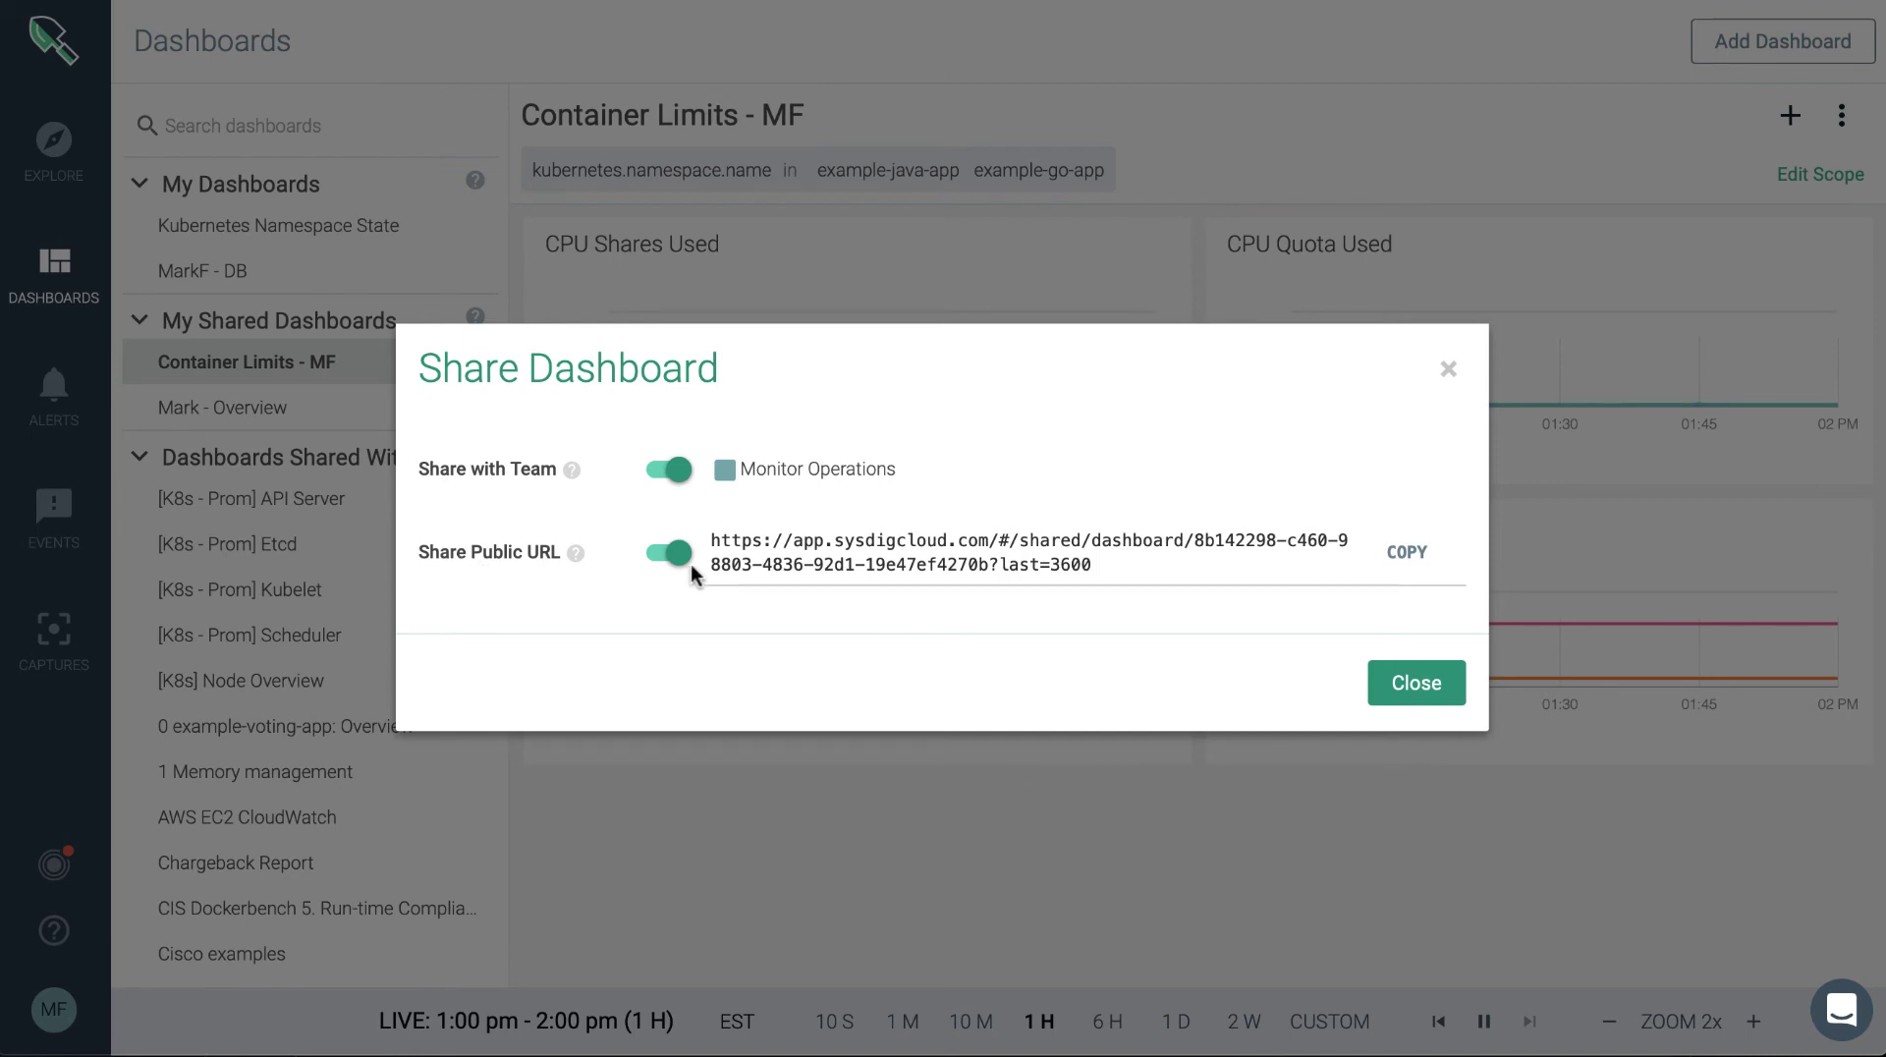
{"action": "double_click", "coordinate": [1027, 539]}
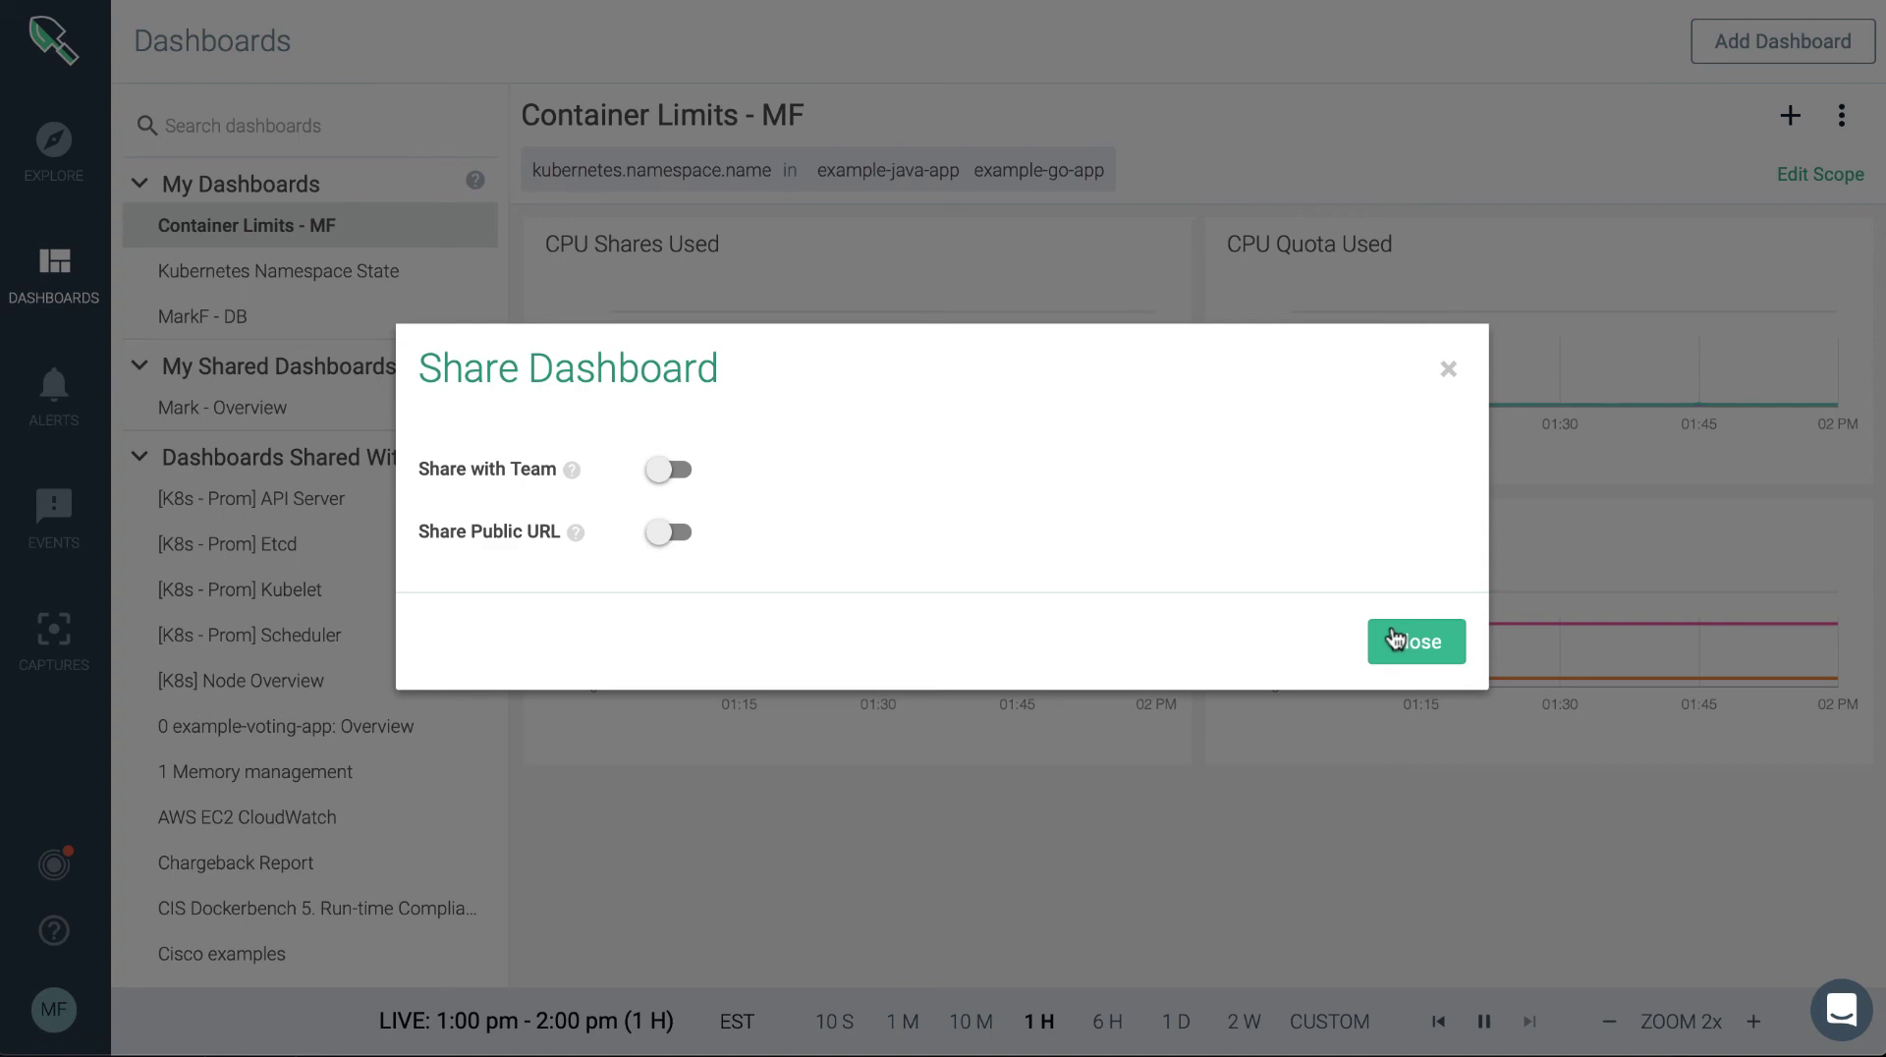
{"action": "left_click", "coordinate": [1414, 641]}
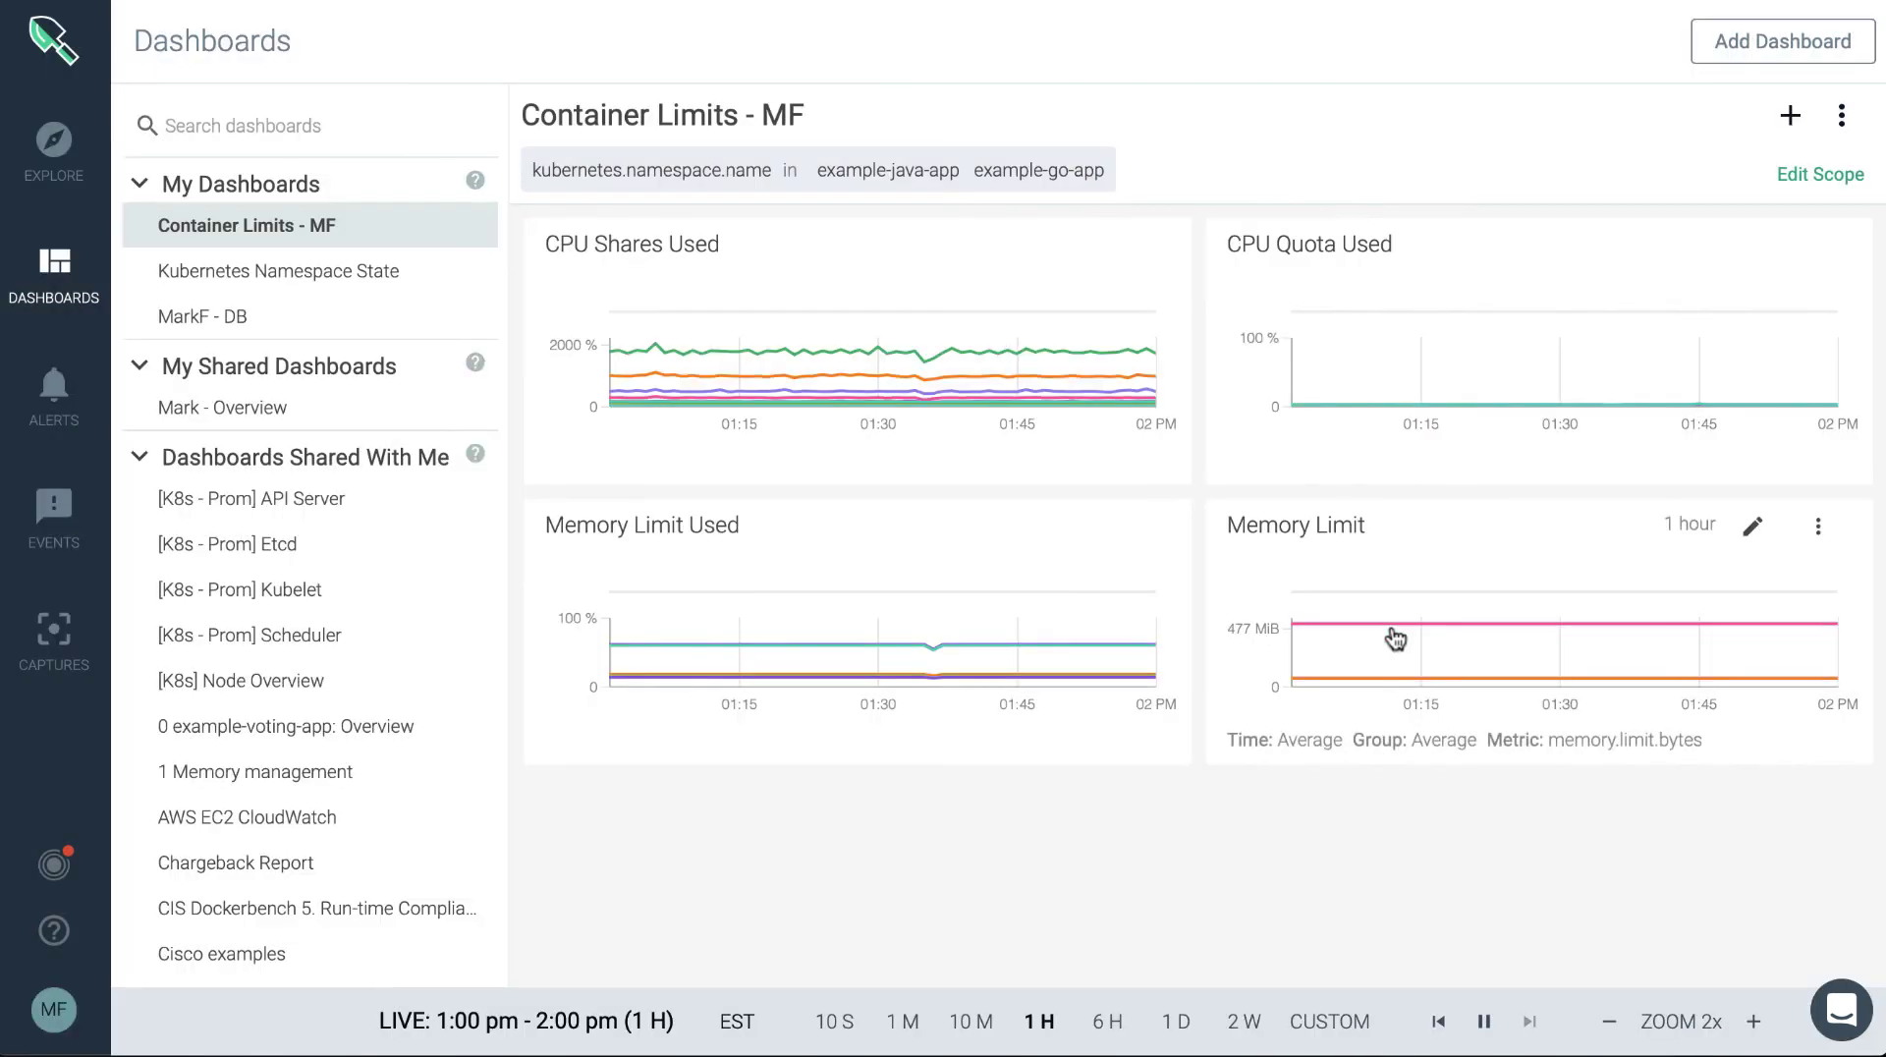